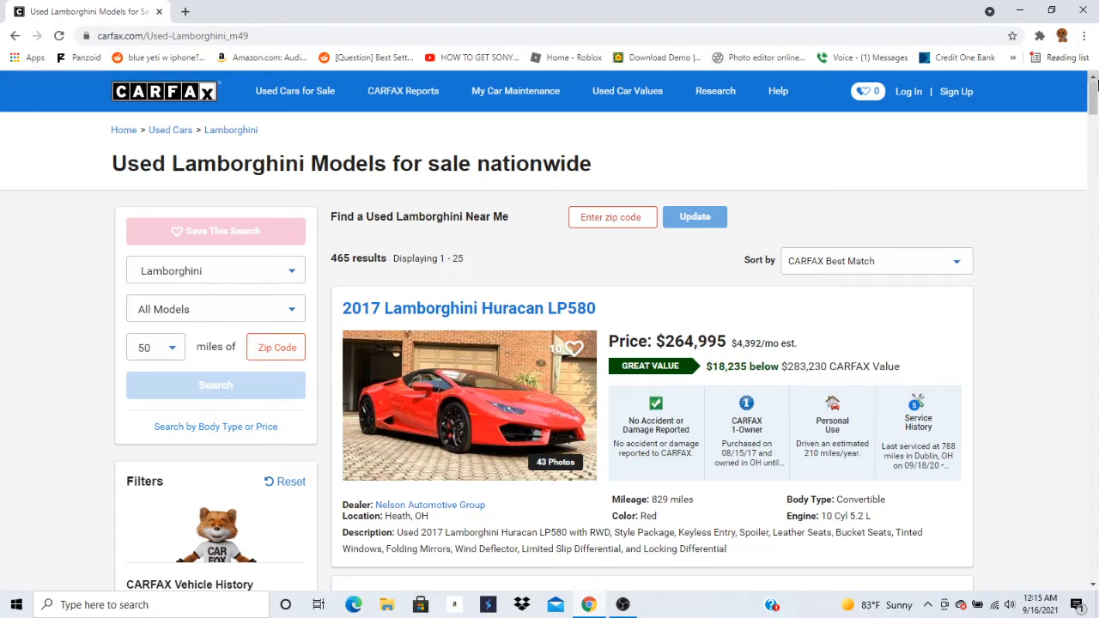
Open the 2017 Lamborghini Huracan LP580 listing at $264,995 from the results.
scroll(down, 3)
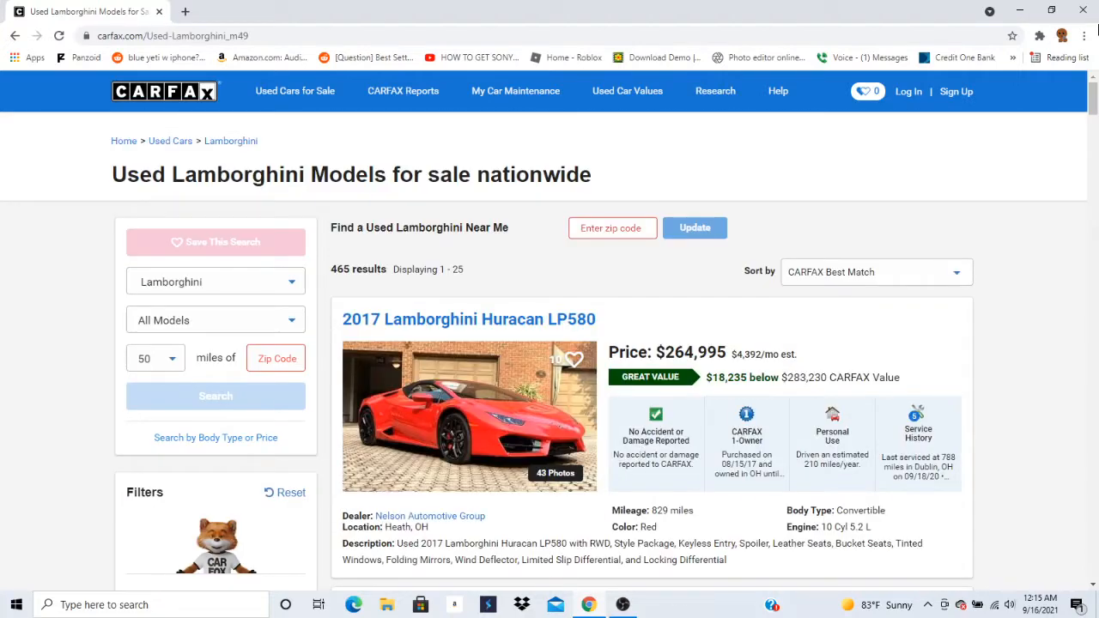
mouse_move(687, 361)
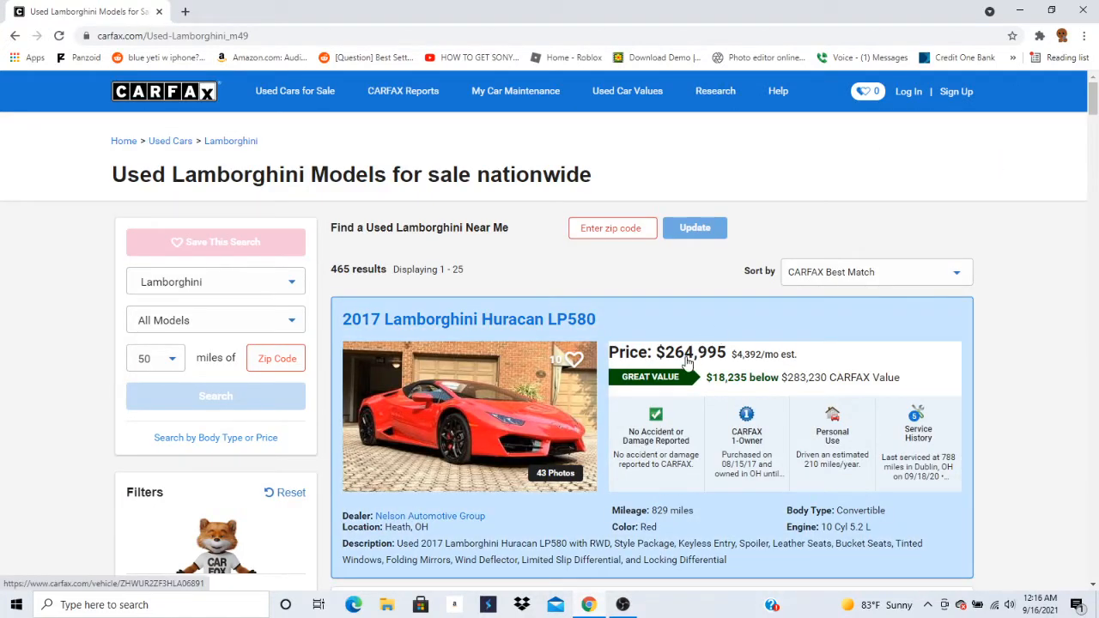
click(467, 318)
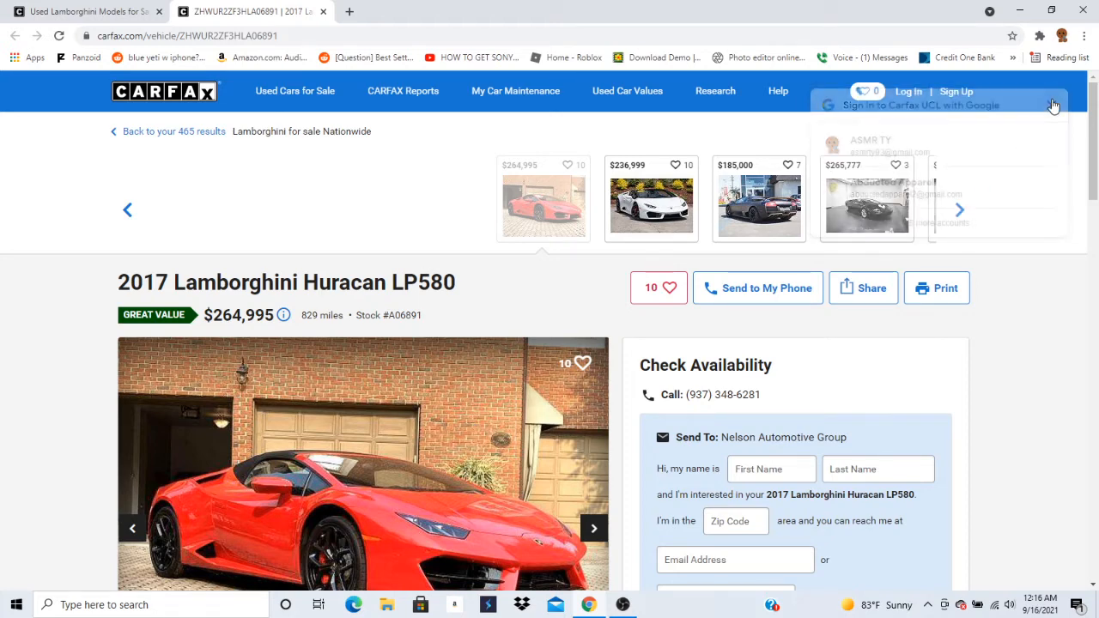
Scroll the Huracan detail page until the photo gallery and Check Availability form are visible.
scroll(down, 3)
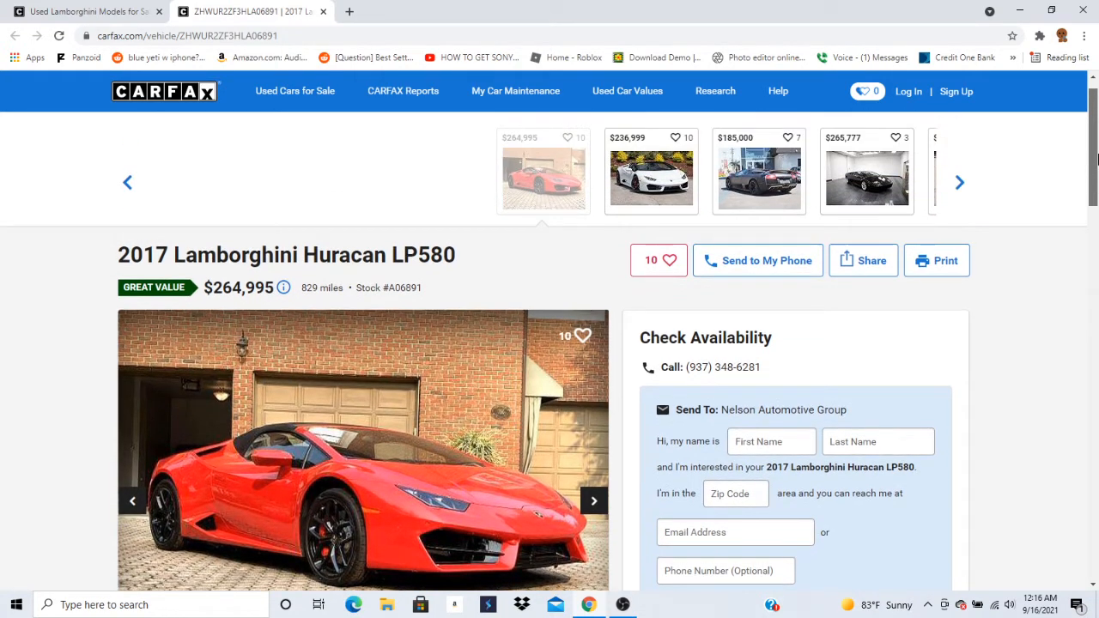
scroll(down, 3)
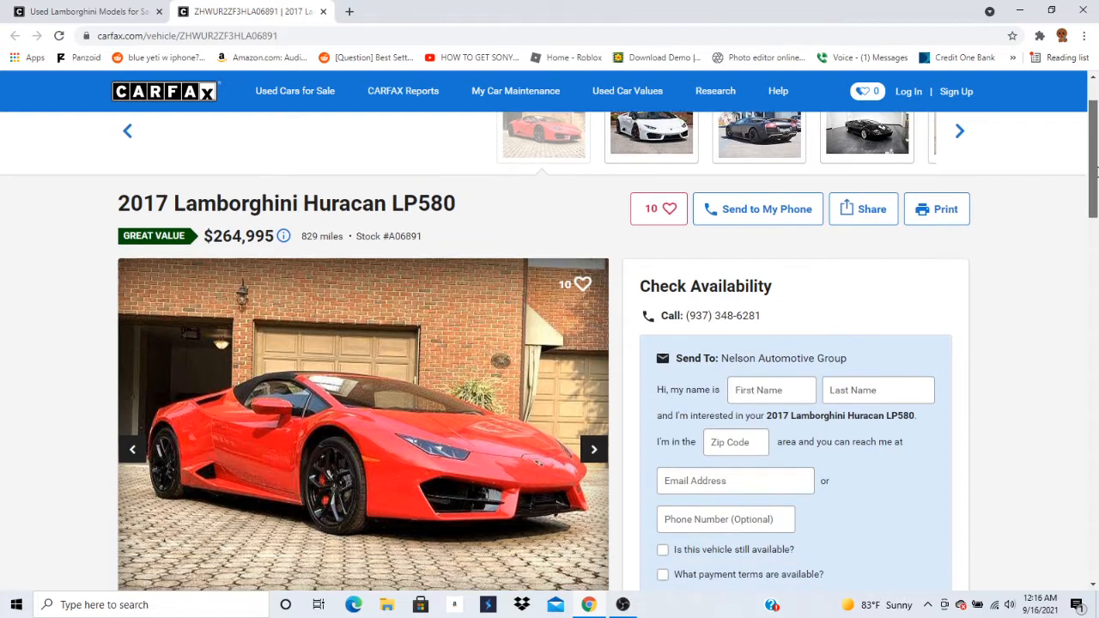
scroll(down, 3)
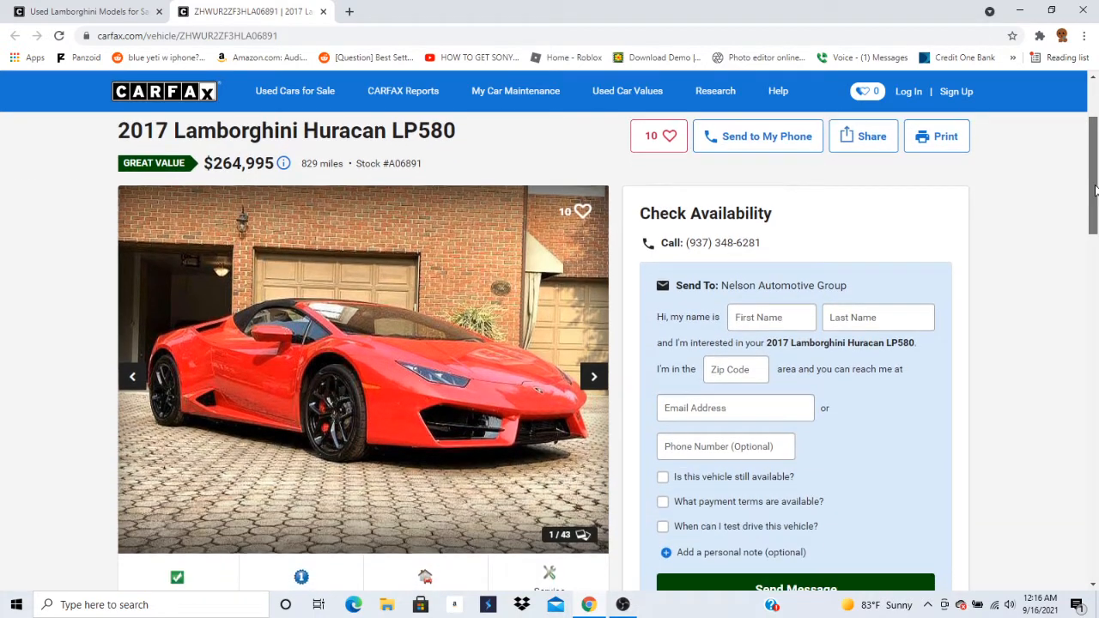
scroll(down, 3)
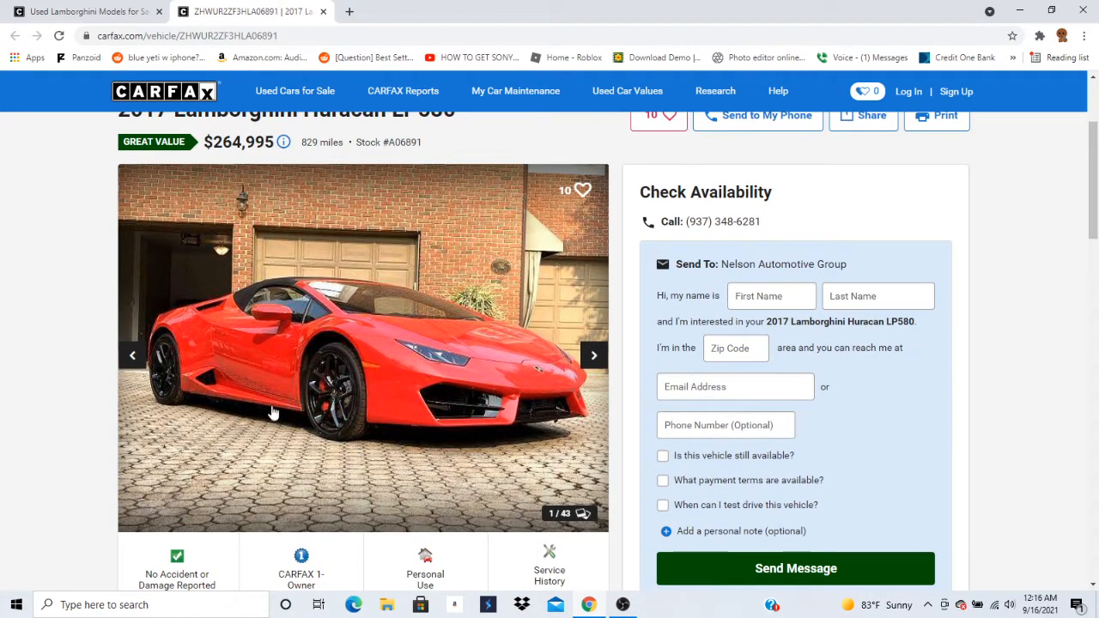
mouse_move(657, 360)
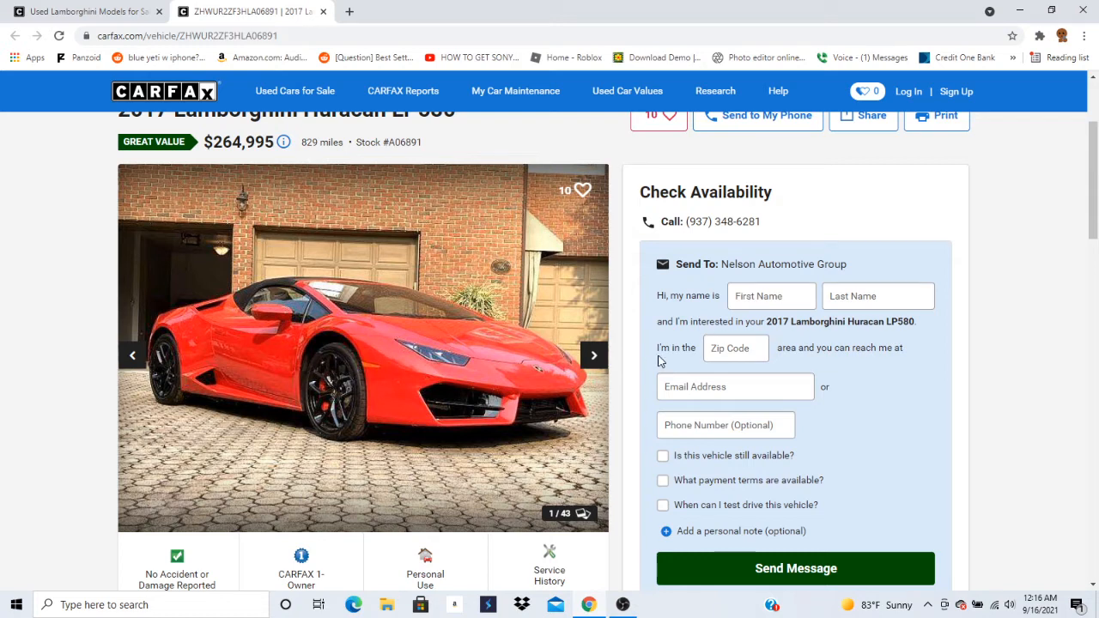
Advance the Huracan gallery photo by photo to image 15 of 43, the exhaust tips close-up.
click(594, 355)
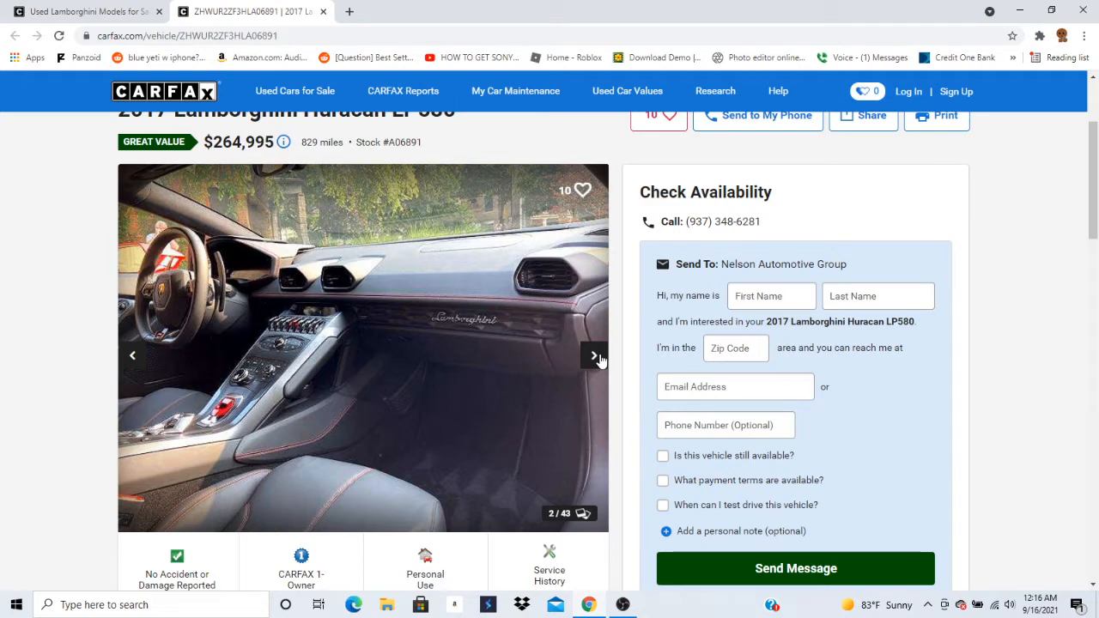
click(594, 355)
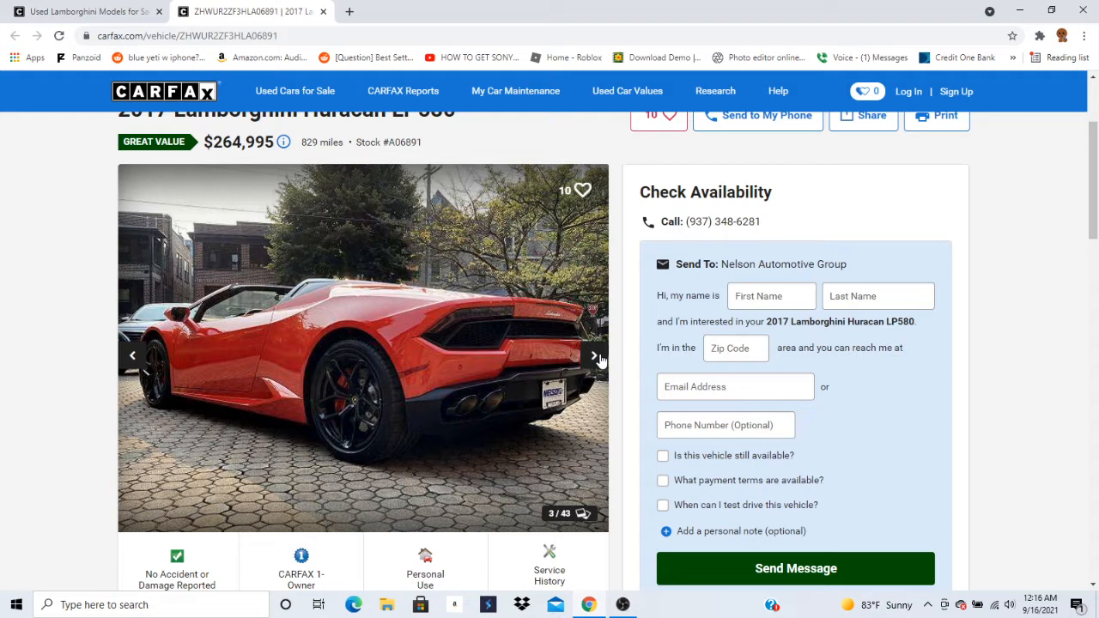
click(593, 355)
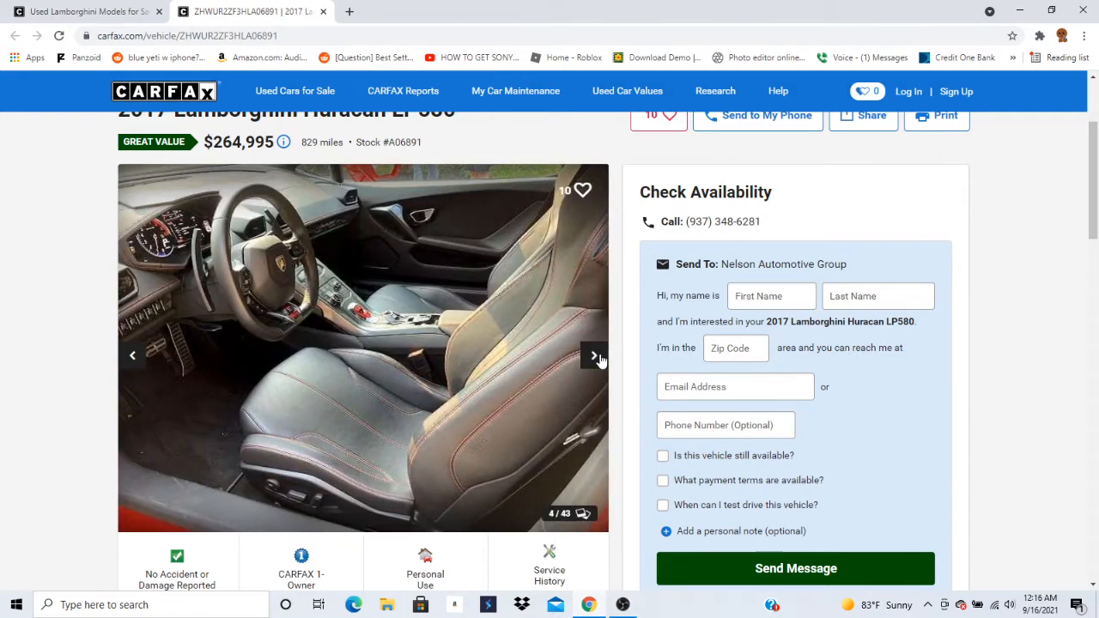
click(594, 355)
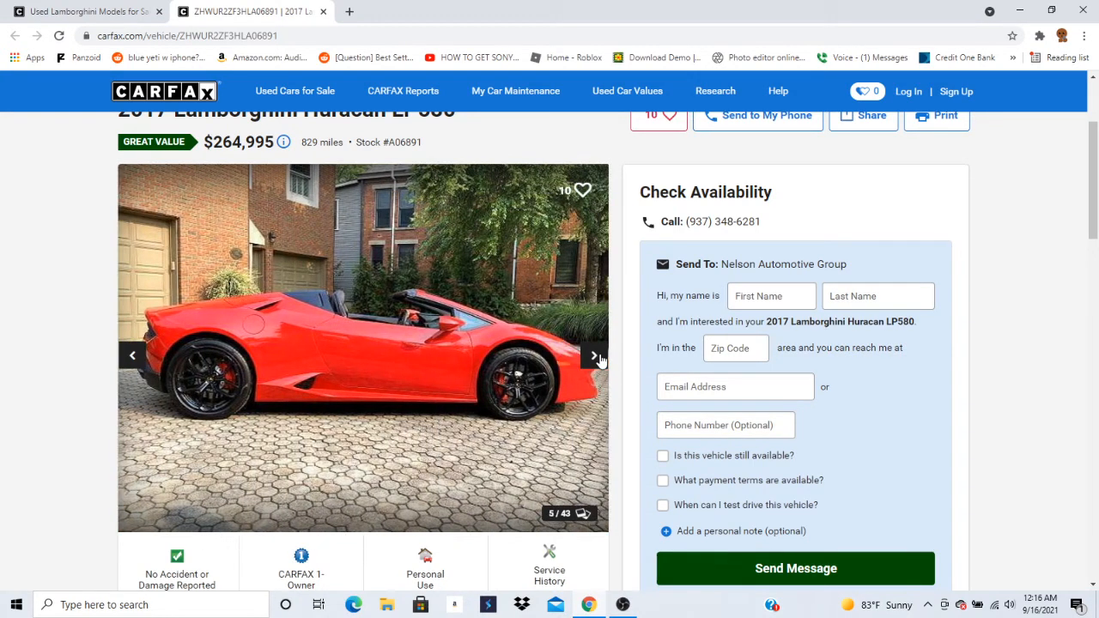
click(594, 356)
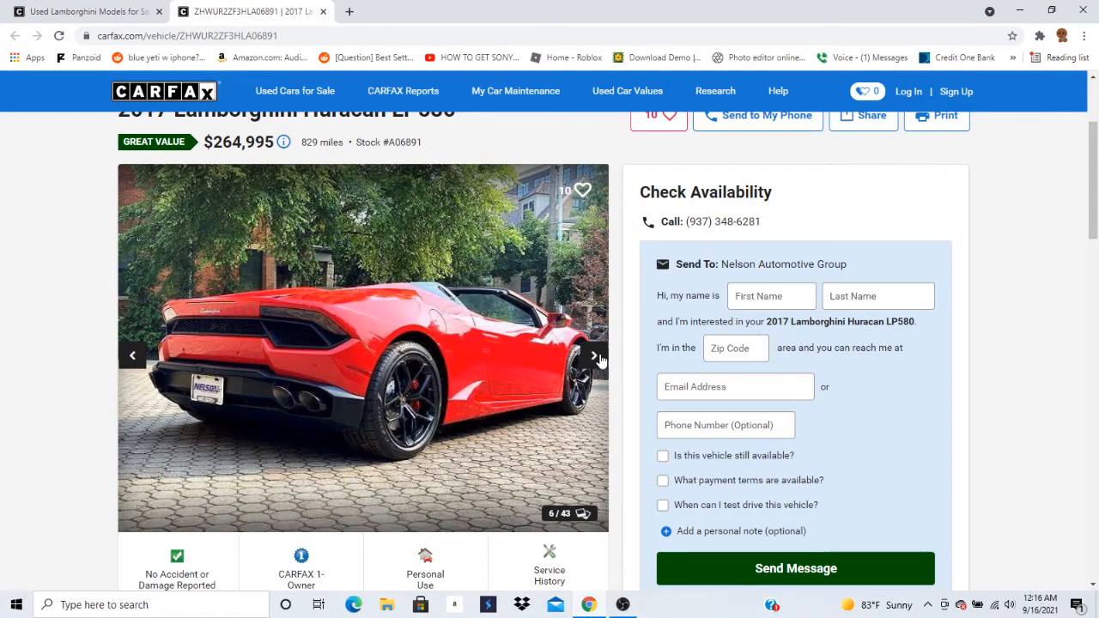
click(594, 356)
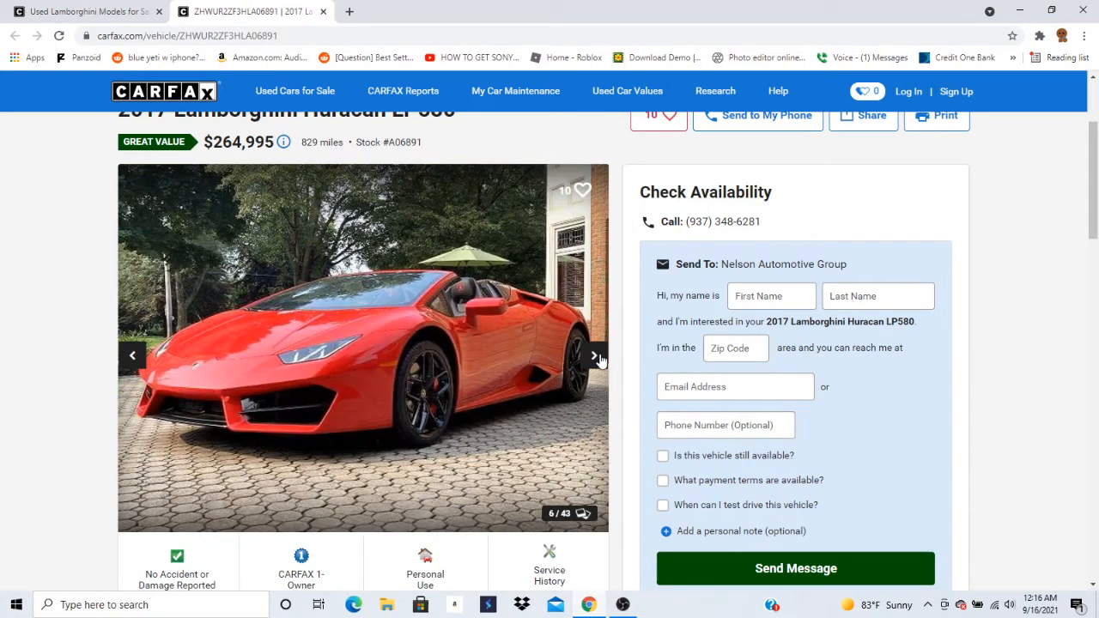
click(594, 355)
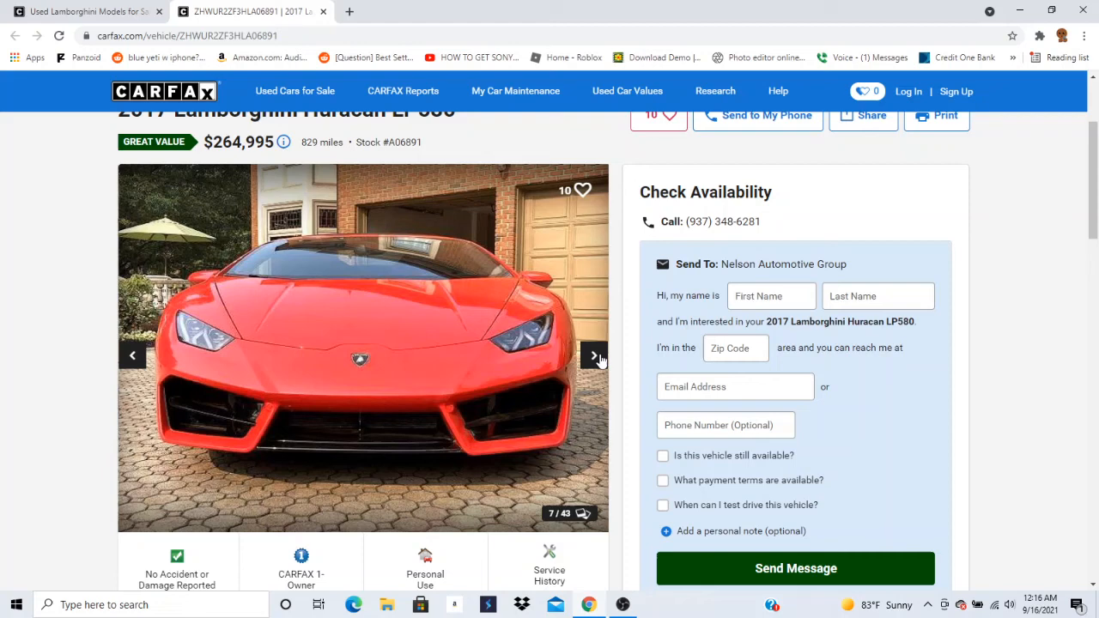
click(594, 355)
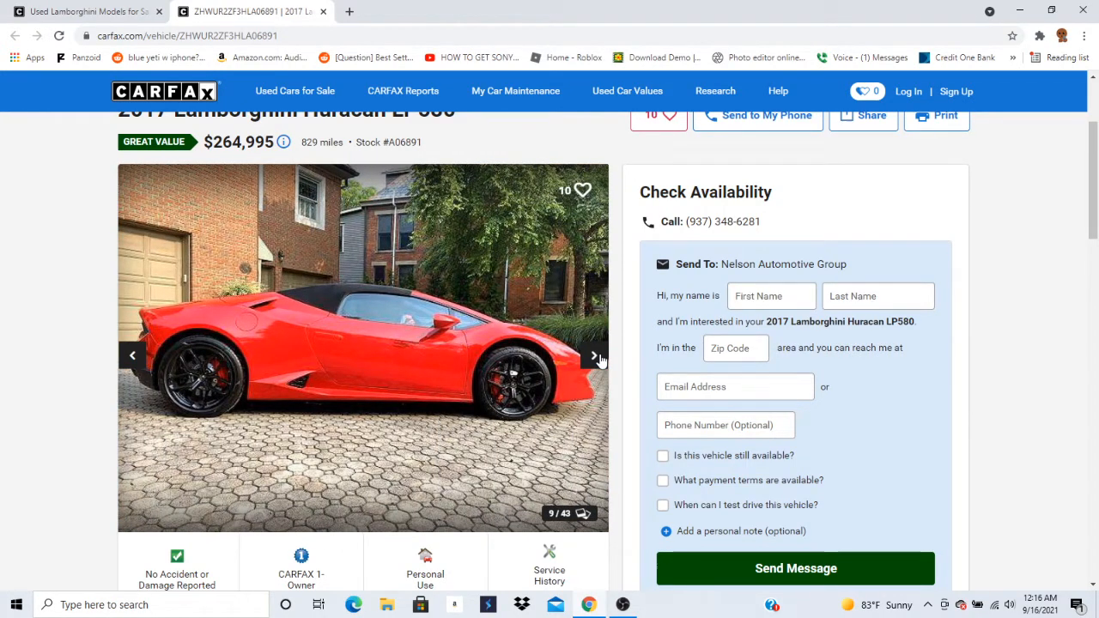
click(594, 356)
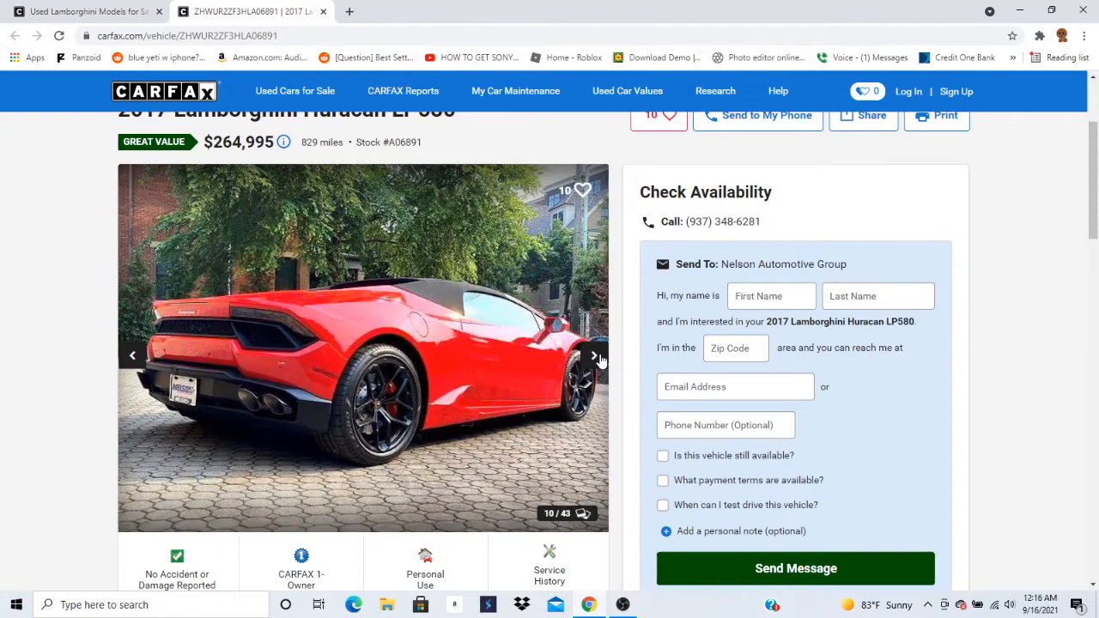
click(594, 355)
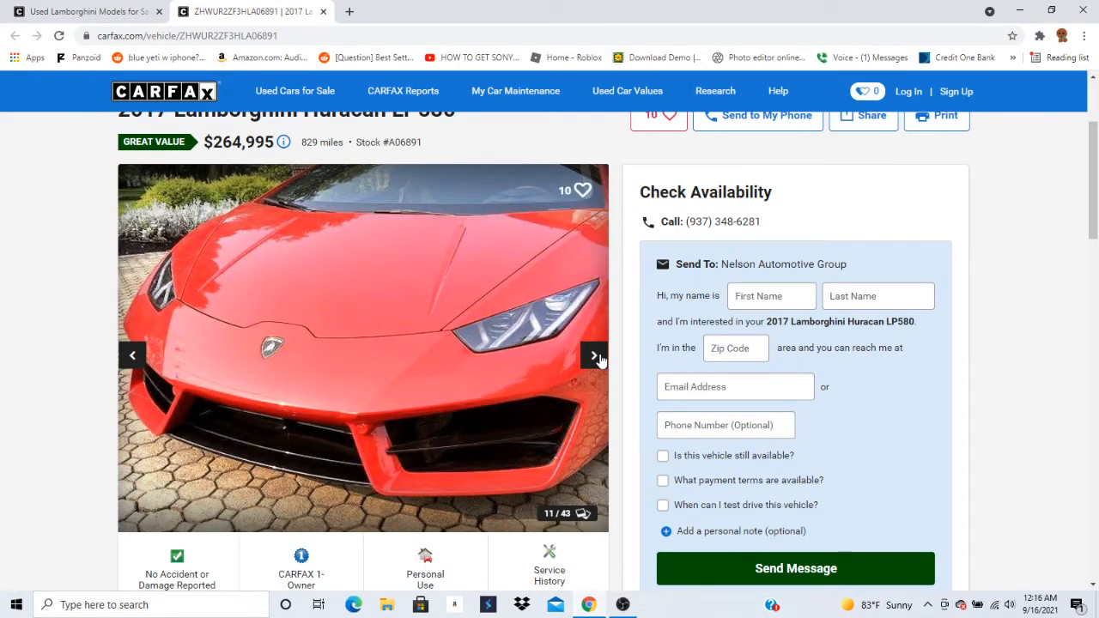
click(594, 355)
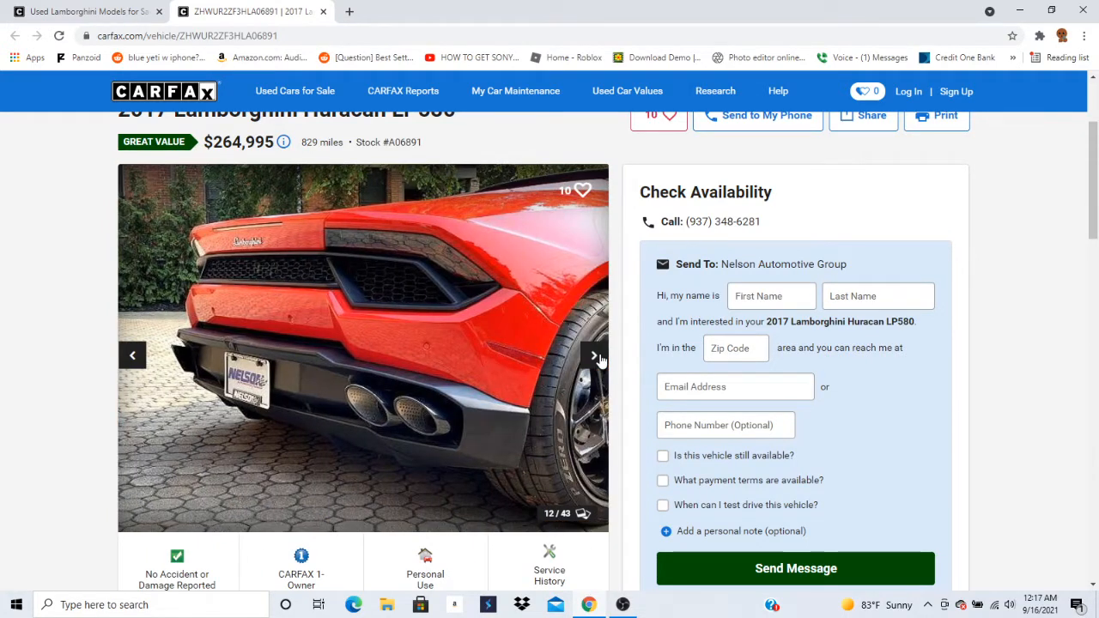
click(592, 356)
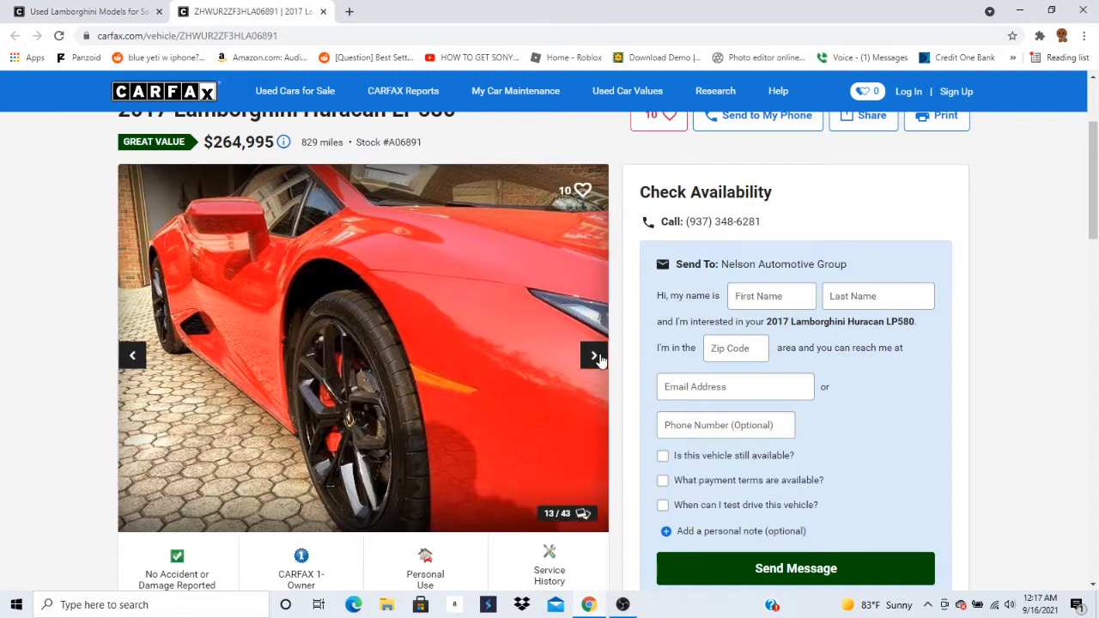
click(594, 355)
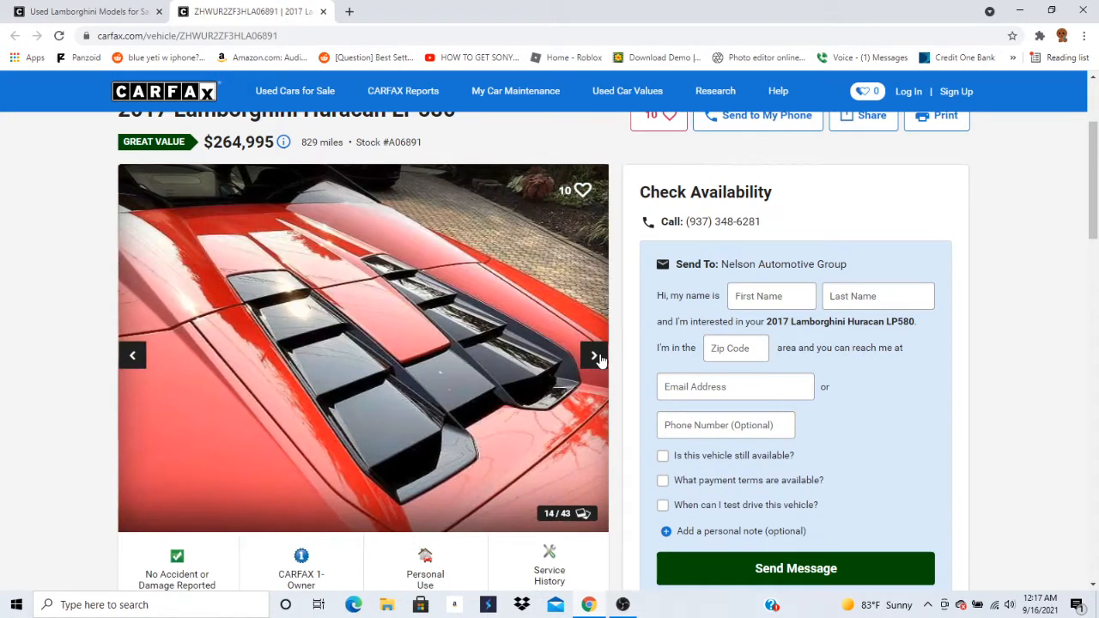
click(594, 355)
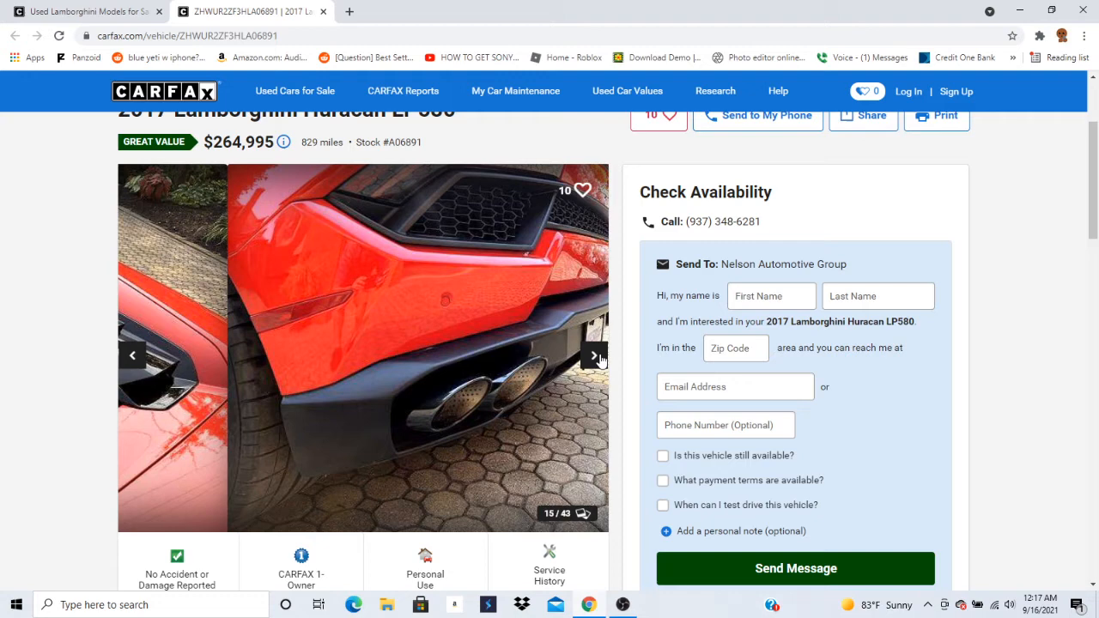
Advance through the remaining interior, wheel and engine photos to the final image, 43 of 43.
click(594, 355)
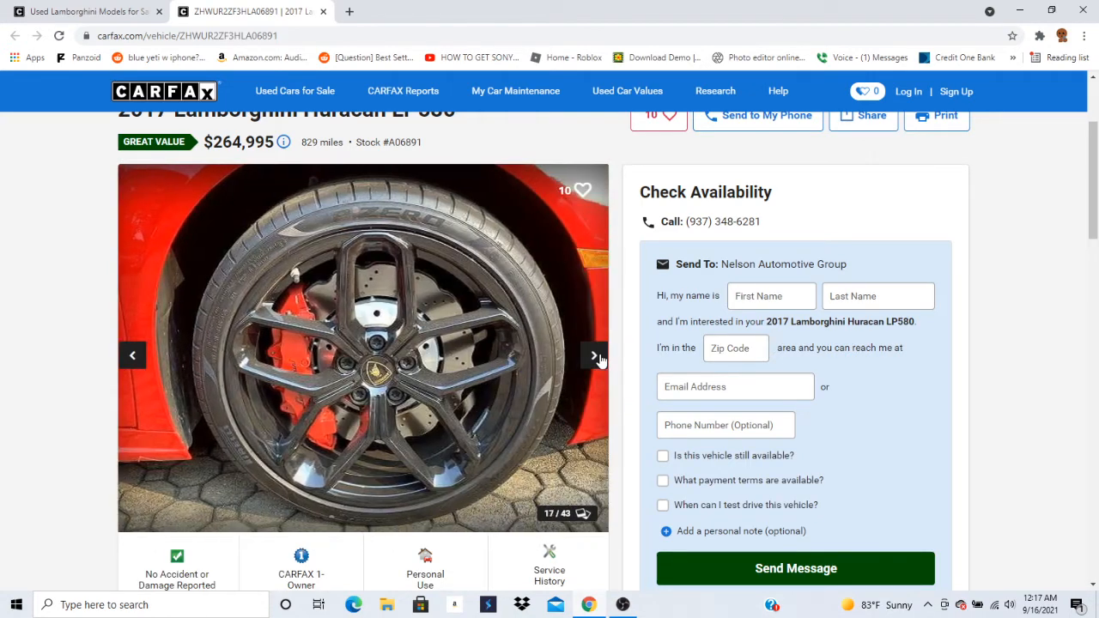
click(594, 355)
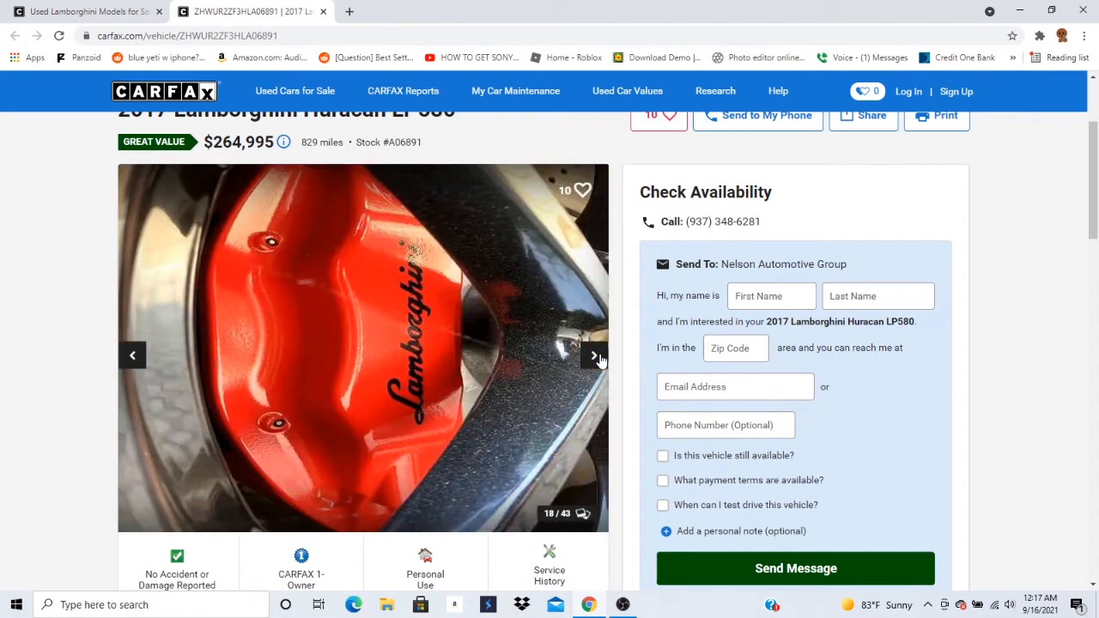
click(594, 355)
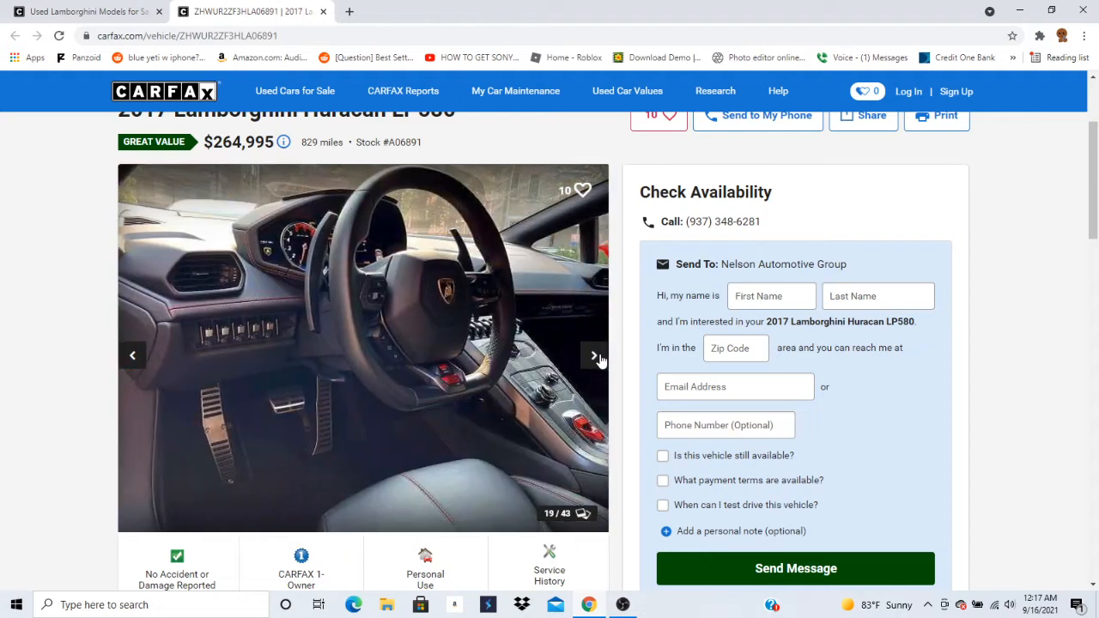
click(594, 355)
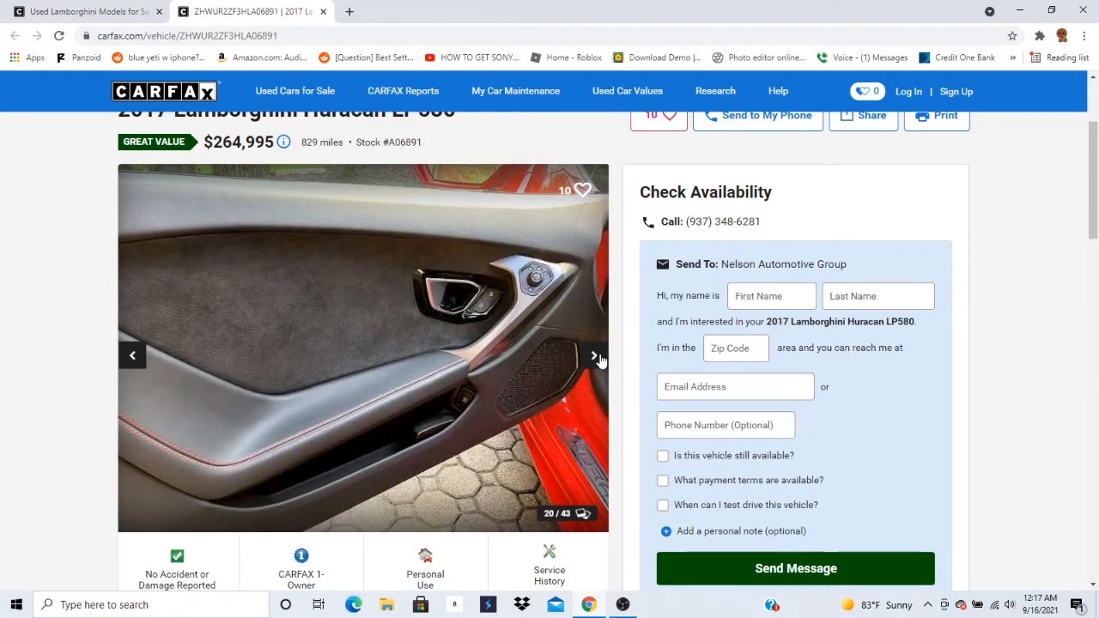
click(593, 355)
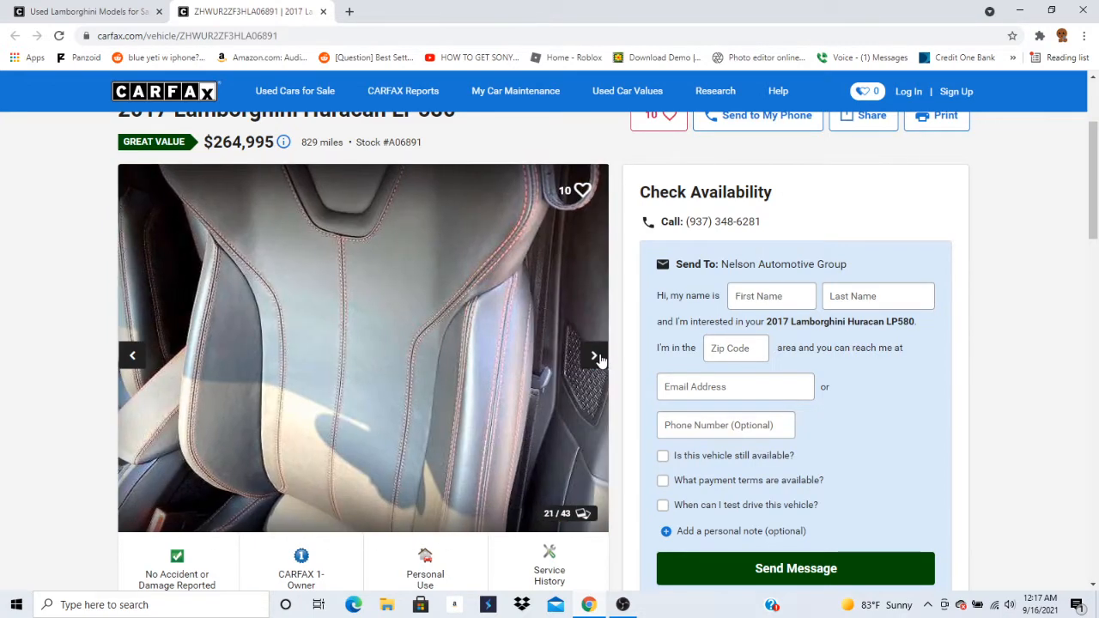
click(594, 356)
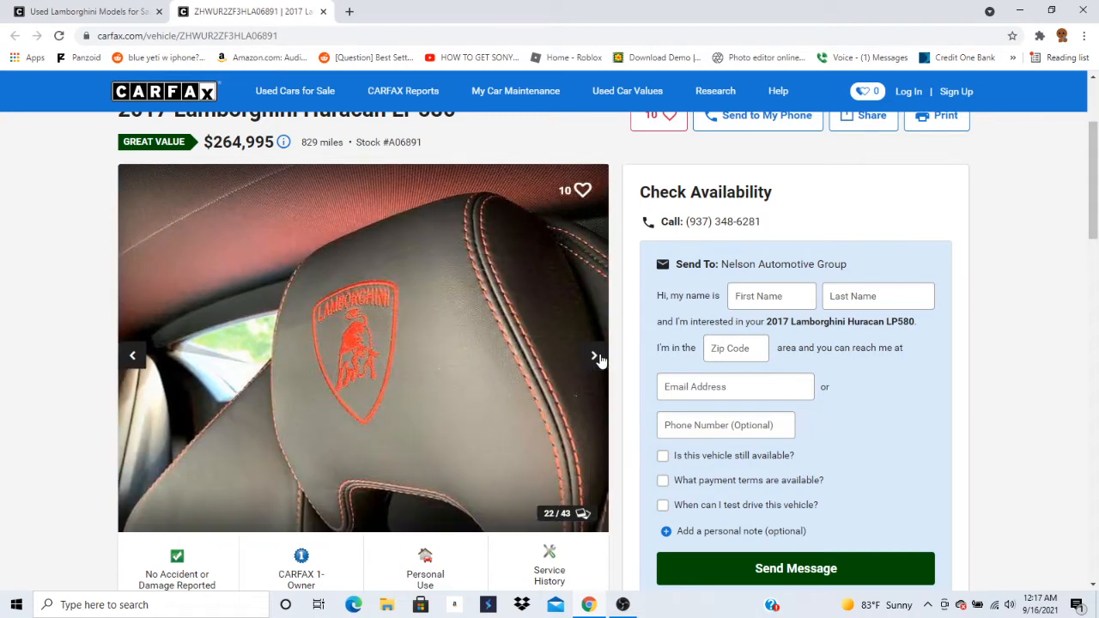
click(594, 355)
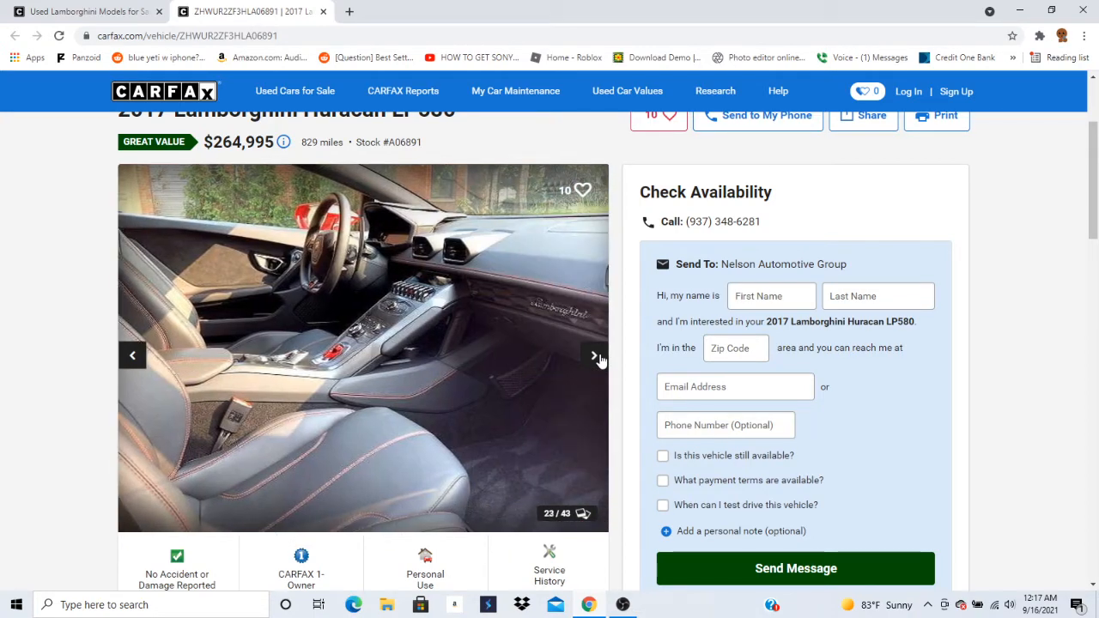
click(594, 355)
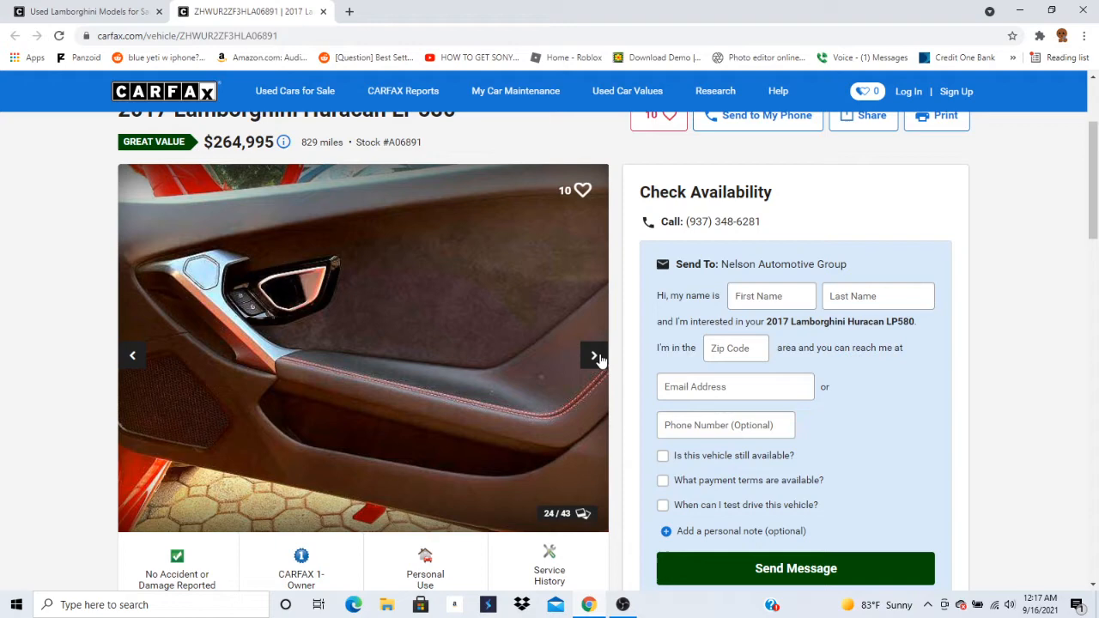
click(594, 355)
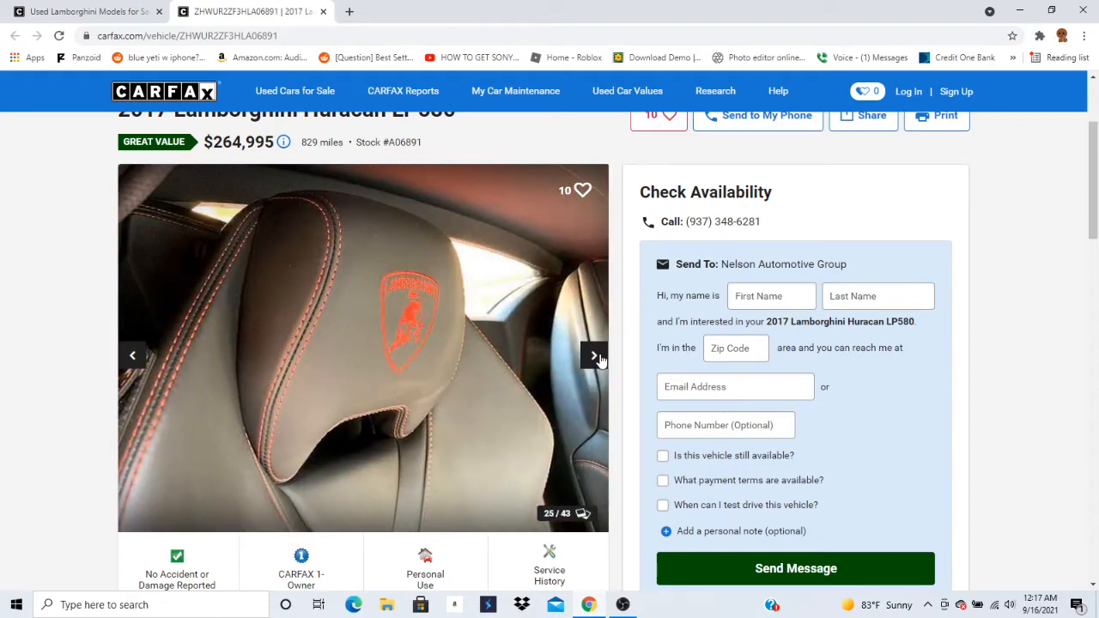
click(594, 355)
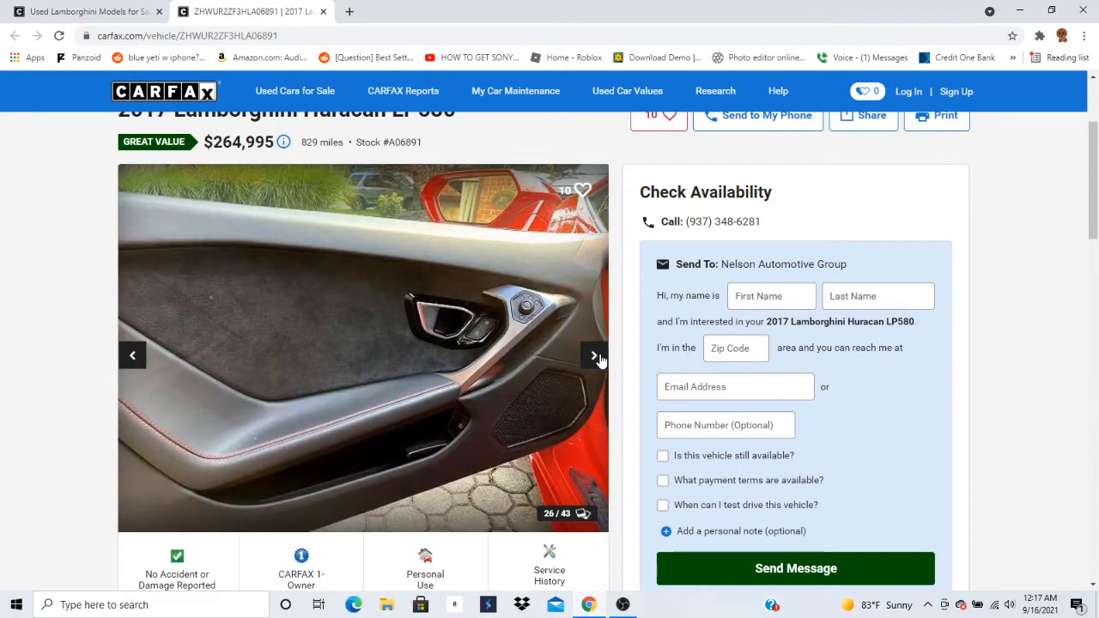
click(594, 355)
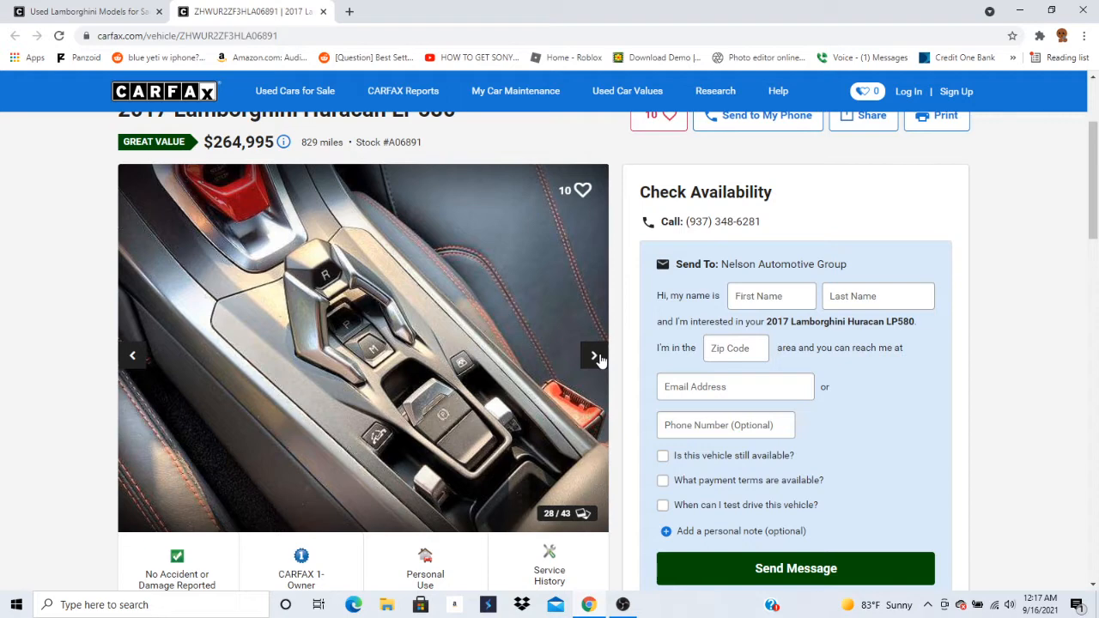
click(594, 355)
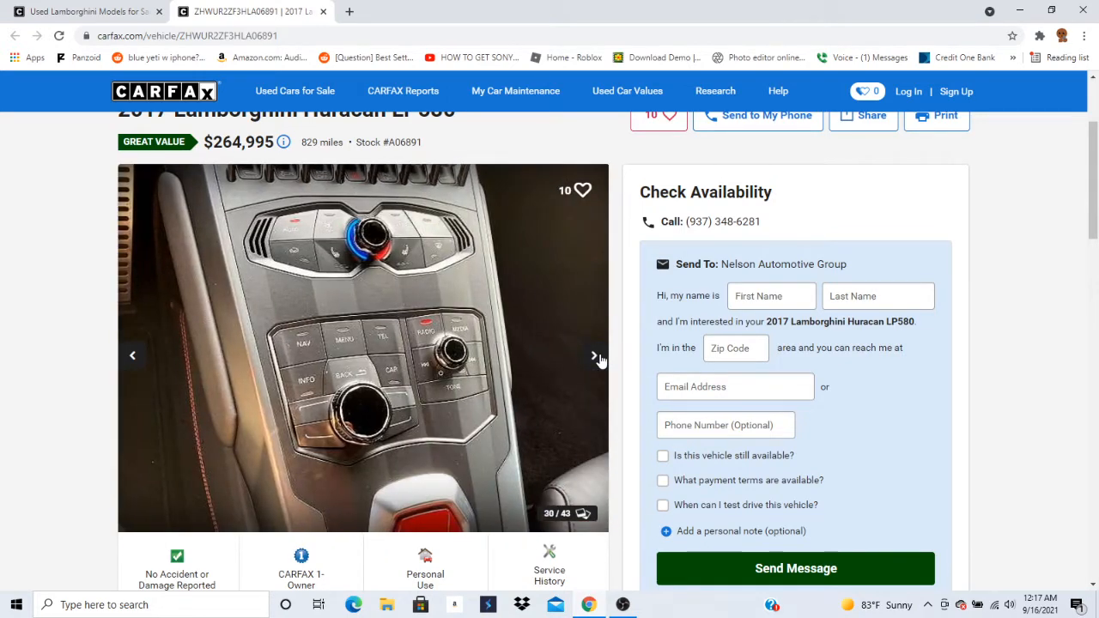
click(594, 355)
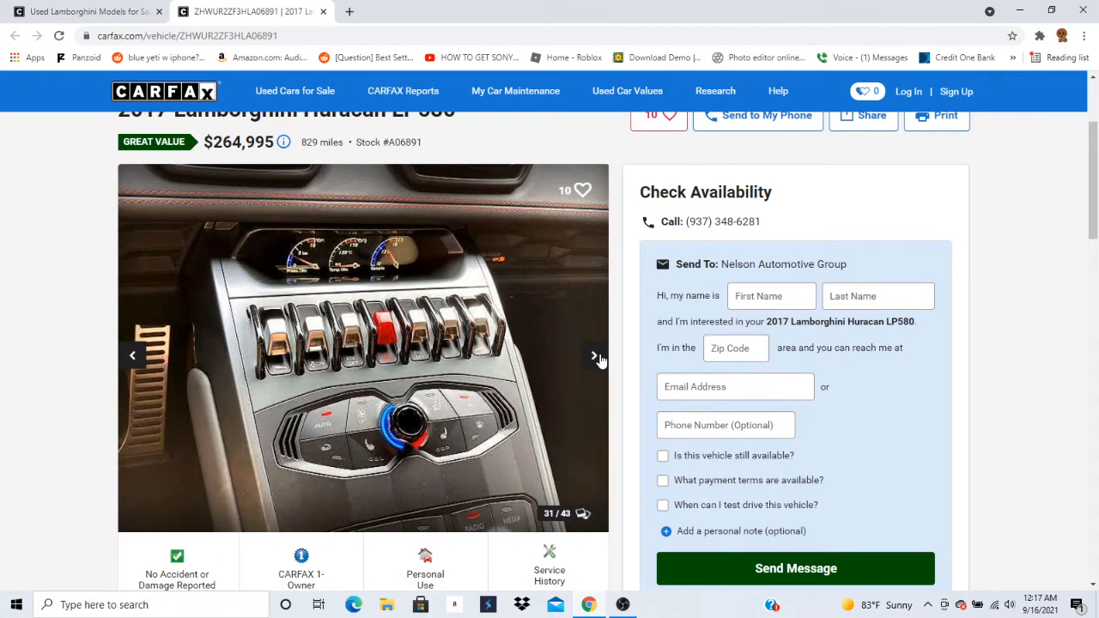
click(594, 356)
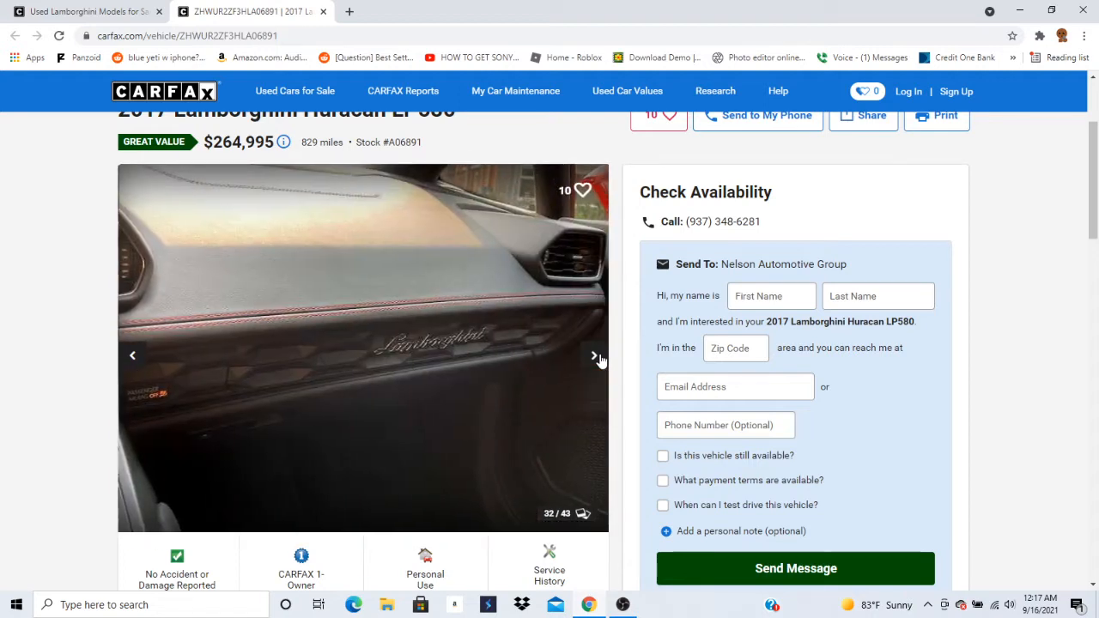
click(593, 356)
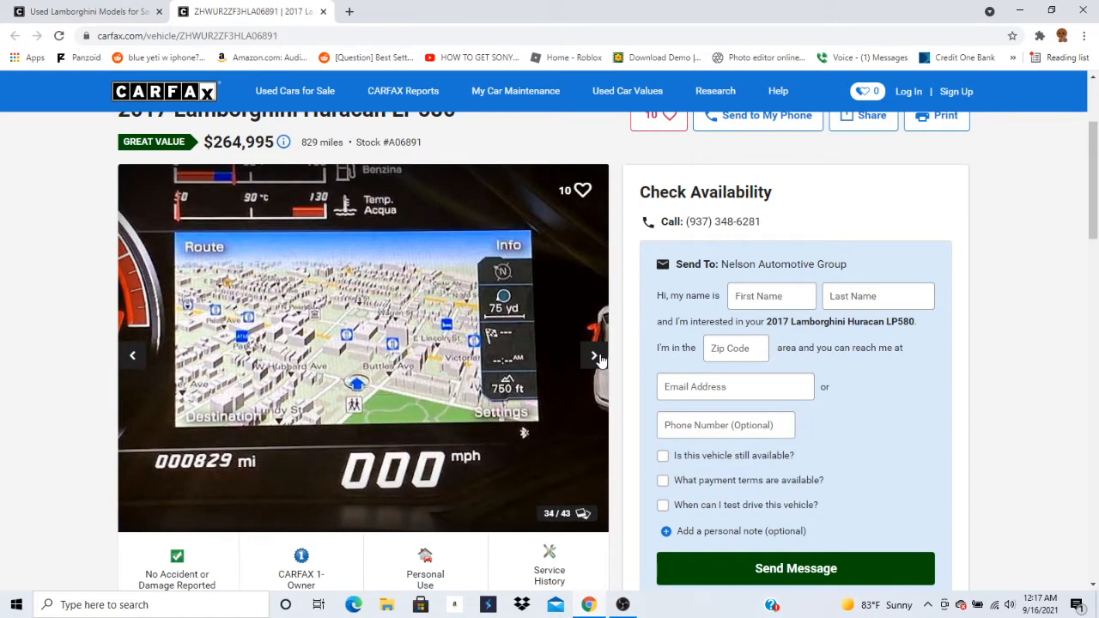
click(594, 356)
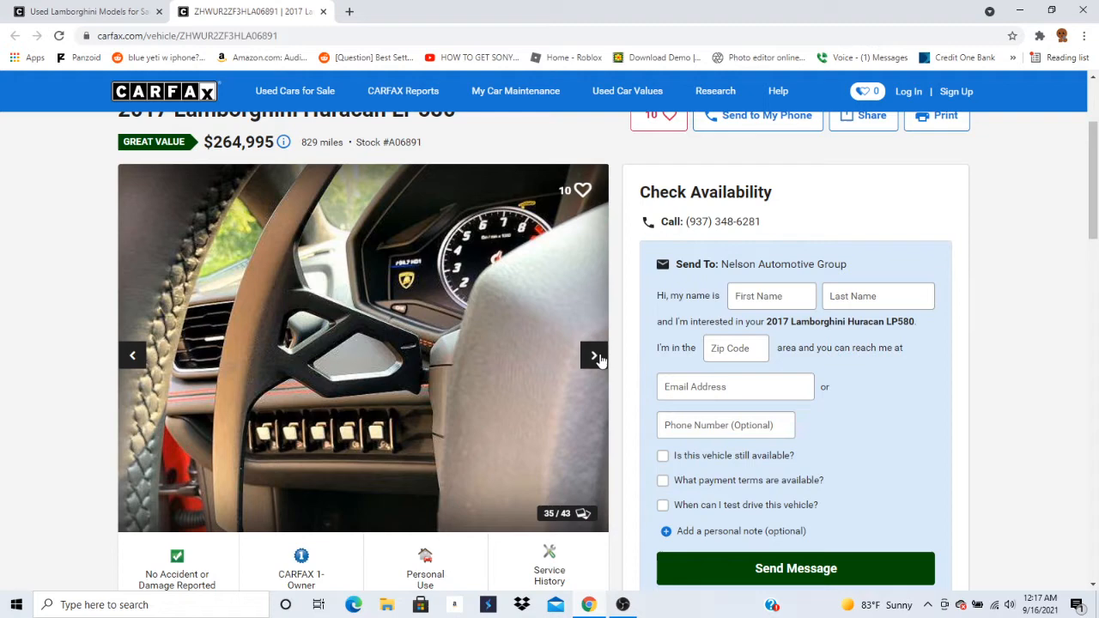
click(594, 355)
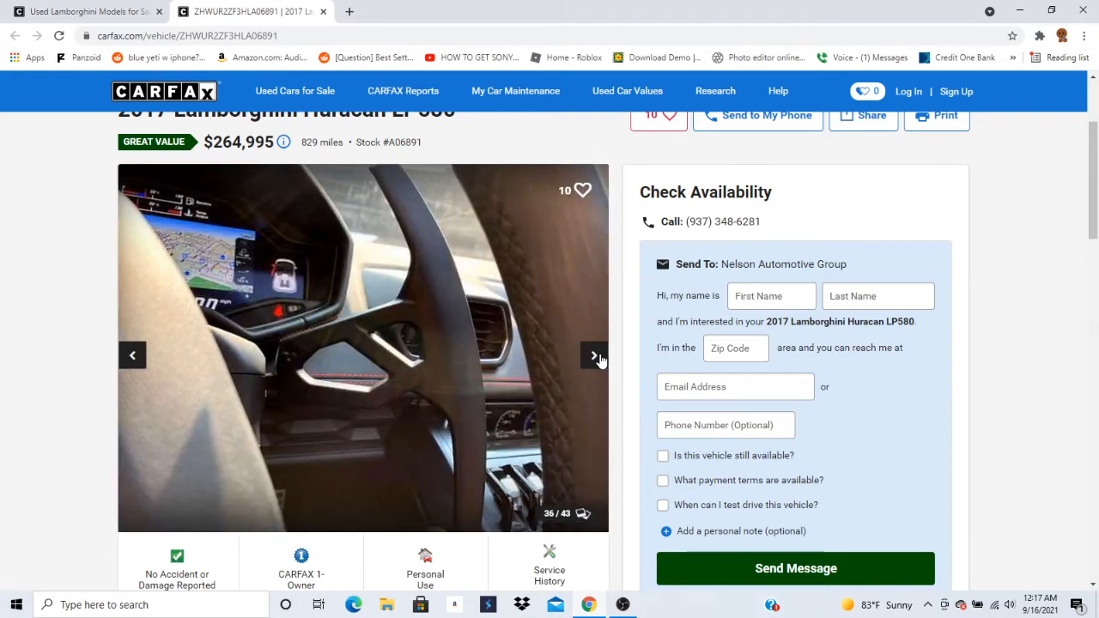
click(593, 354)
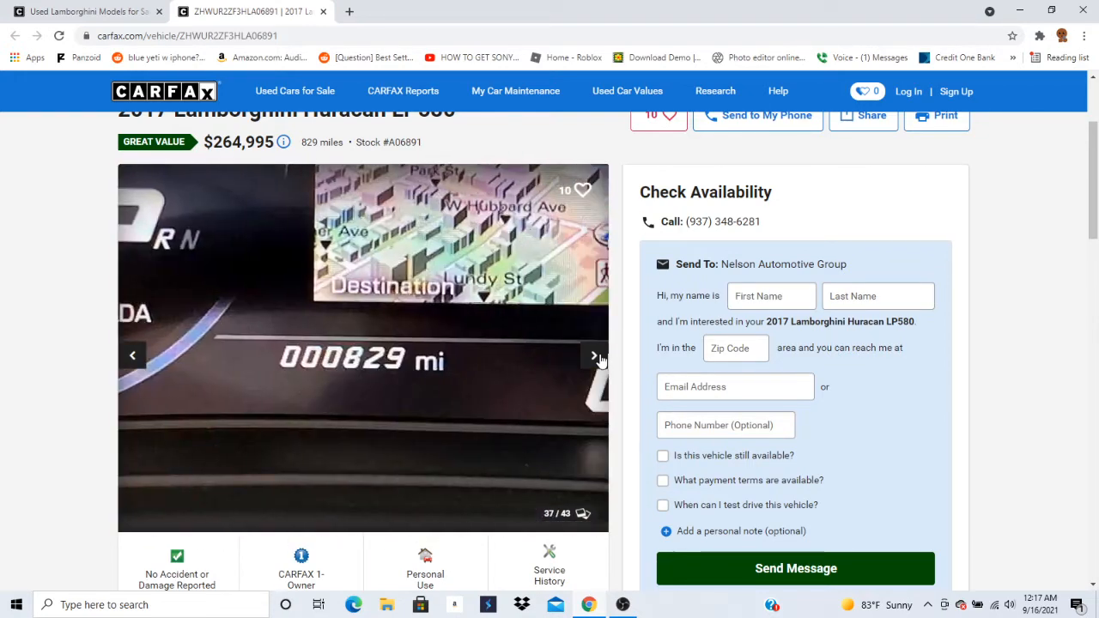
click(592, 355)
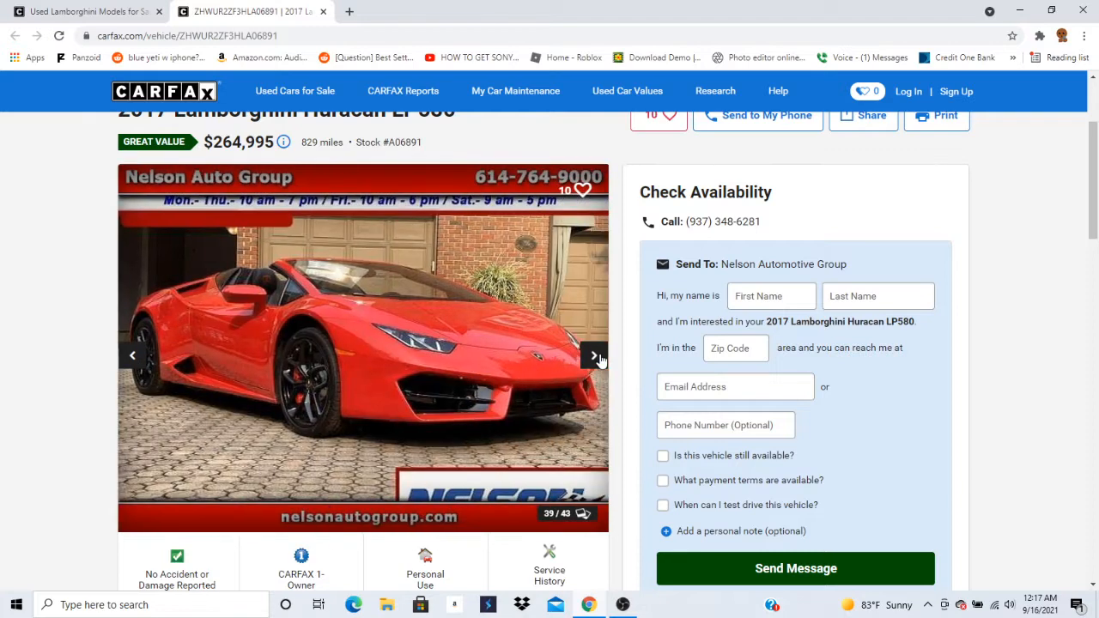
click(594, 355)
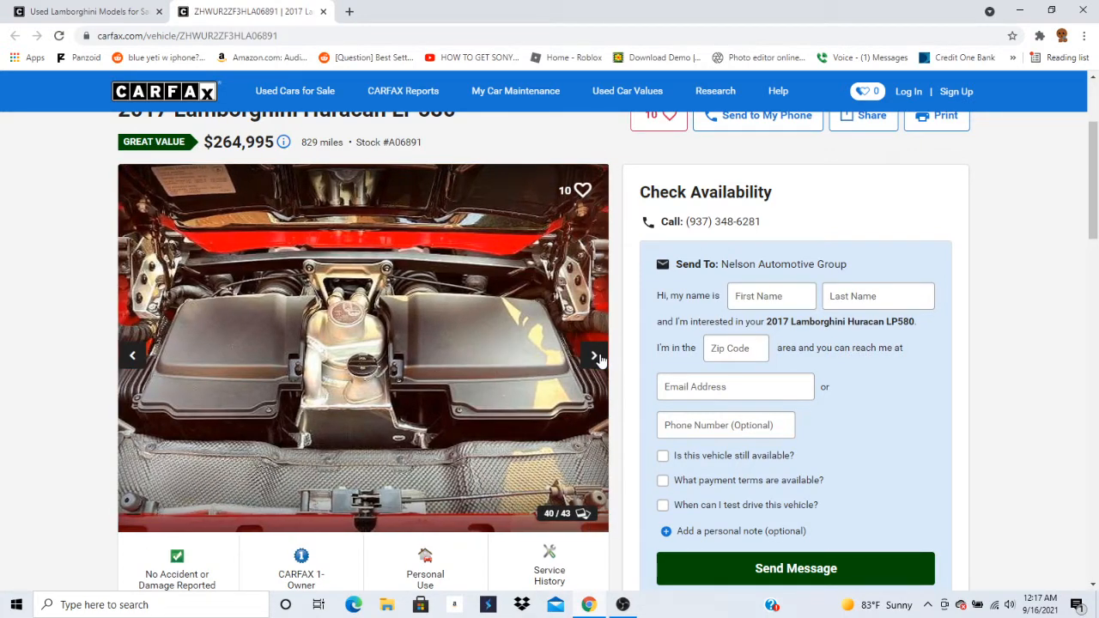
click(594, 356)
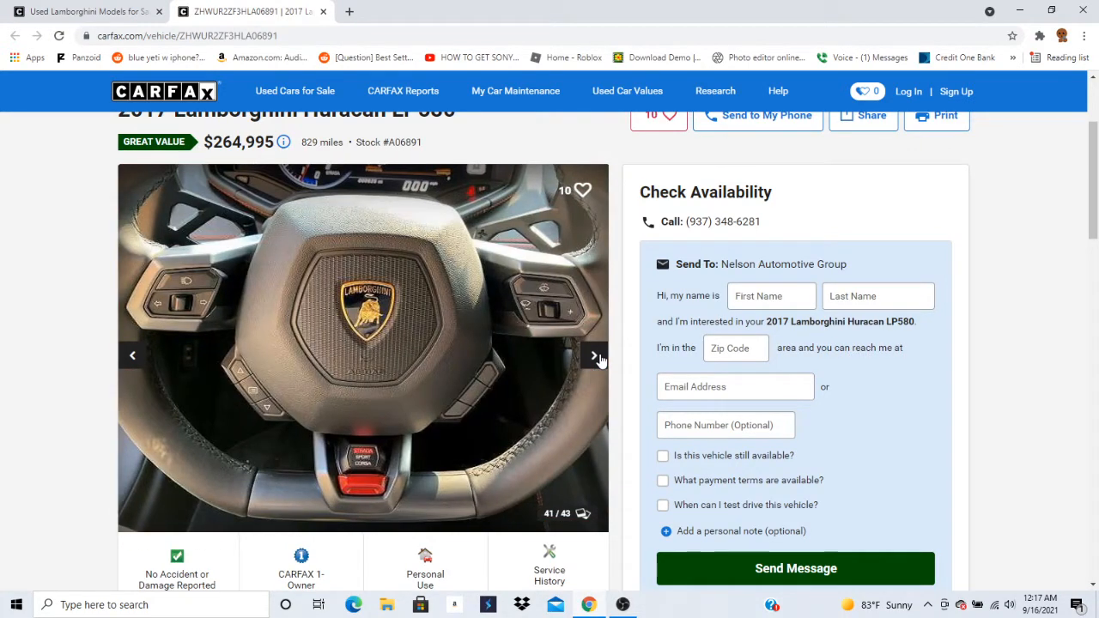
click(594, 355)
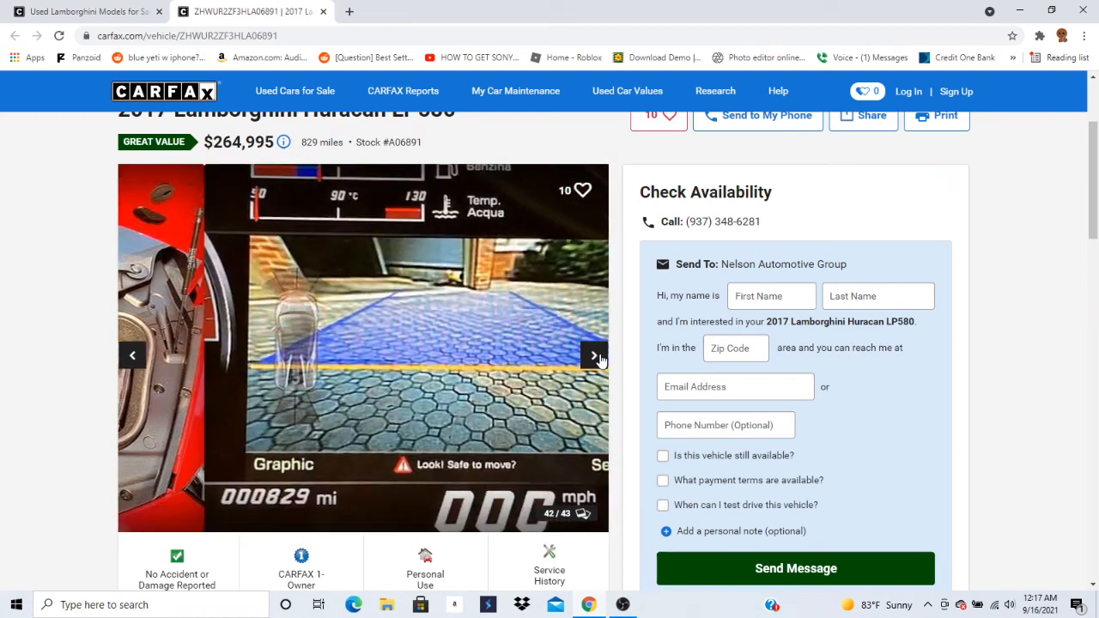
click(594, 355)
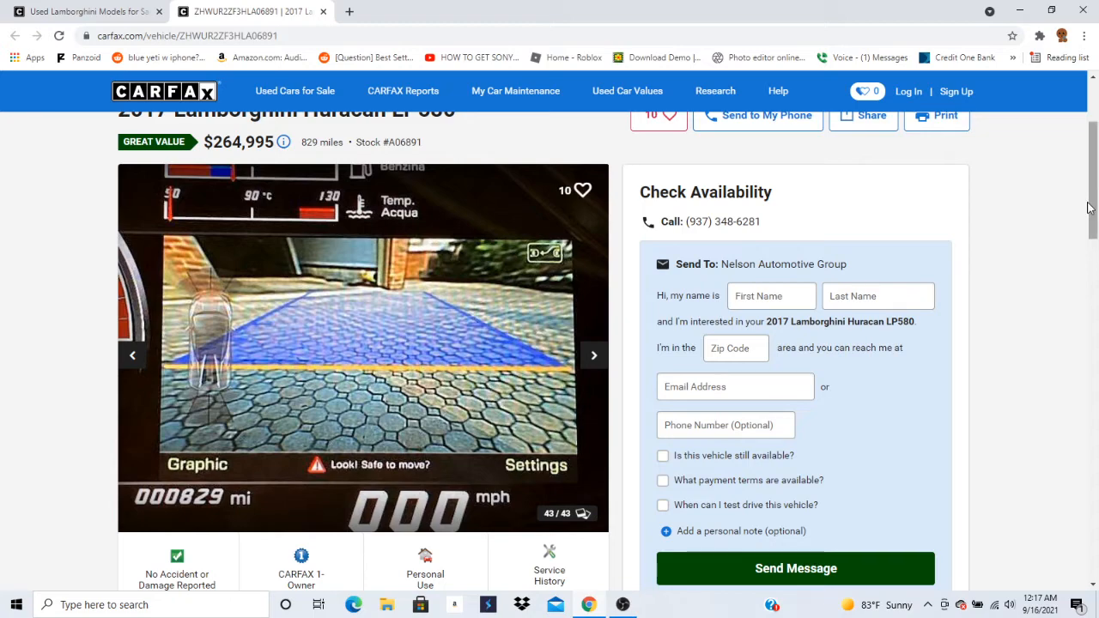
scroll(down, 3)
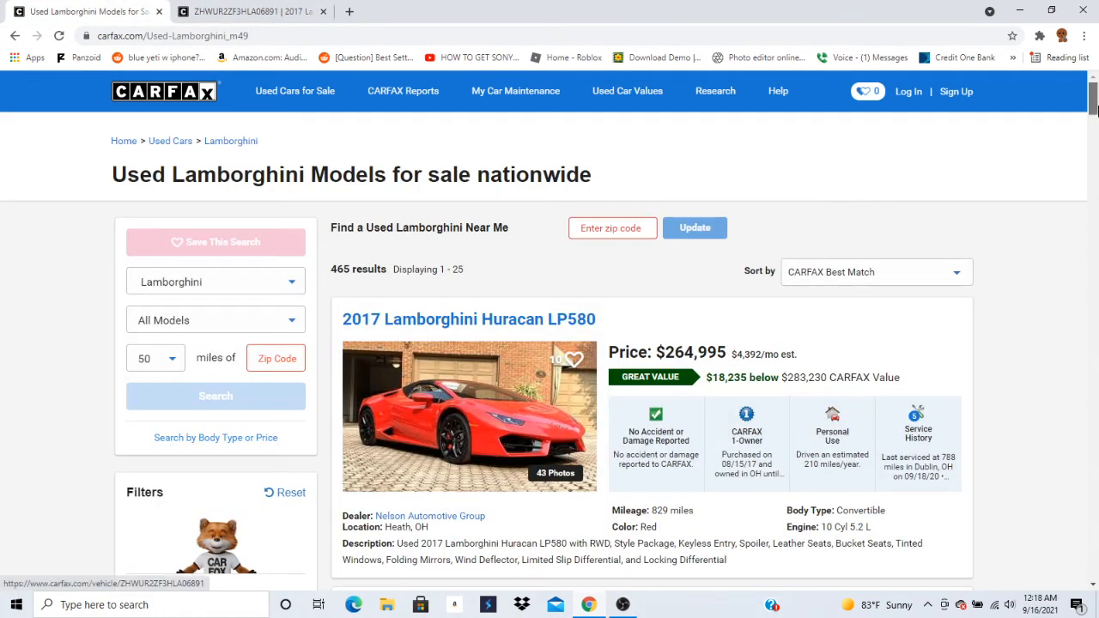
Scroll to the white 2017 Huracan LP580 at $236,999 and bring its gallery into view at photo 1 of 27.
scroll(down, 3)
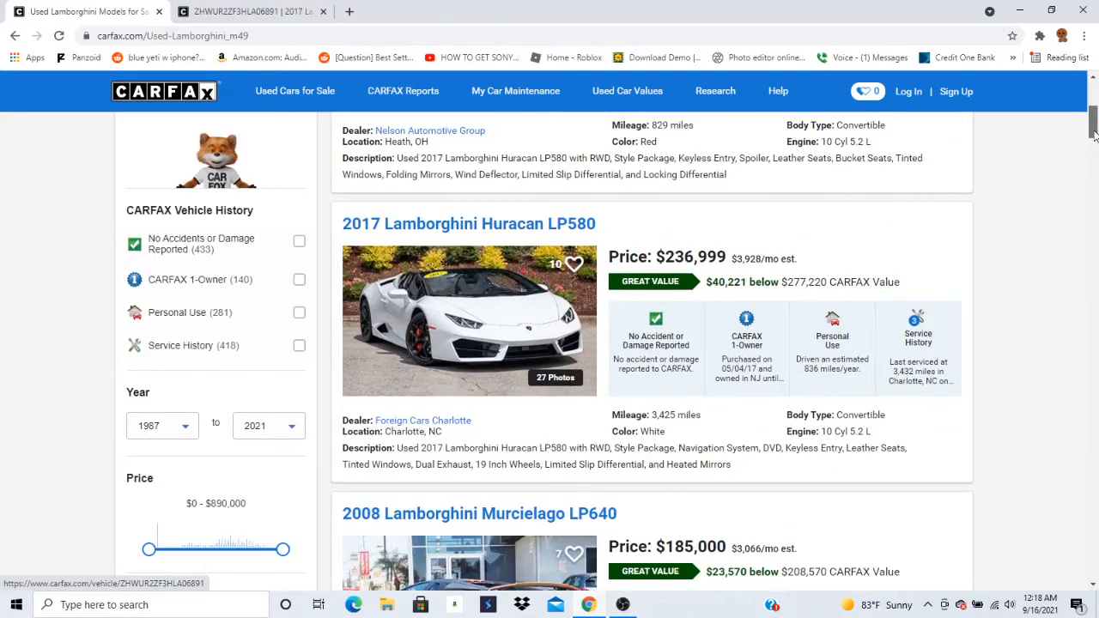
scroll(down, 3)
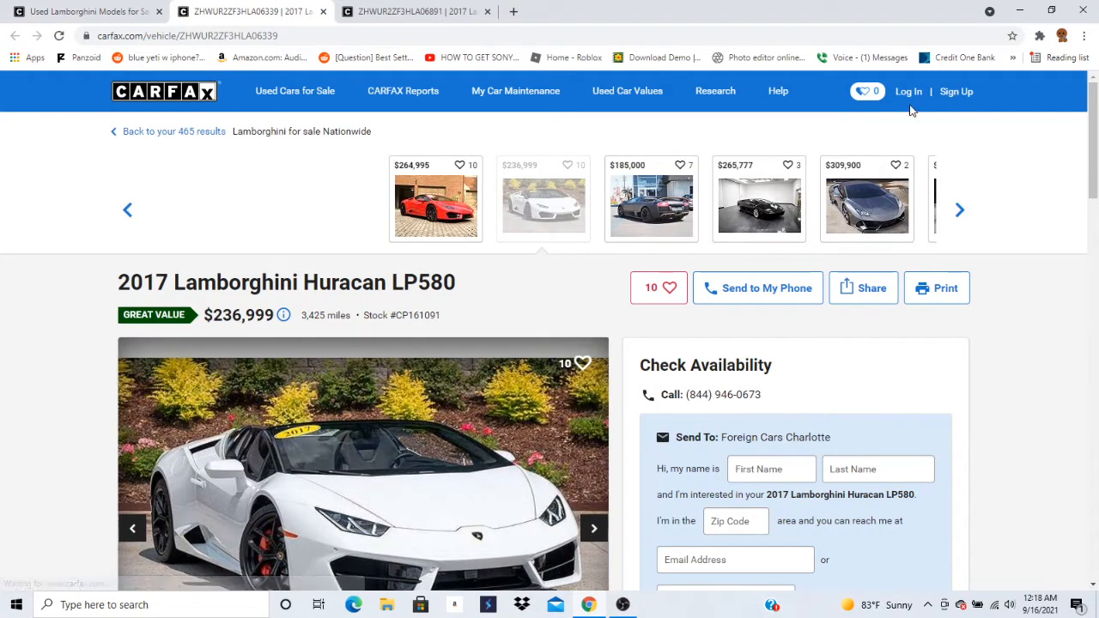
scroll(down, 3)
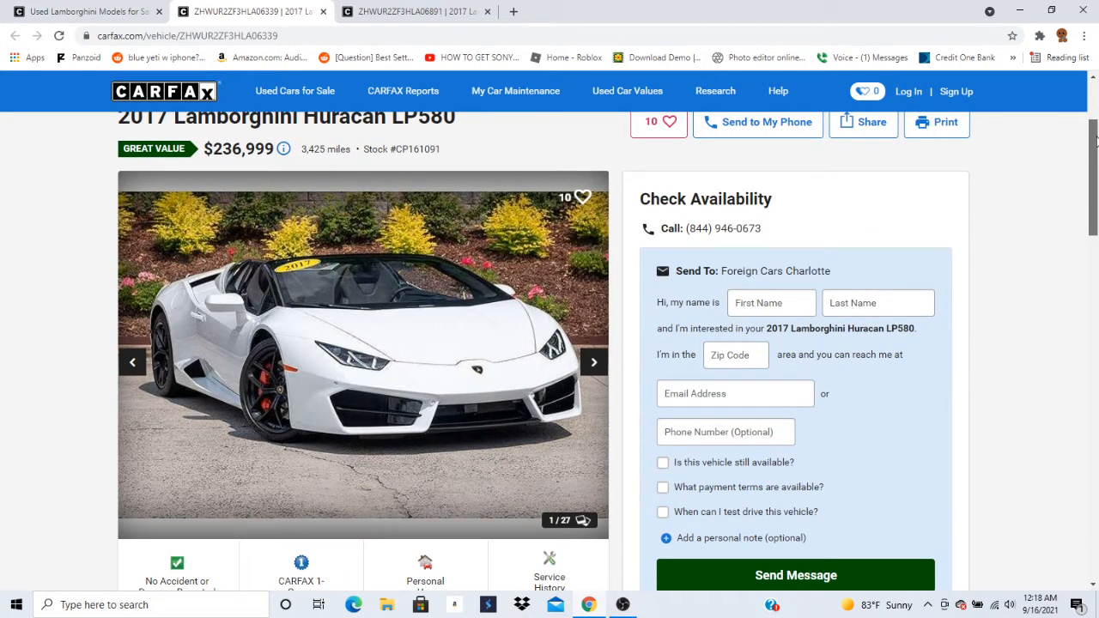
scroll(down, 3)
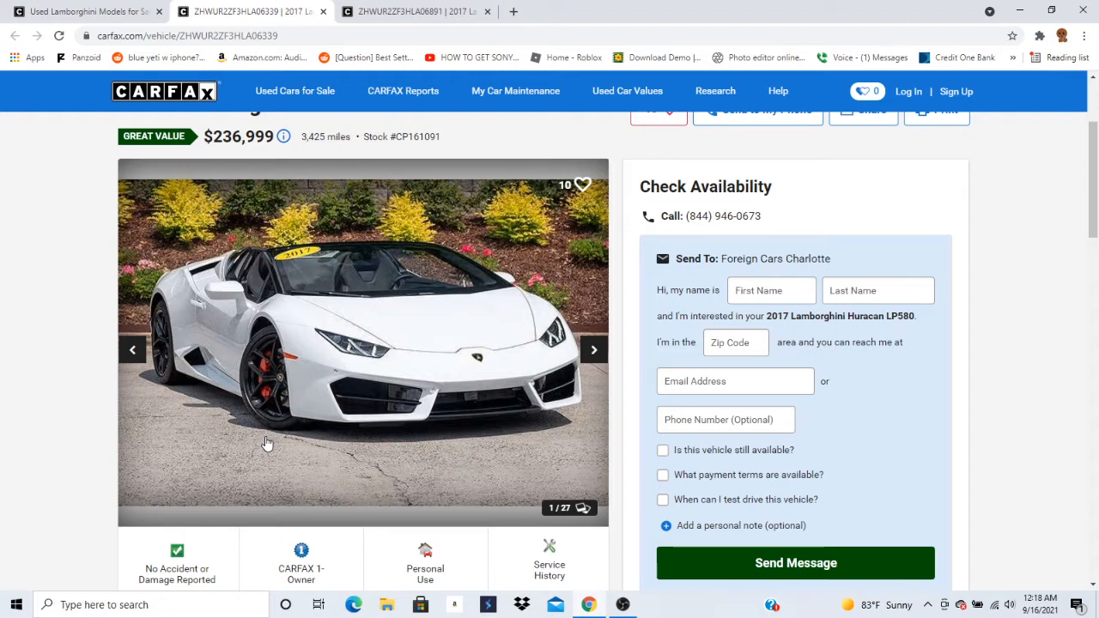
mouse_move(532, 311)
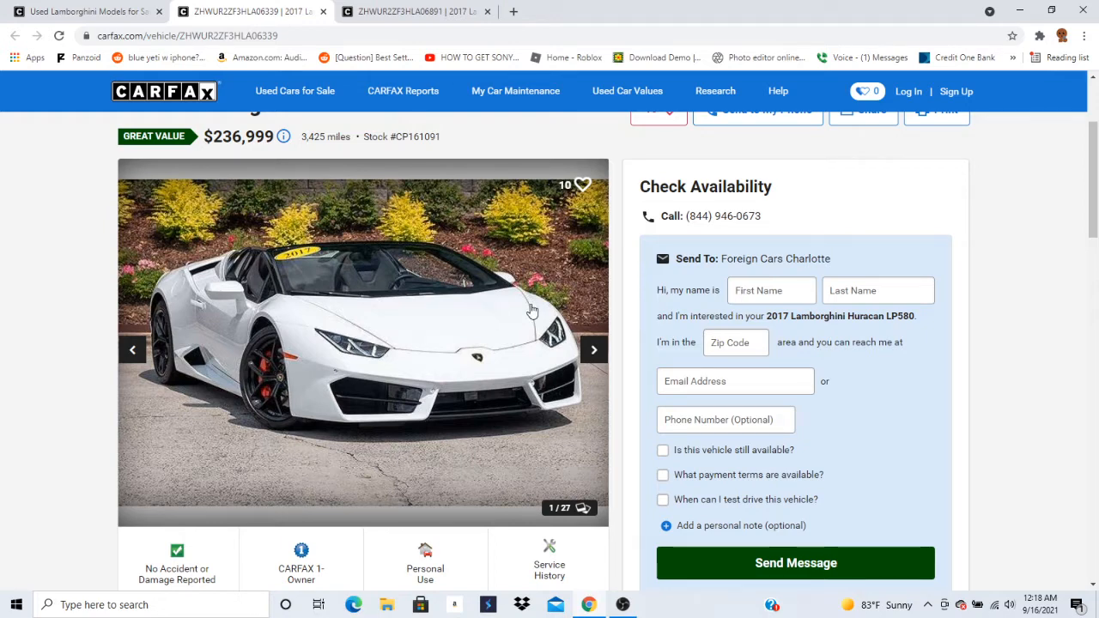
Advance the white Huracan's carousel through exterior and engine shots to photo 15 of 27, the interior door.
click(594, 350)
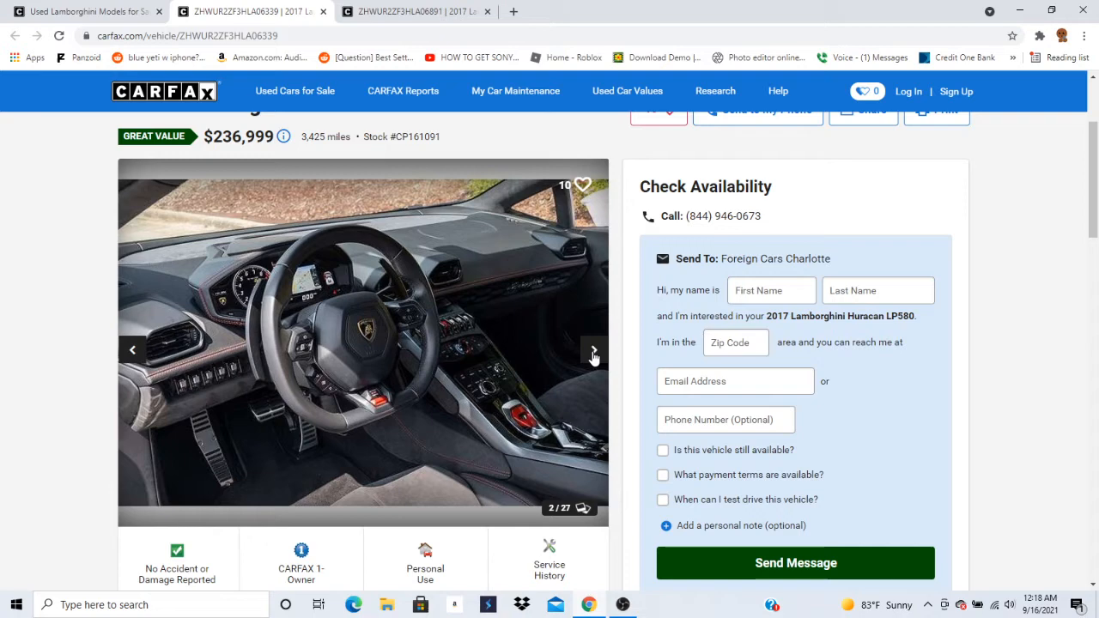
click(594, 350)
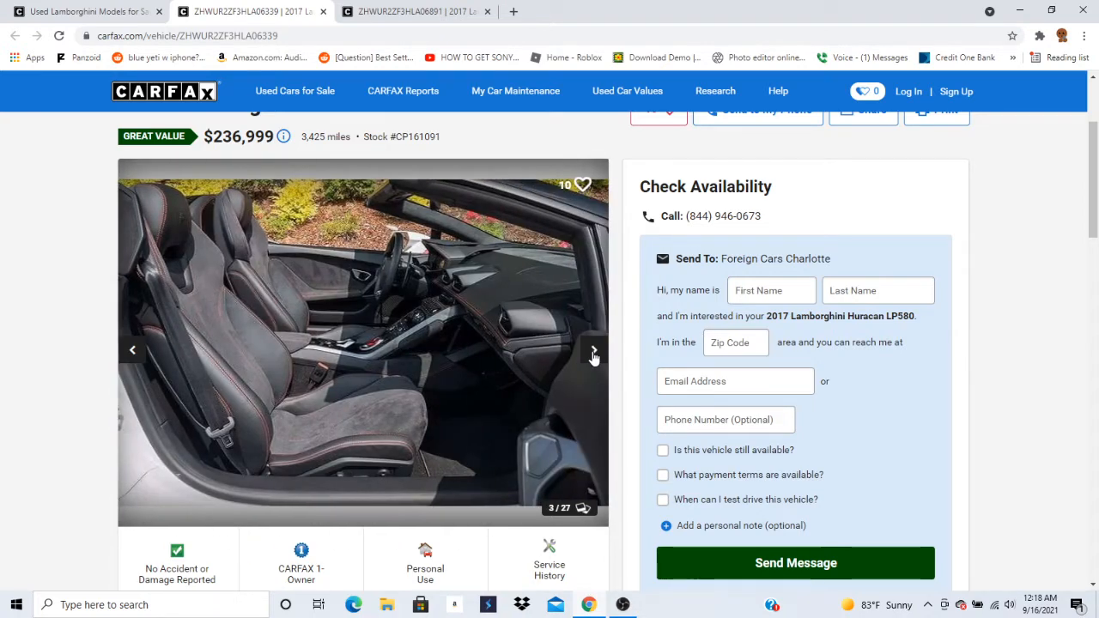
click(594, 351)
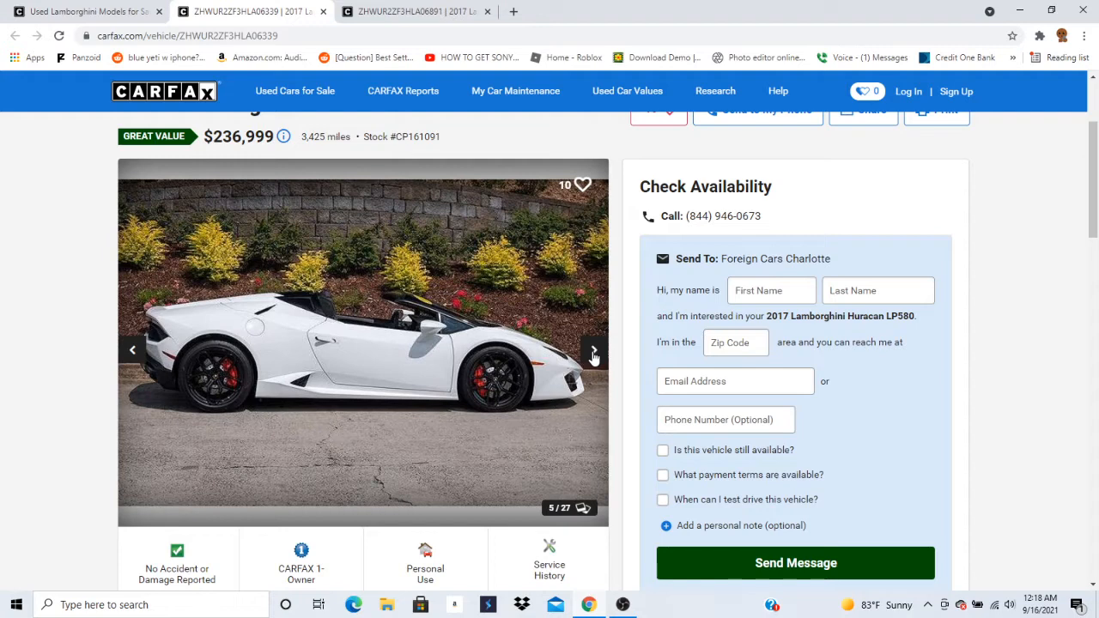
click(592, 350)
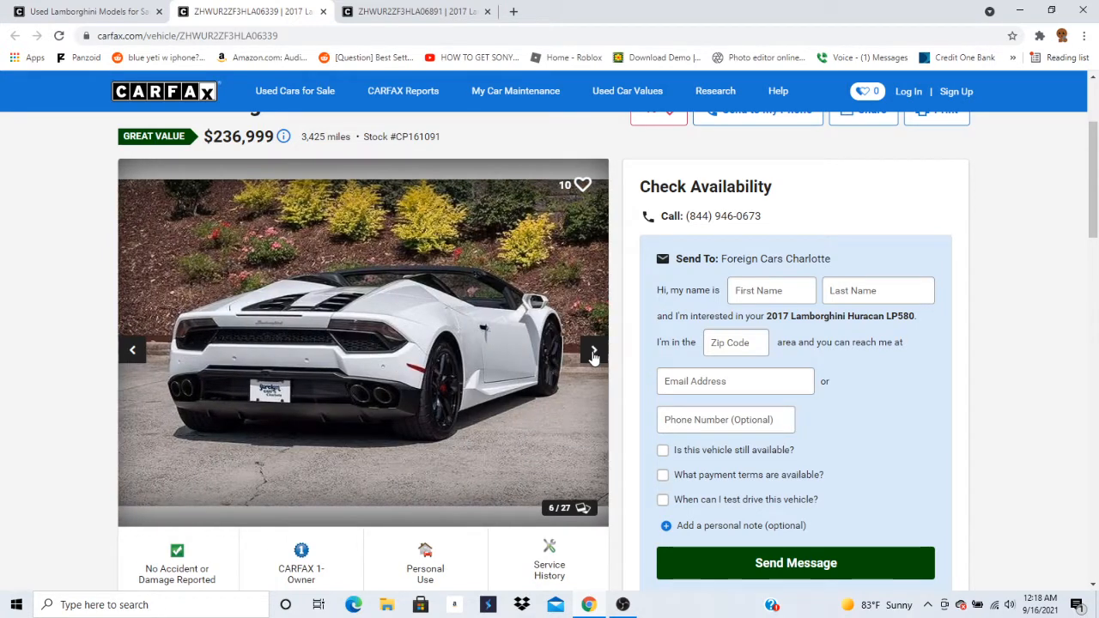
click(594, 351)
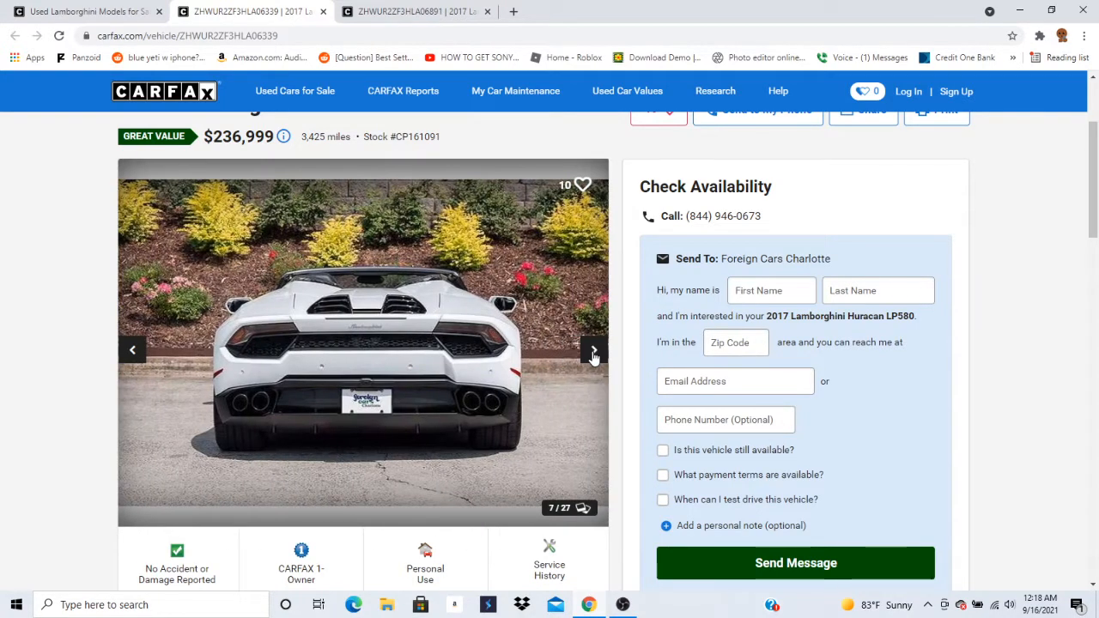
click(594, 350)
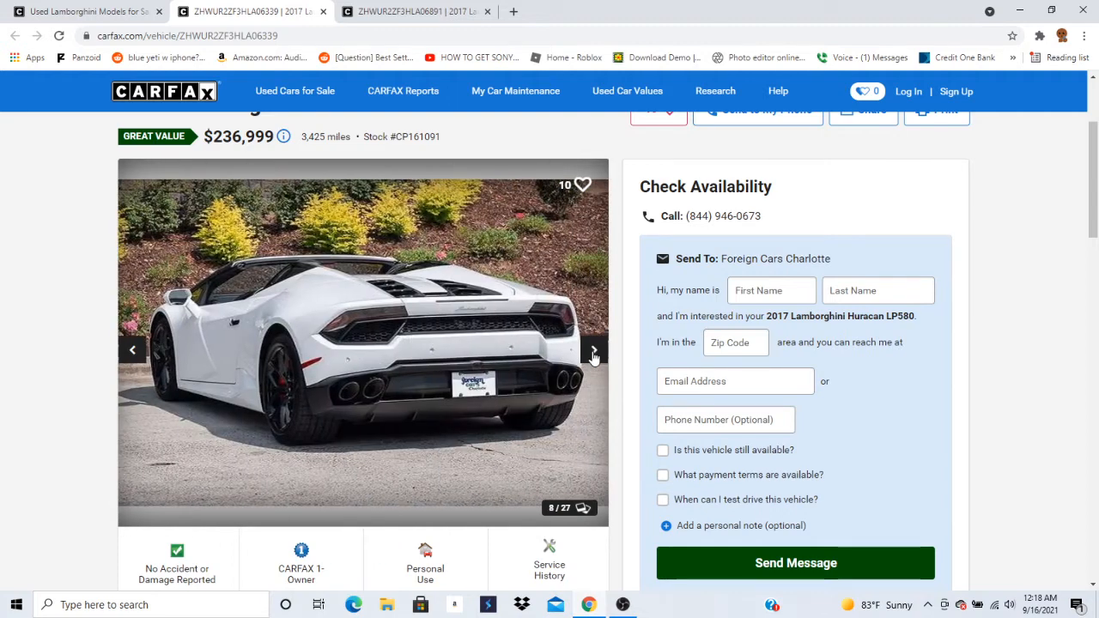
click(592, 350)
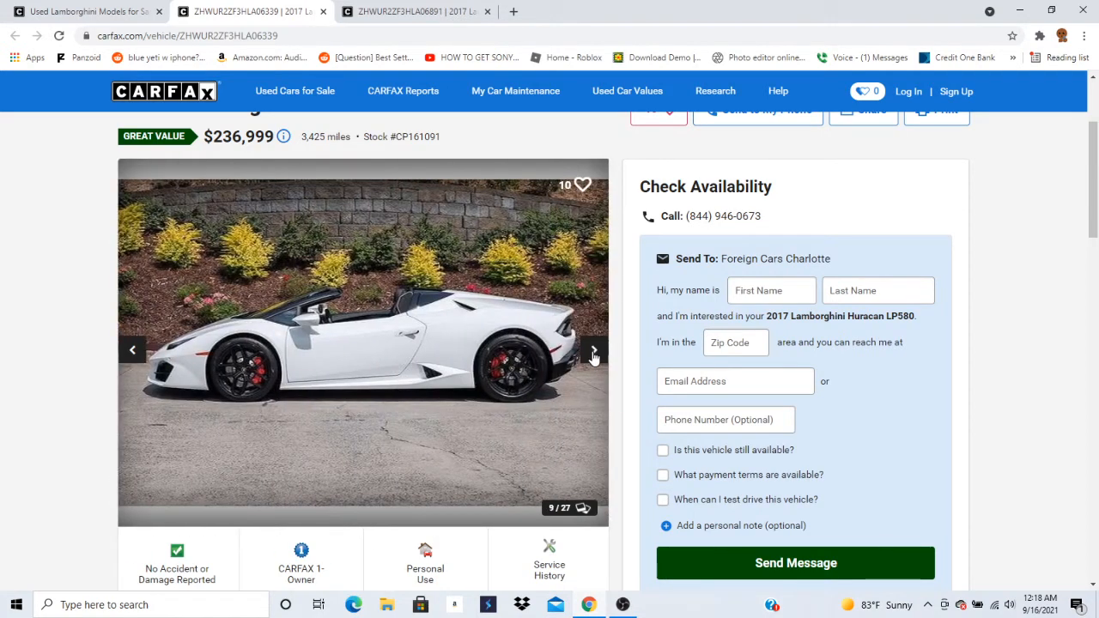
click(592, 350)
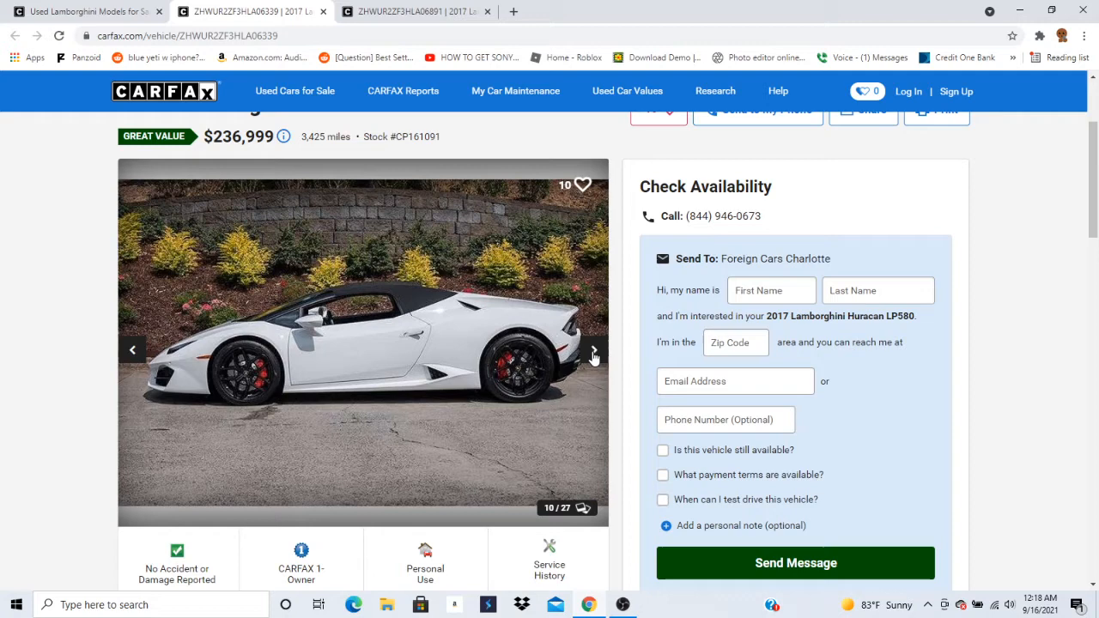
click(590, 351)
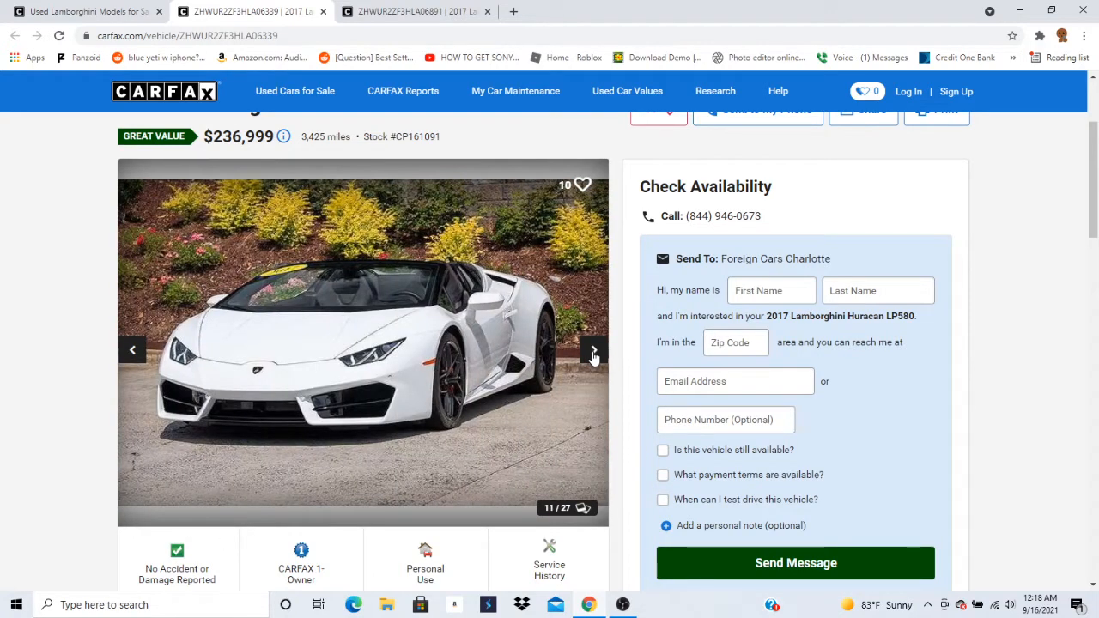
click(592, 350)
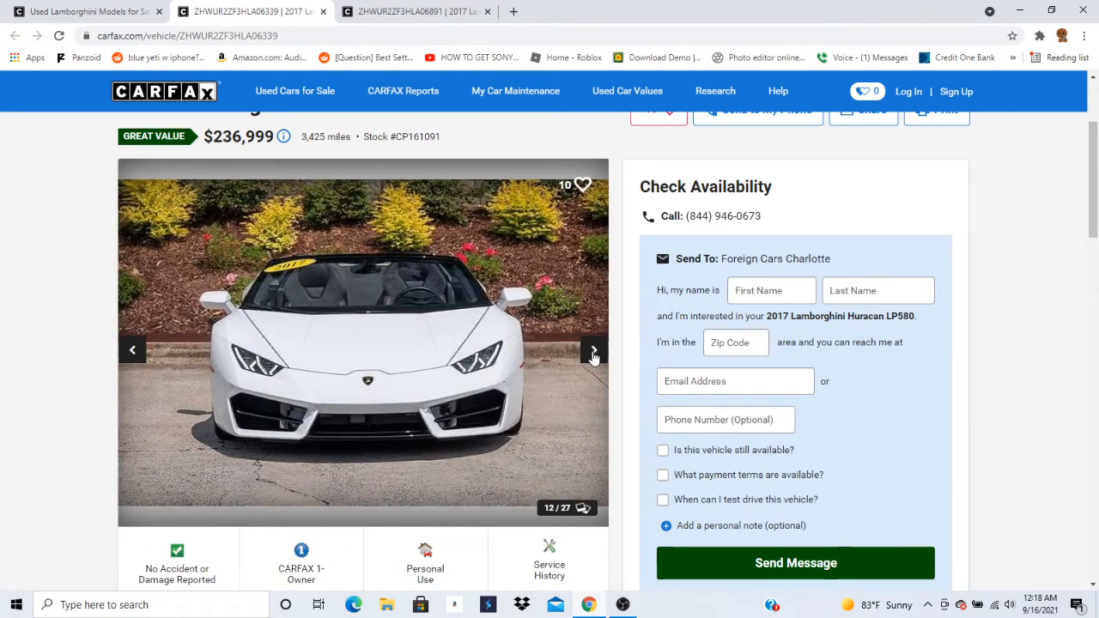
click(593, 351)
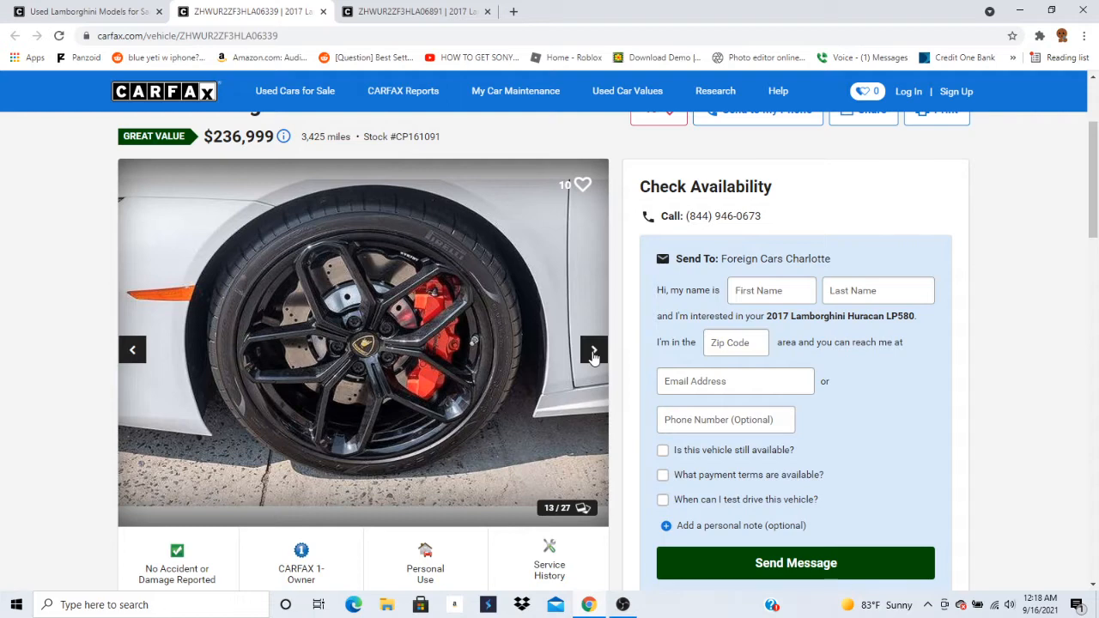
click(594, 350)
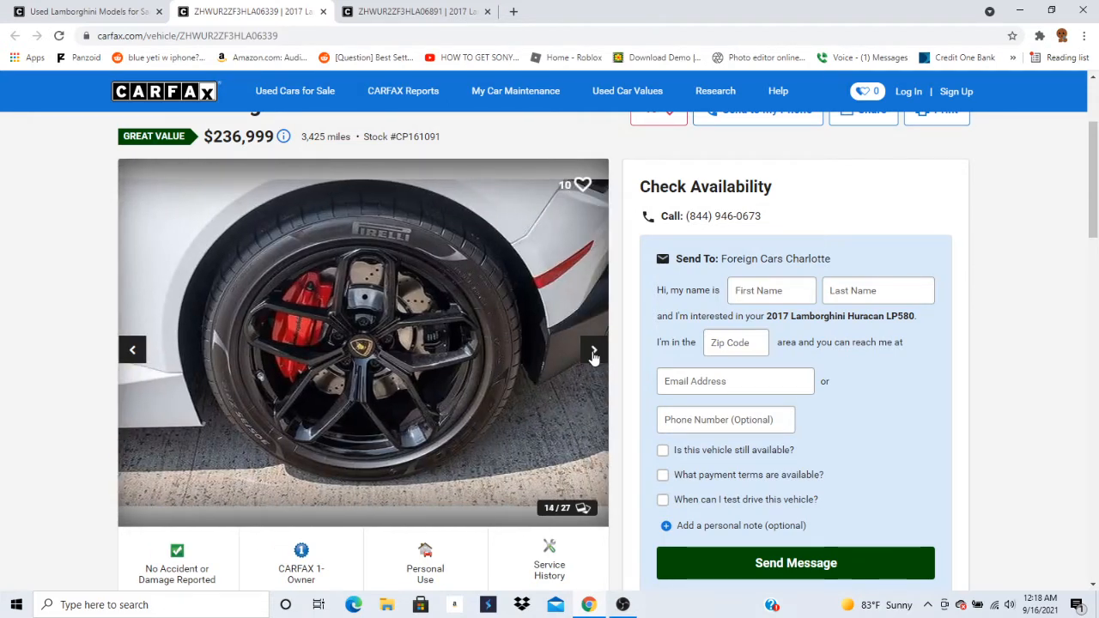
click(592, 350)
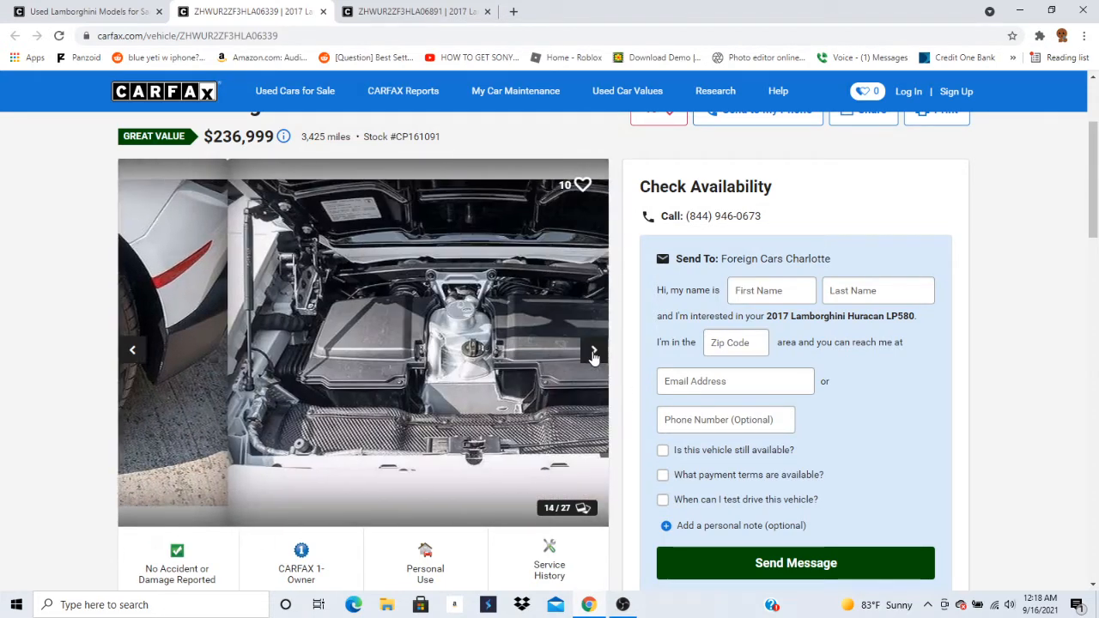
click(592, 350)
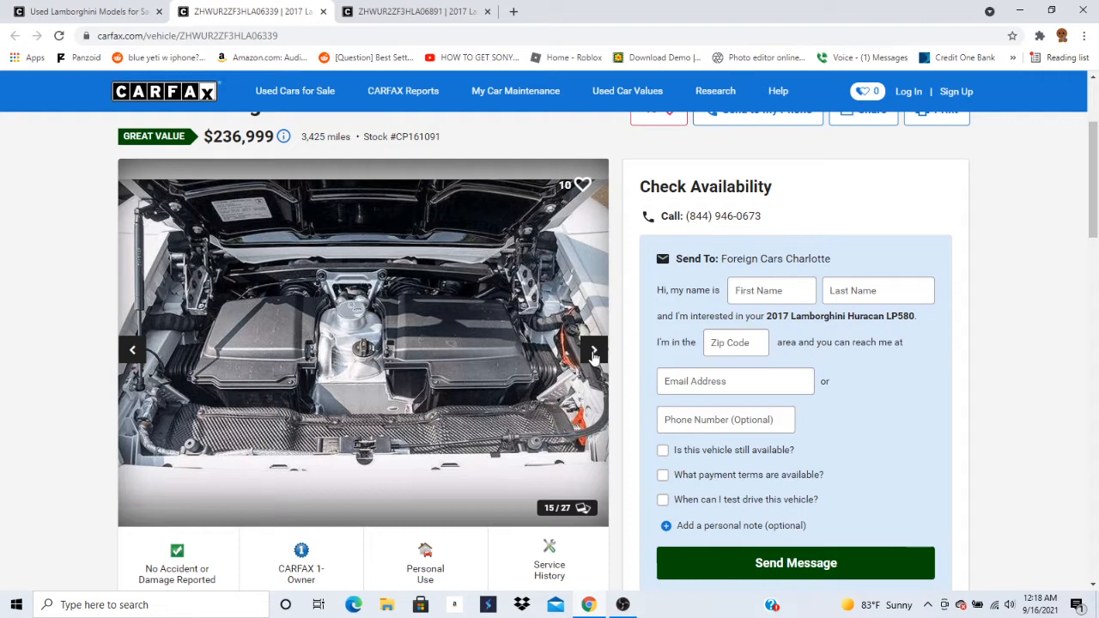
click(592, 350)
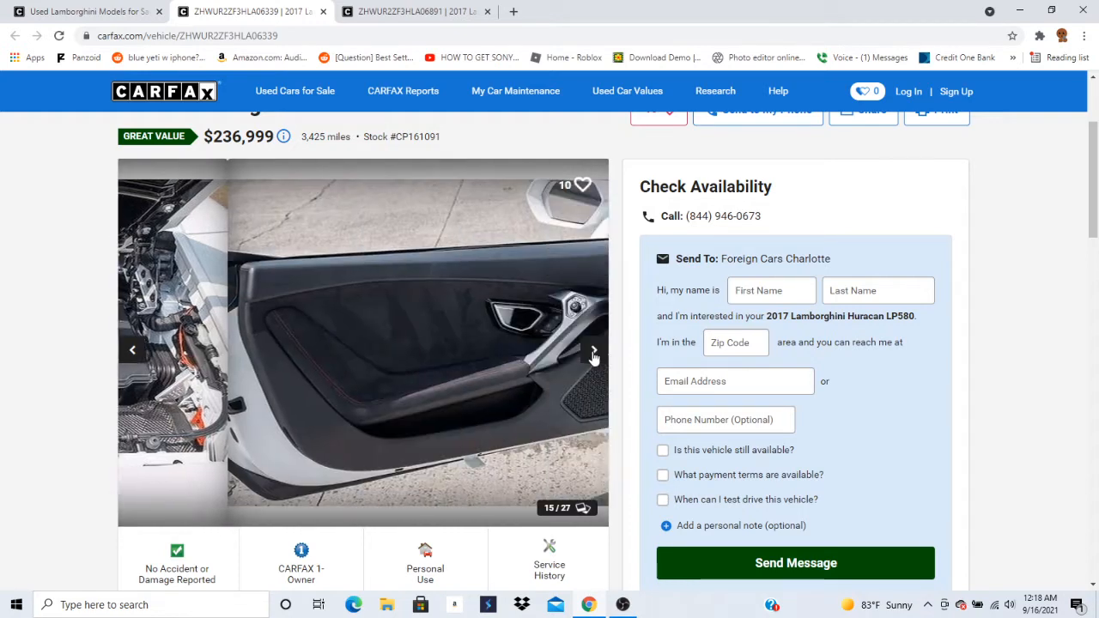
Advance the carousel to the last photo, 27 of 27, then return to the Used Lamborghini results tab.
click(592, 350)
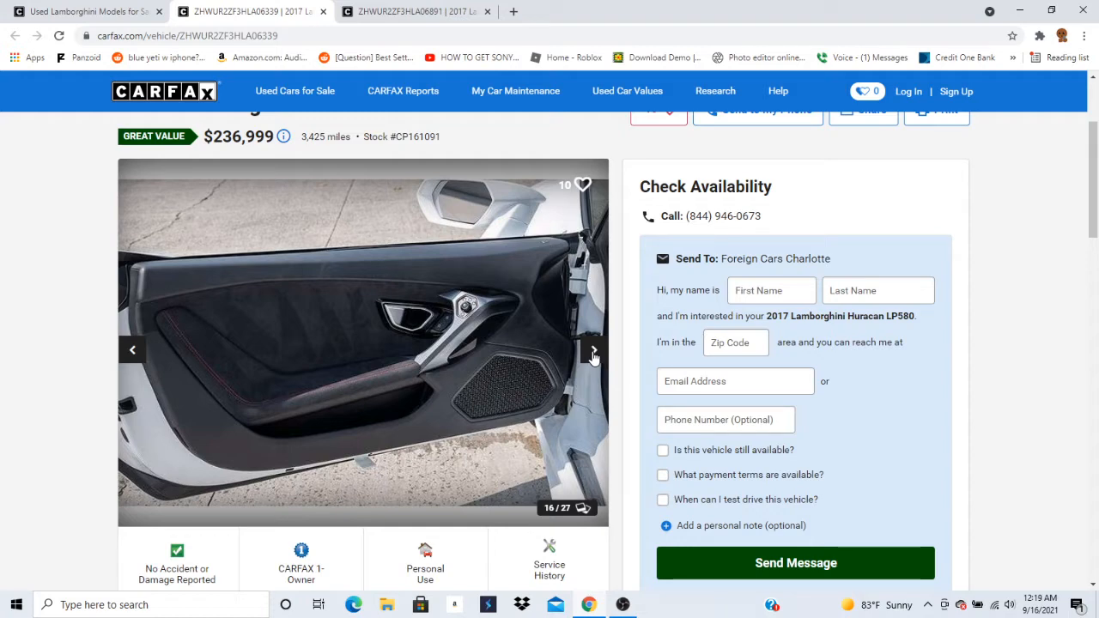
click(592, 350)
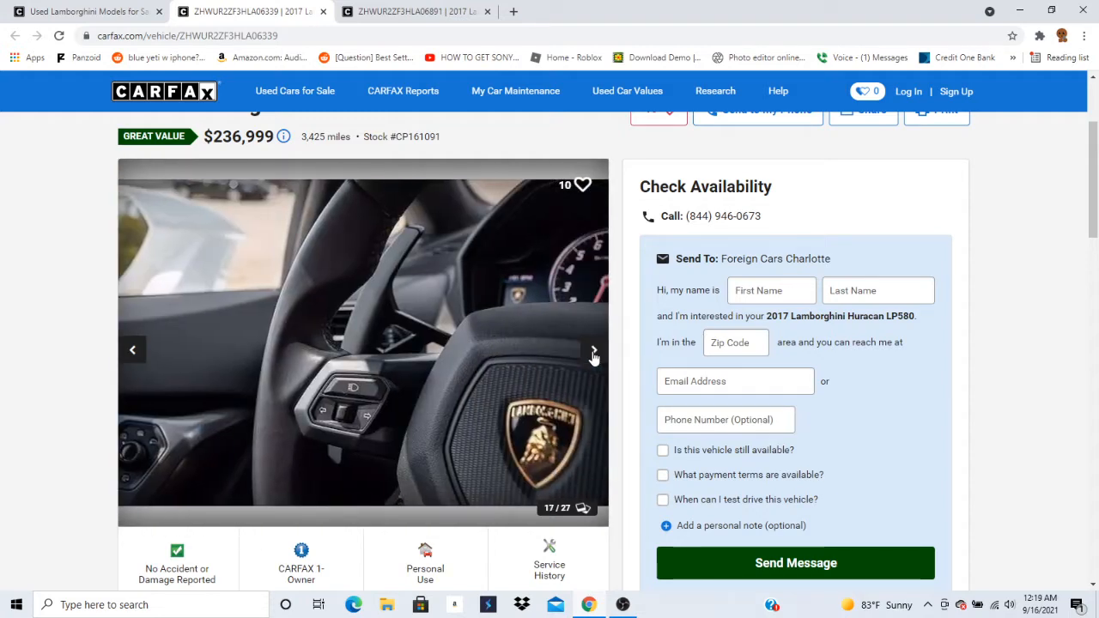
click(592, 350)
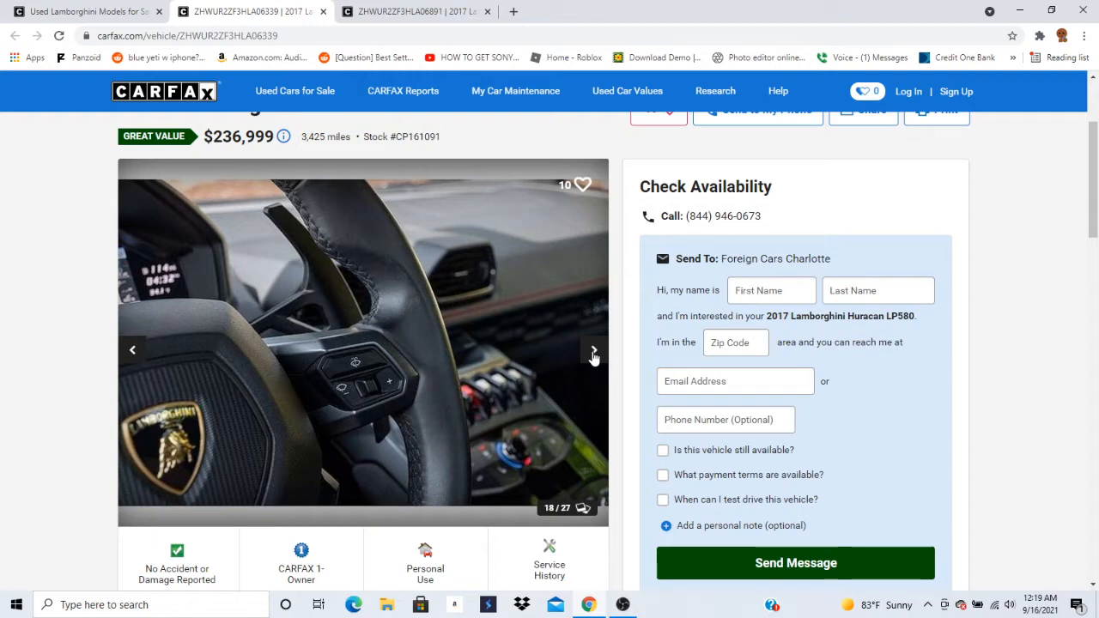
click(592, 350)
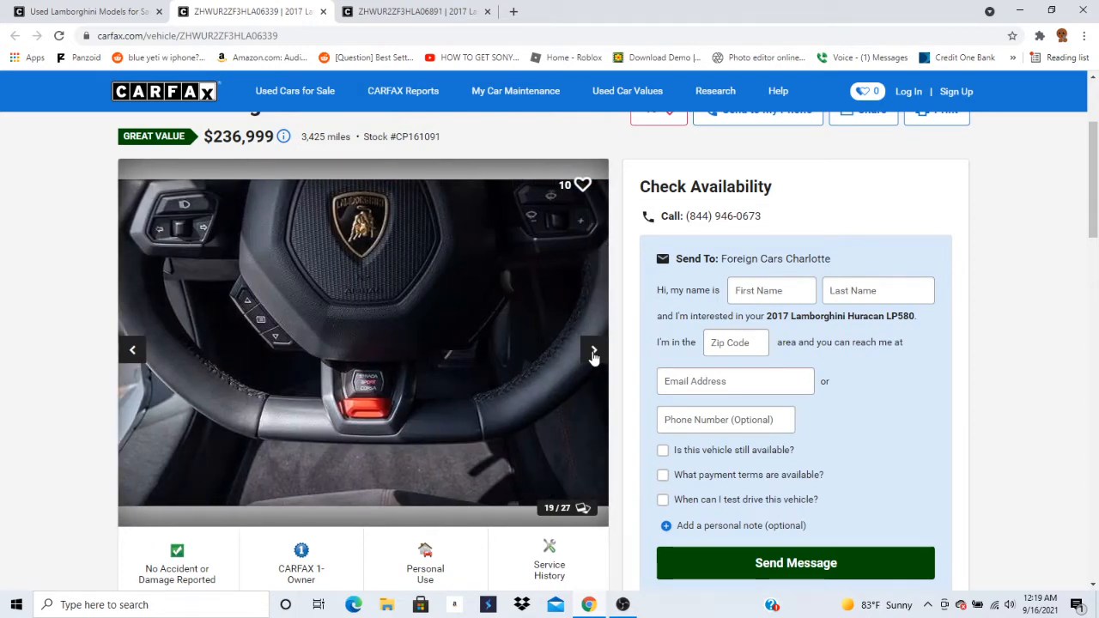
click(593, 350)
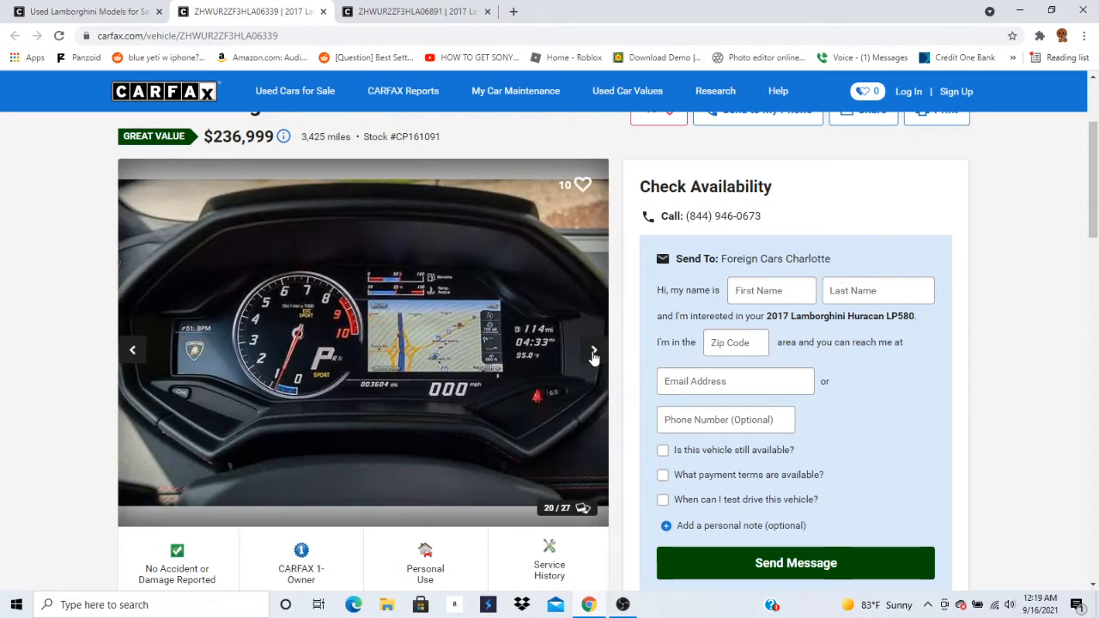
click(592, 350)
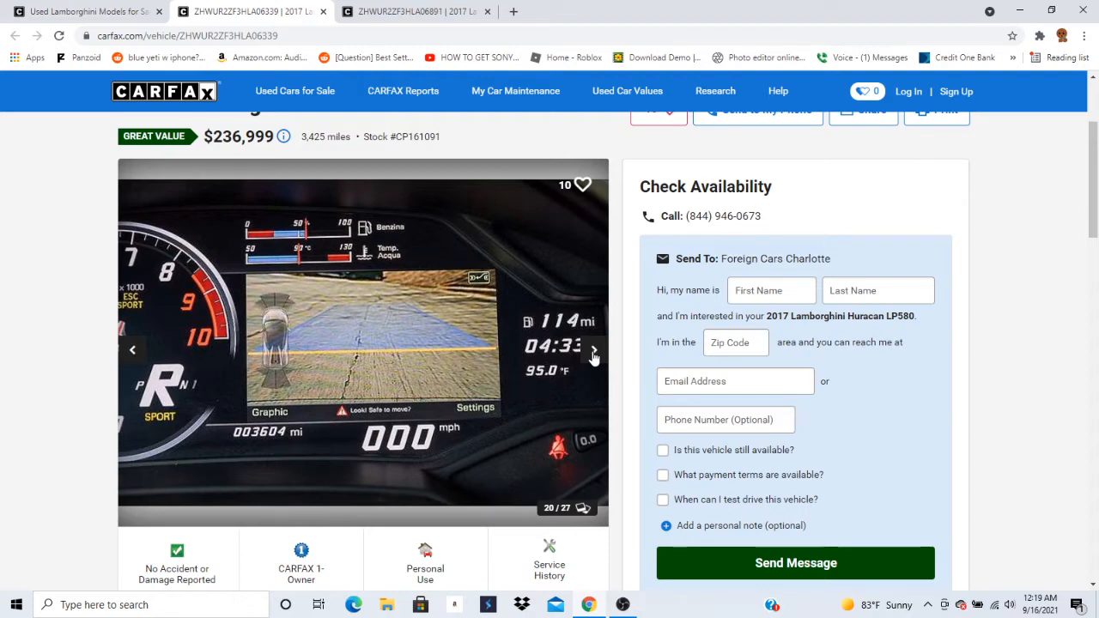
click(594, 351)
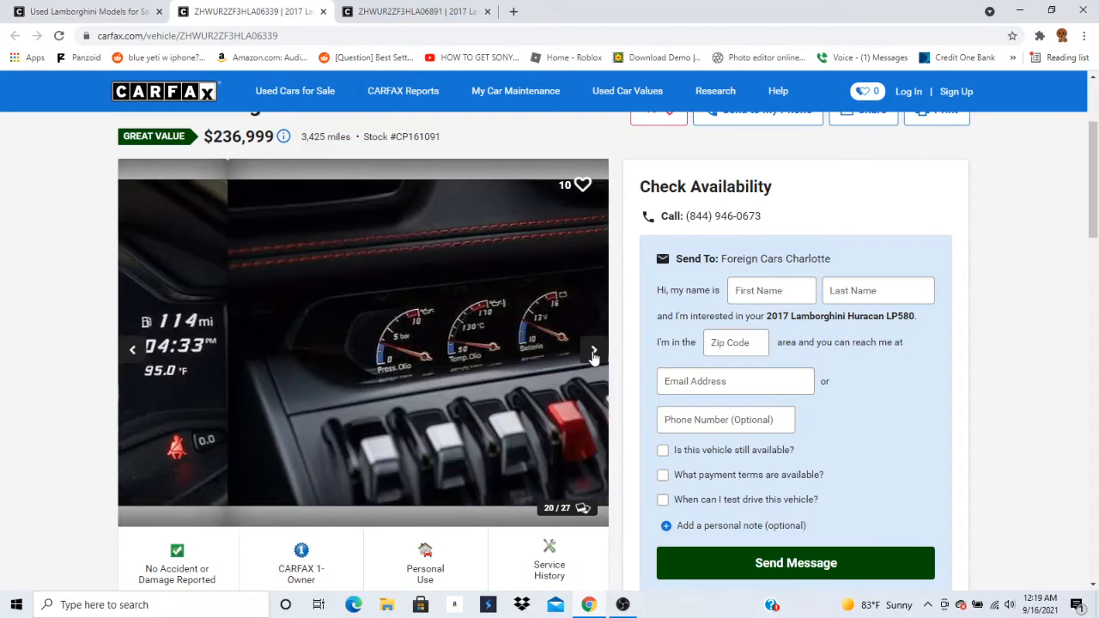
click(594, 350)
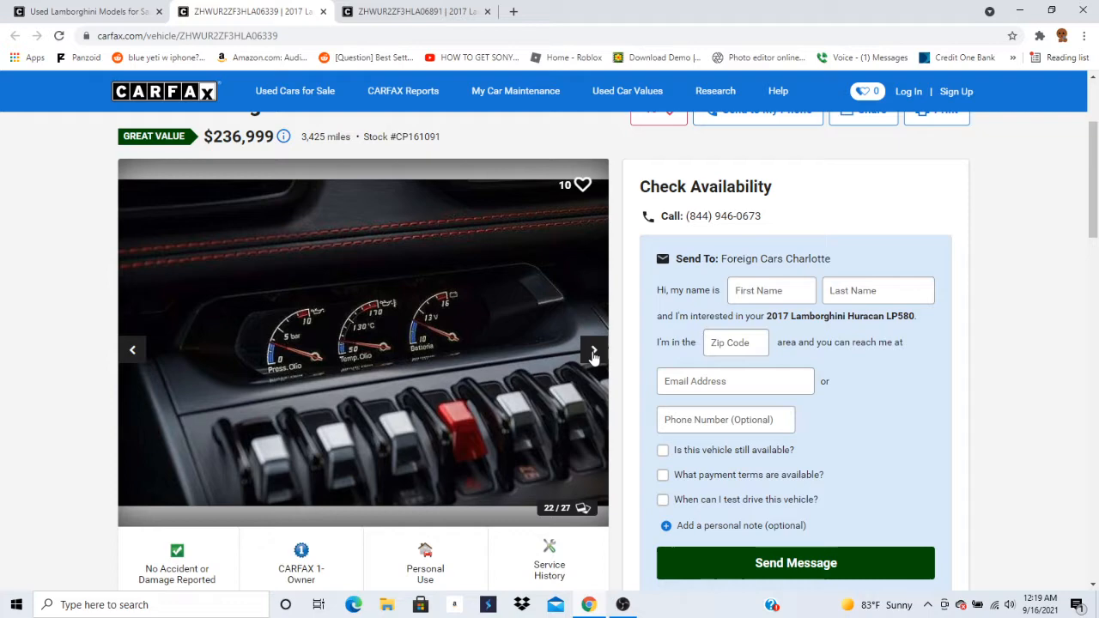
click(592, 350)
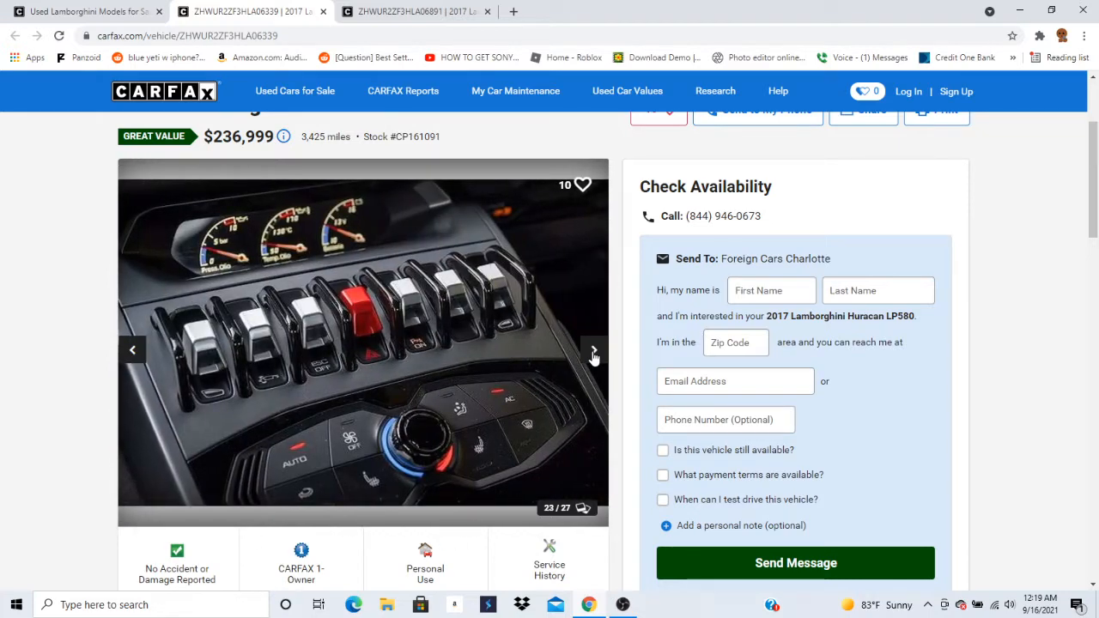
click(593, 350)
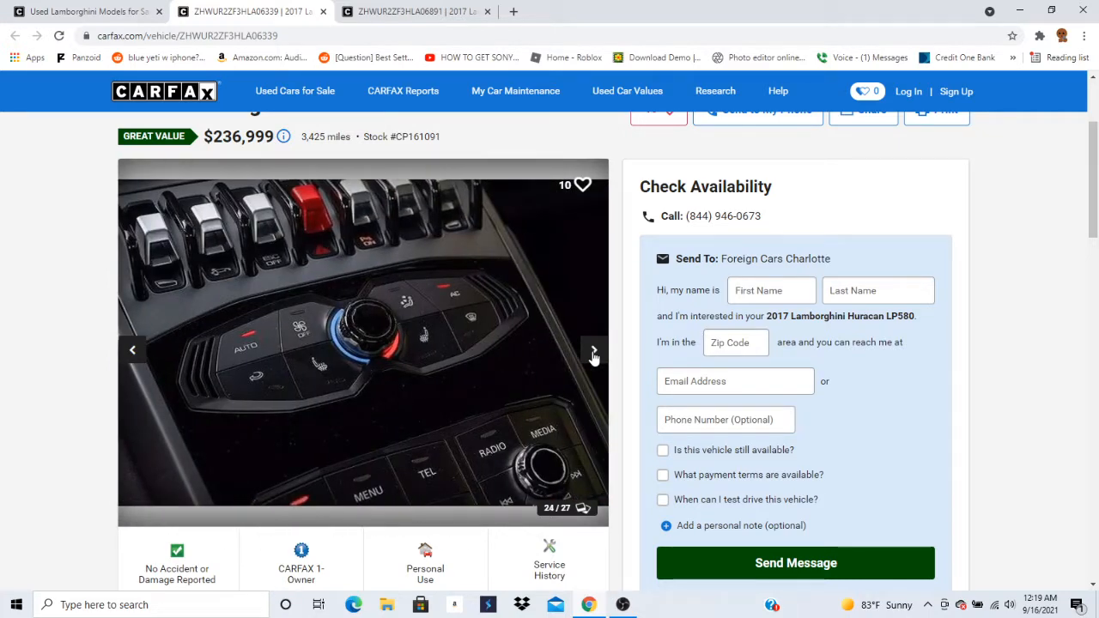
click(594, 350)
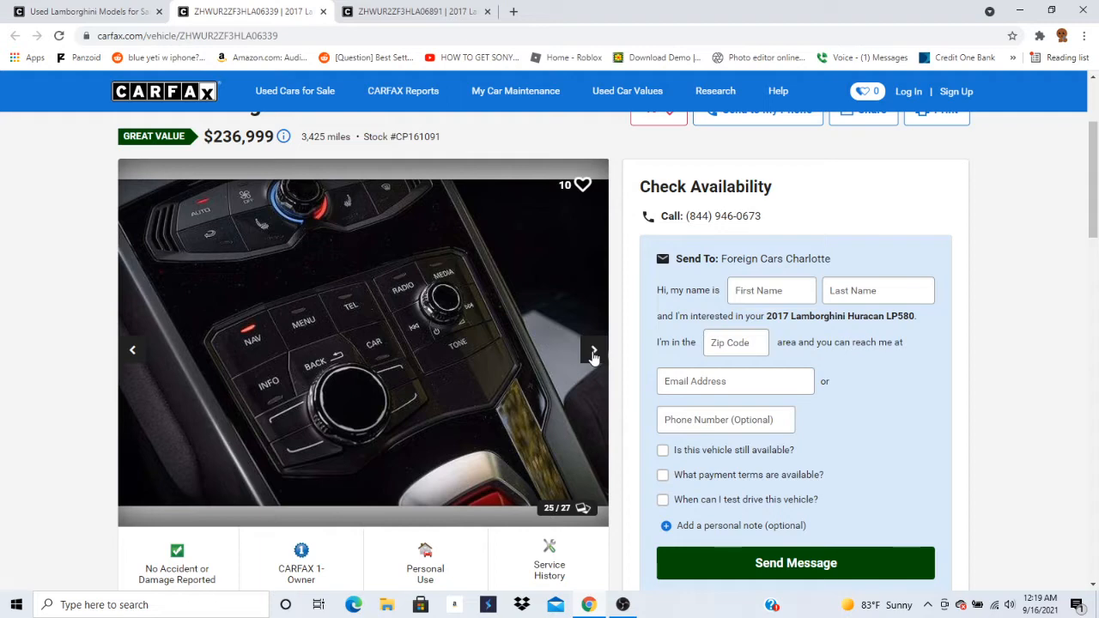
click(594, 350)
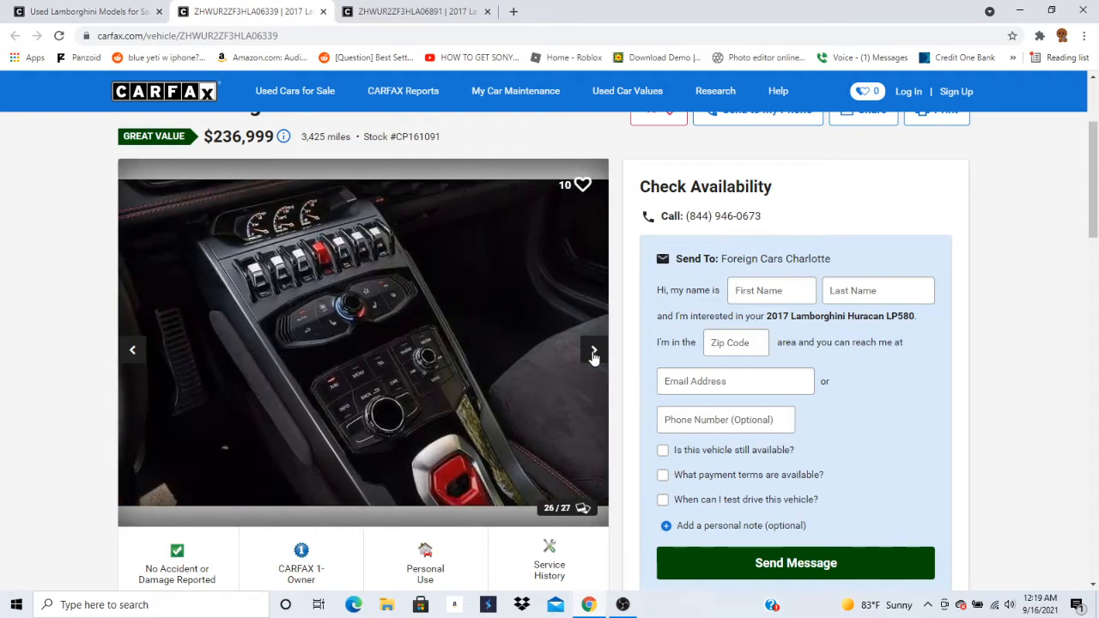
click(594, 350)
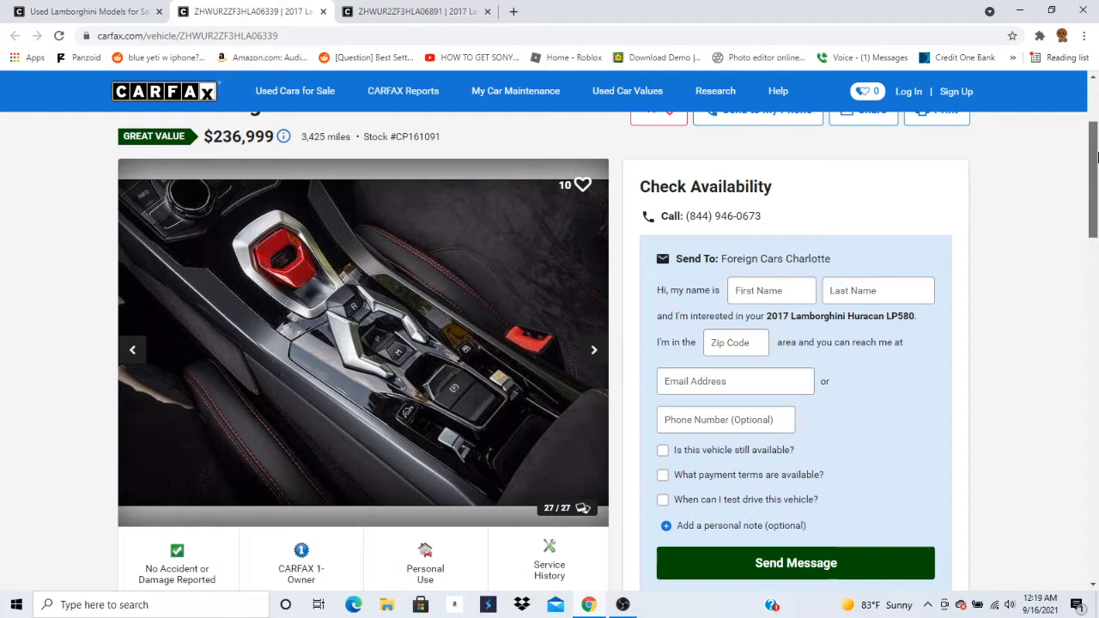
click(86, 10)
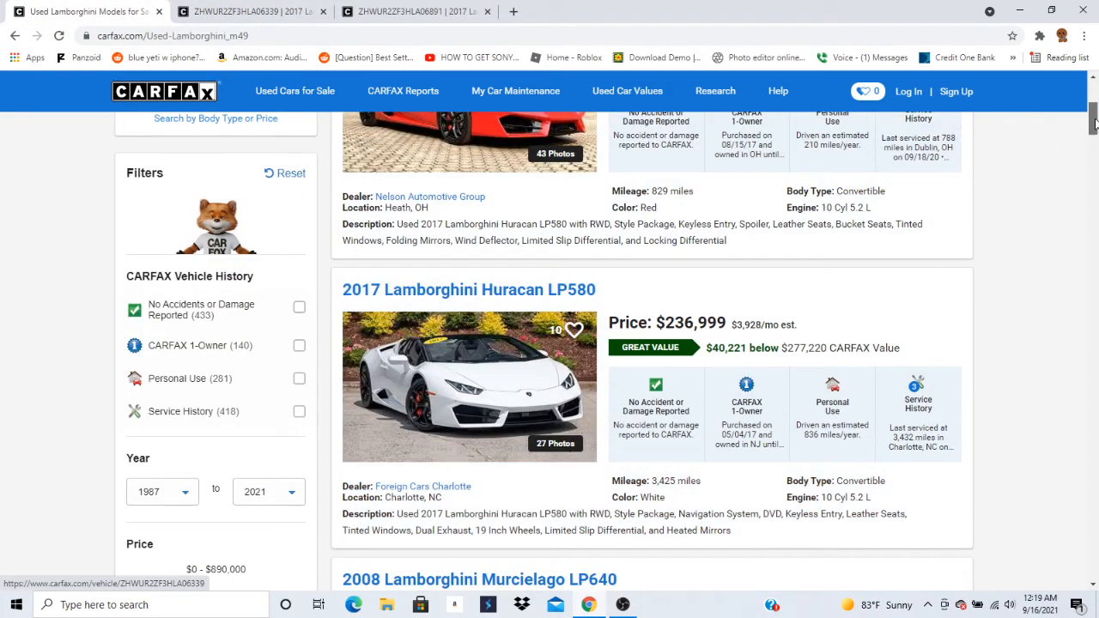
Open the 2008 Murcielago LP640 listing at $185,000 and scroll to its gallery at photo 1 of 21.
scroll(down, 3)
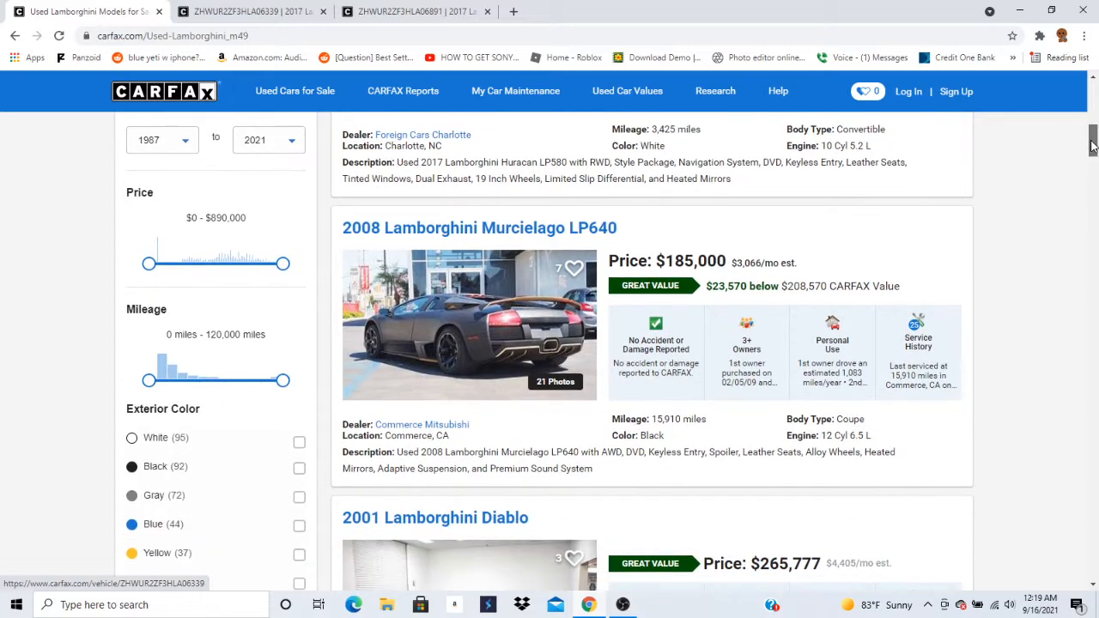
scroll(down, 3)
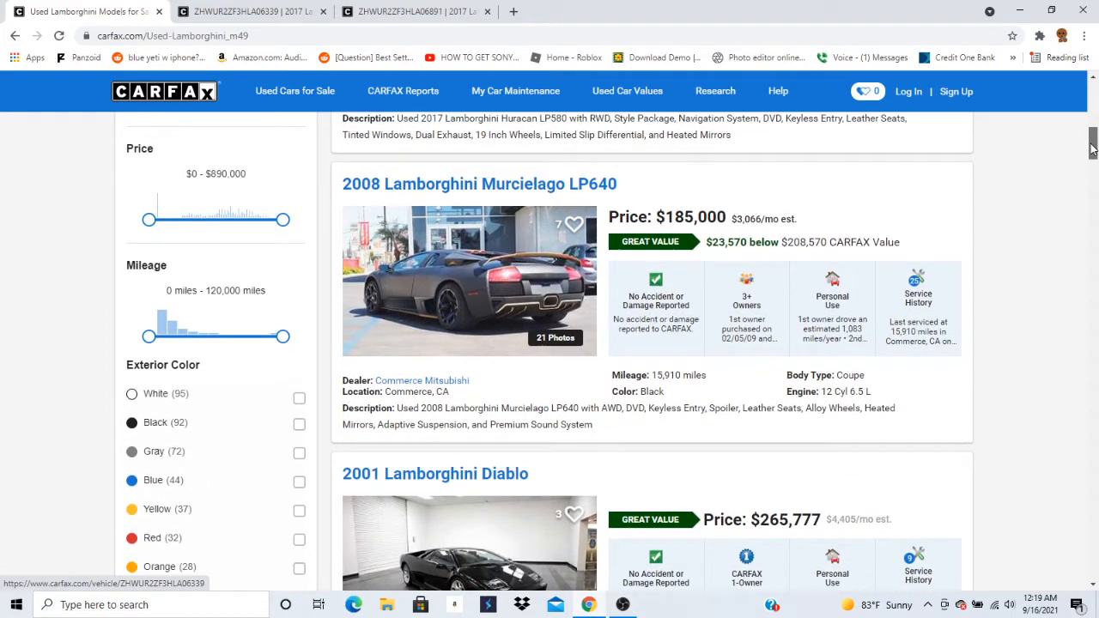
click(477, 183)
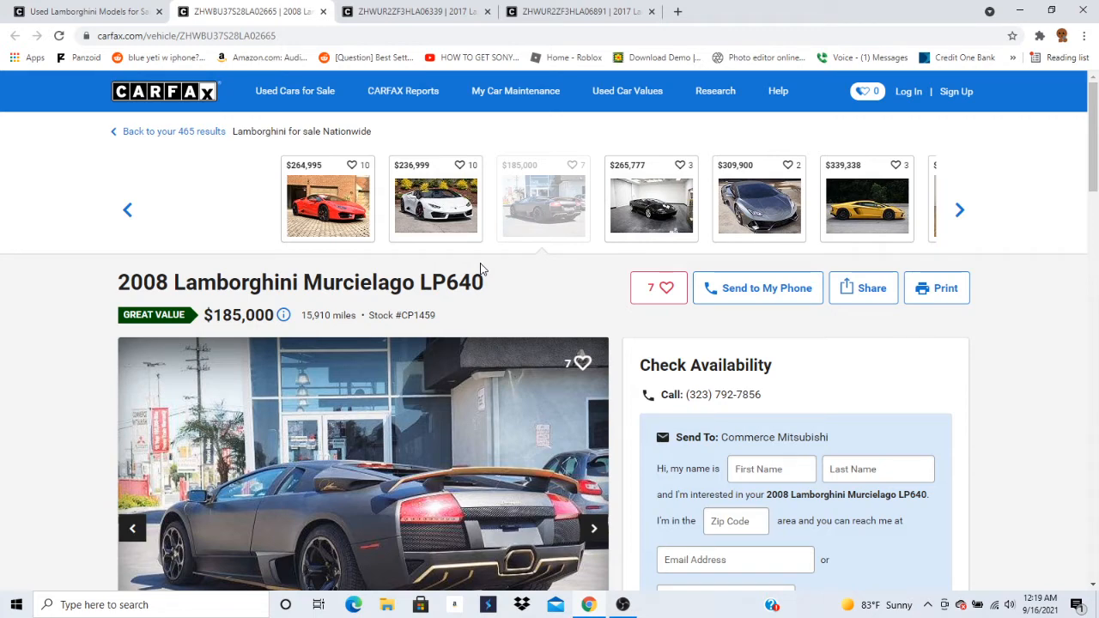
scroll(down, 3)
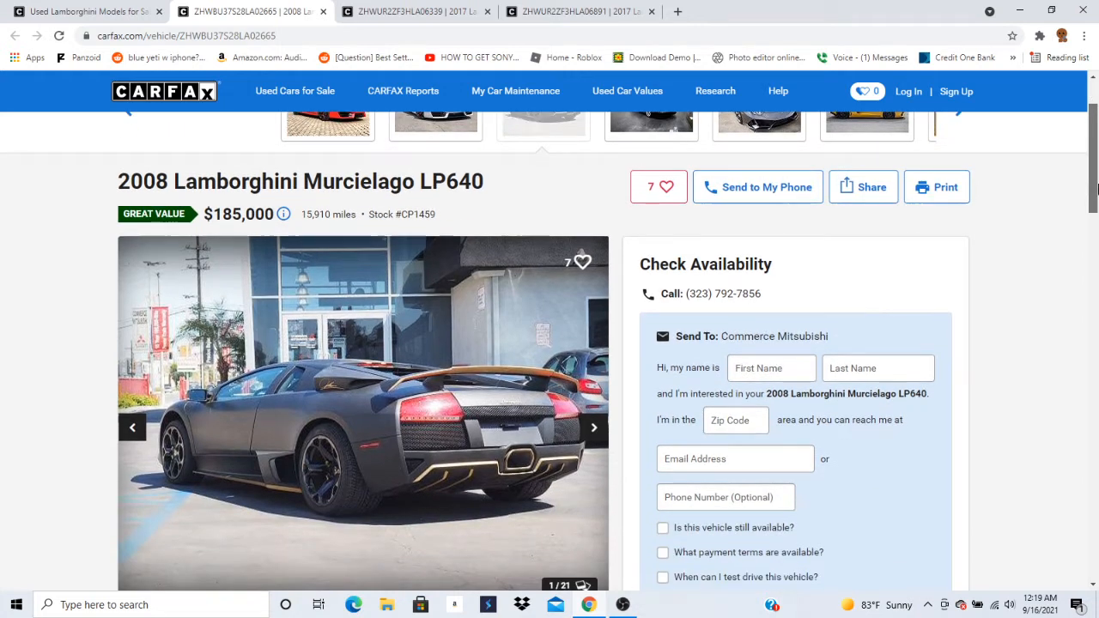
scroll(down, 3)
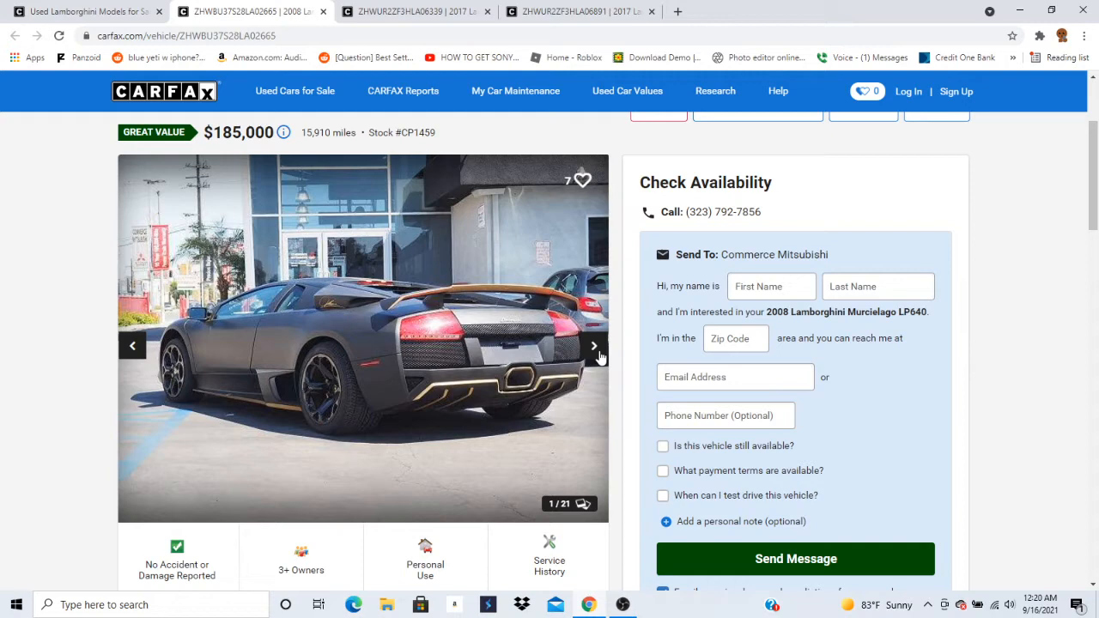
Advance the Murcielago gallery through exterior, interior and engine shots to the dealer map image, 20 of 21.
click(593, 345)
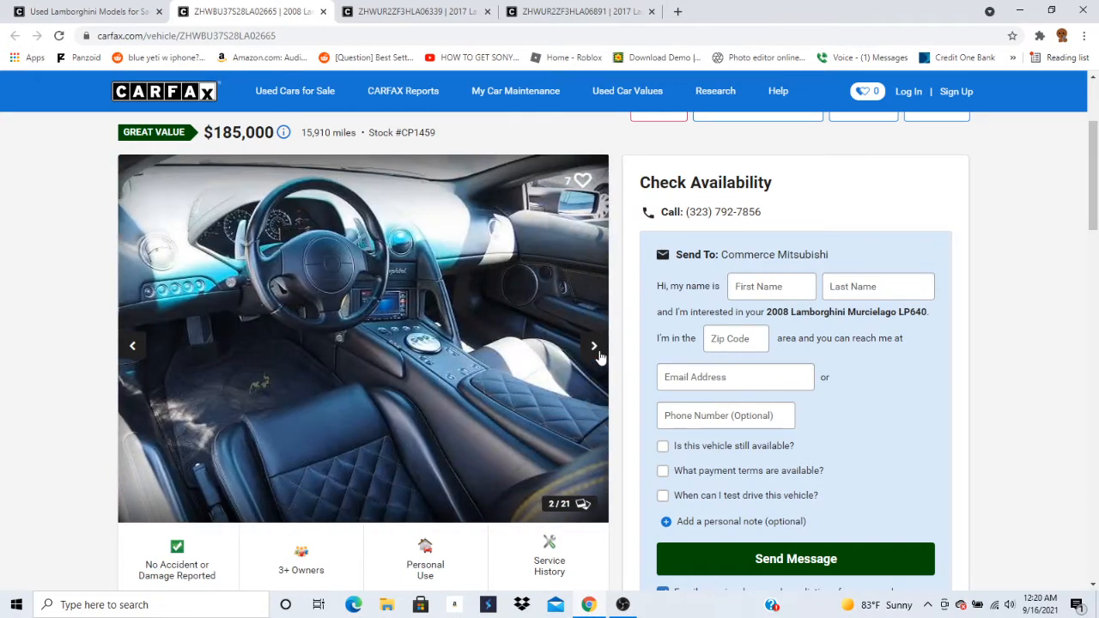
click(594, 345)
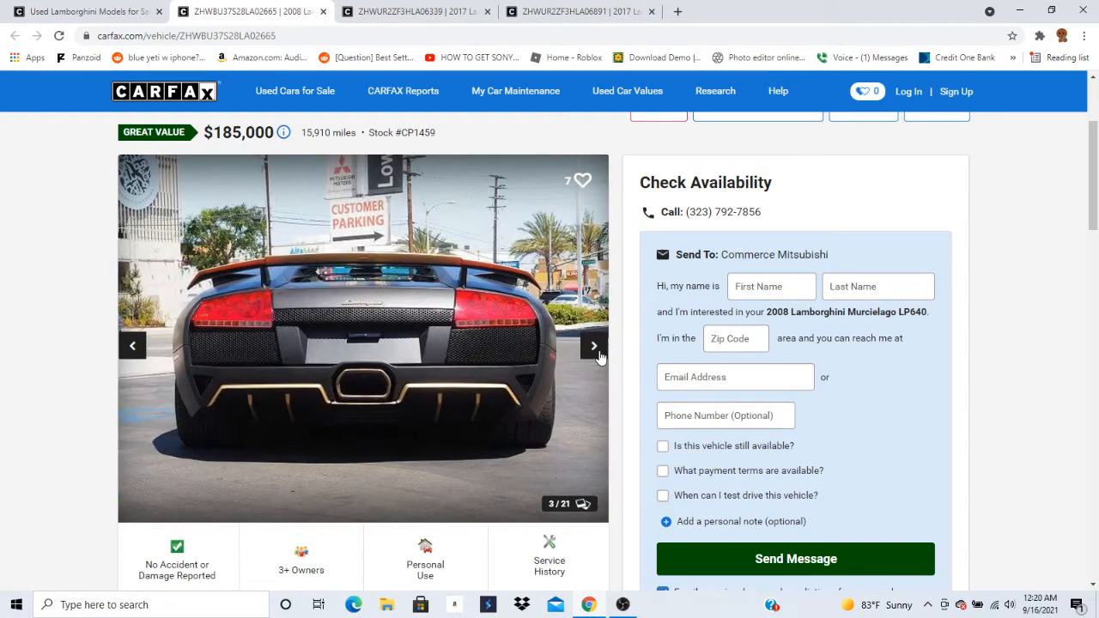
click(594, 345)
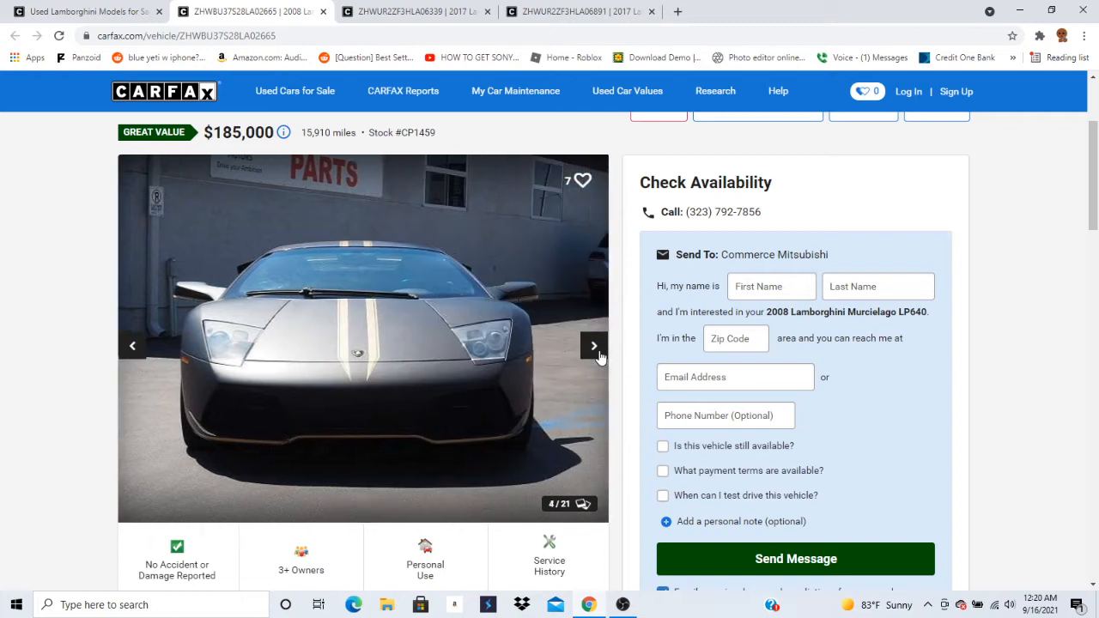
click(593, 345)
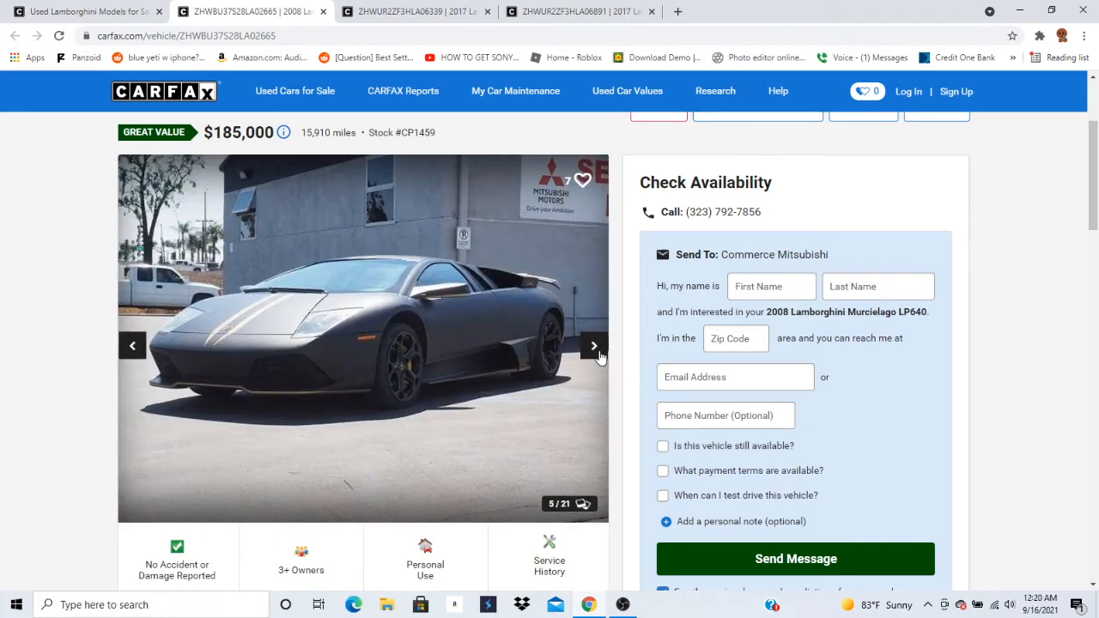
click(594, 347)
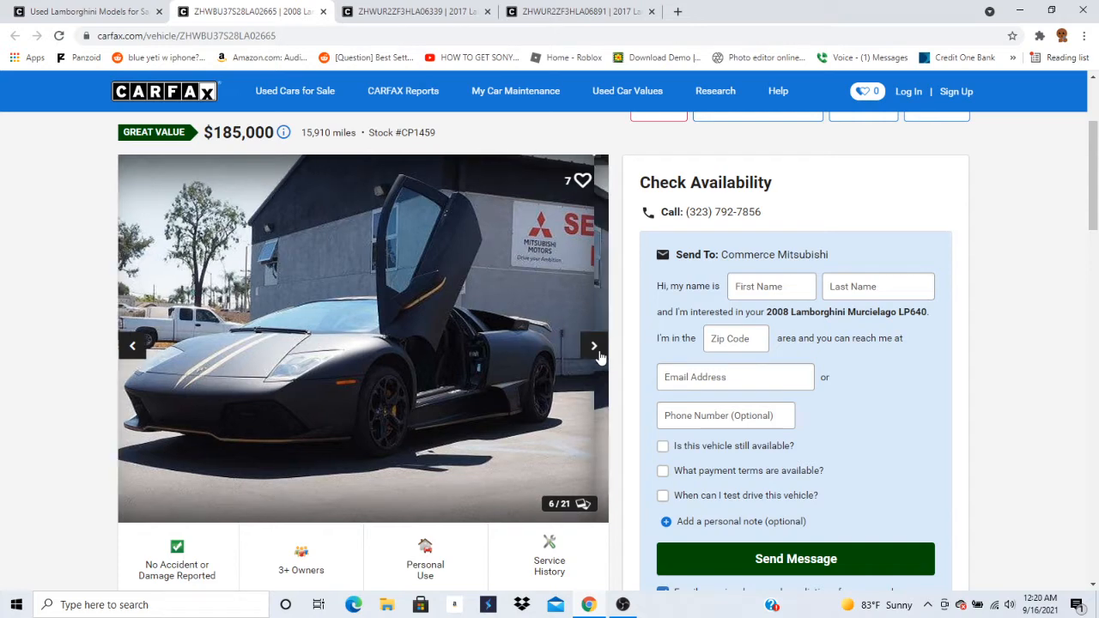
click(594, 346)
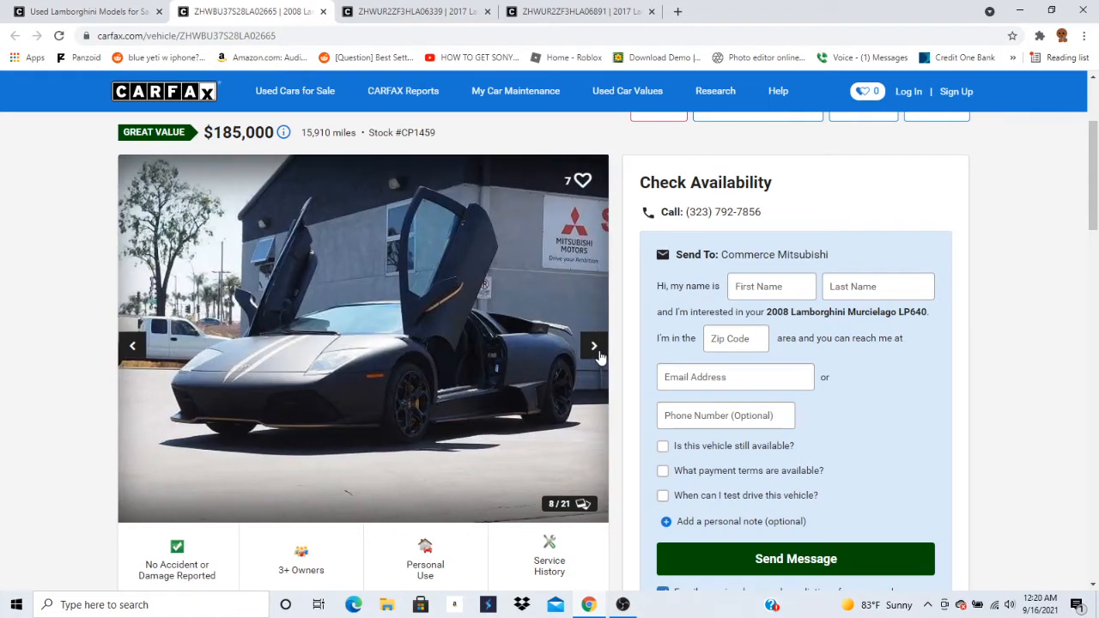
click(594, 345)
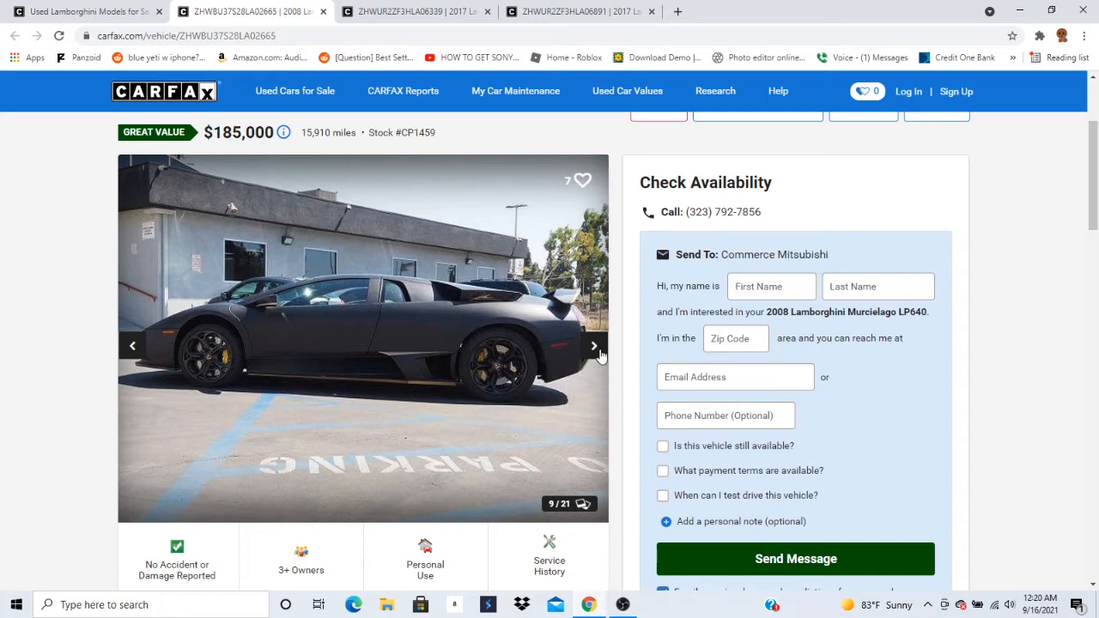
click(594, 345)
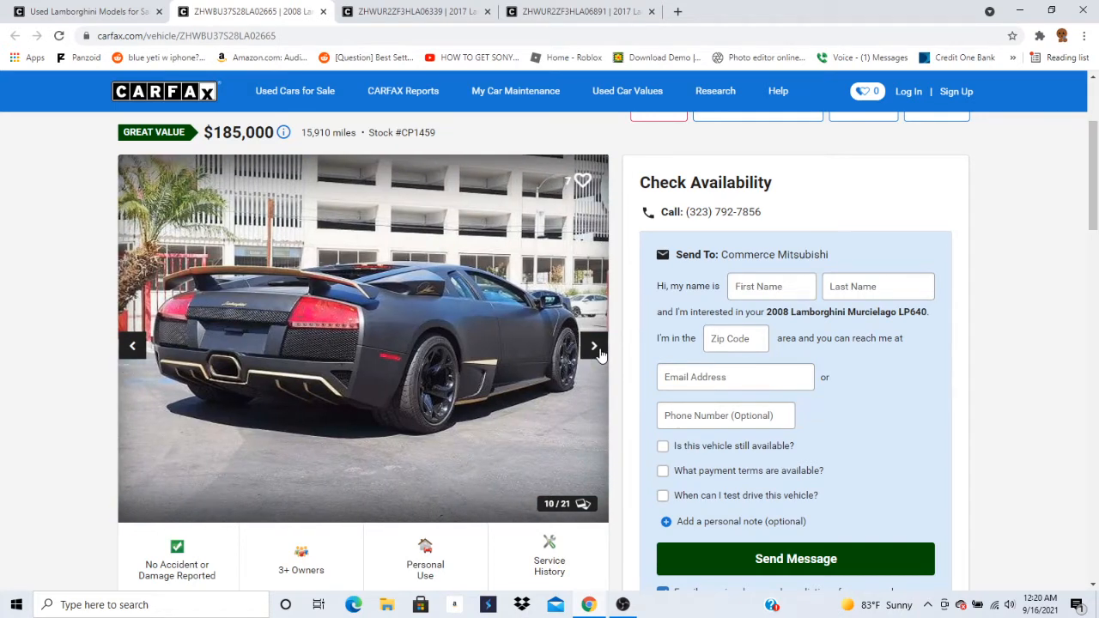
click(594, 345)
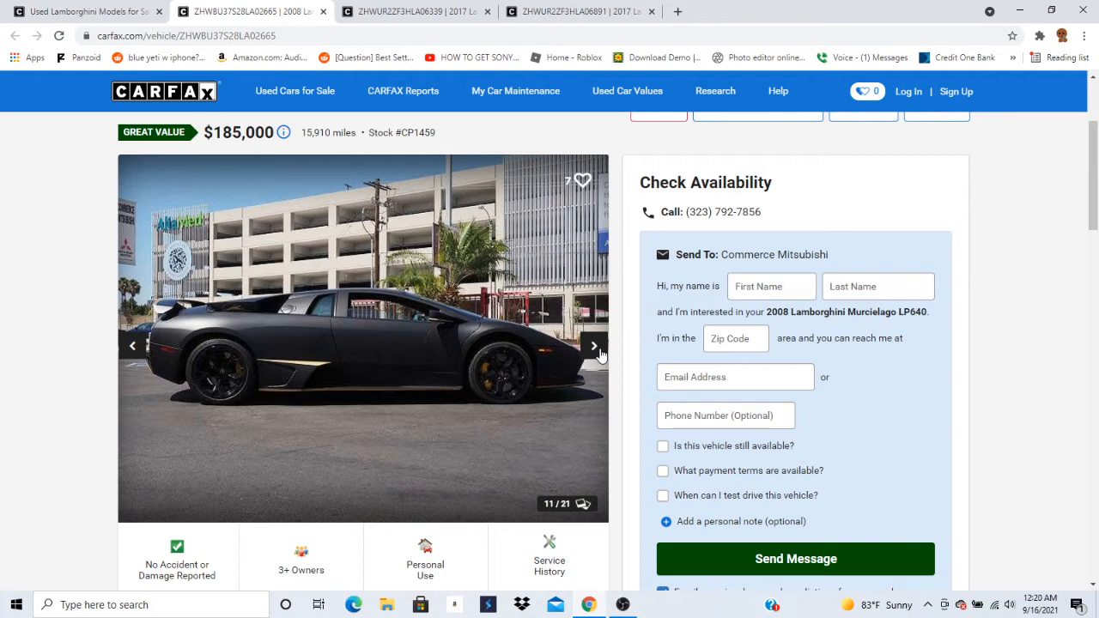
click(594, 345)
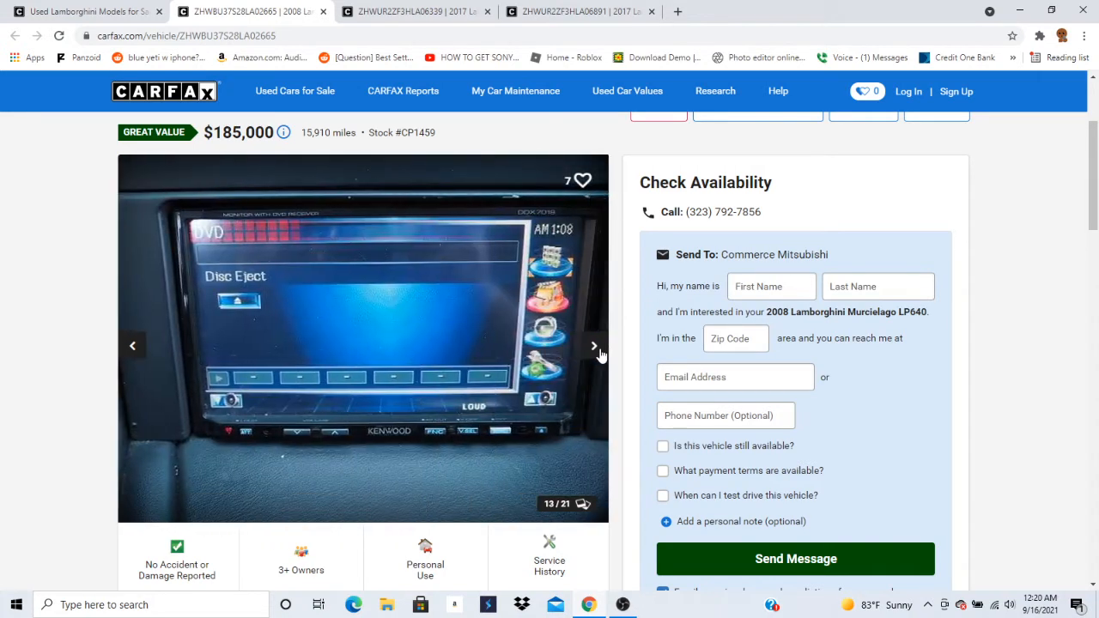
click(594, 345)
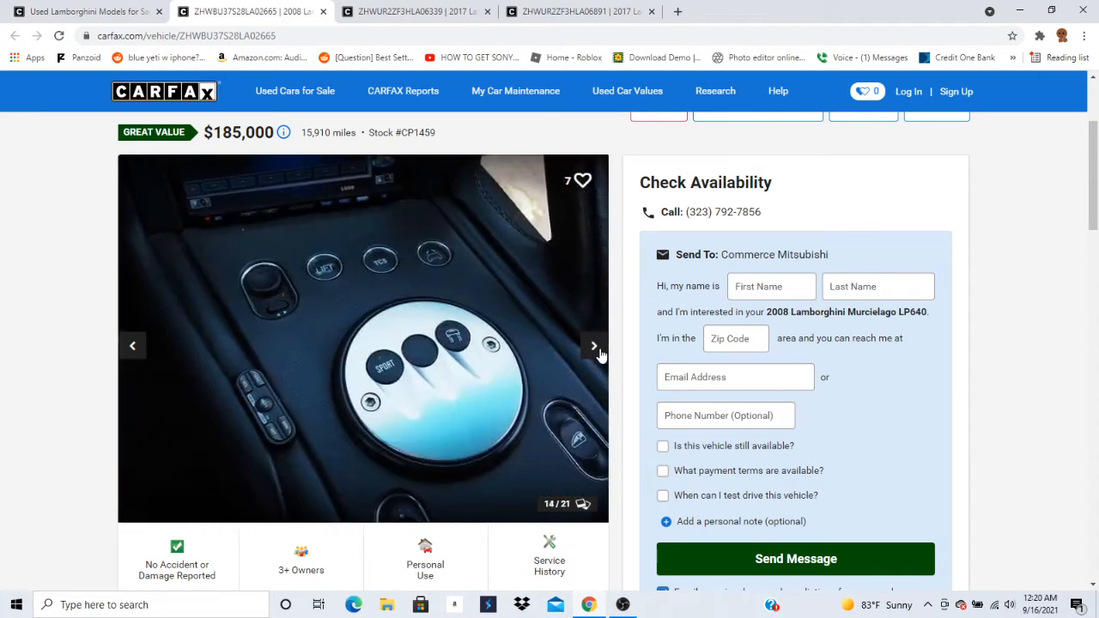
click(594, 345)
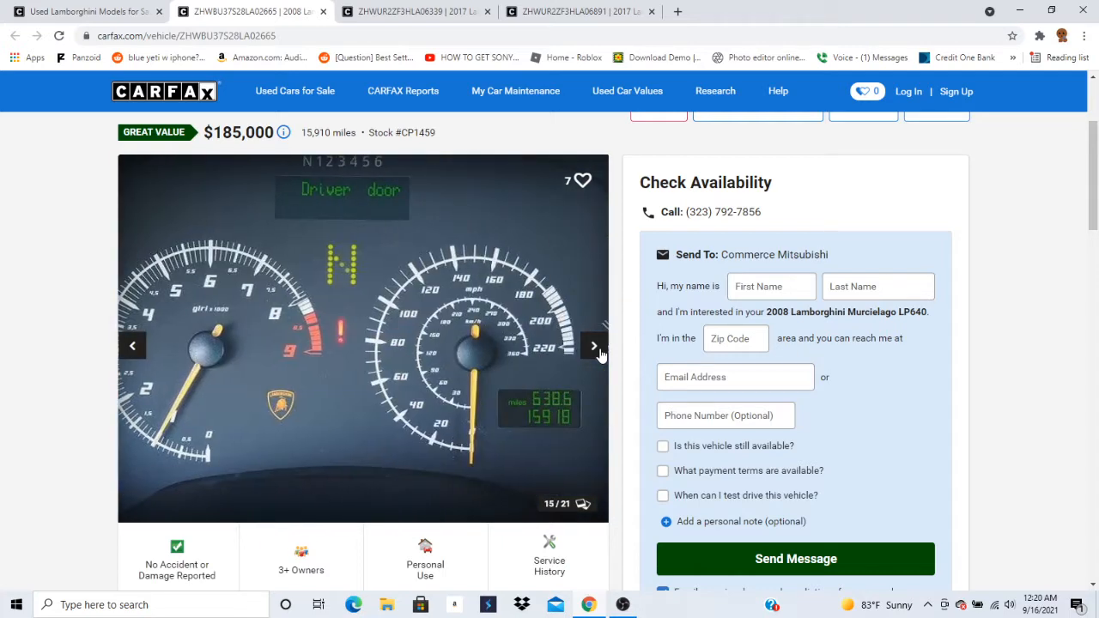
click(593, 345)
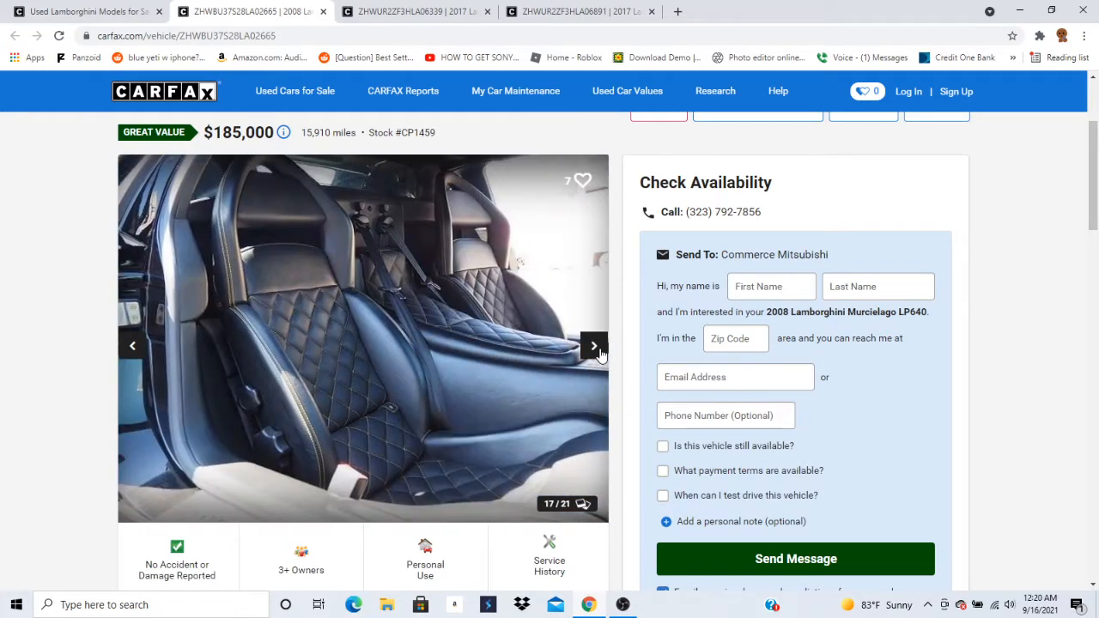
click(594, 345)
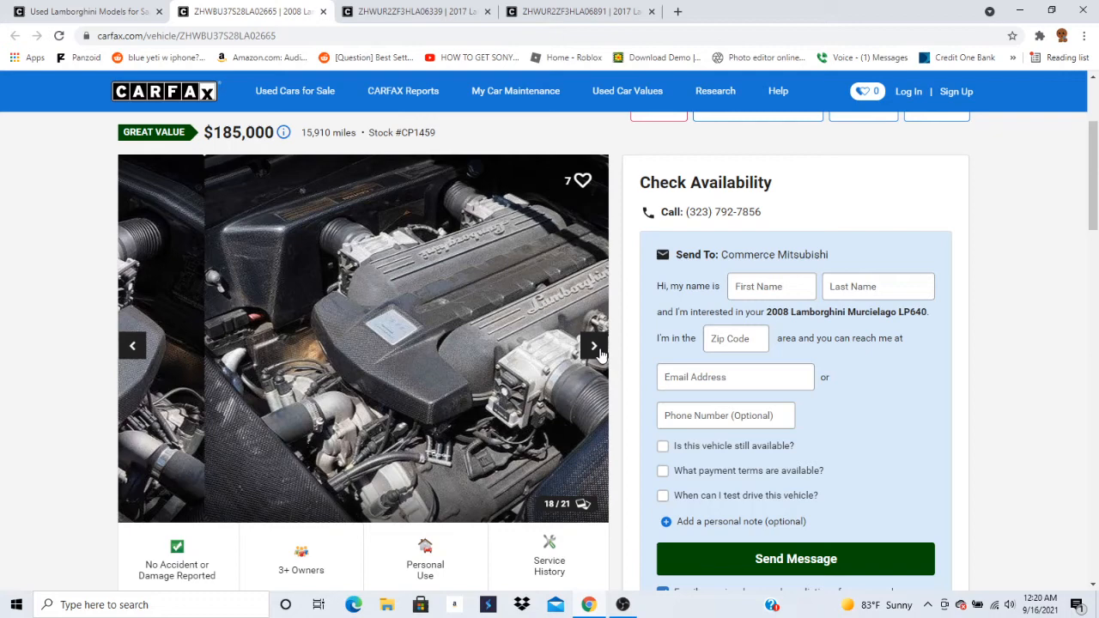
click(592, 345)
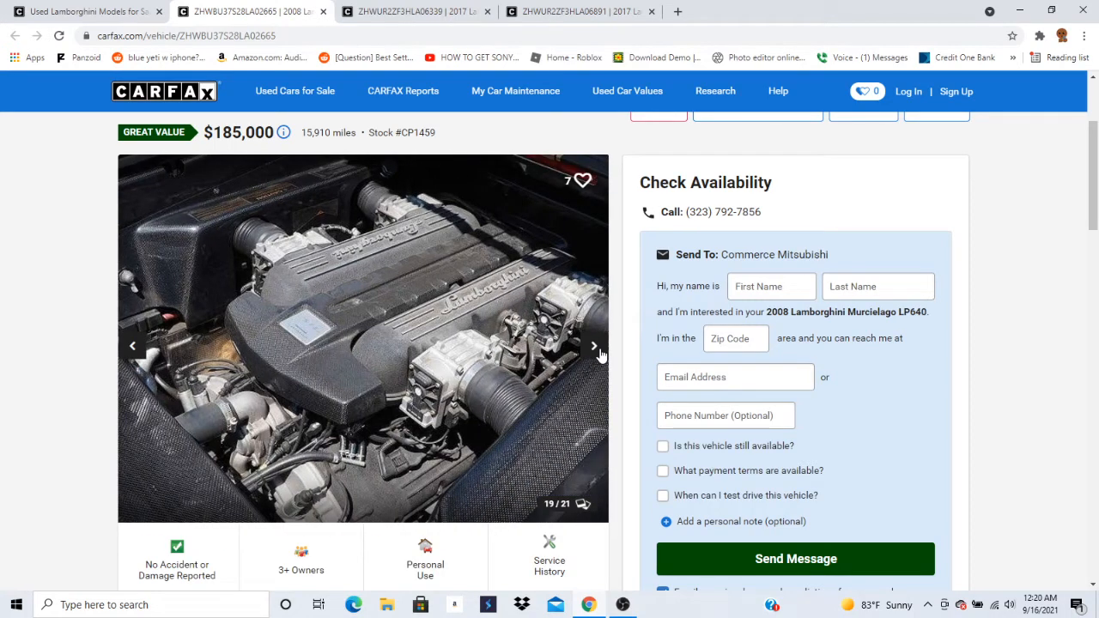
click(594, 345)
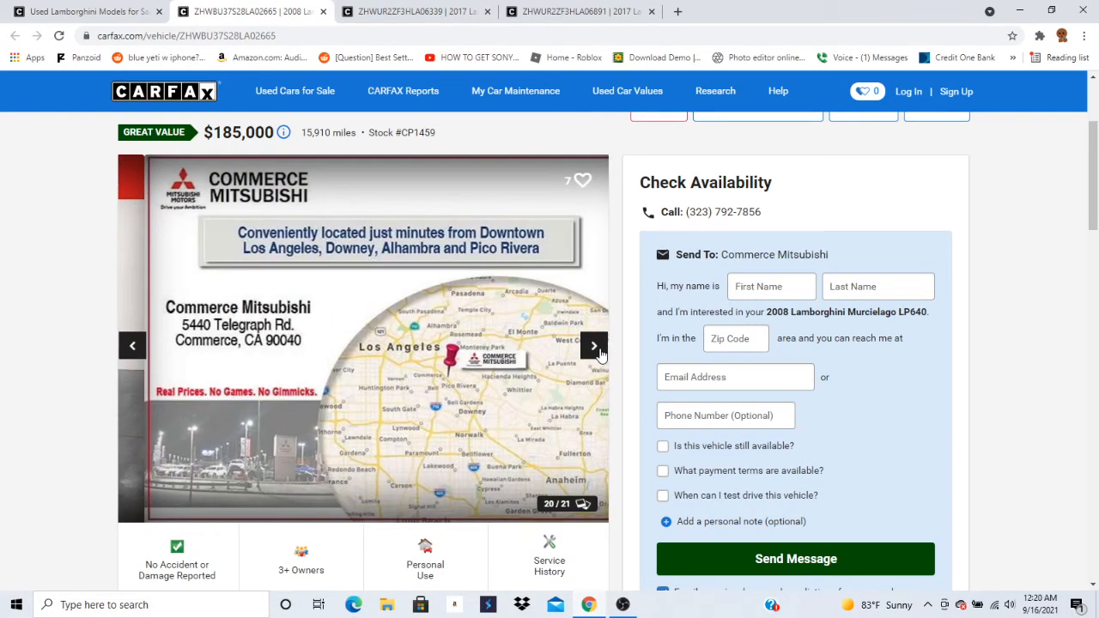
click(594, 345)
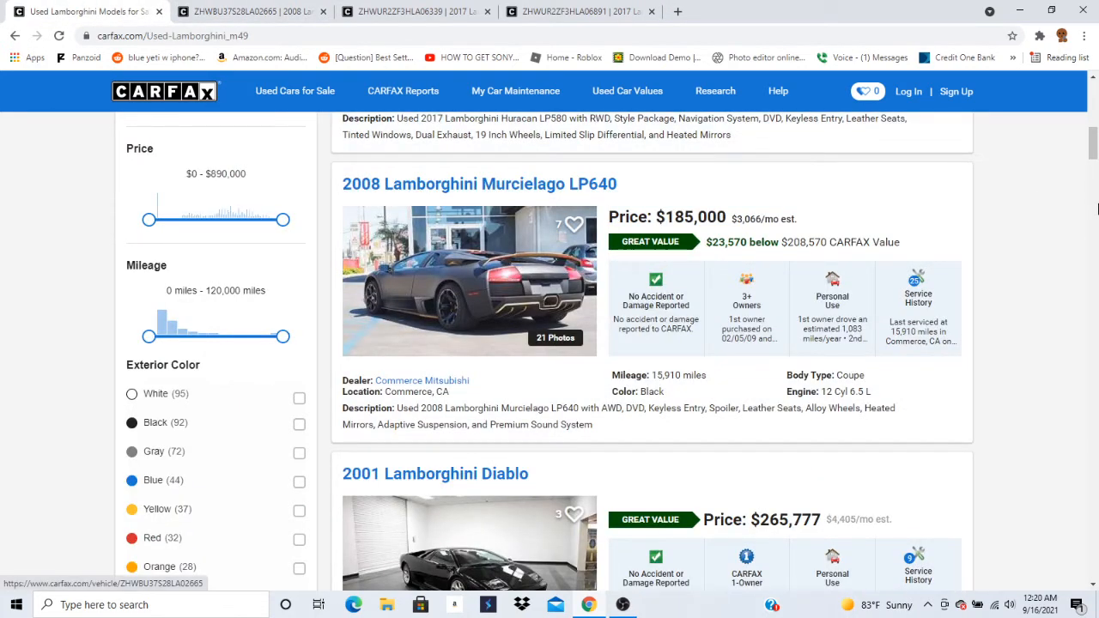
Scroll past the Murcielago and open the 2001 Lamborghini Diablo listing at $265,777.
scroll(down, 3)
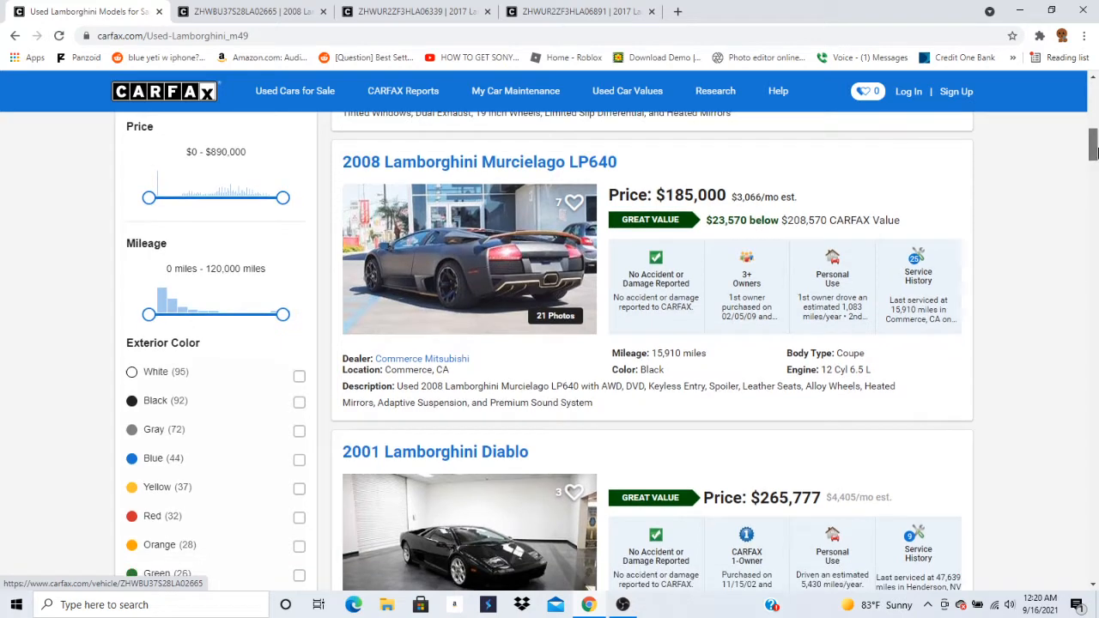
scroll(down, 3)
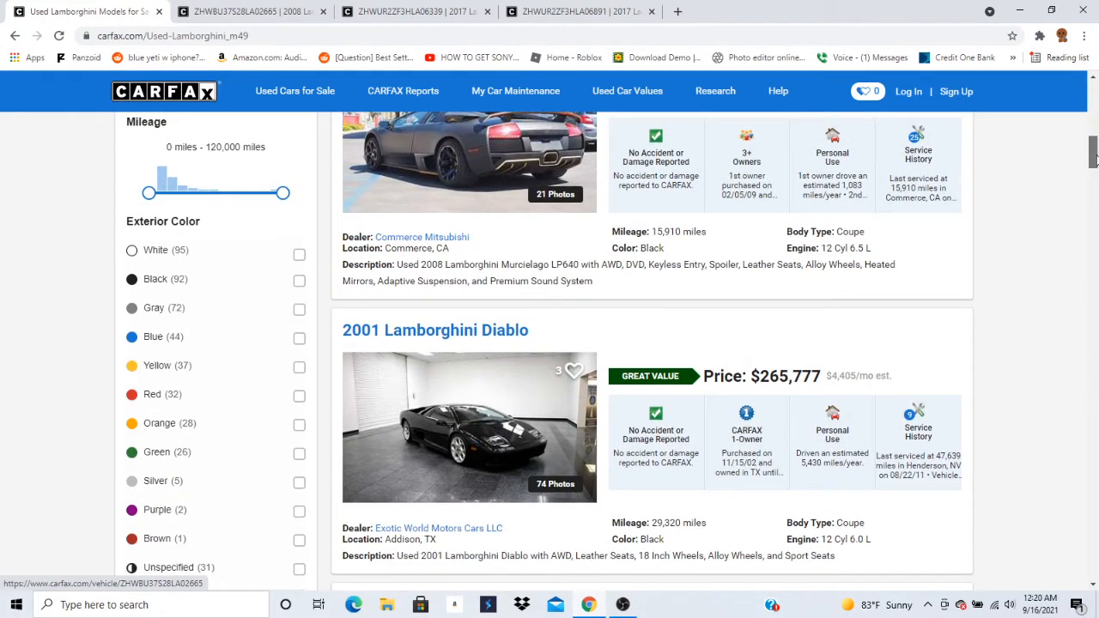
scroll(down, 3)
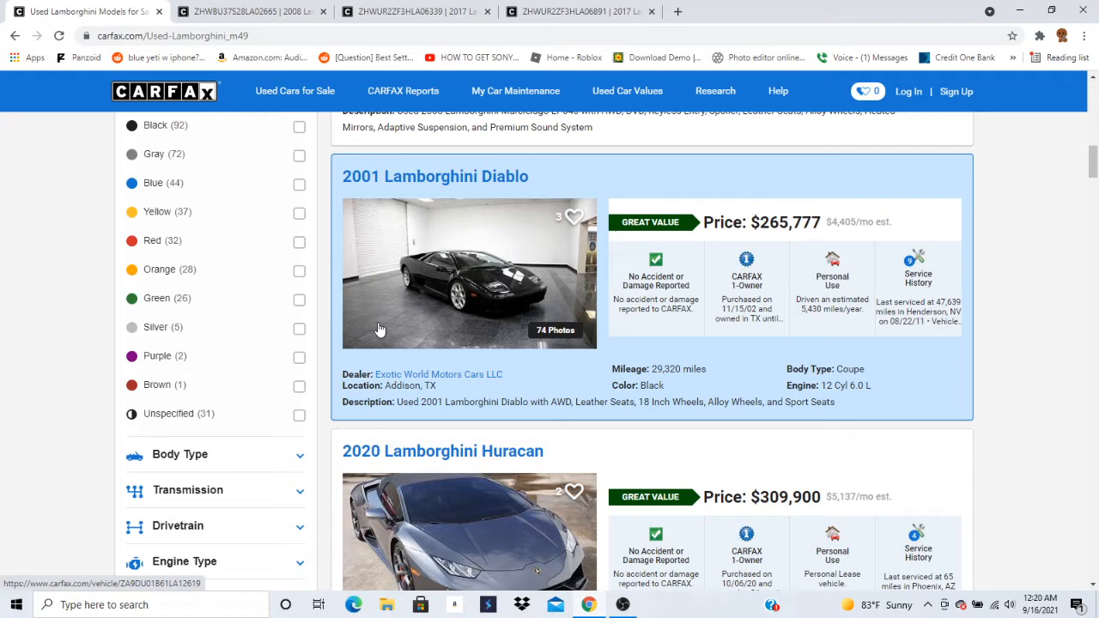
click(470, 273)
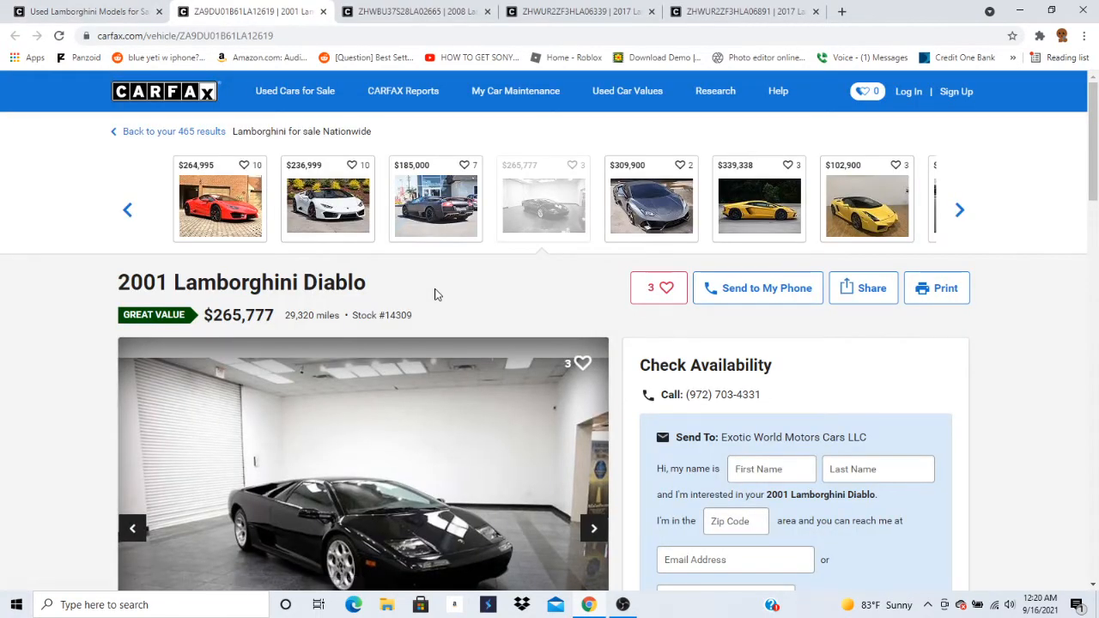
scroll(down, 3)
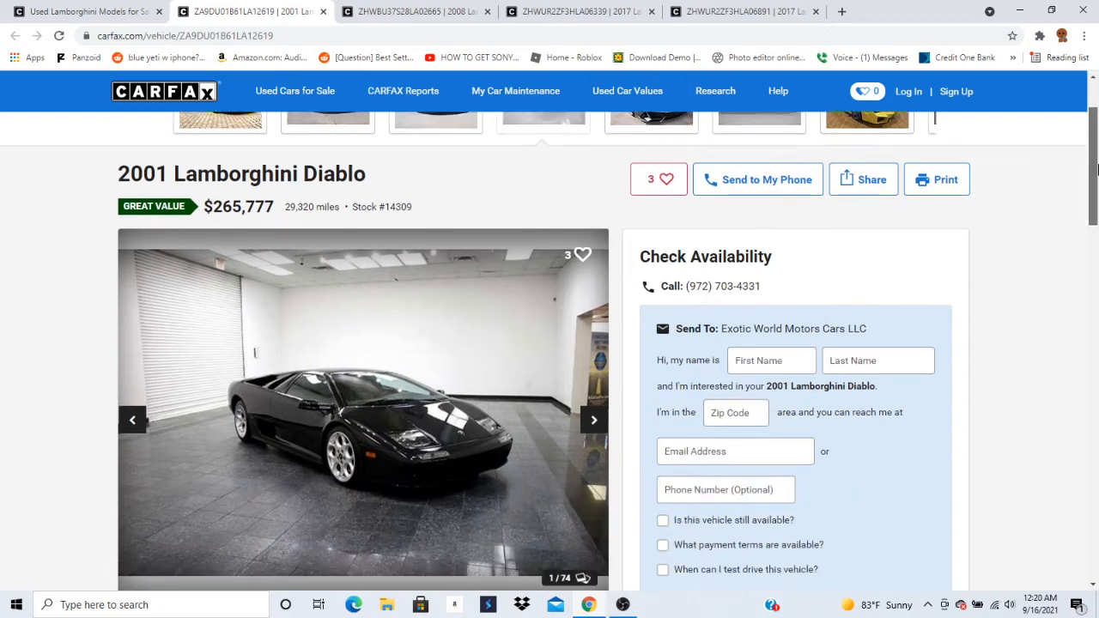
scroll(down, 3)
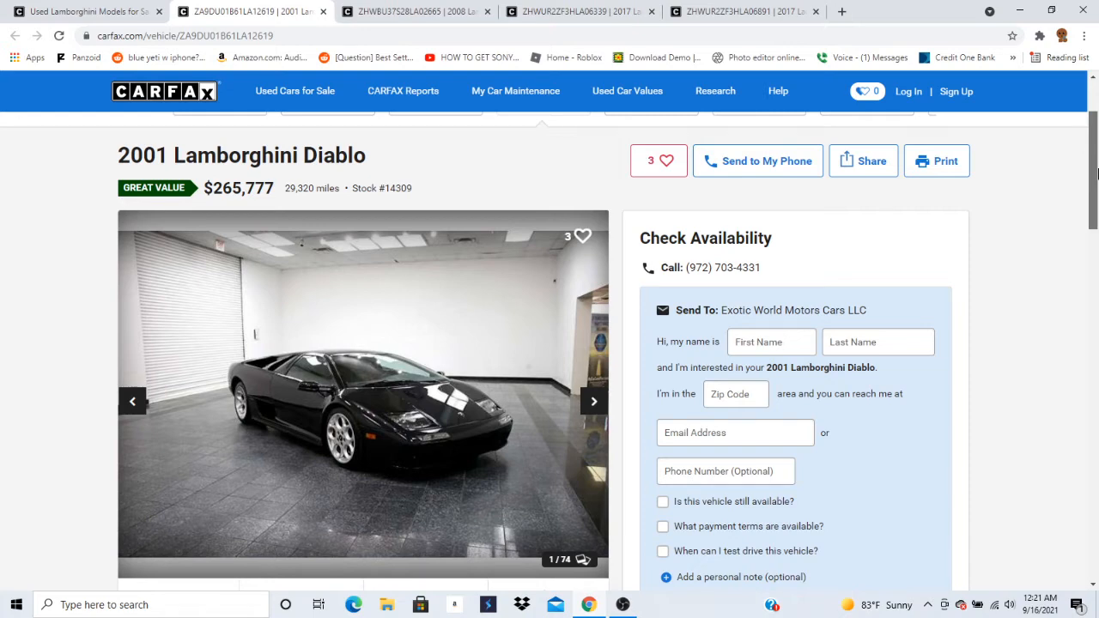
scroll(down, 3)
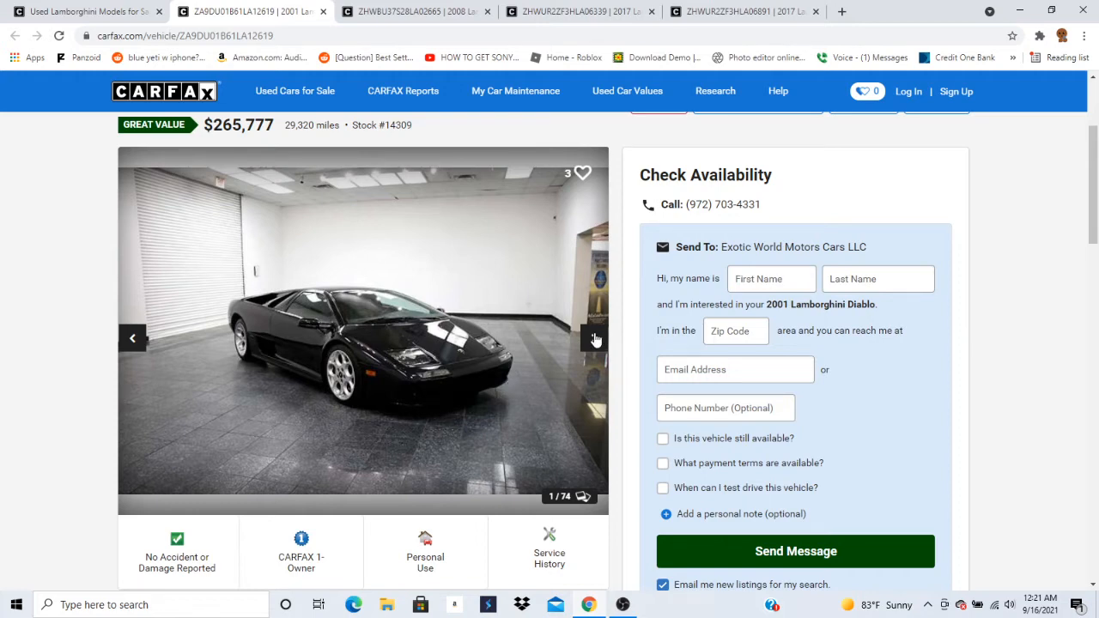
Advance through the Diablo's exterior shots: side, doors open, rear three-quarter, rear and front views.
click(594, 336)
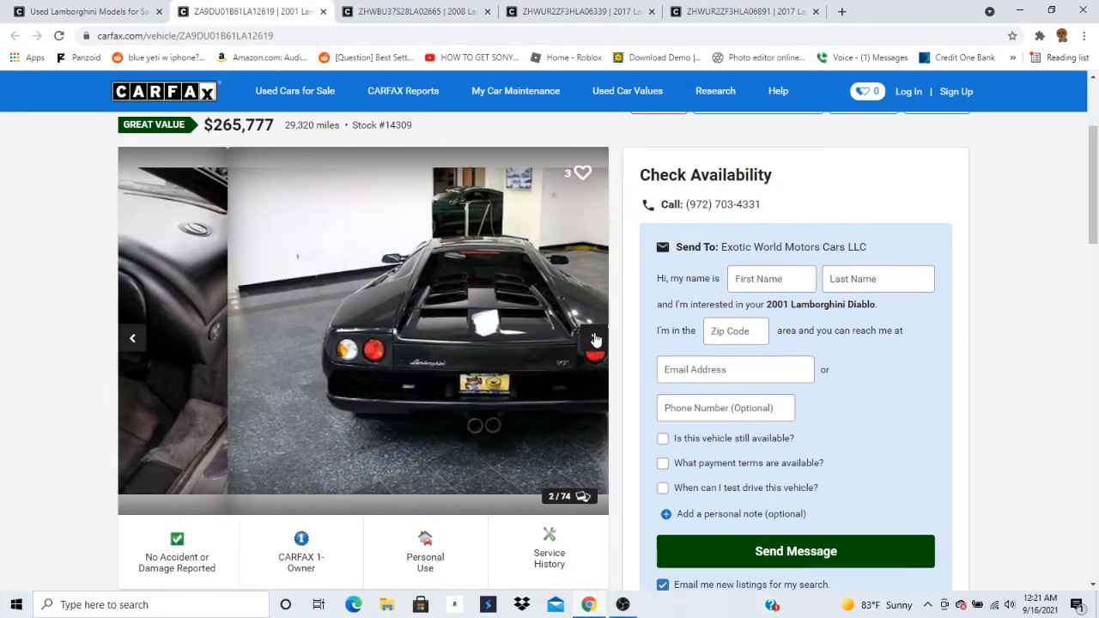
click(595, 336)
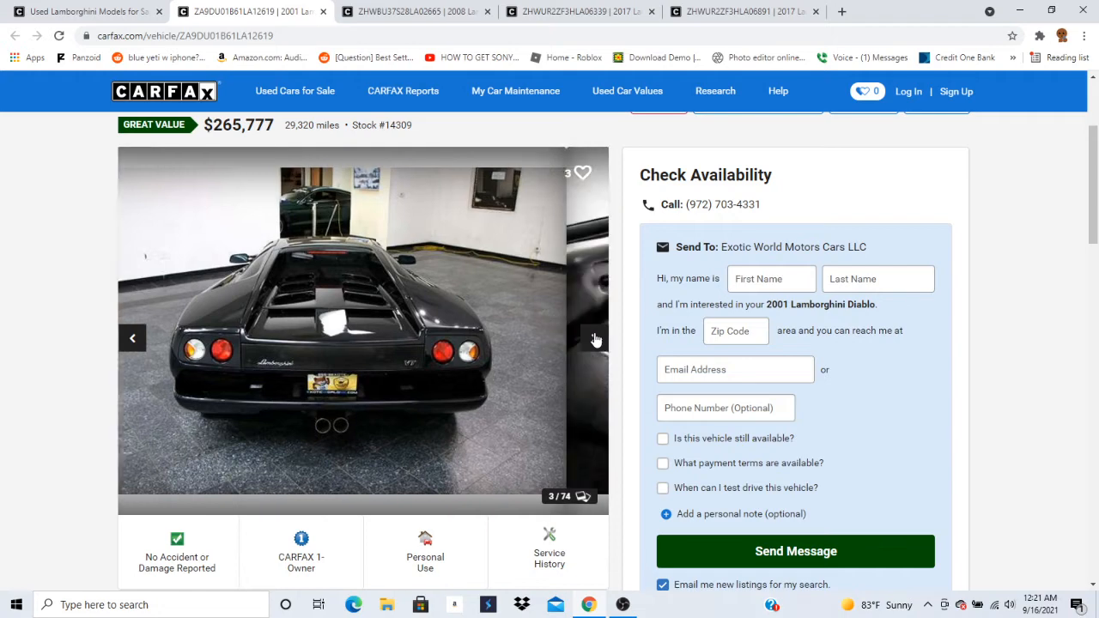
click(595, 336)
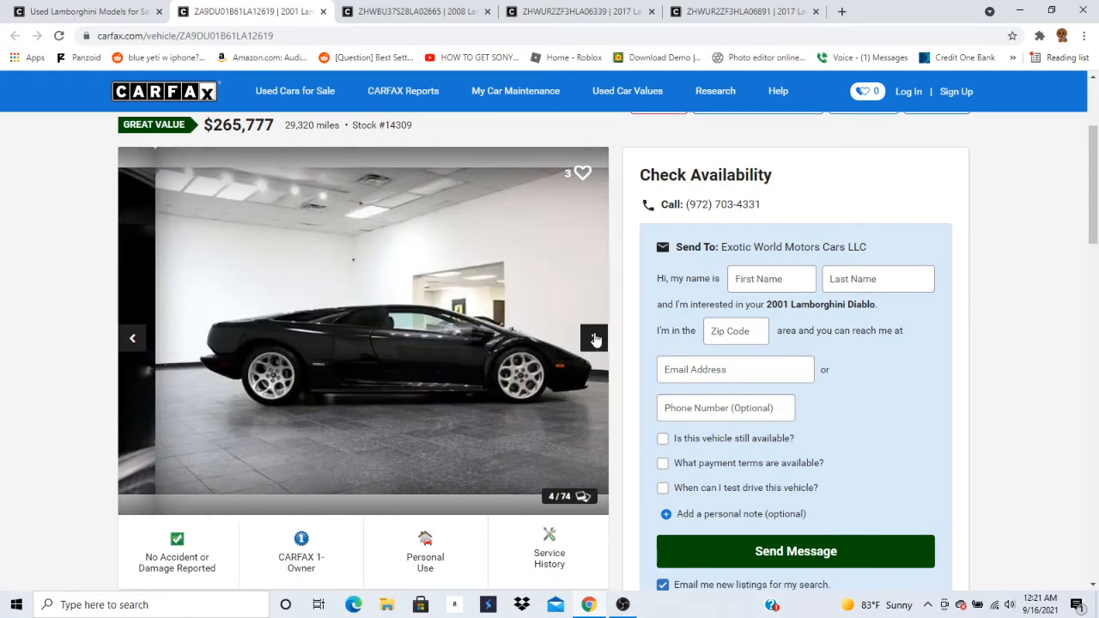
click(594, 337)
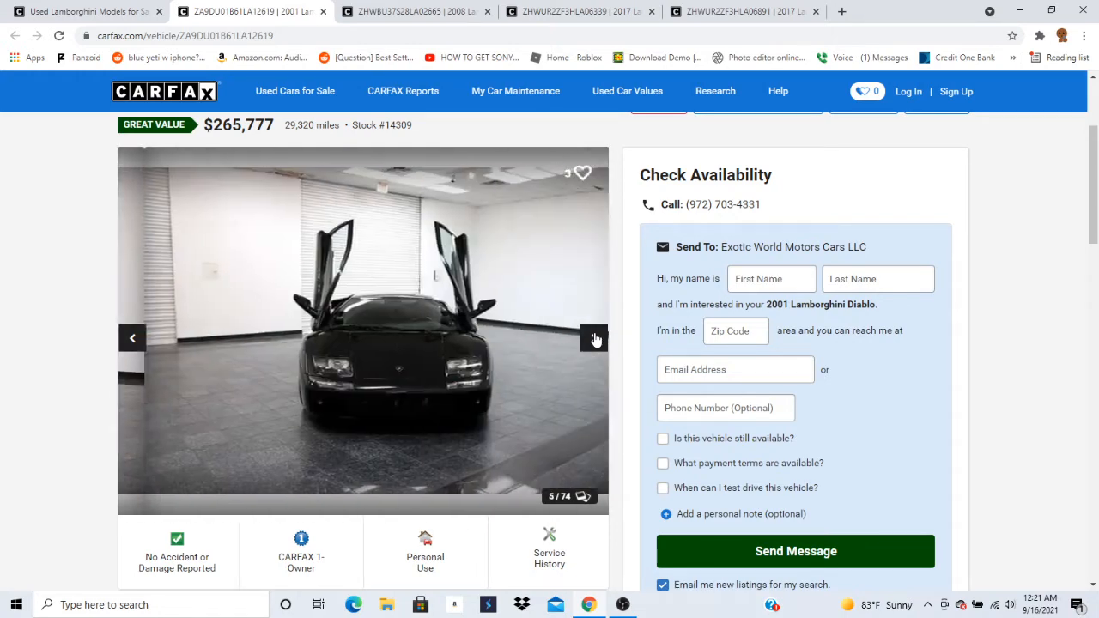
click(594, 336)
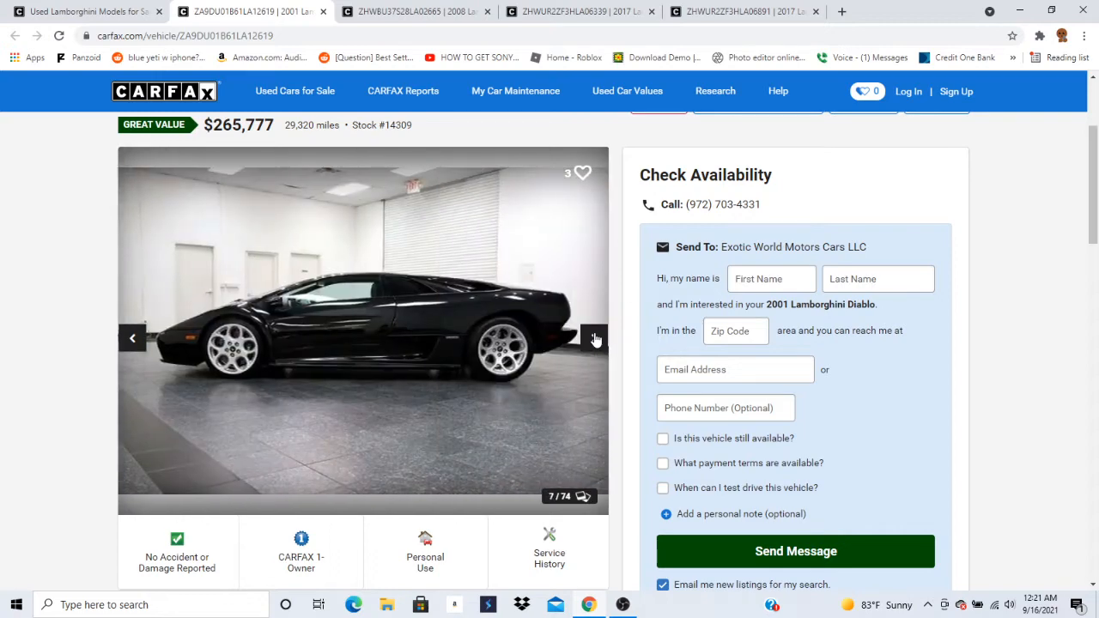
click(594, 336)
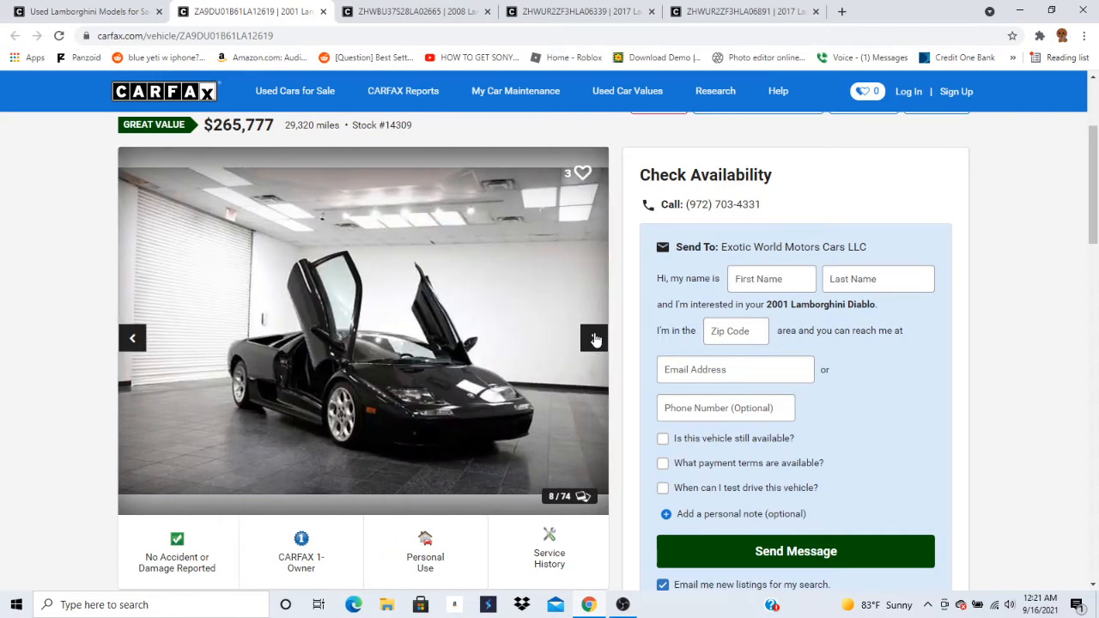
click(594, 336)
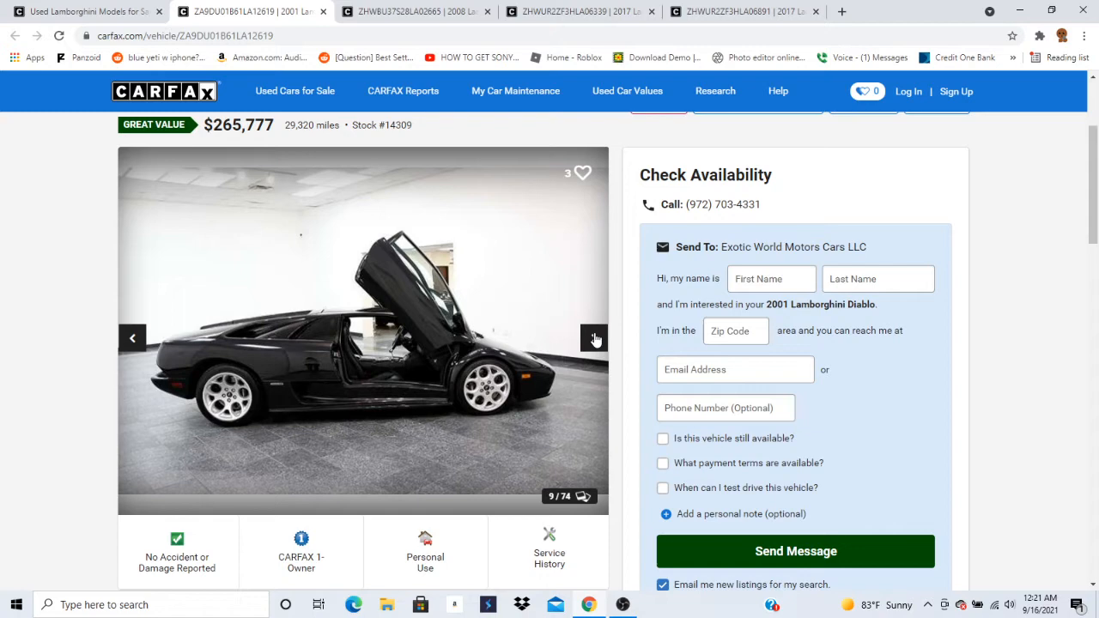
click(594, 337)
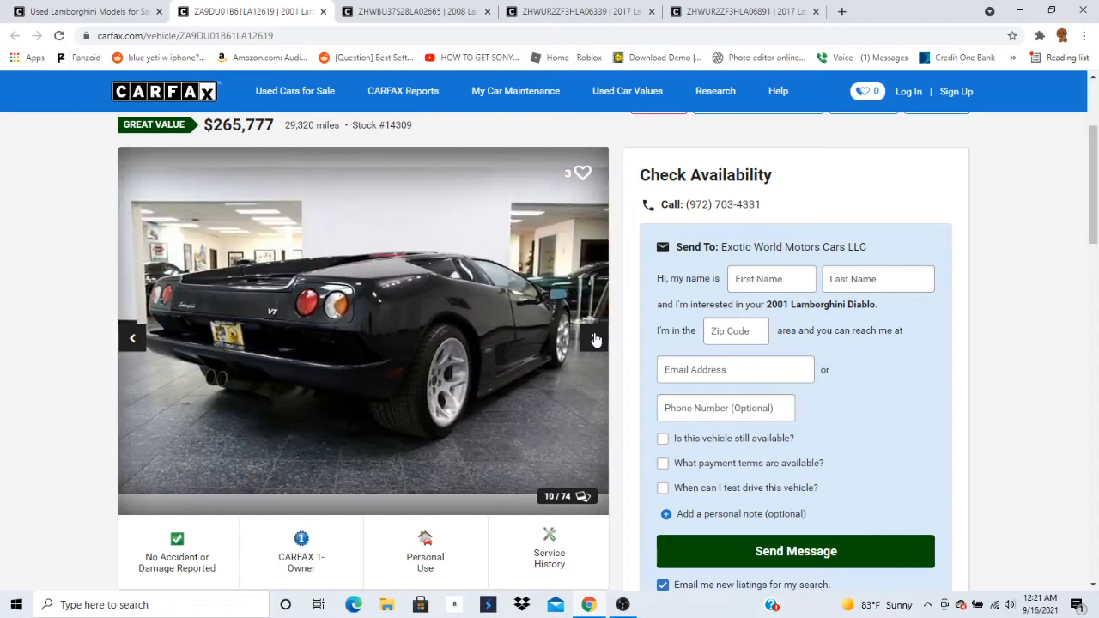
click(596, 336)
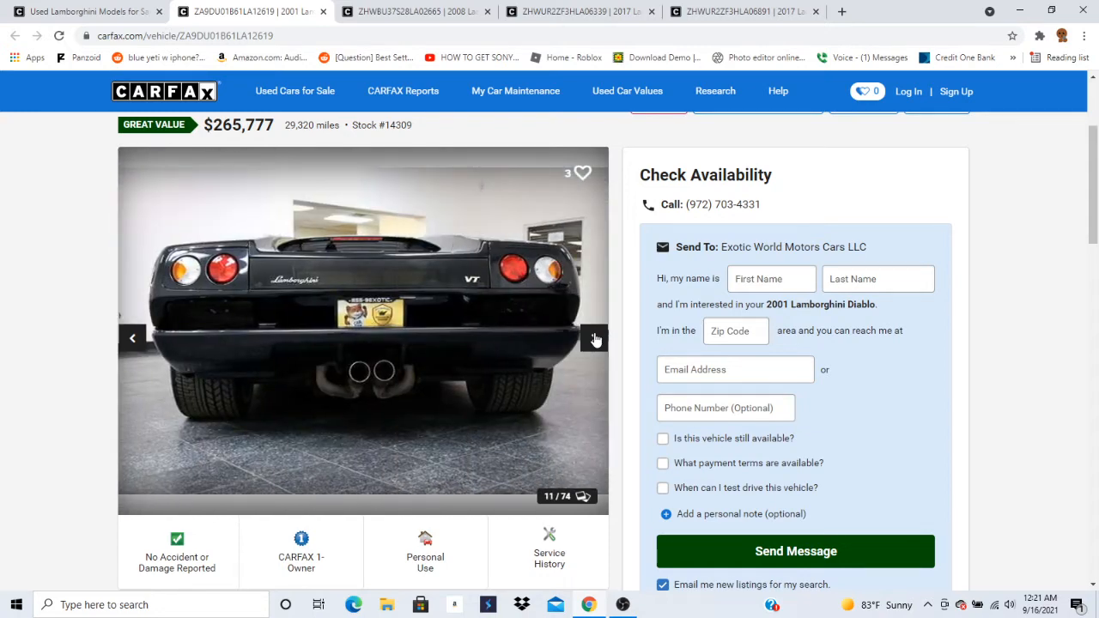
click(594, 336)
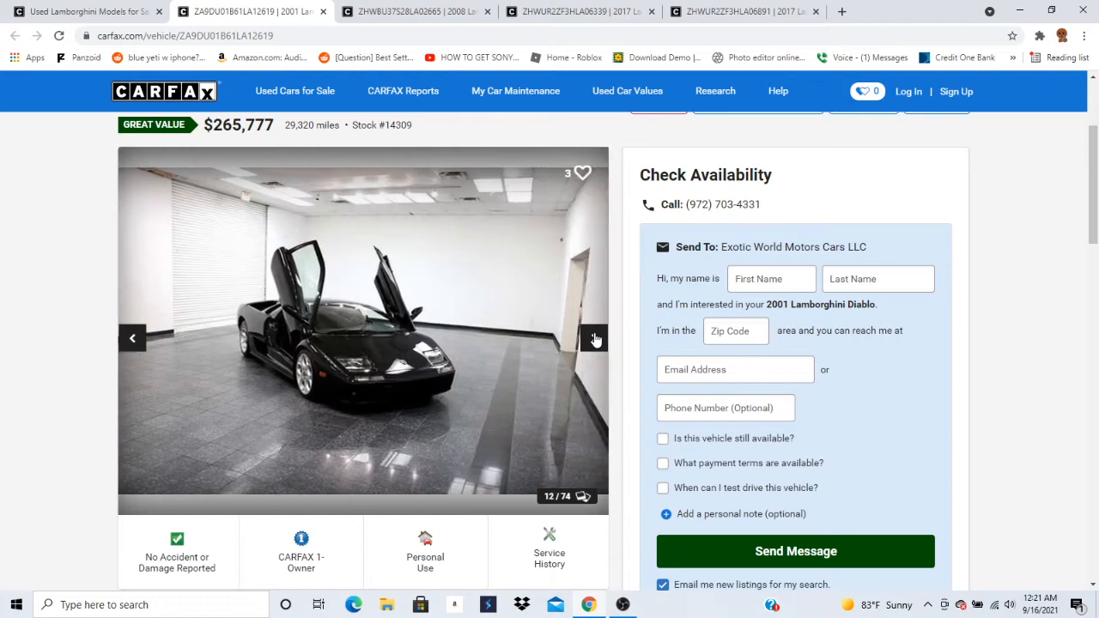
click(594, 336)
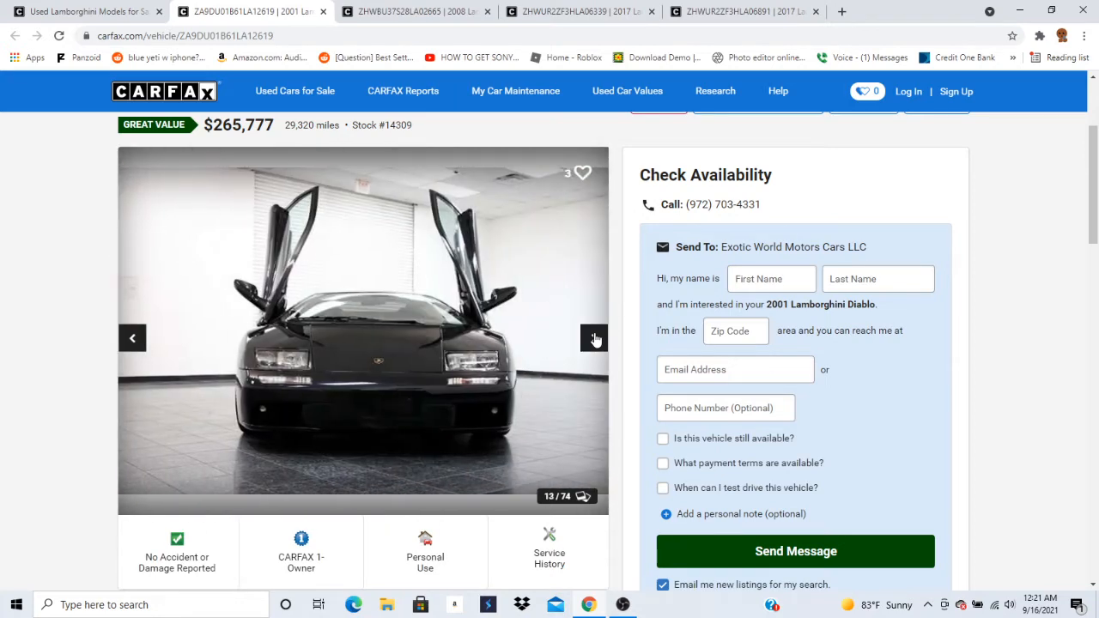
click(594, 336)
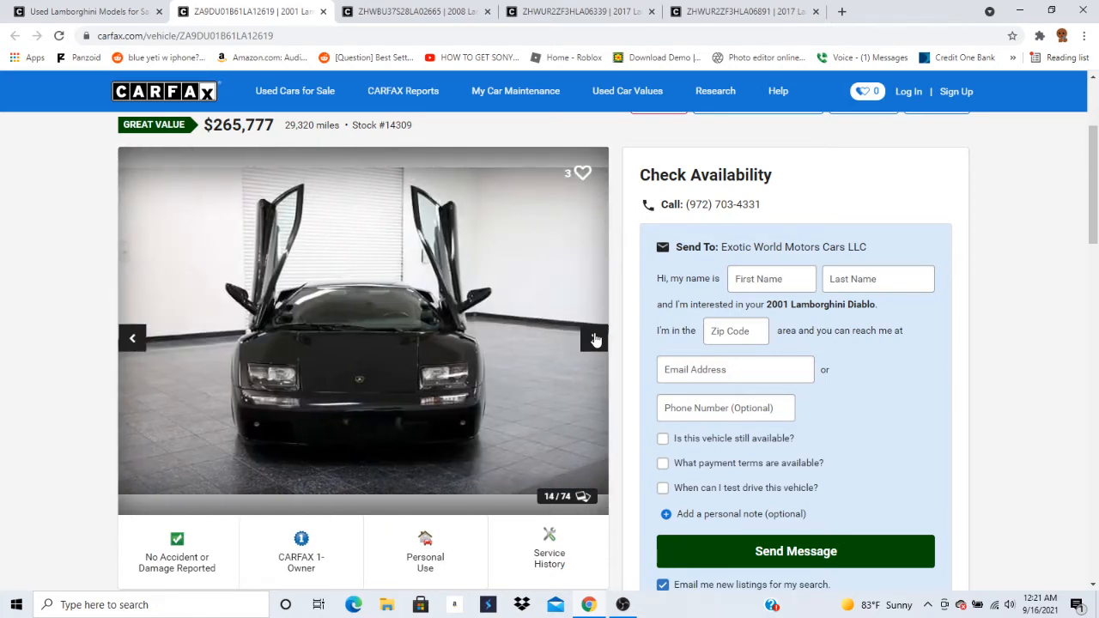
click(593, 336)
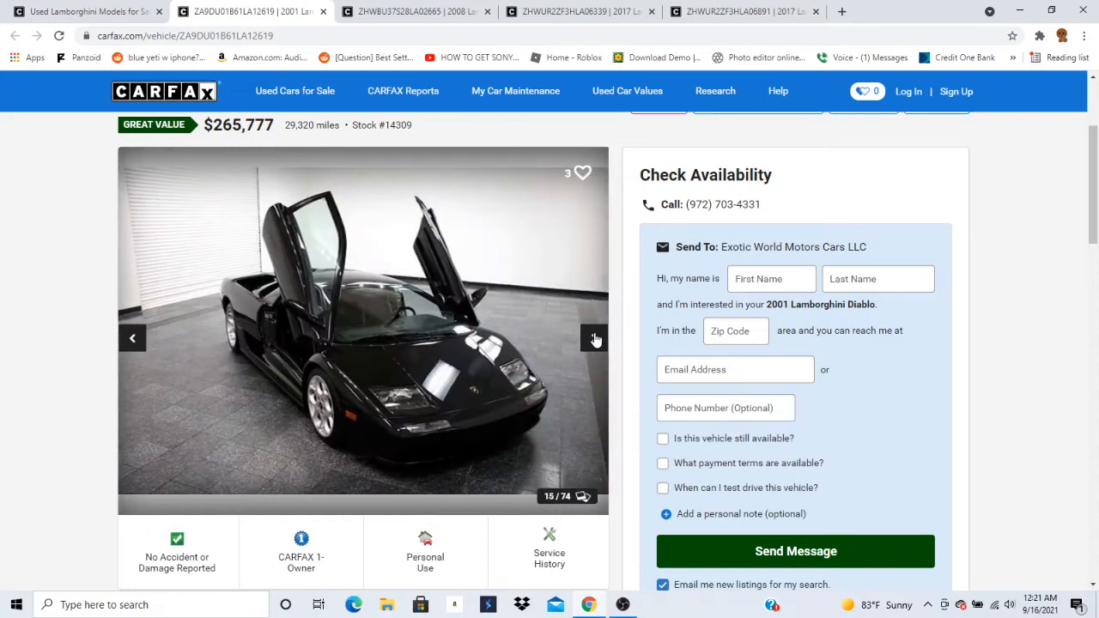
click(594, 336)
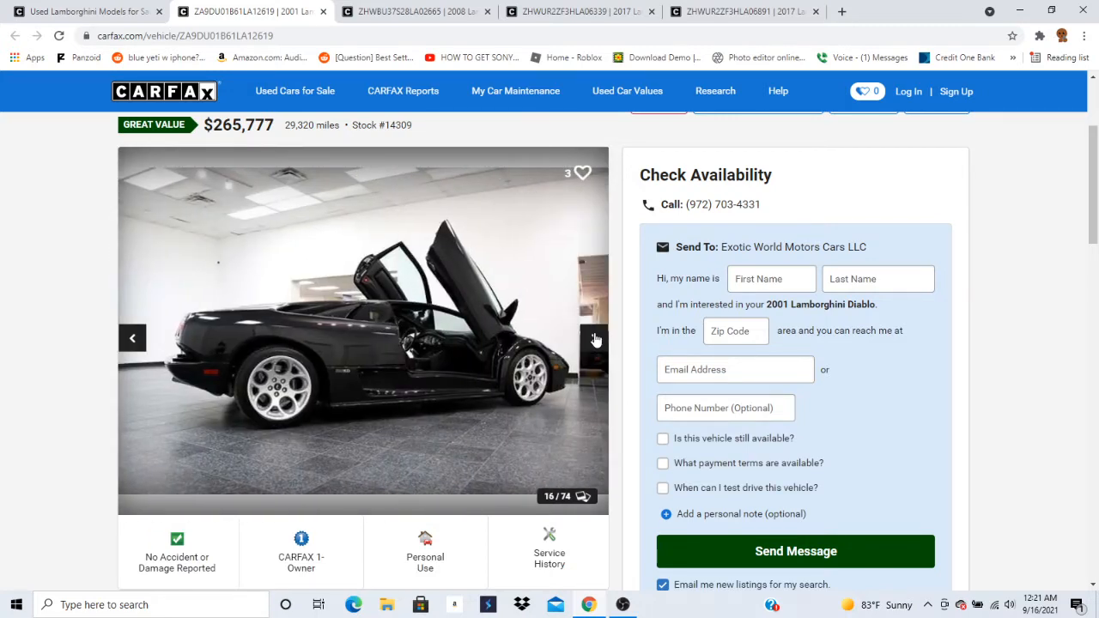
click(596, 336)
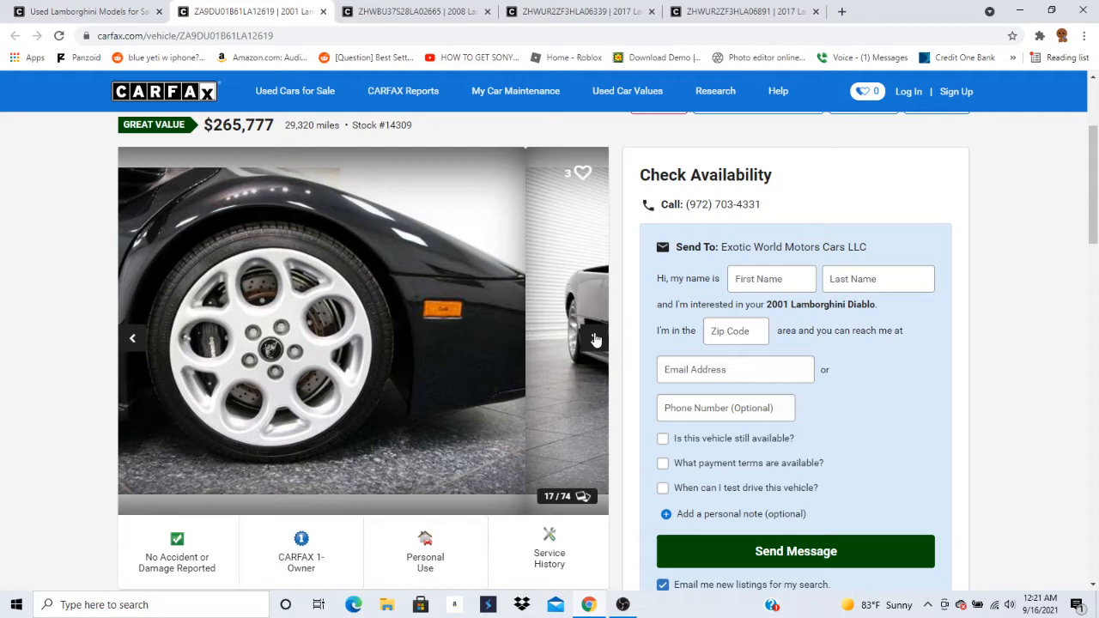
click(596, 337)
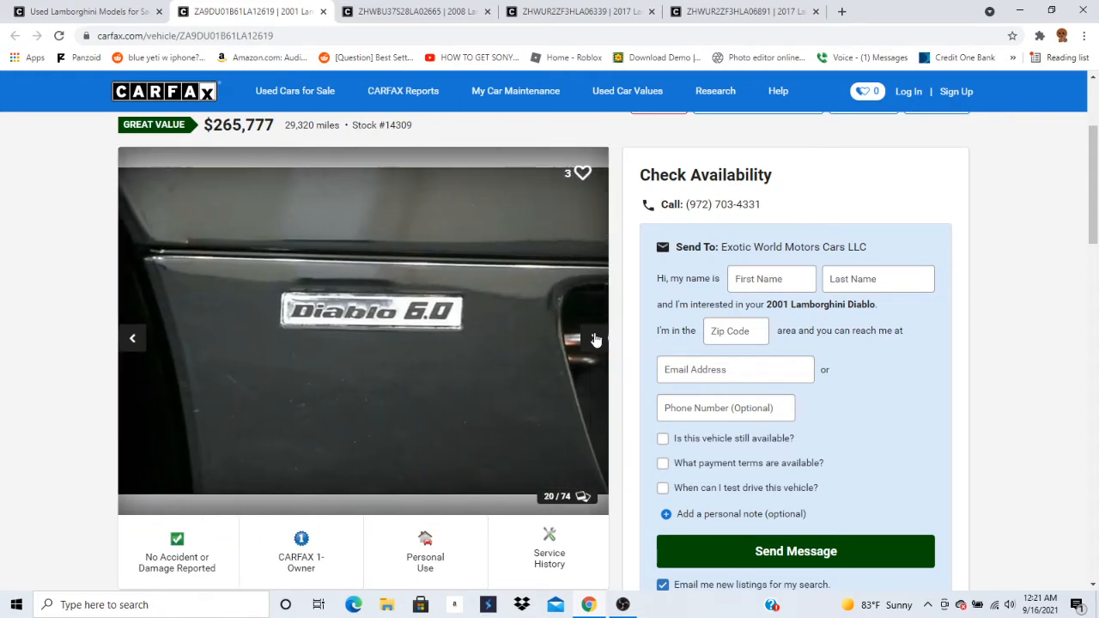
Continue past the taillight, exhaust and wheel close-ups to the engine bay shot, photo 42 of 74.
click(596, 337)
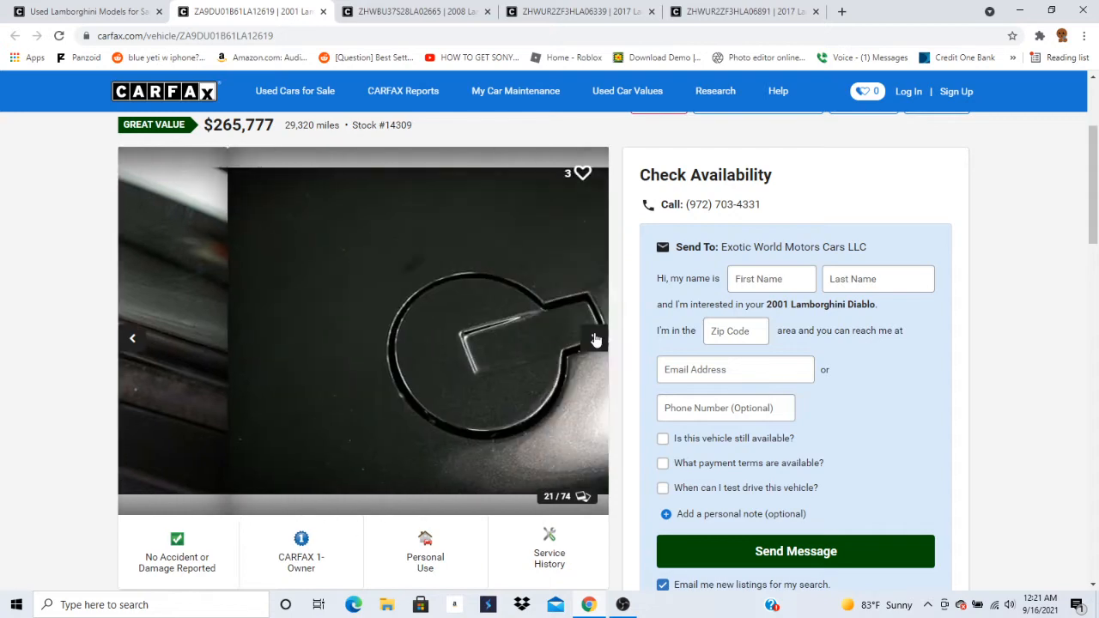
click(596, 336)
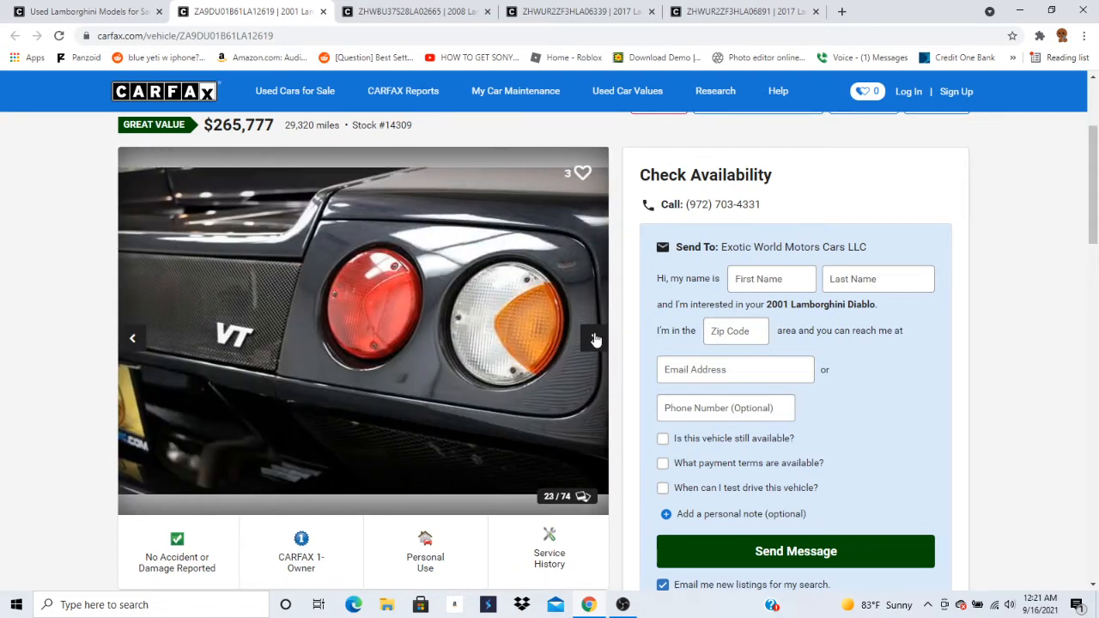
click(596, 336)
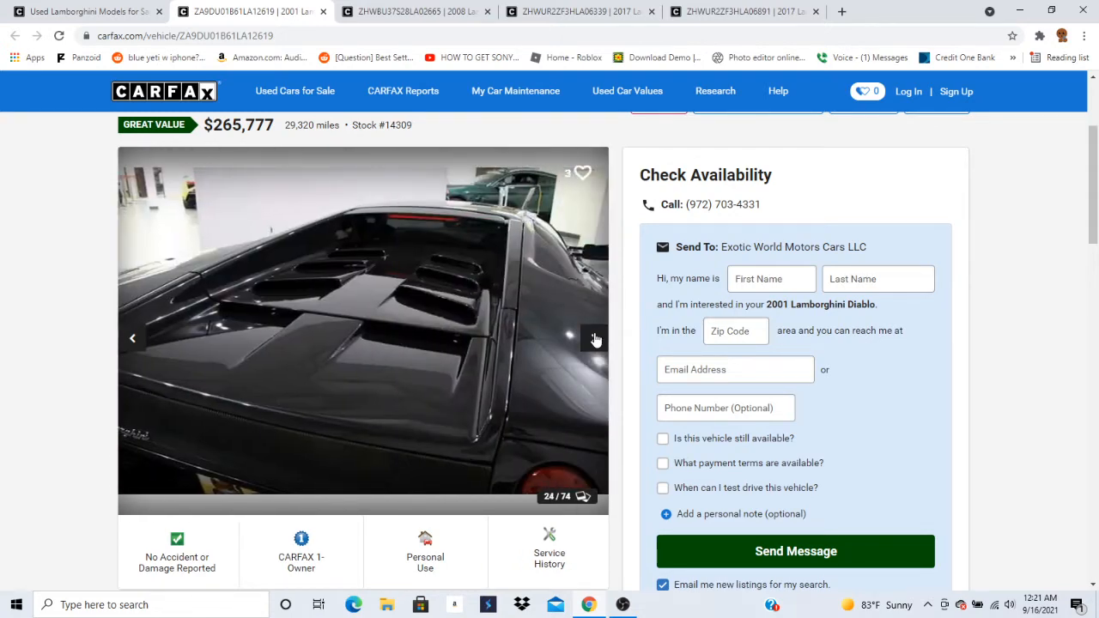
click(593, 338)
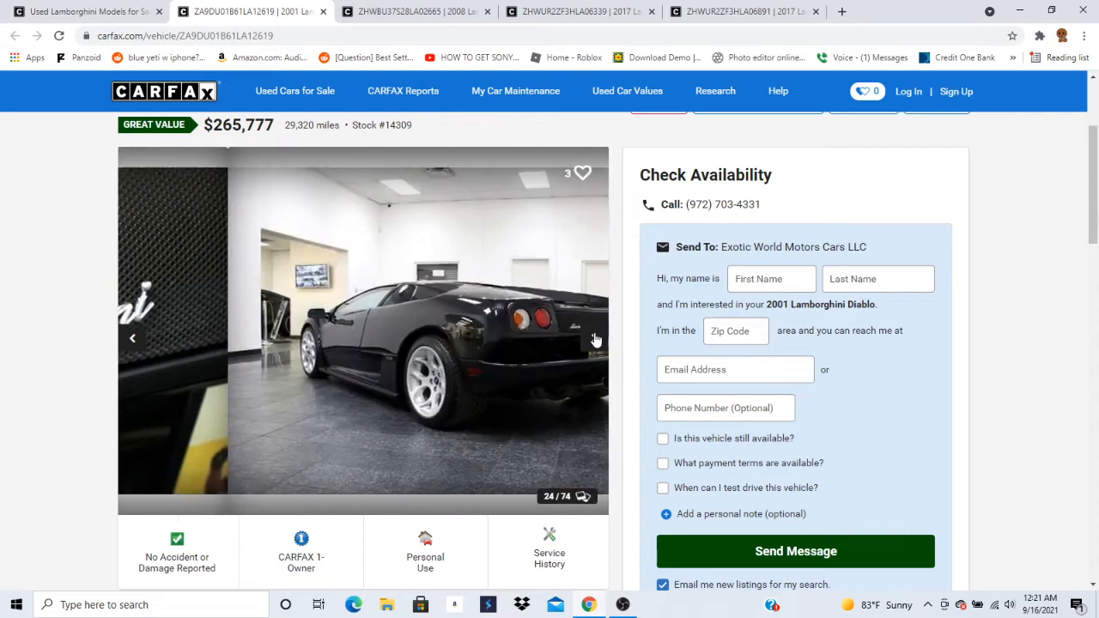
click(596, 338)
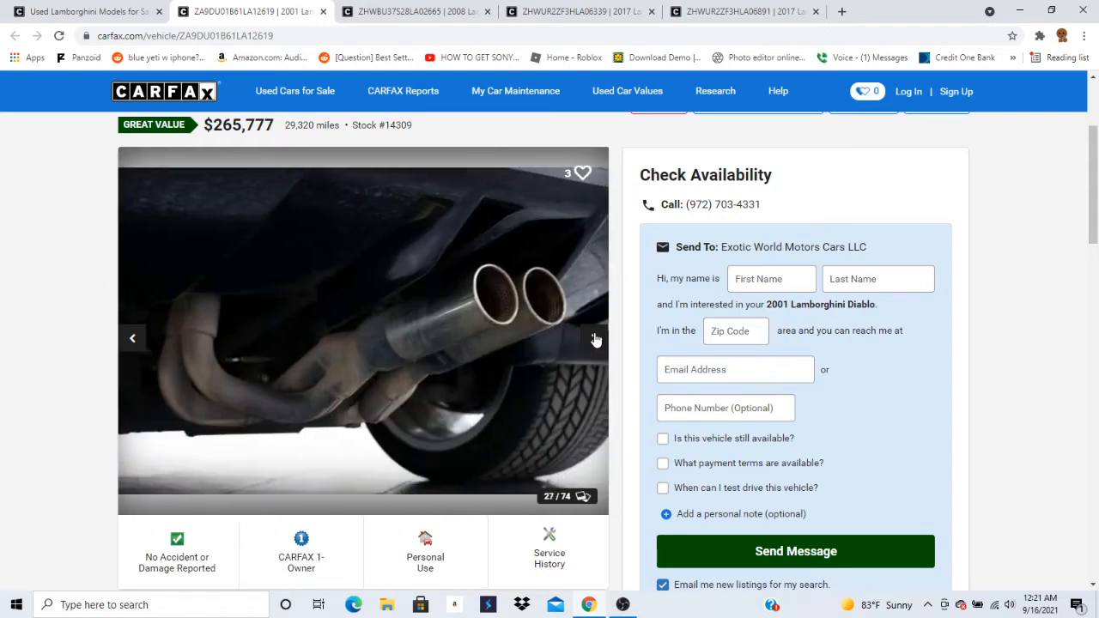
click(593, 336)
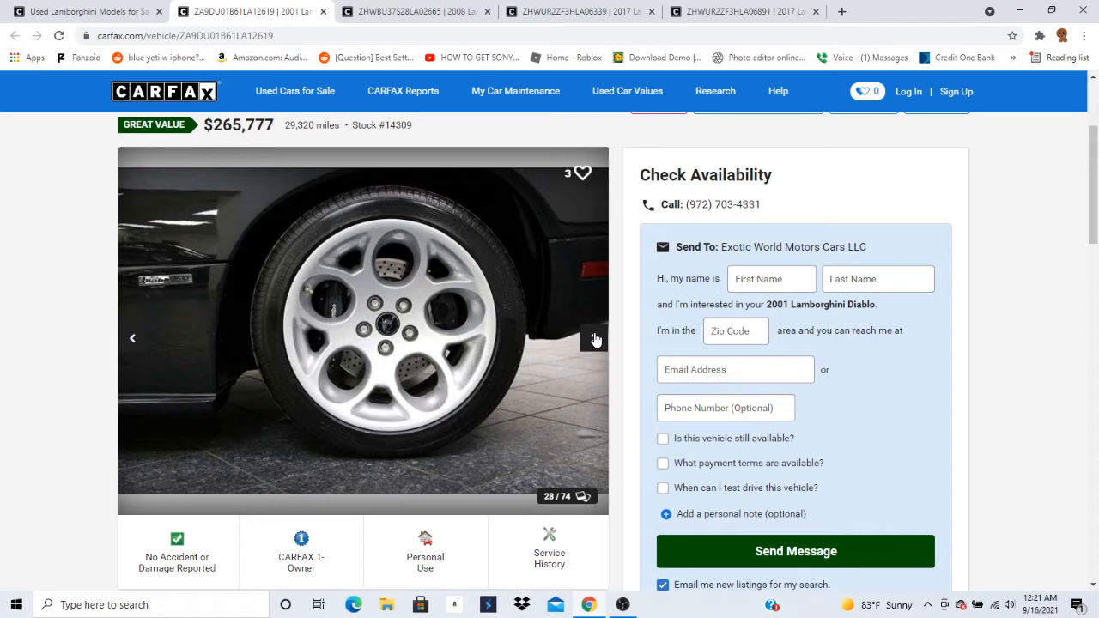
click(595, 337)
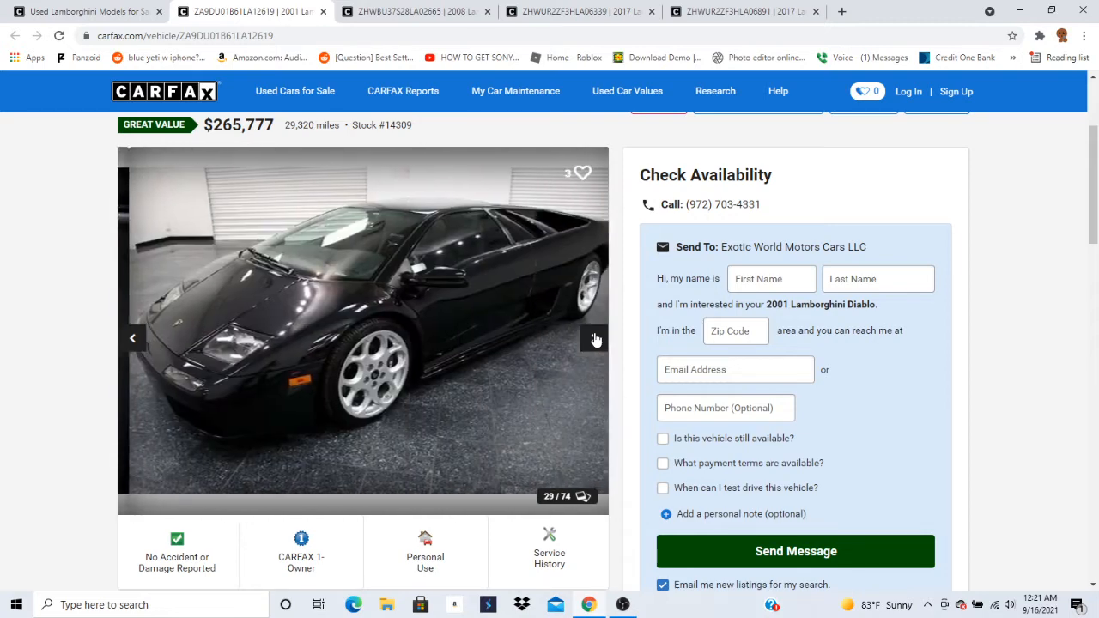
click(596, 337)
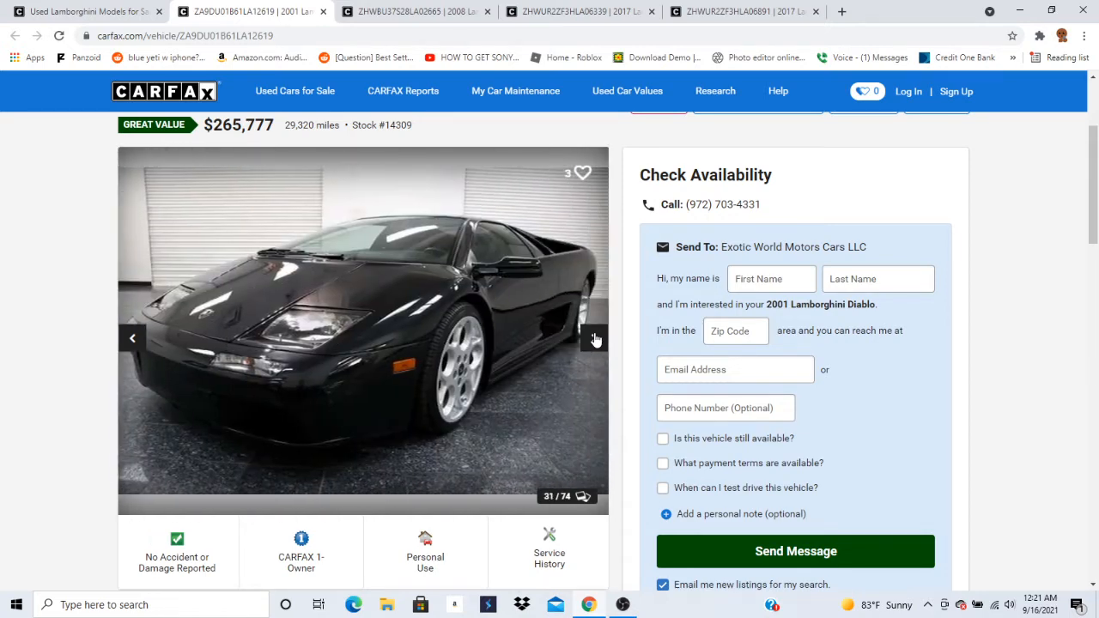
click(594, 336)
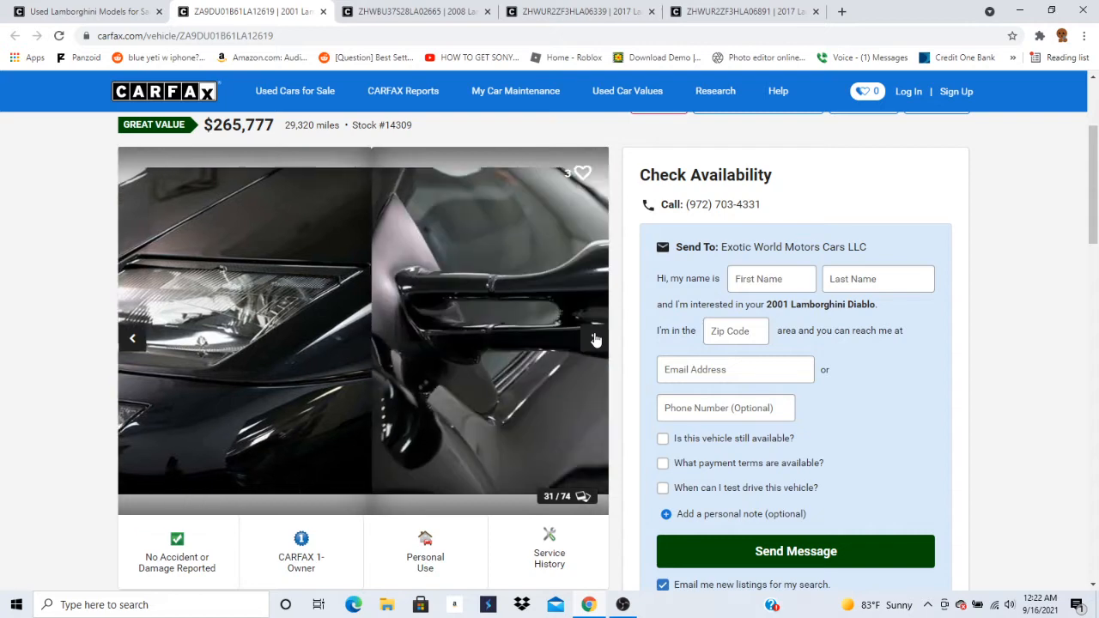
click(598, 336)
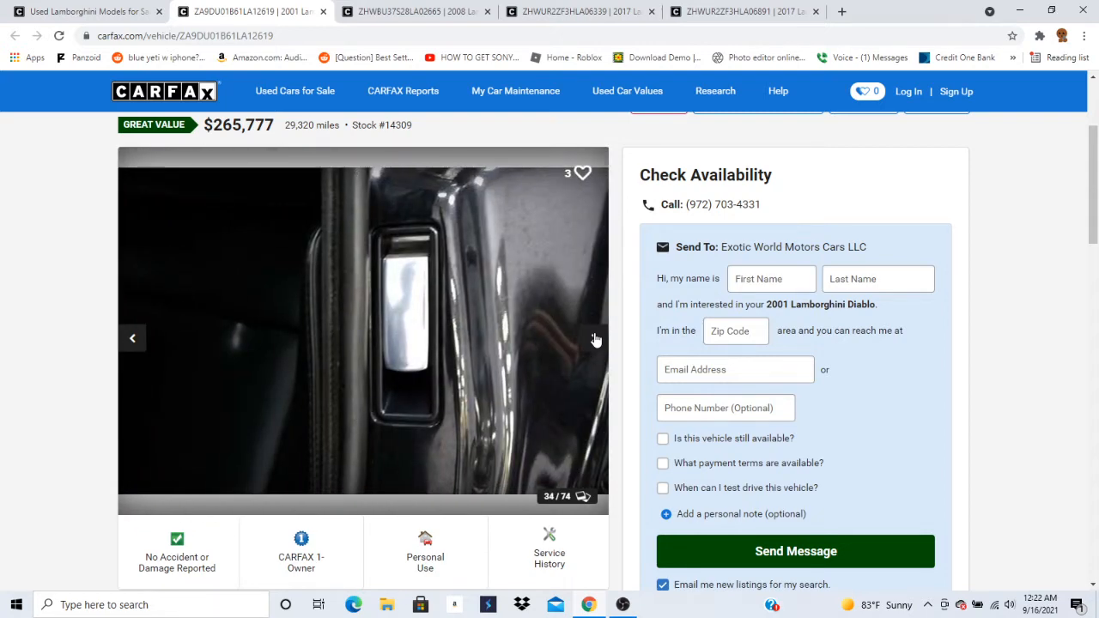
click(596, 337)
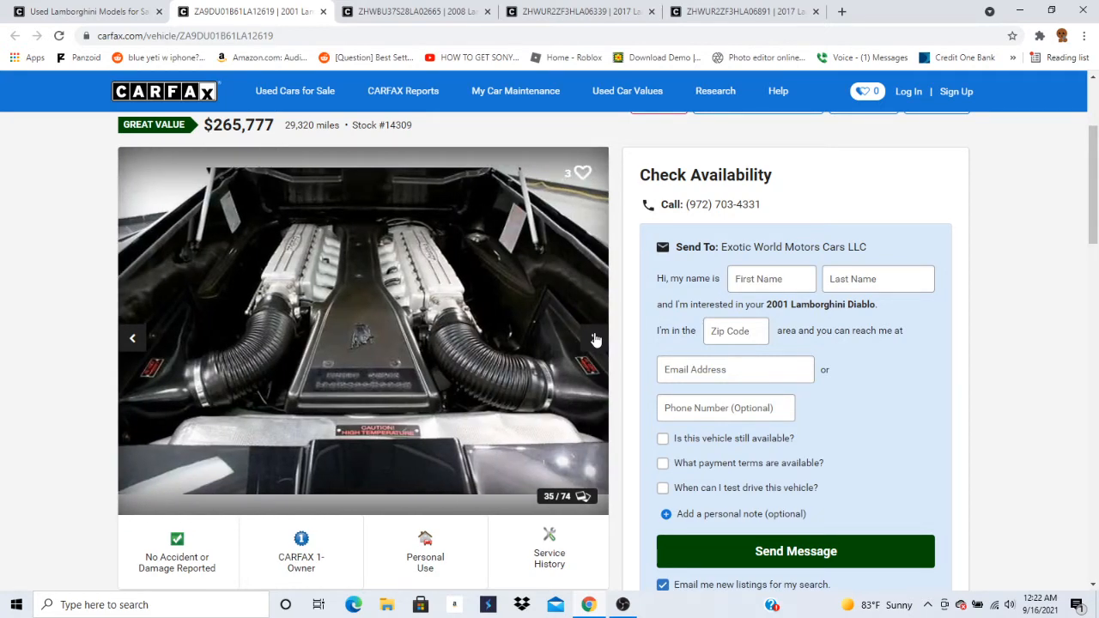
click(598, 337)
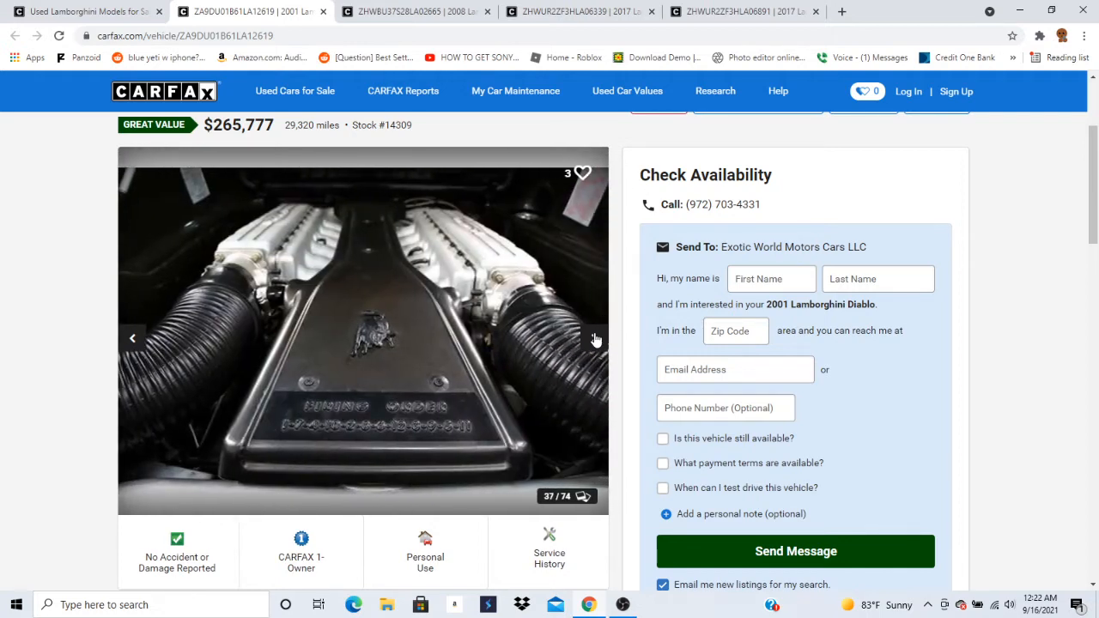
click(594, 336)
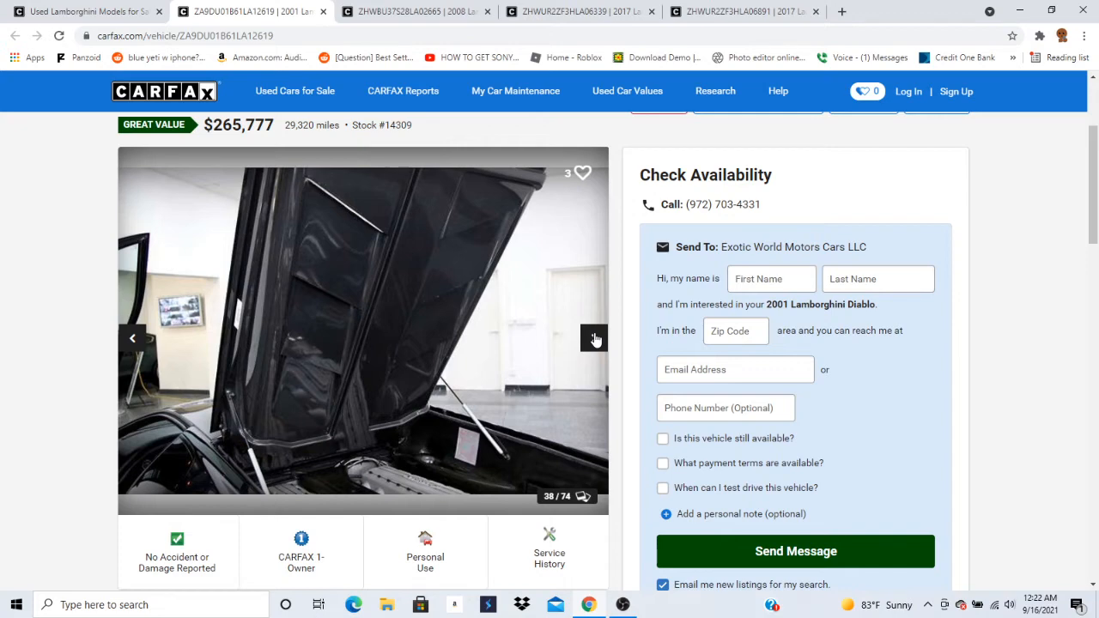
click(594, 337)
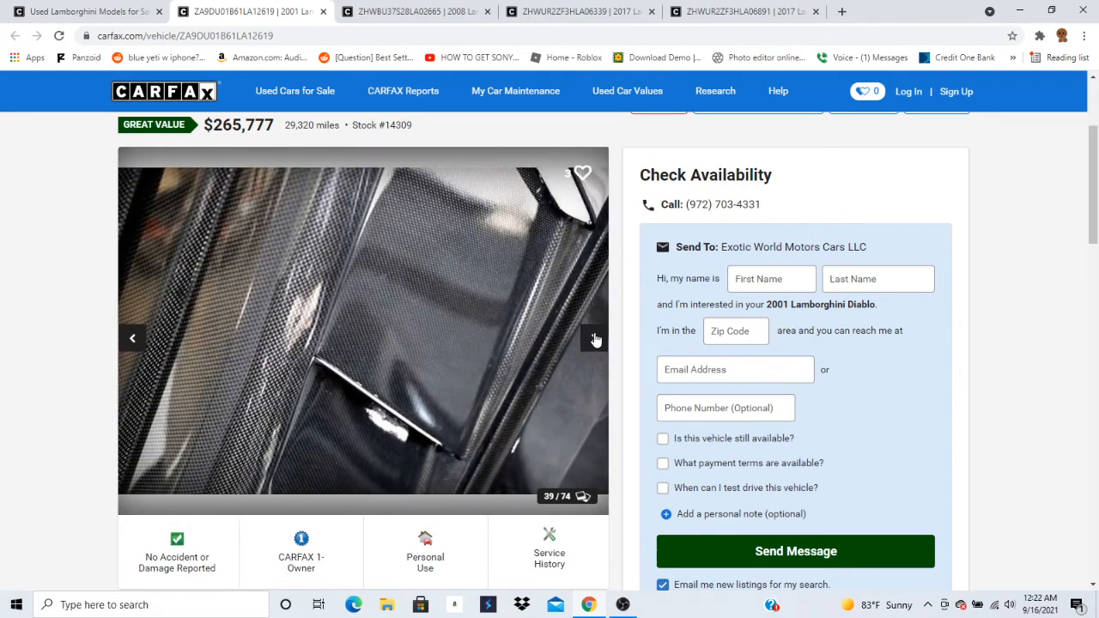
click(594, 337)
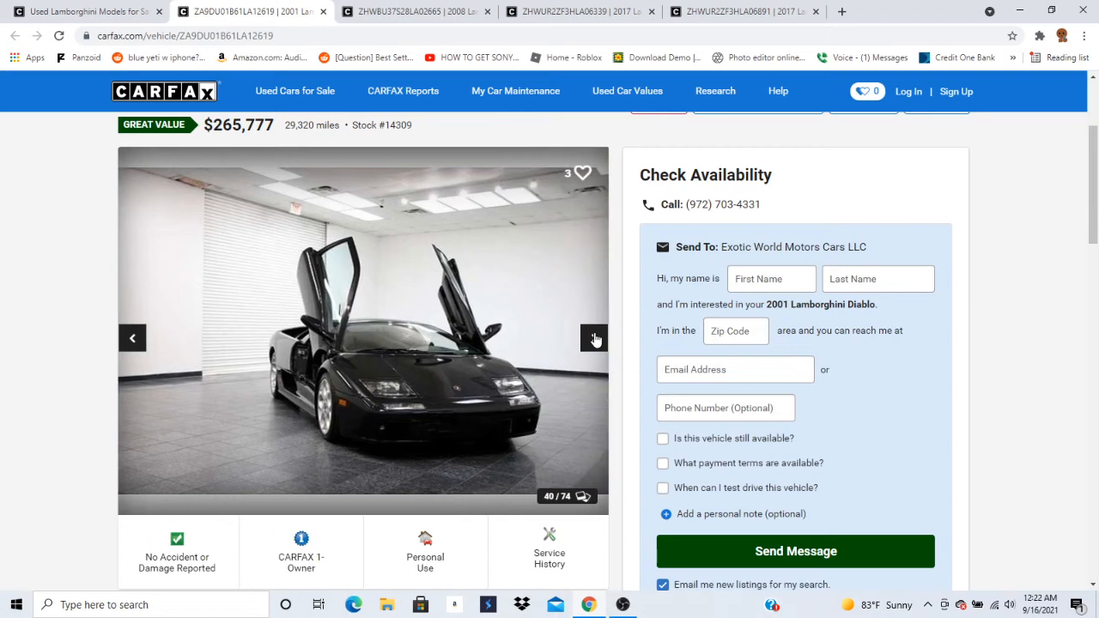
click(594, 336)
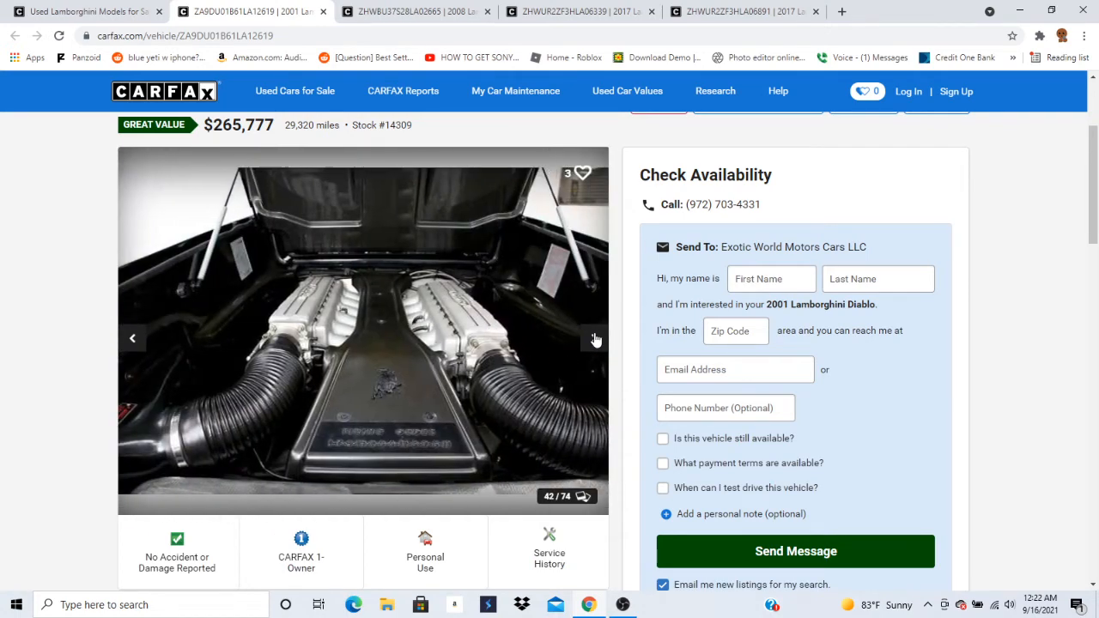
Advance through the Diablo interior shots — seats, gauges, stereo, console, shifter — then step back one photo.
click(592, 336)
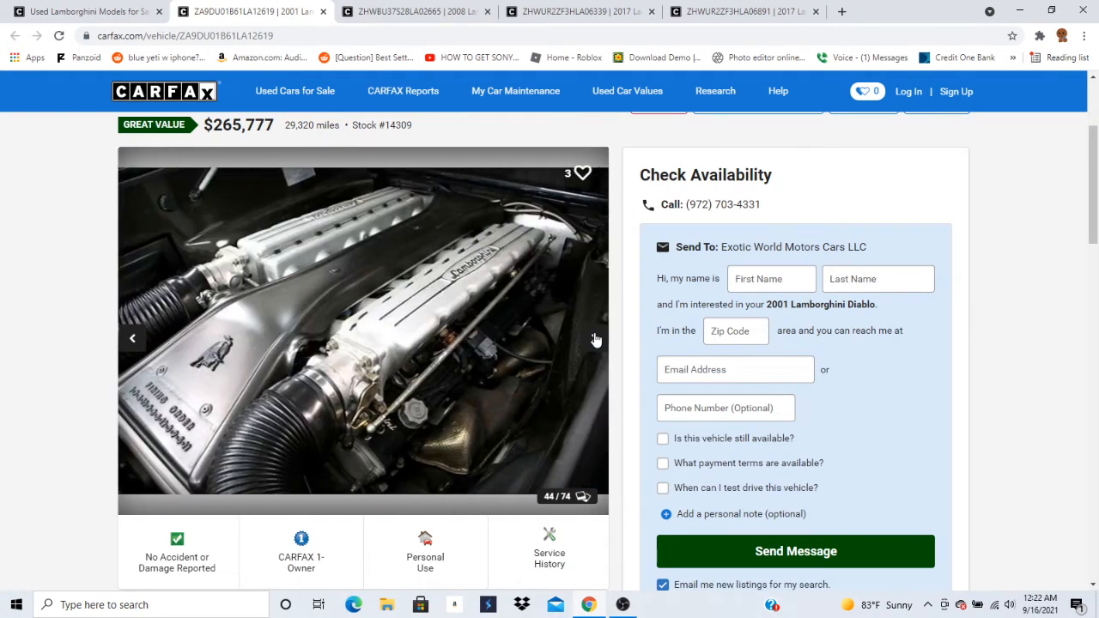
click(596, 337)
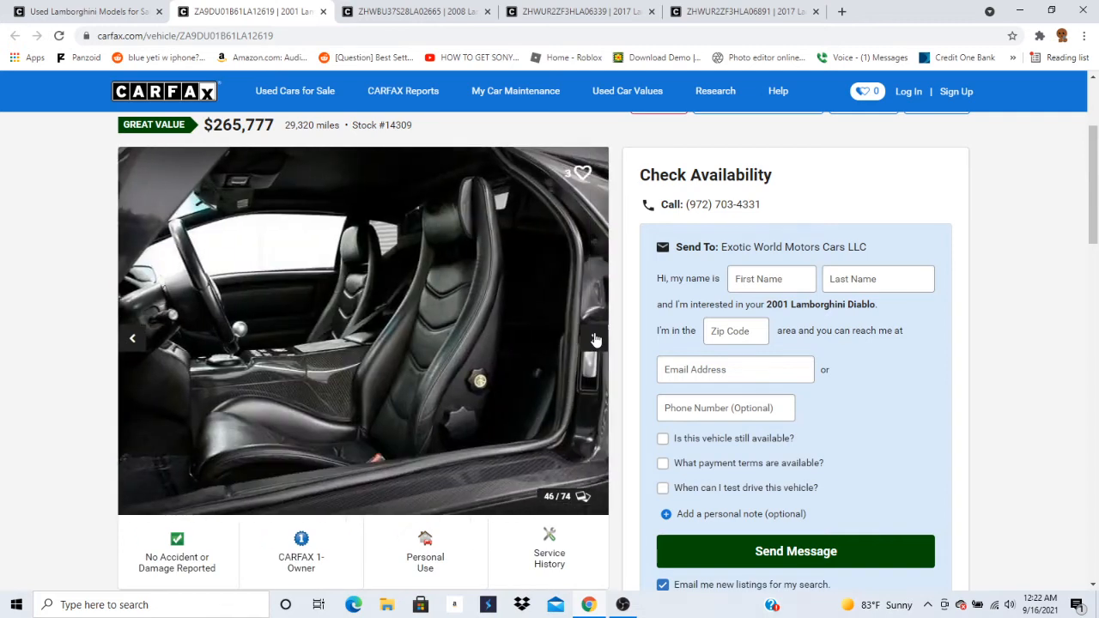
click(596, 339)
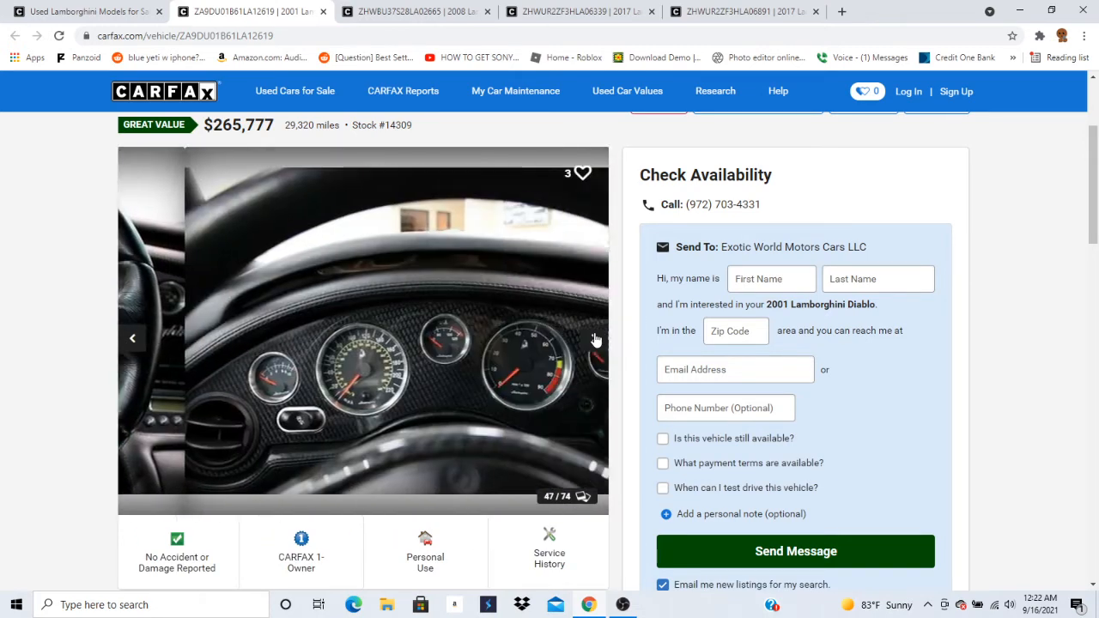
click(596, 338)
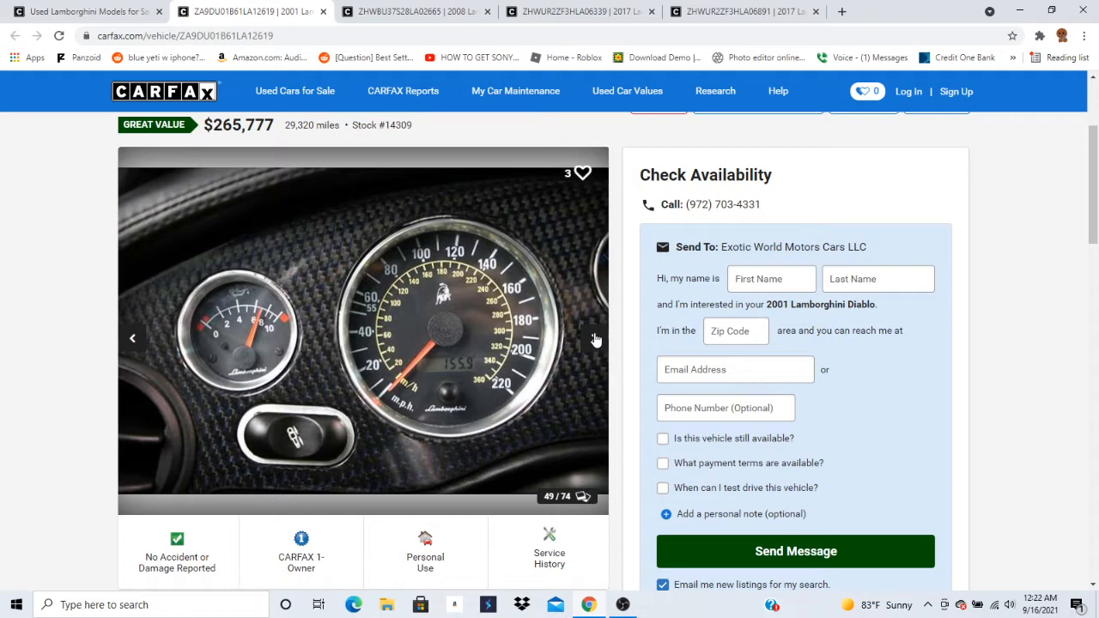
click(596, 336)
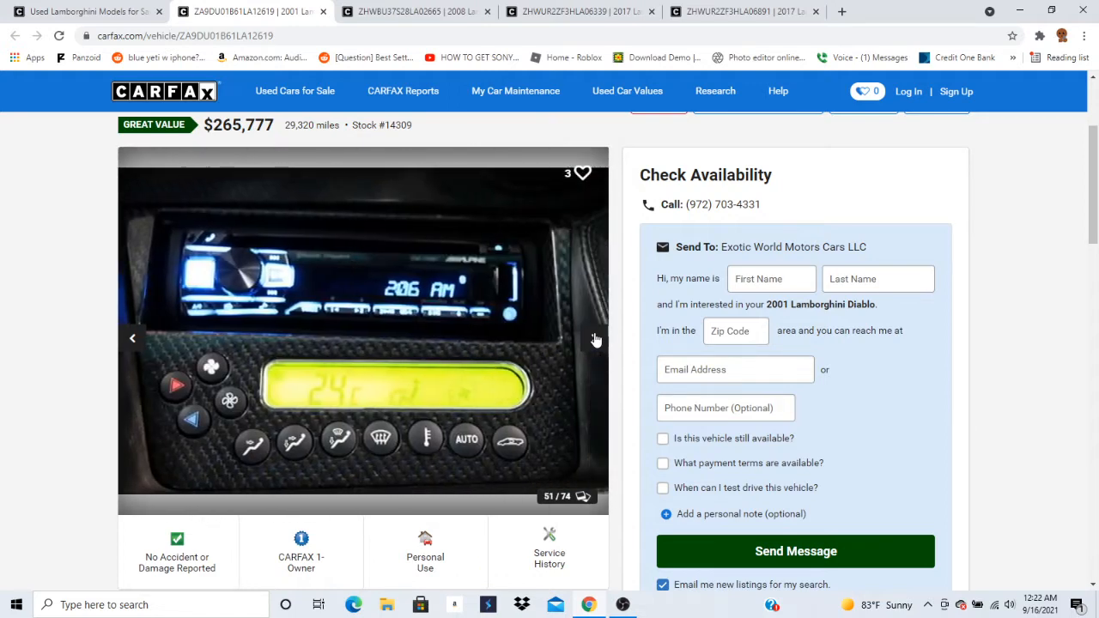
click(594, 337)
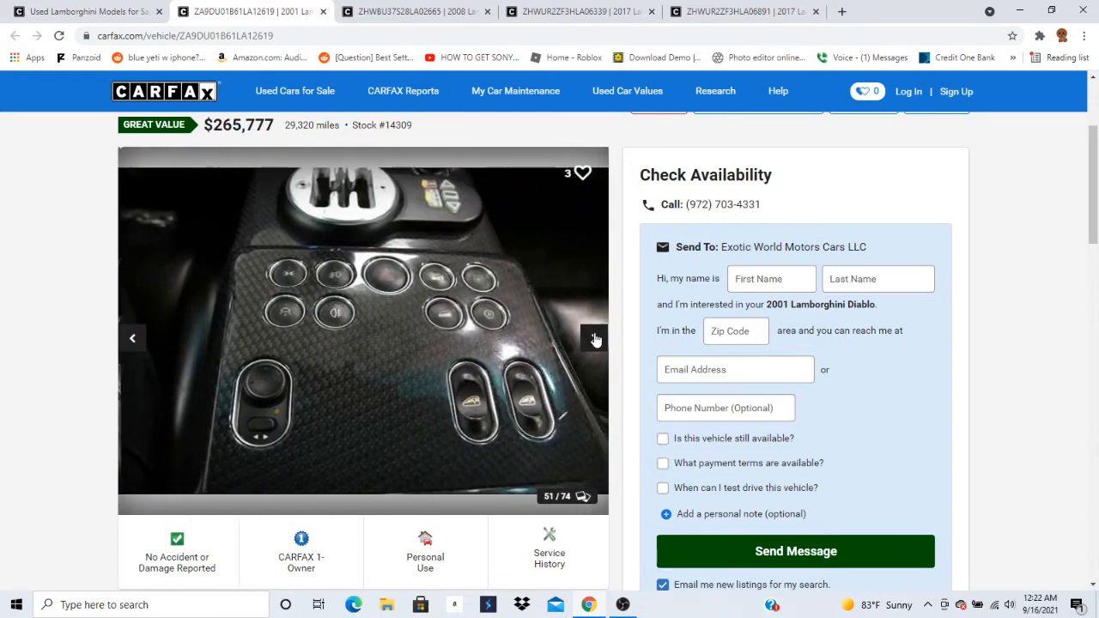
click(596, 337)
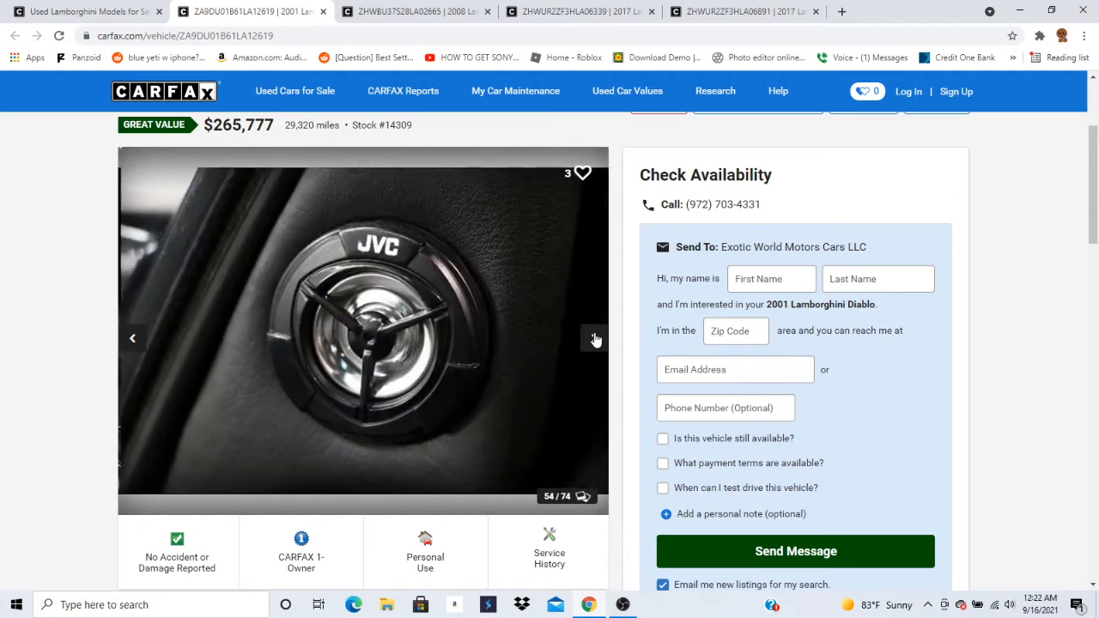
click(594, 336)
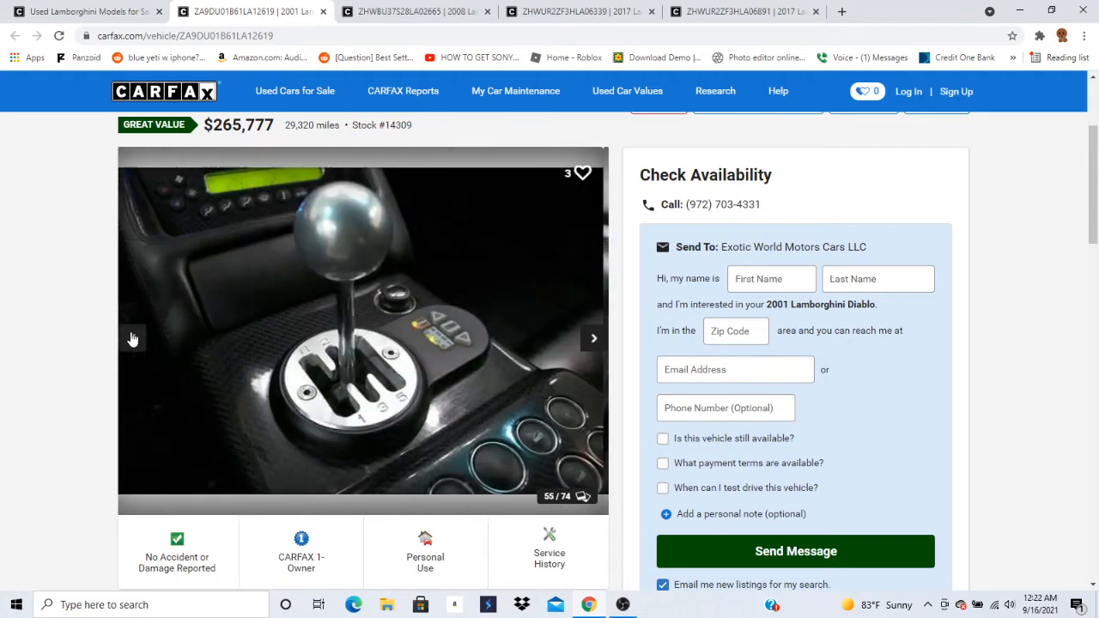
click(134, 337)
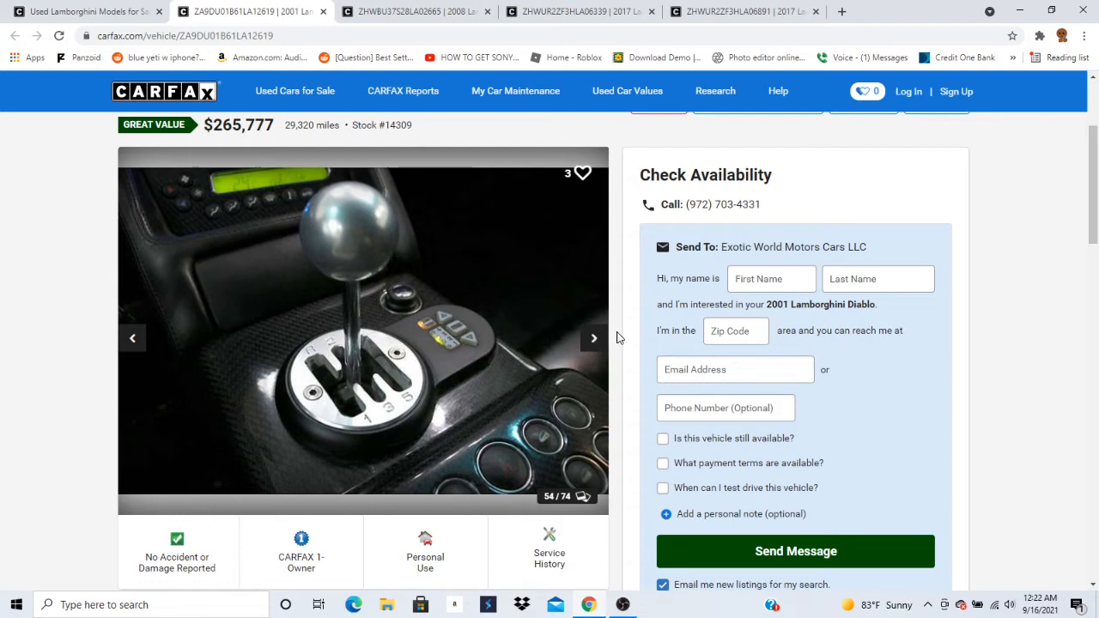
mouse_move(591, 340)
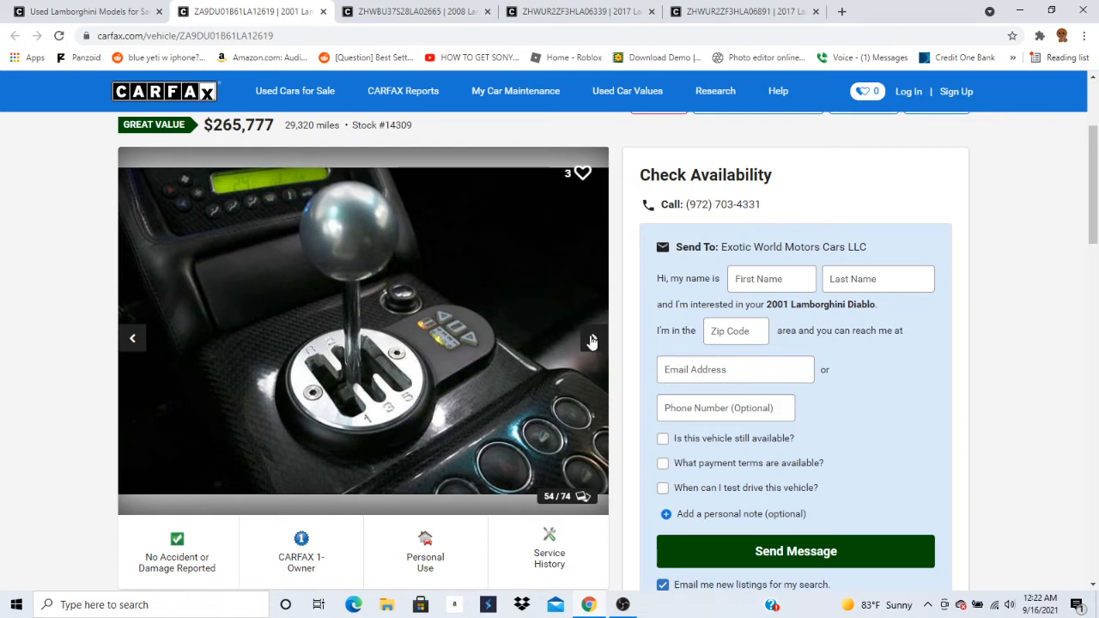
Page forward past the seatbelt and headrest shots to the exterior front three-quarter view, photo 64 of 74.
click(591, 336)
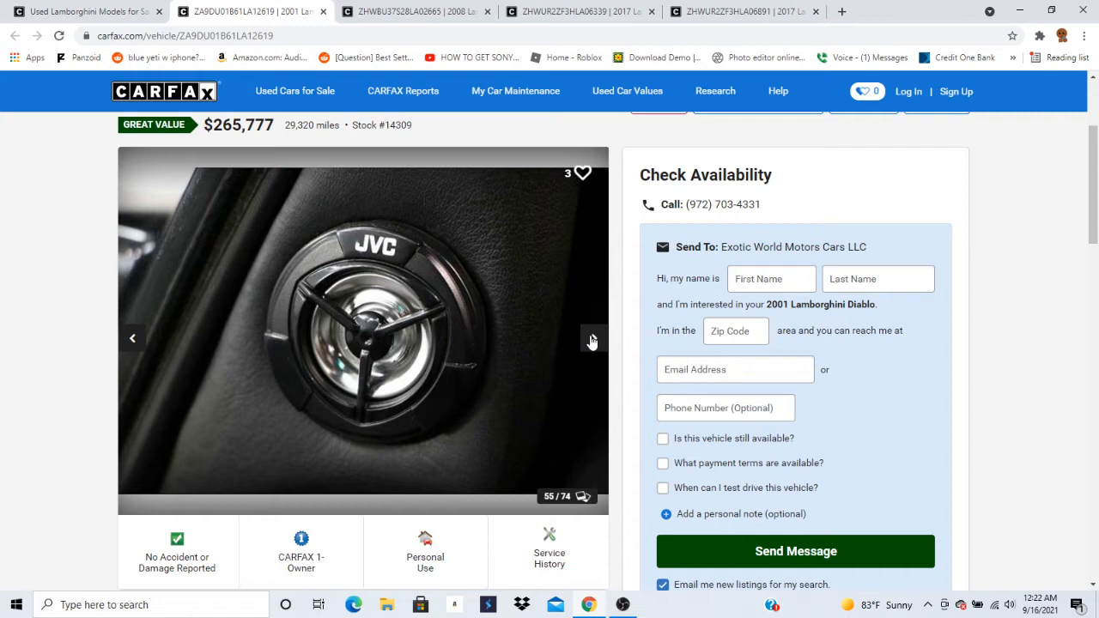
click(593, 336)
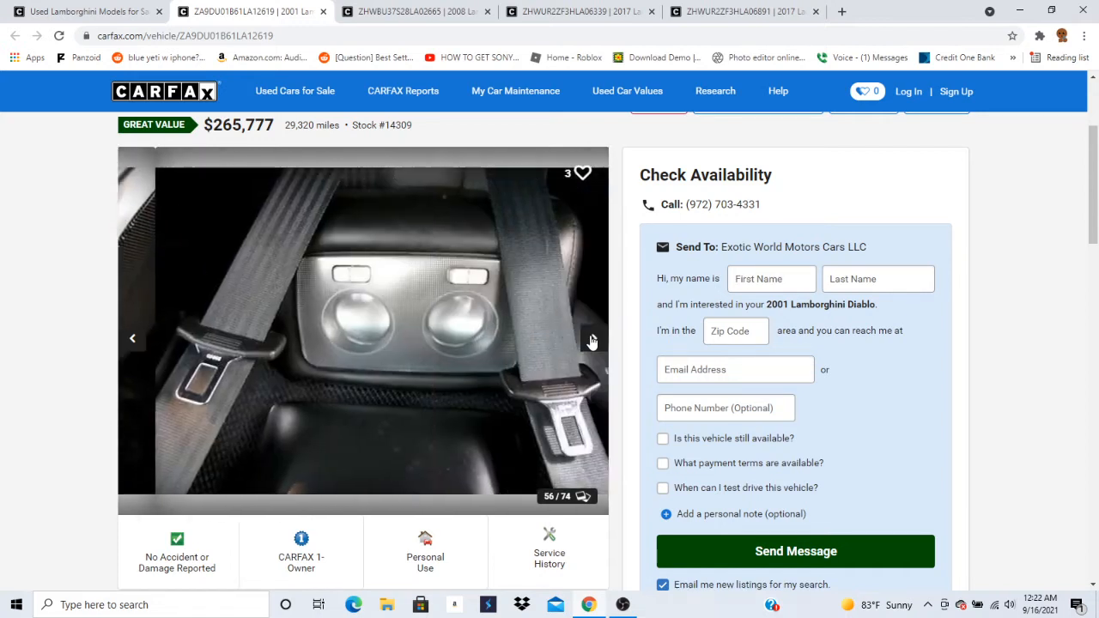
click(590, 337)
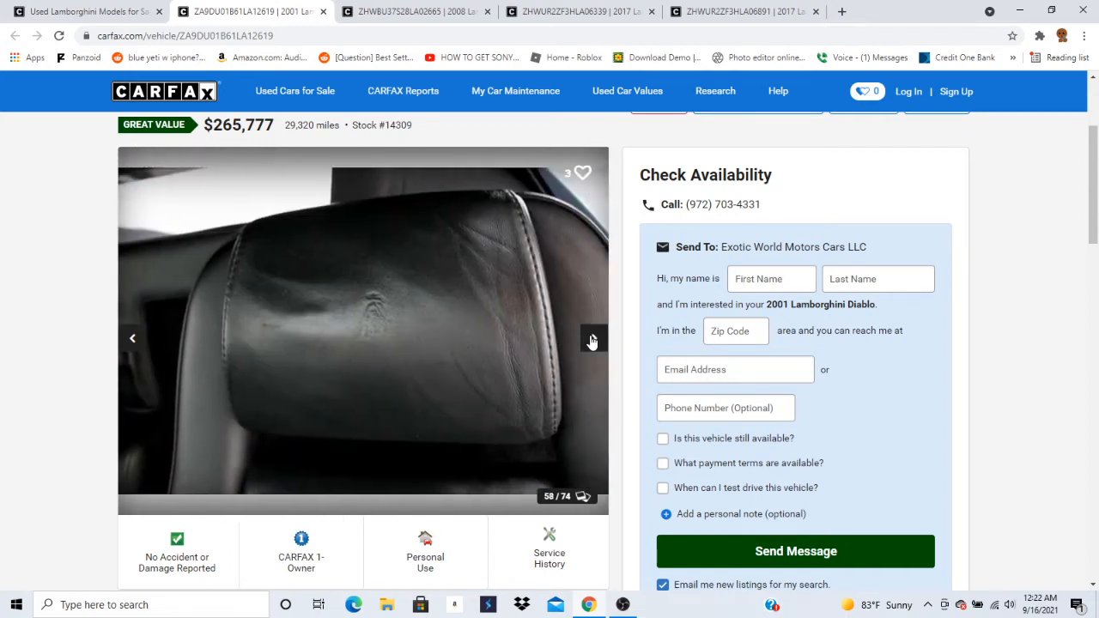
click(591, 336)
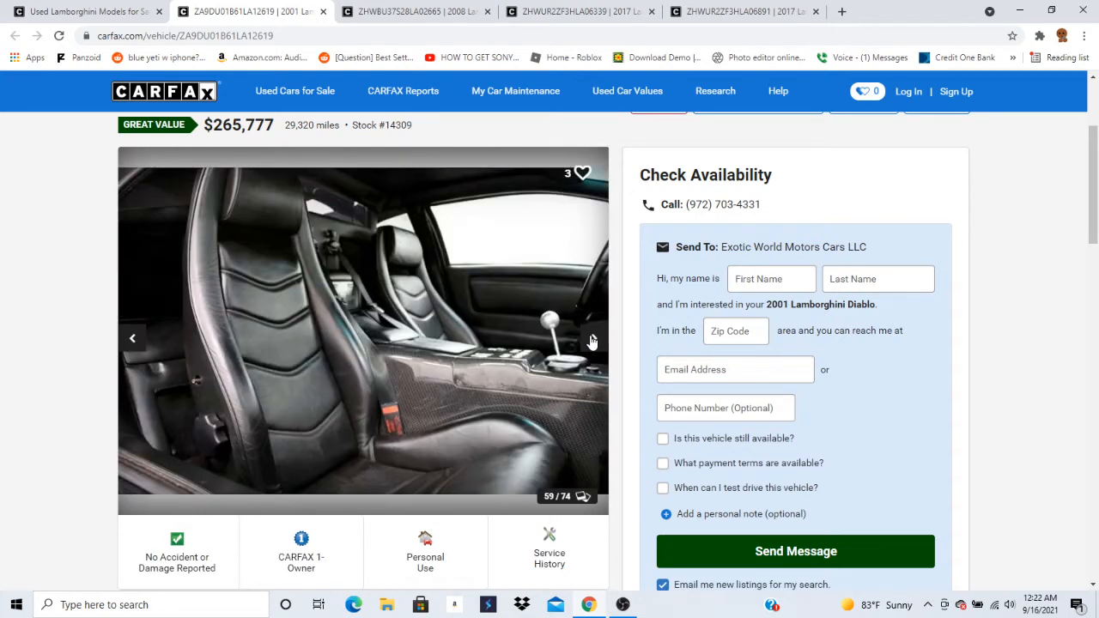
click(591, 336)
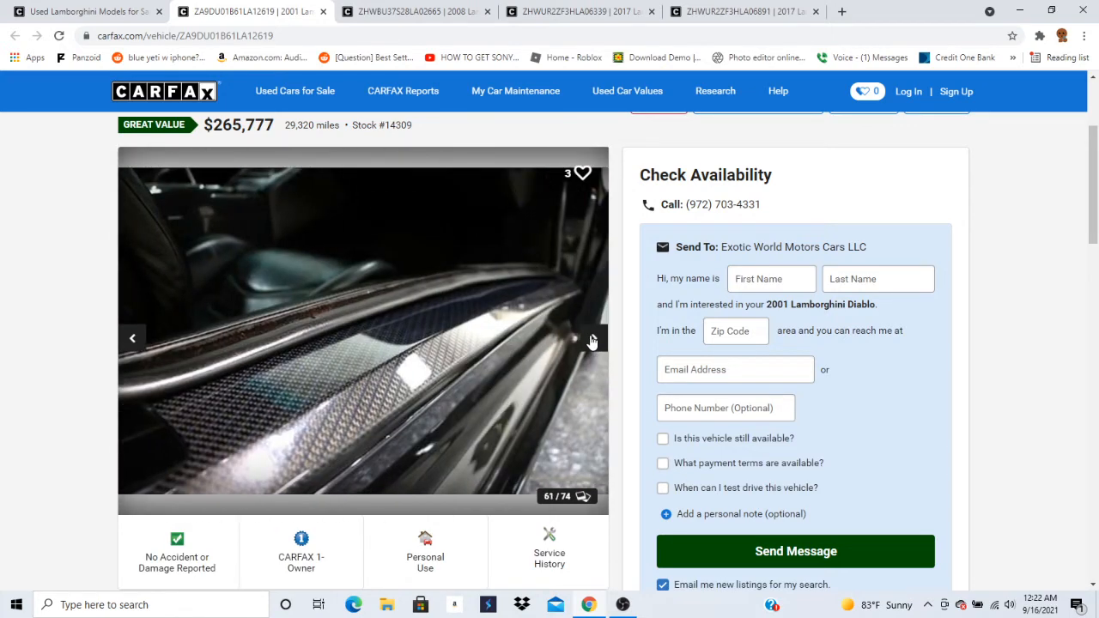
click(591, 336)
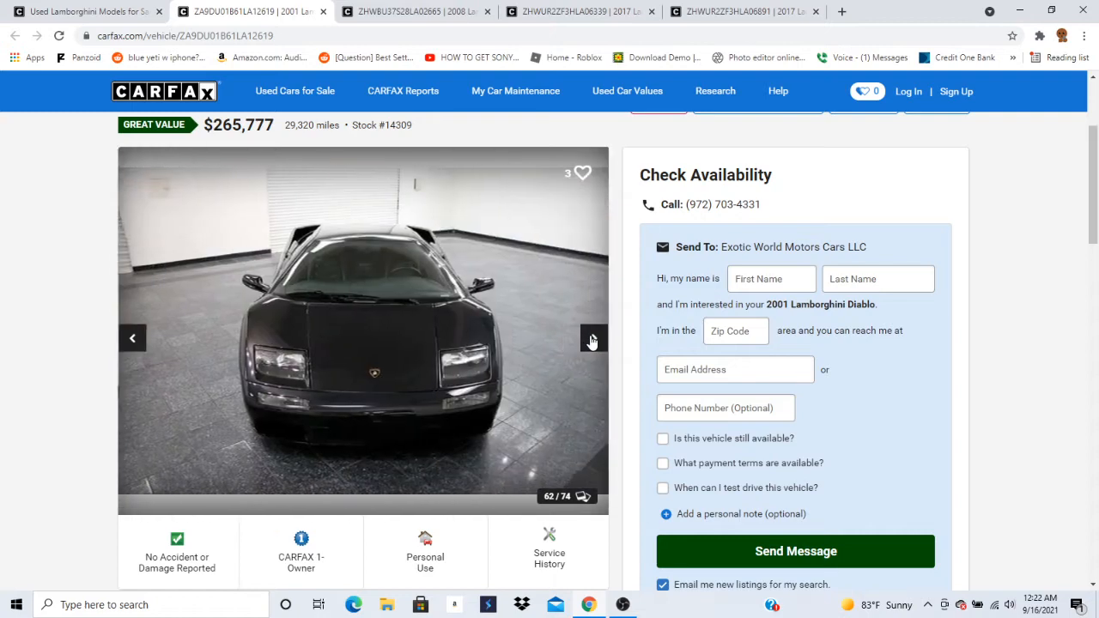
click(592, 336)
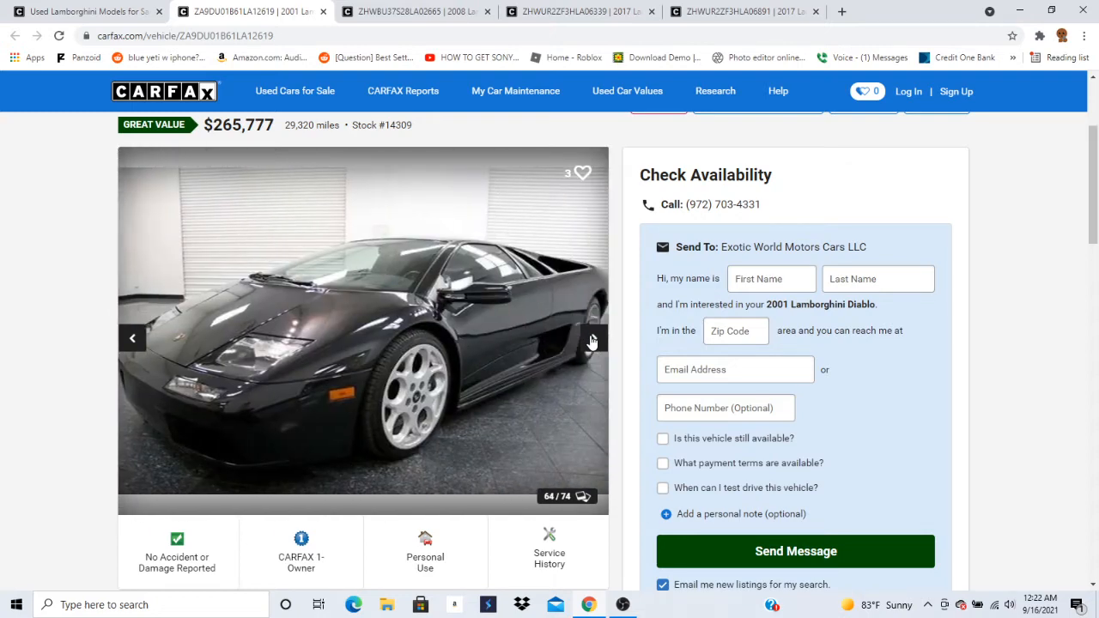
Advance through the Diablo's remaining dealer photos to photo 72 of 74.
click(593, 336)
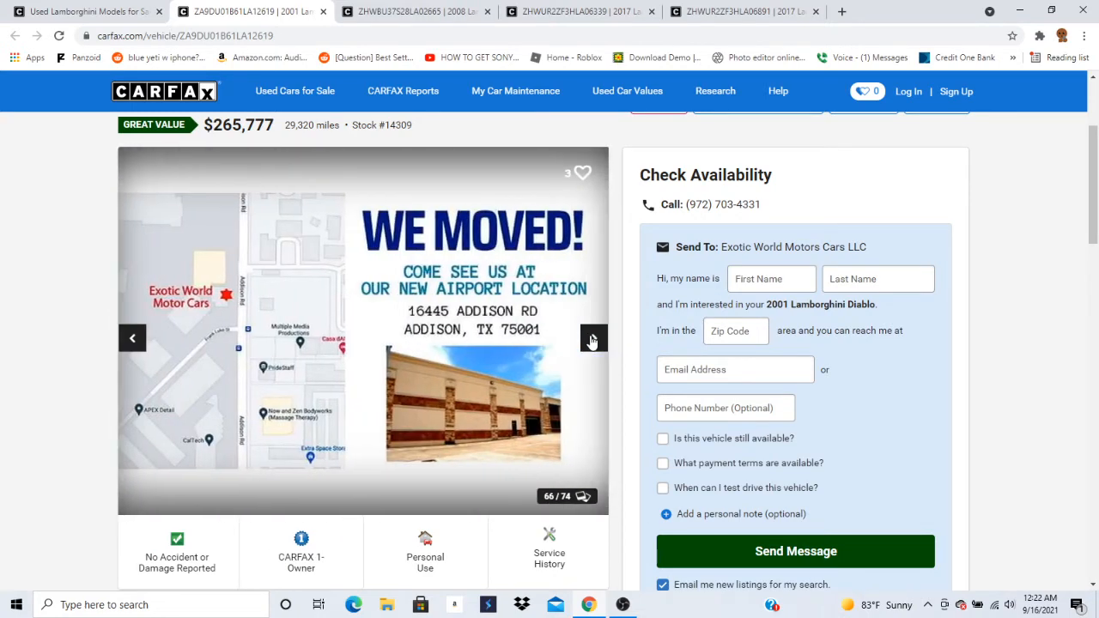
click(592, 337)
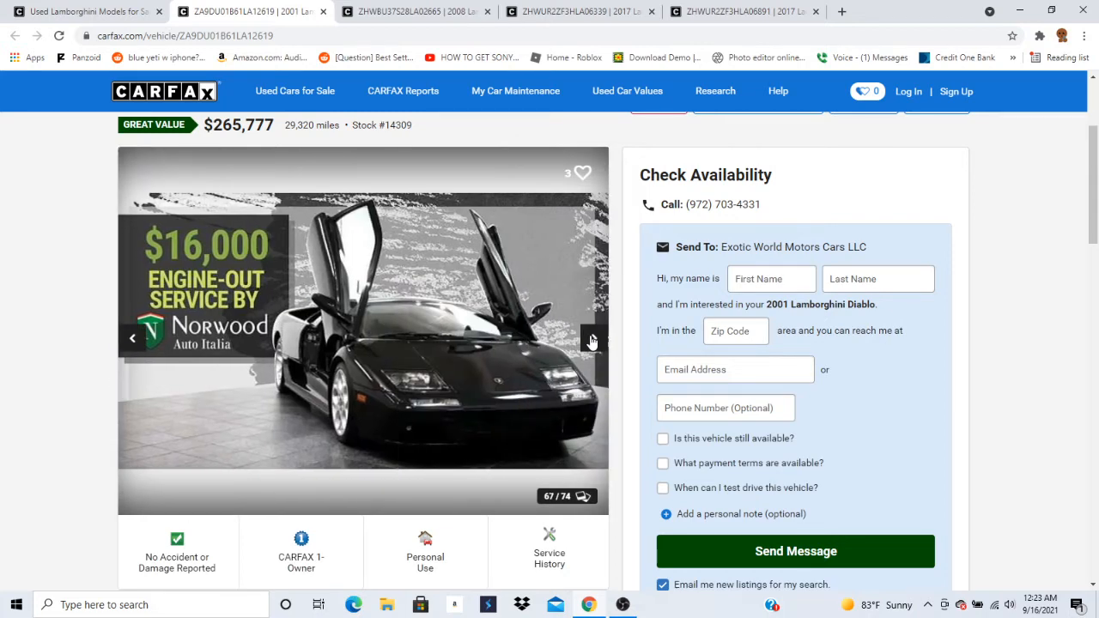
click(593, 336)
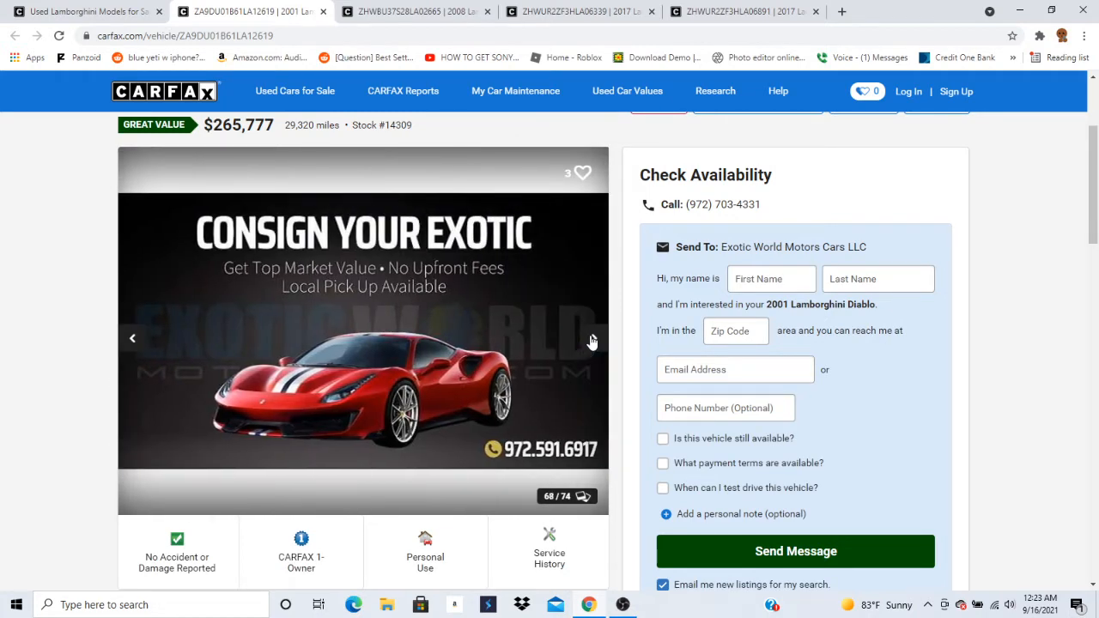
click(590, 338)
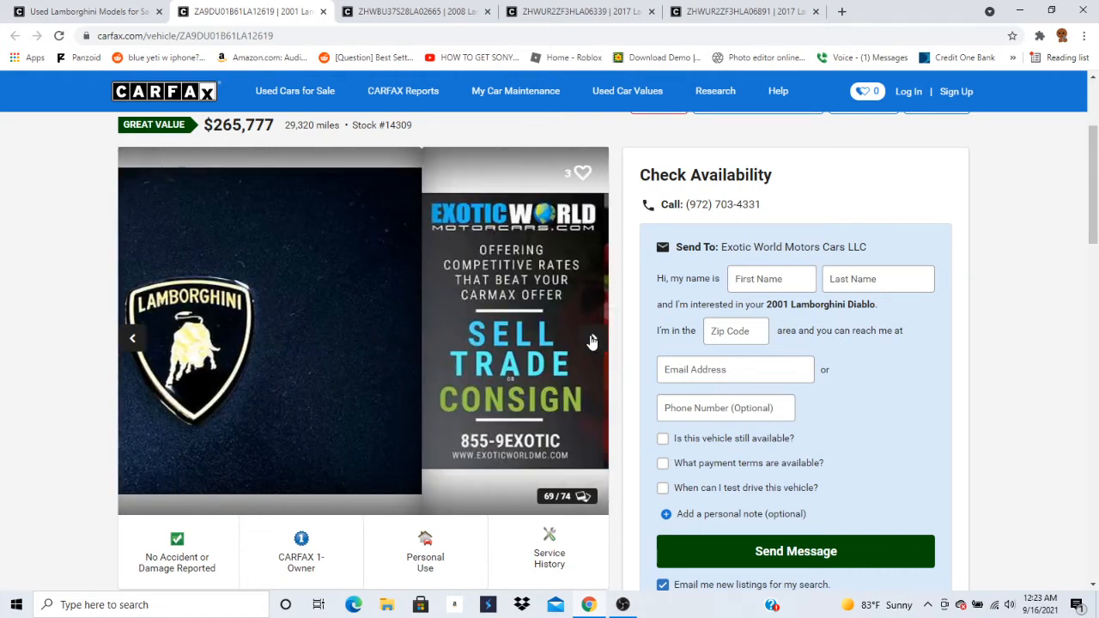
click(591, 336)
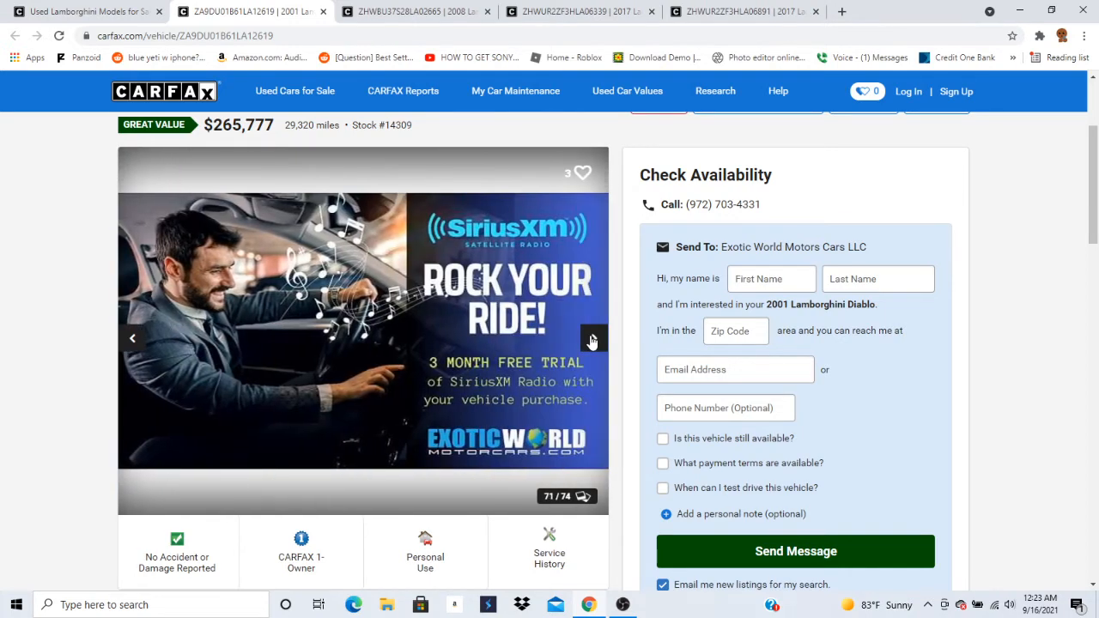
click(591, 337)
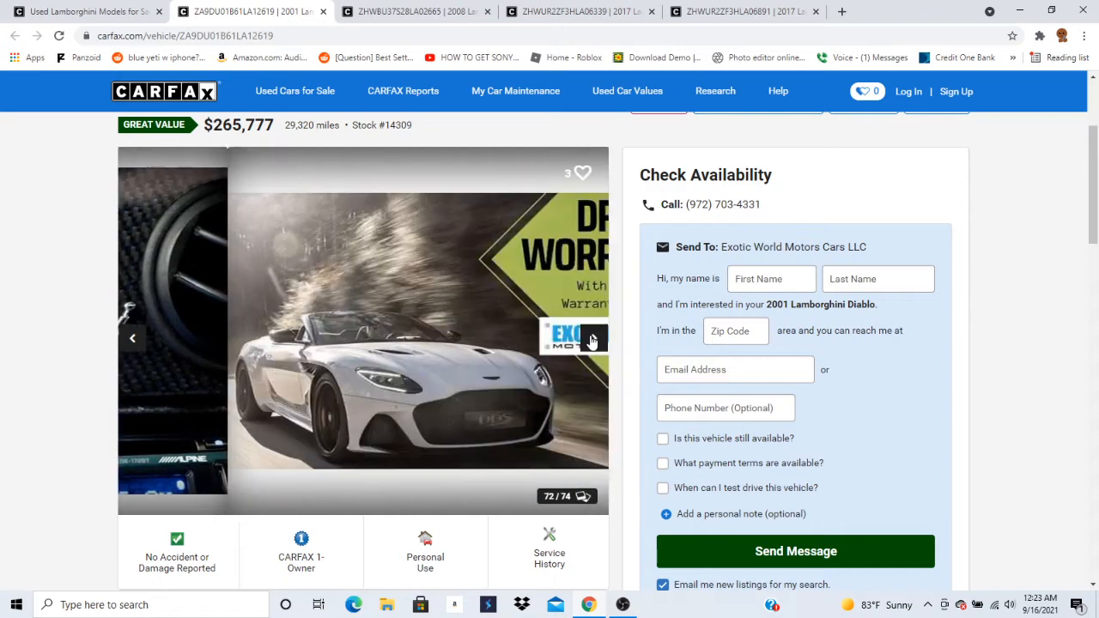
click(592, 336)
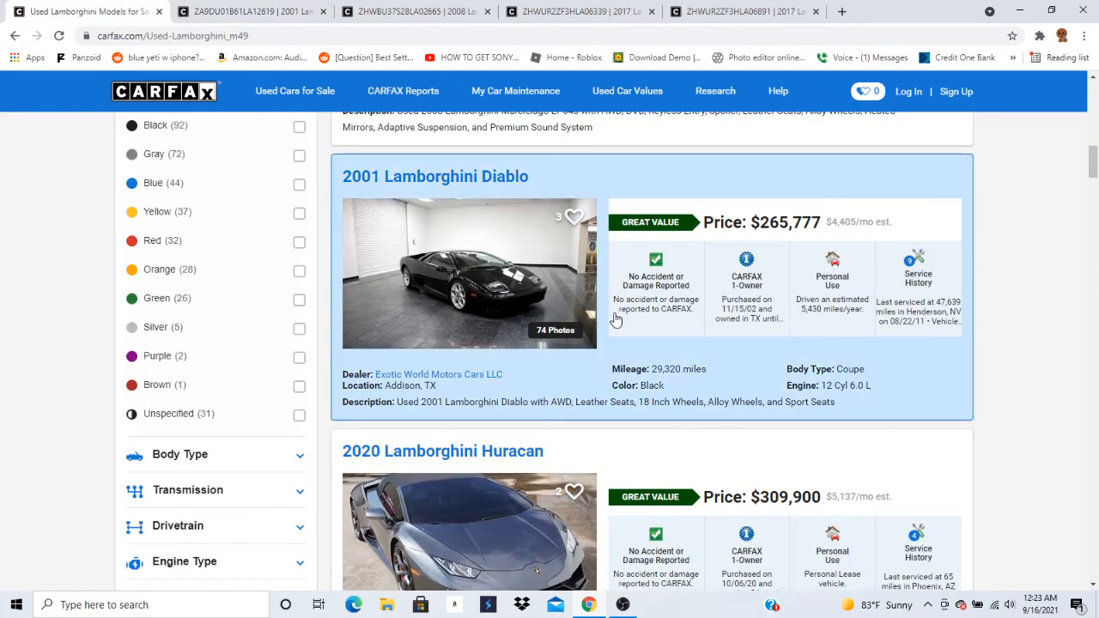
Scroll down the results and open the 2020 Lamborghini Huracan listing at $309,900 from Tactical Fleet.
scroll(down, 3)
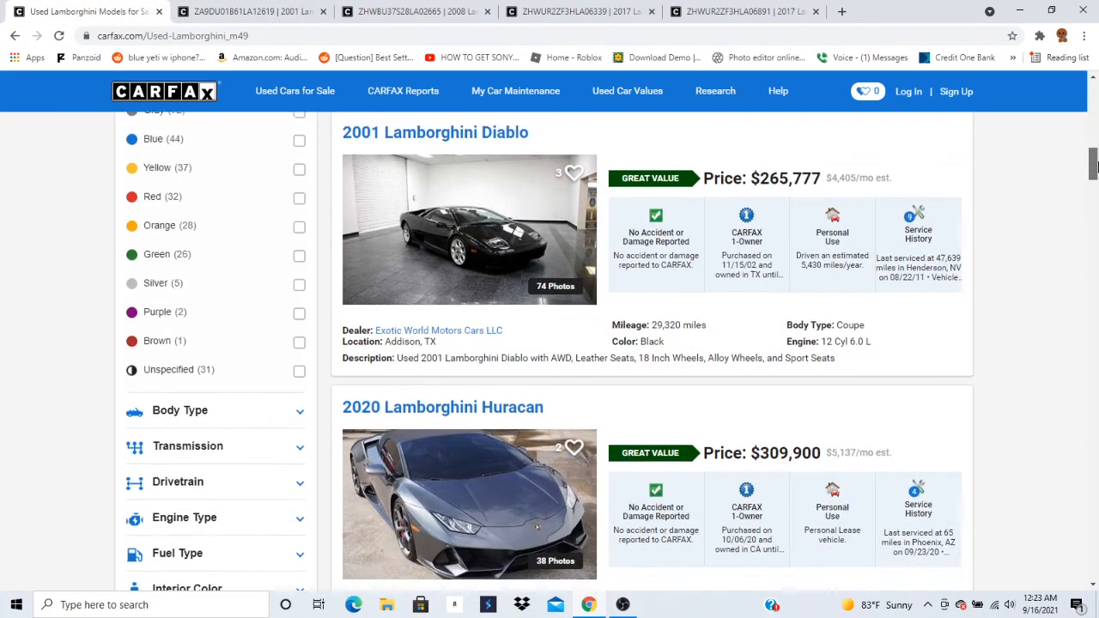
scroll(down, 3)
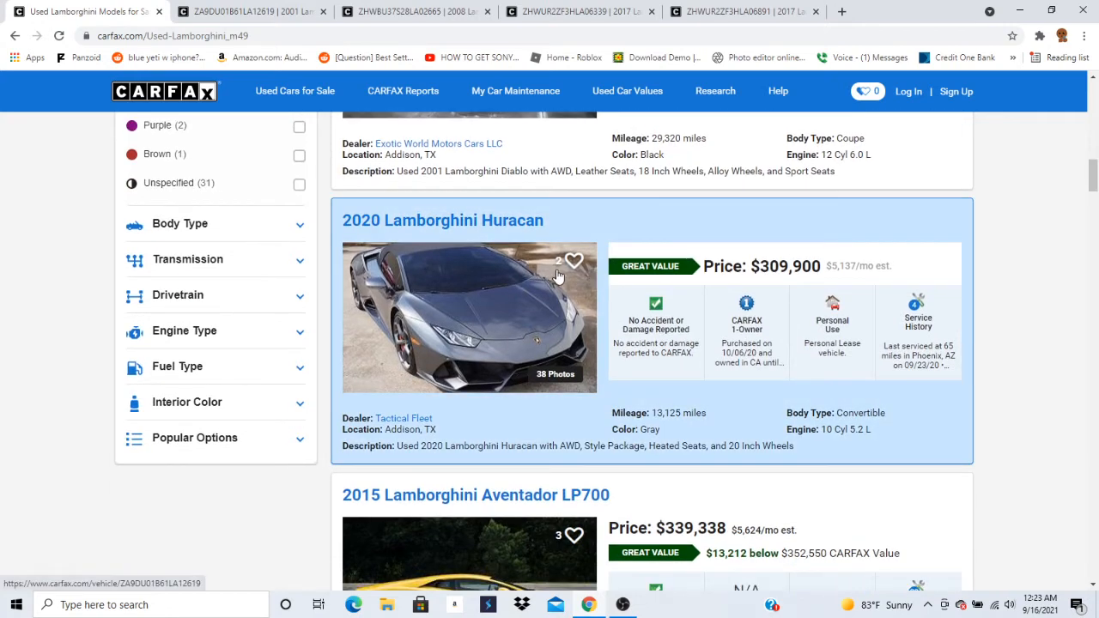
click(443, 220)
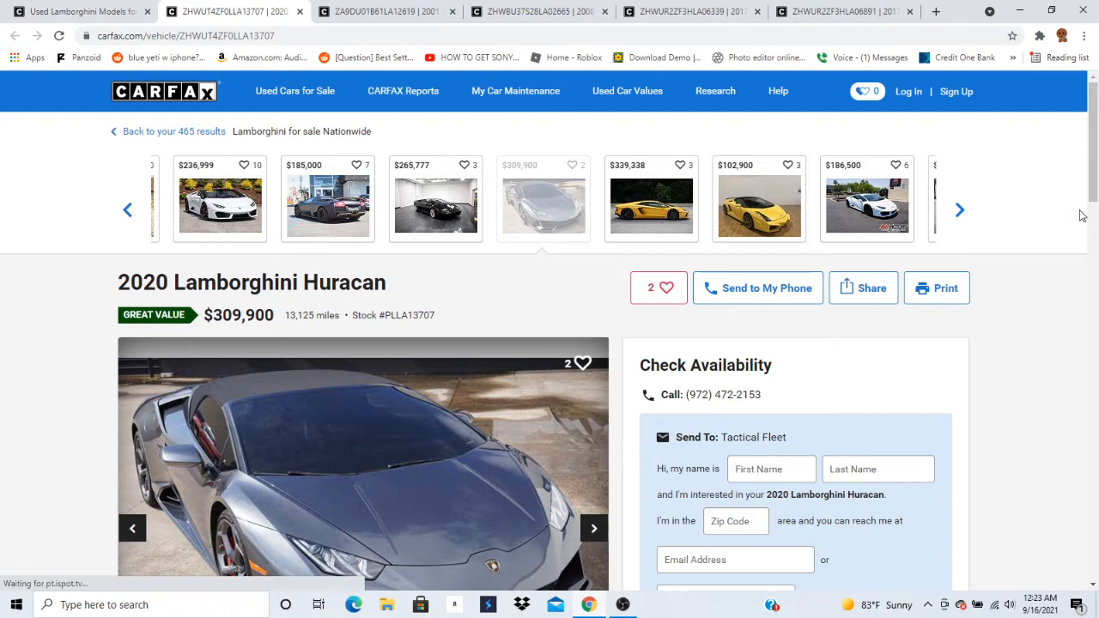
Scroll to the Huracan gallery and page forward through the first half of its photos.
scroll(down, 3)
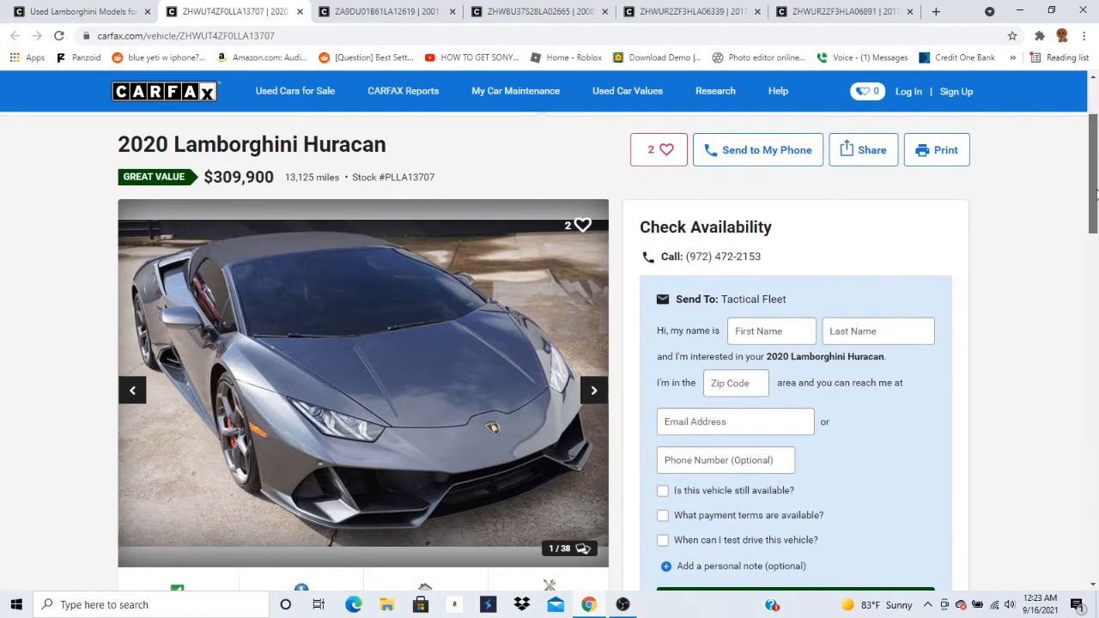
mouse_move(433, 316)
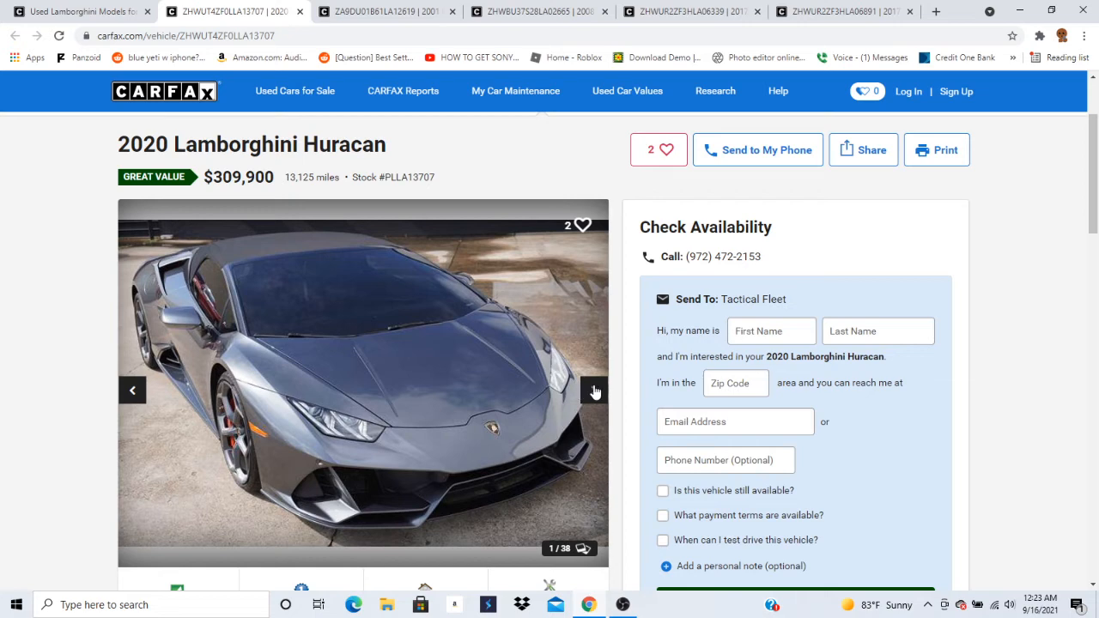
click(594, 389)
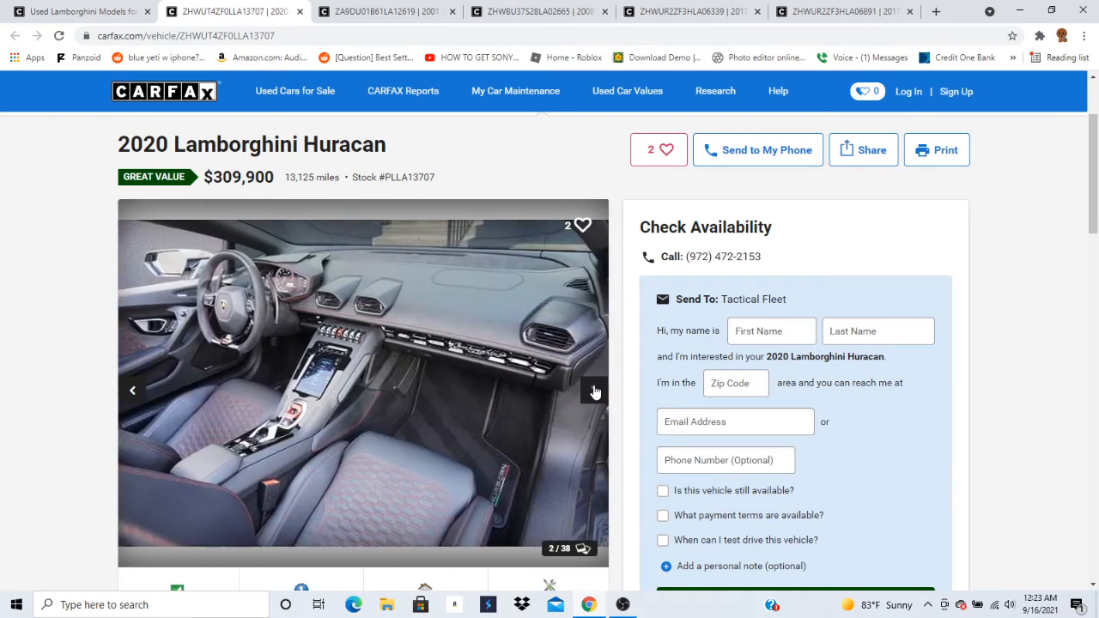
click(594, 389)
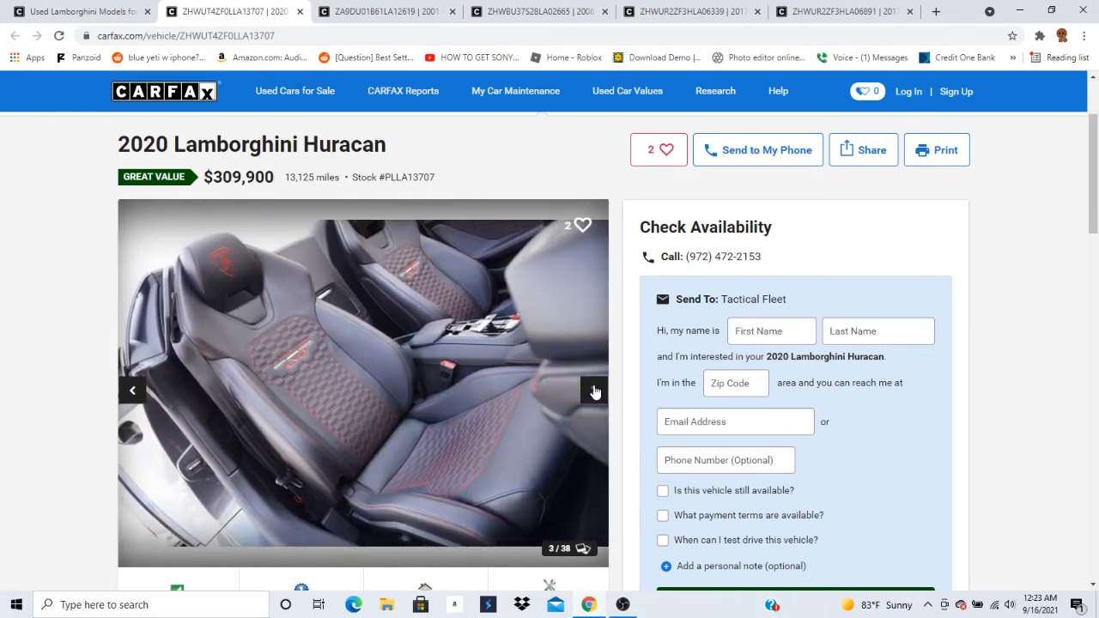
click(594, 392)
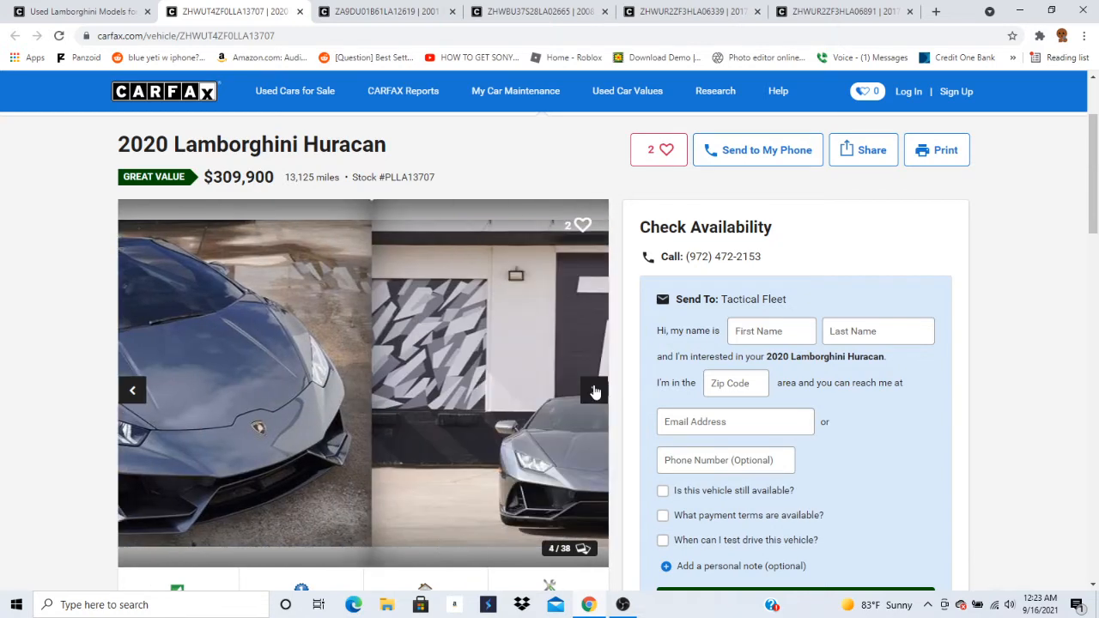
click(594, 388)
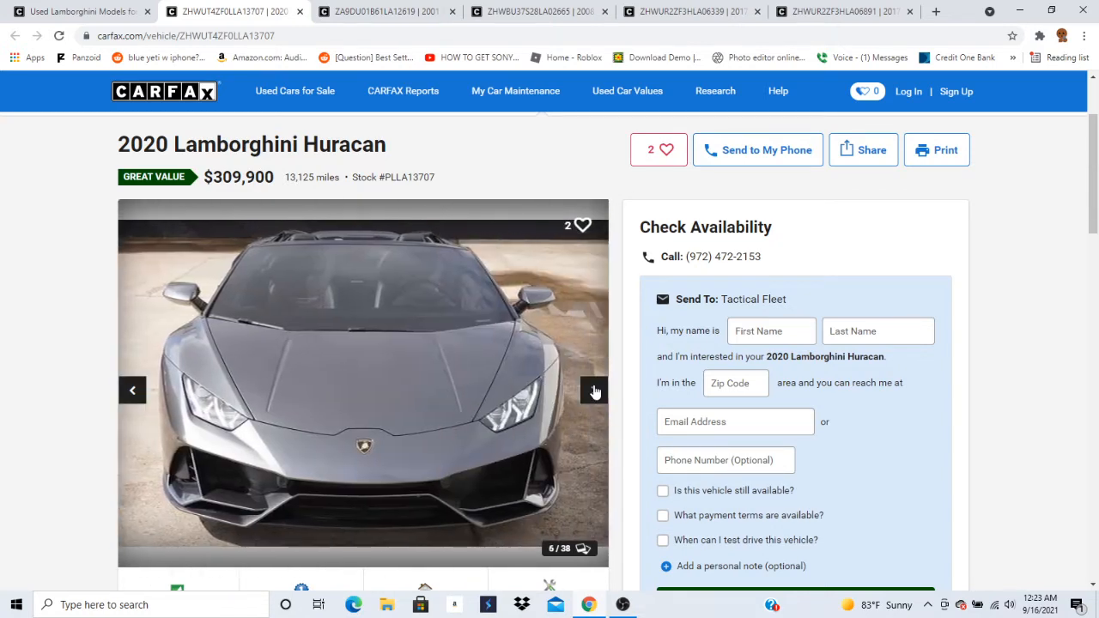
click(594, 389)
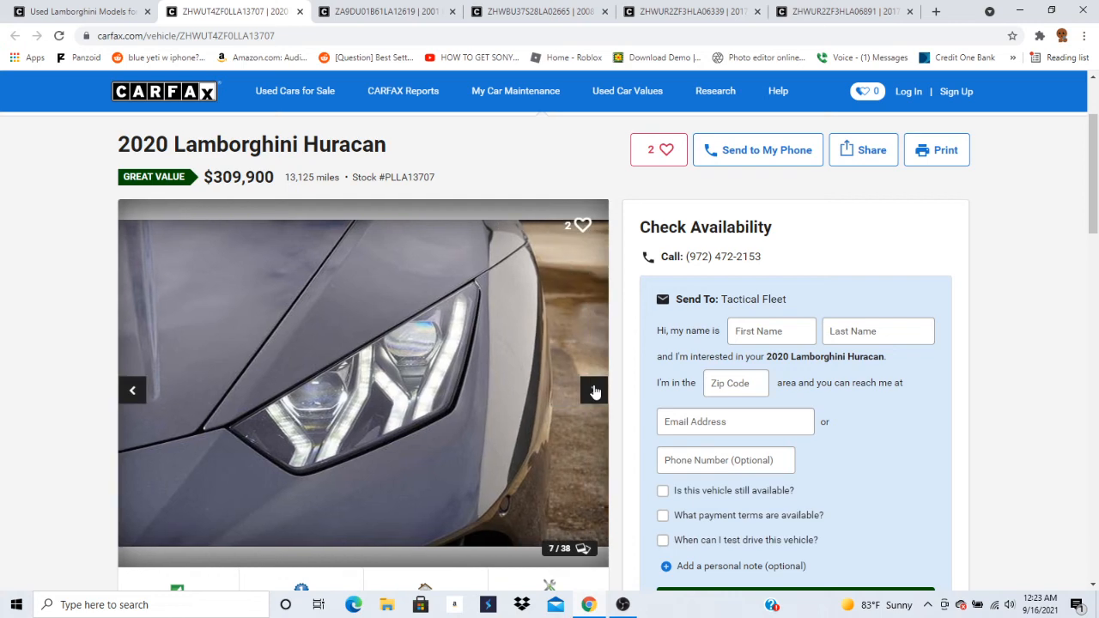
click(594, 390)
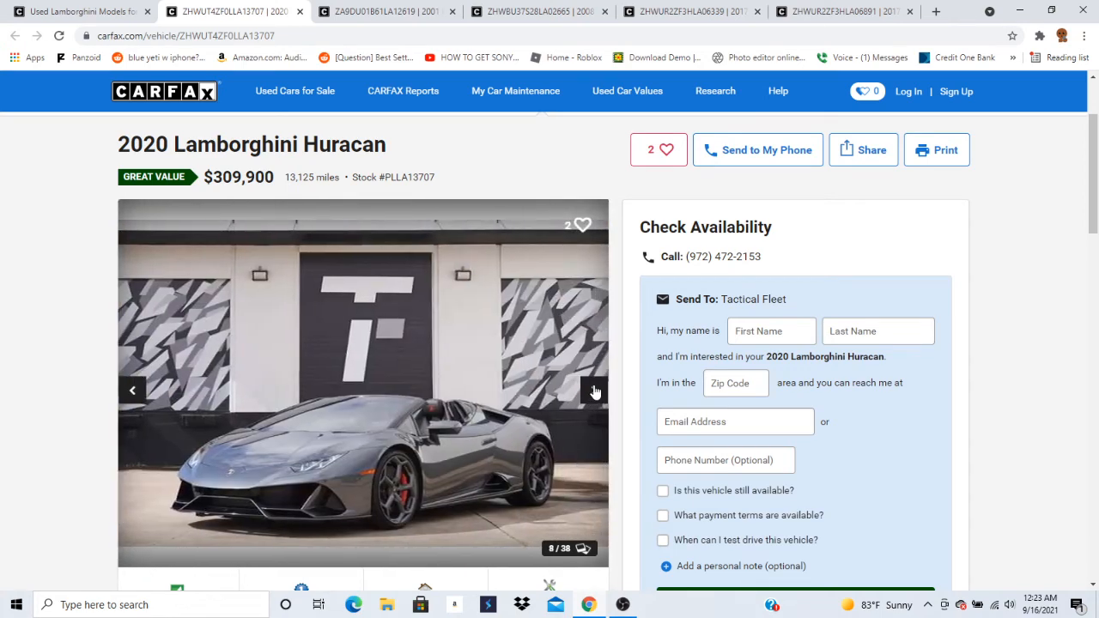
click(594, 390)
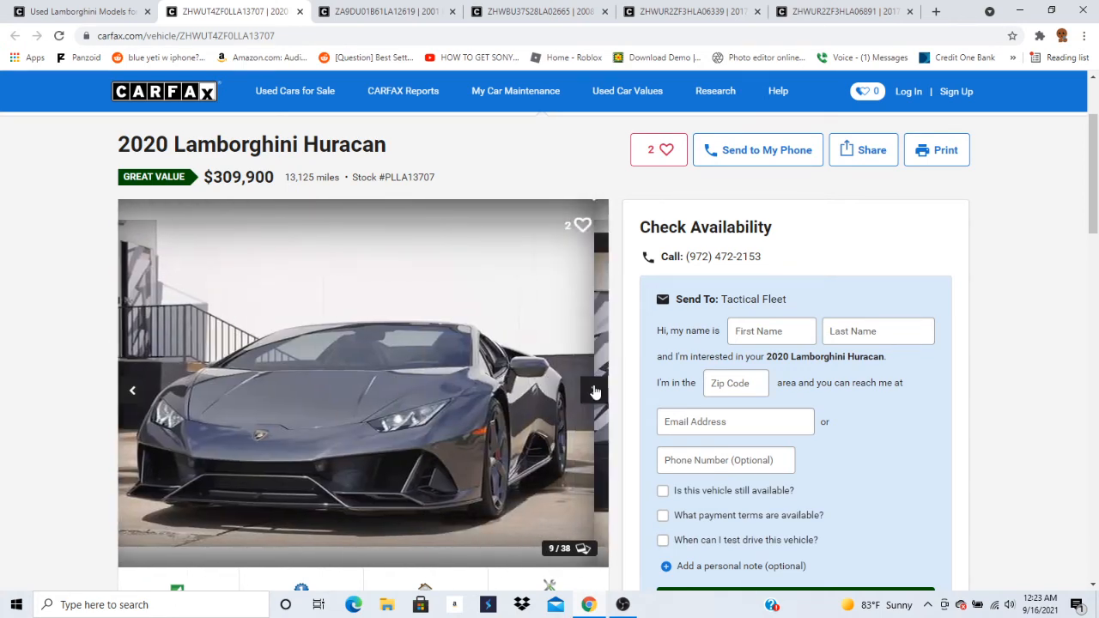
click(594, 389)
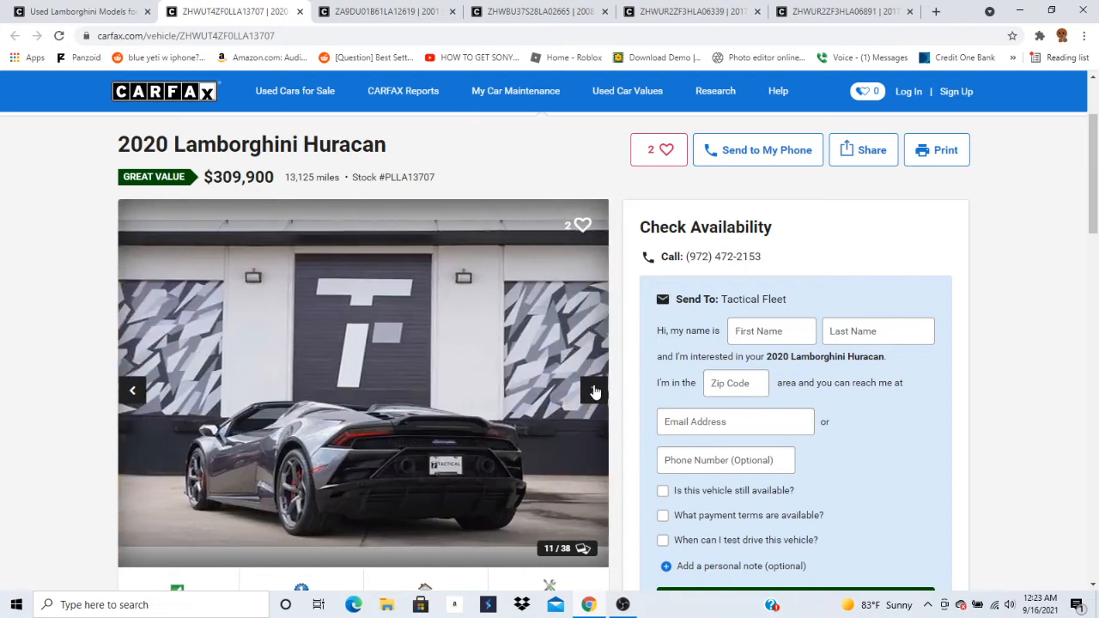
click(594, 390)
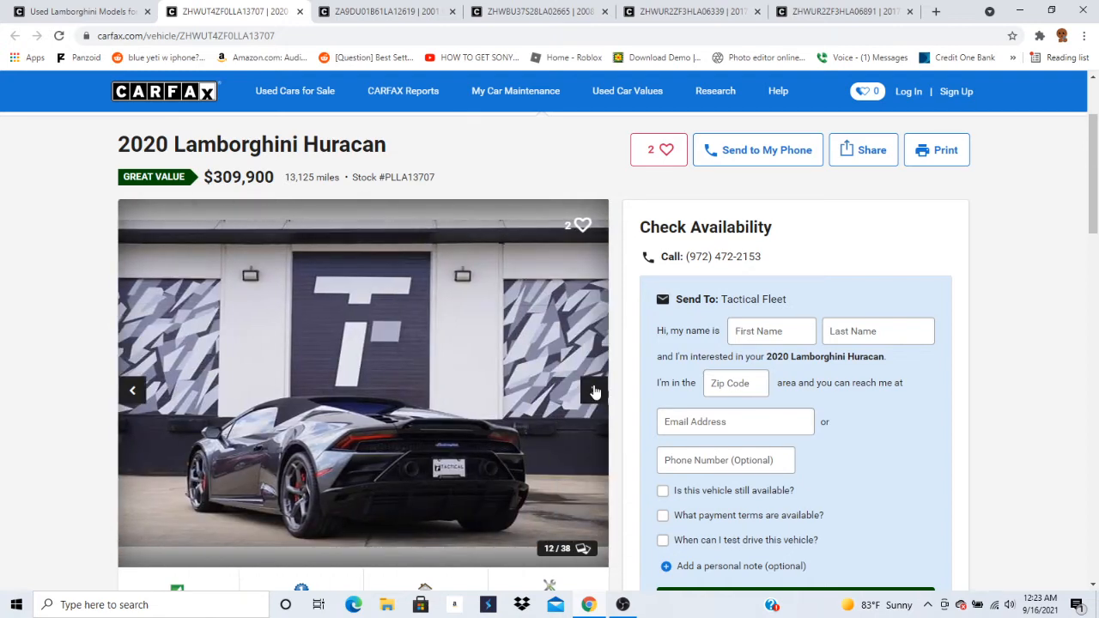
click(594, 390)
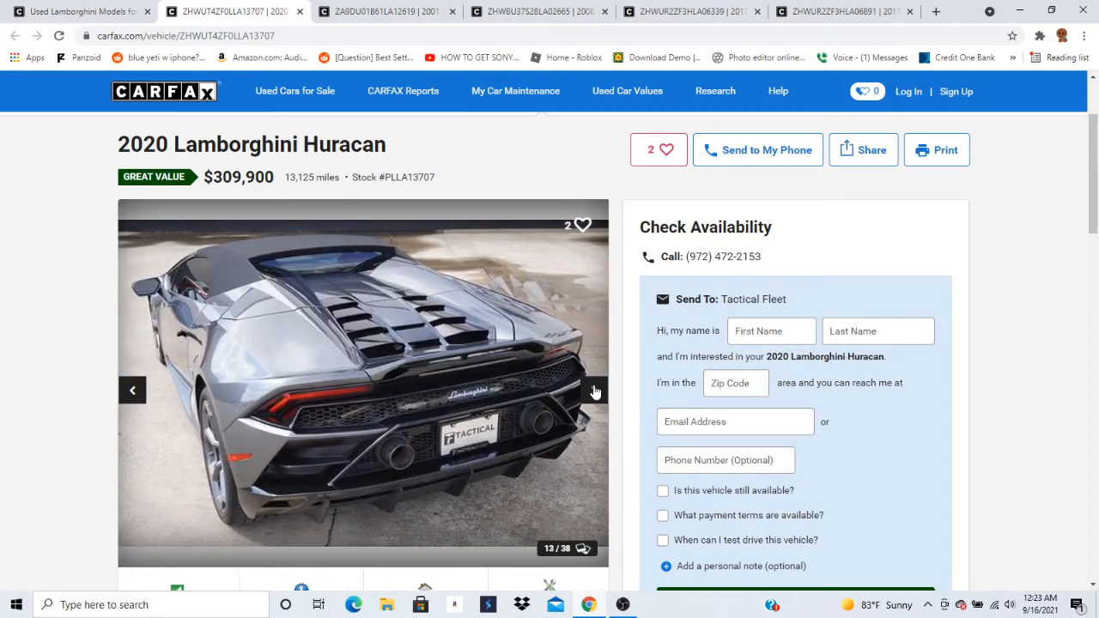
click(594, 387)
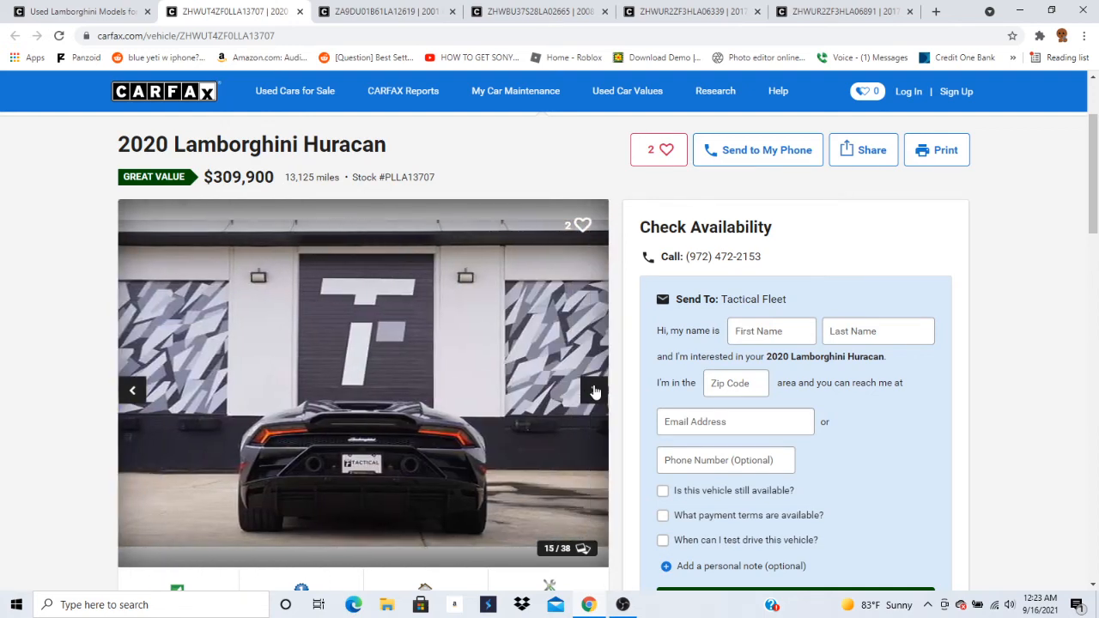
click(594, 390)
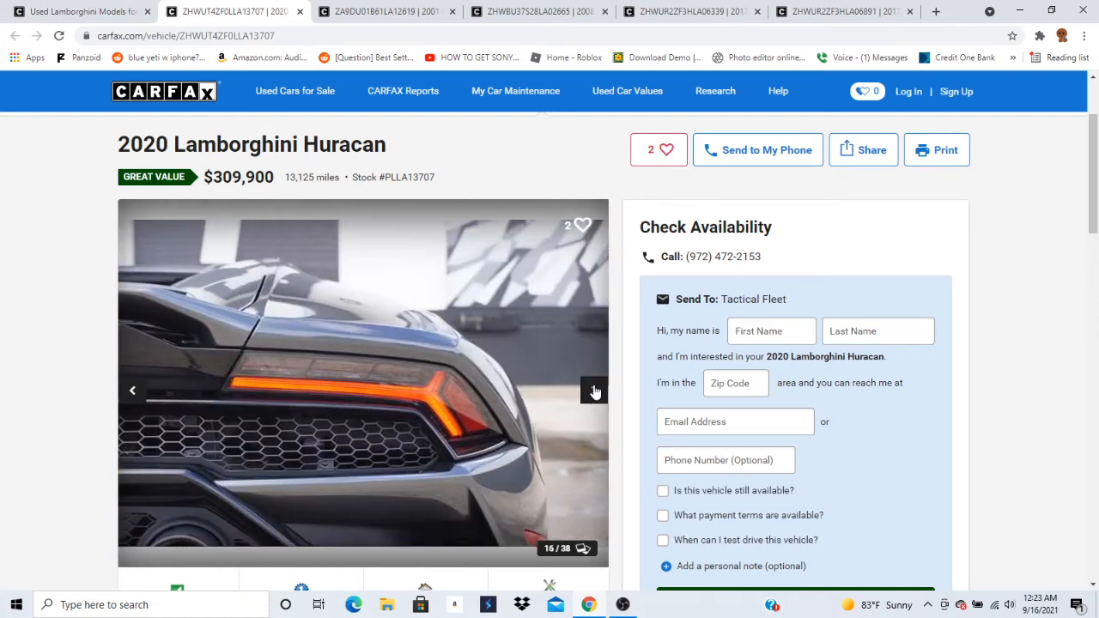
click(594, 391)
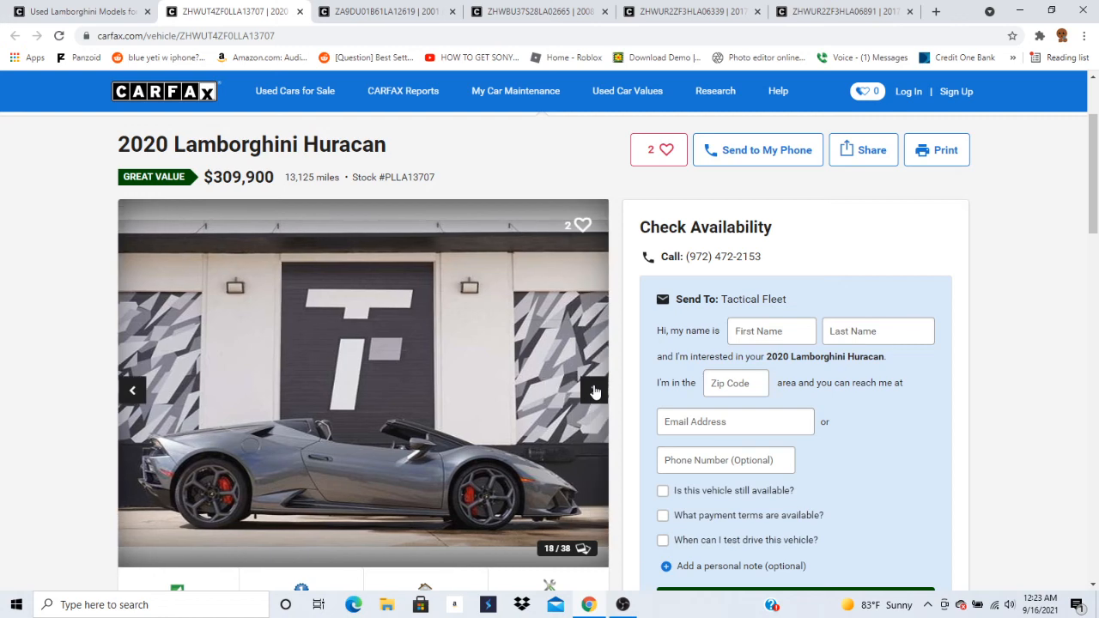
click(593, 389)
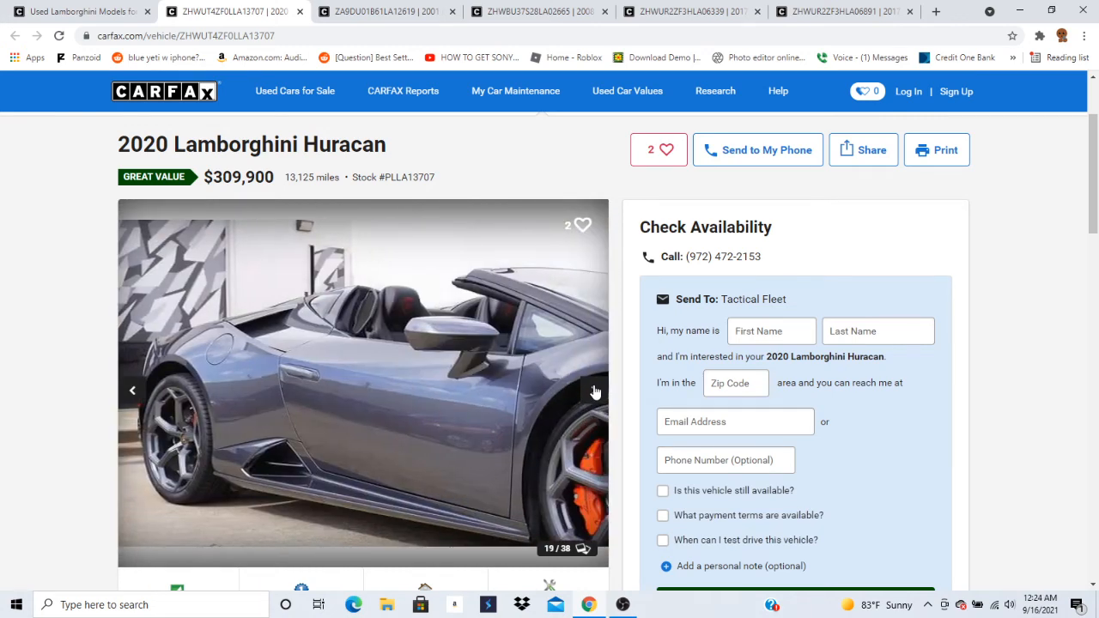
Continue to the final Huracan photo, 38 of 38, then return to the Lamborghini search results.
click(594, 391)
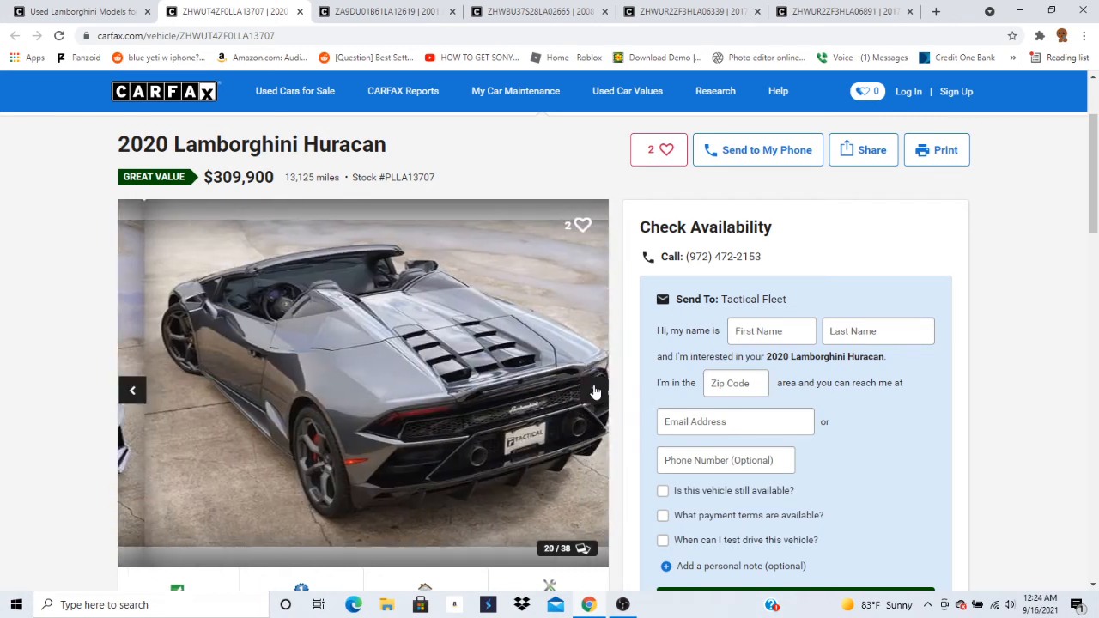
click(592, 391)
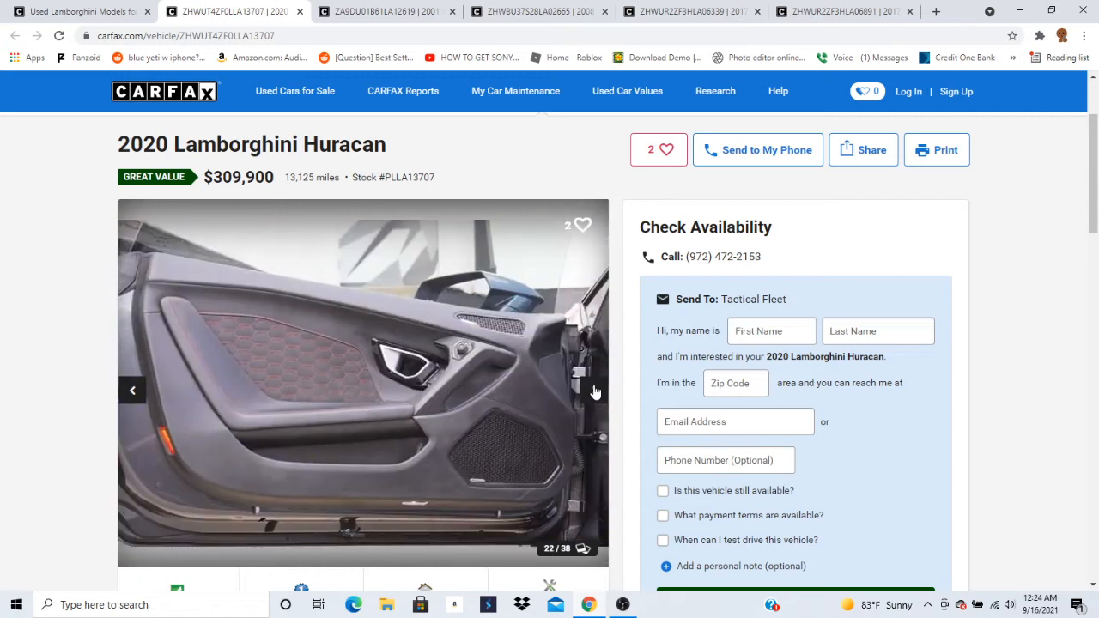
click(594, 392)
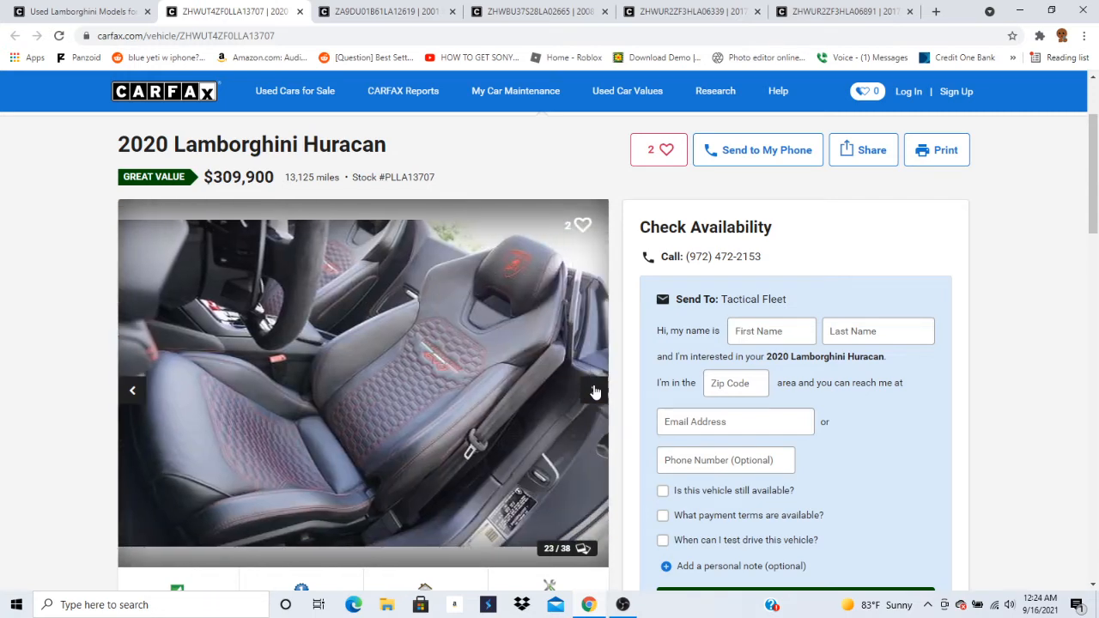
click(594, 392)
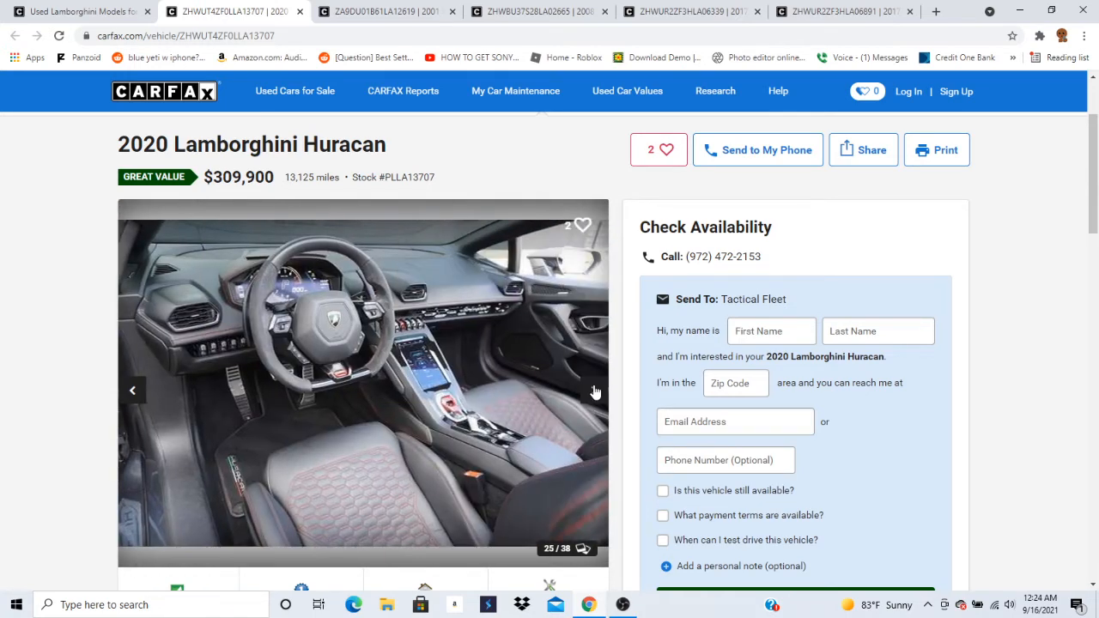
click(592, 386)
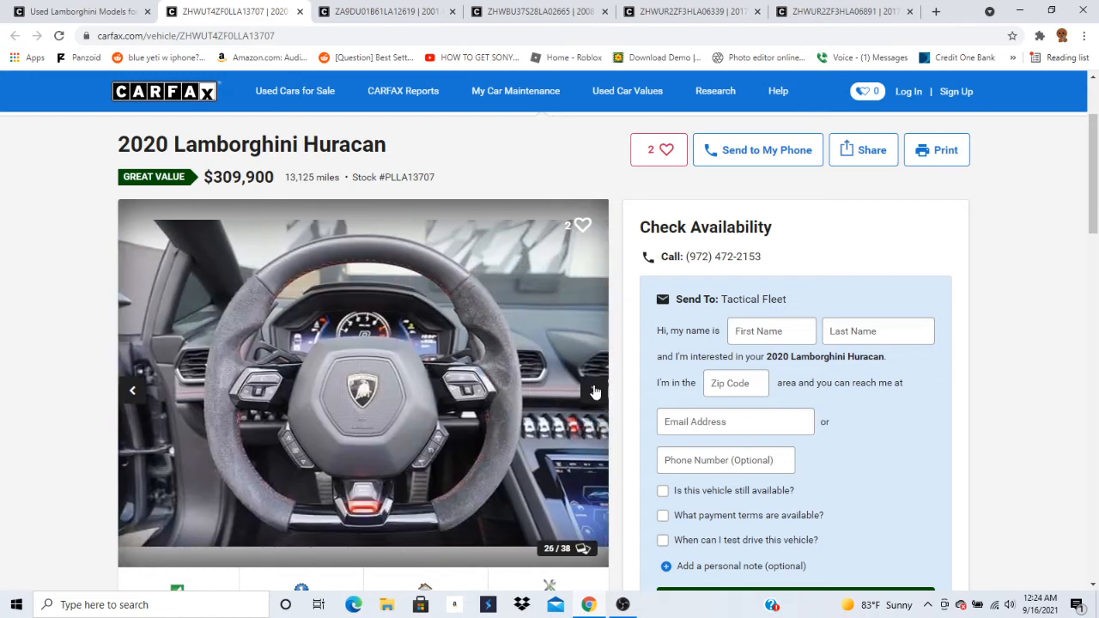
click(592, 390)
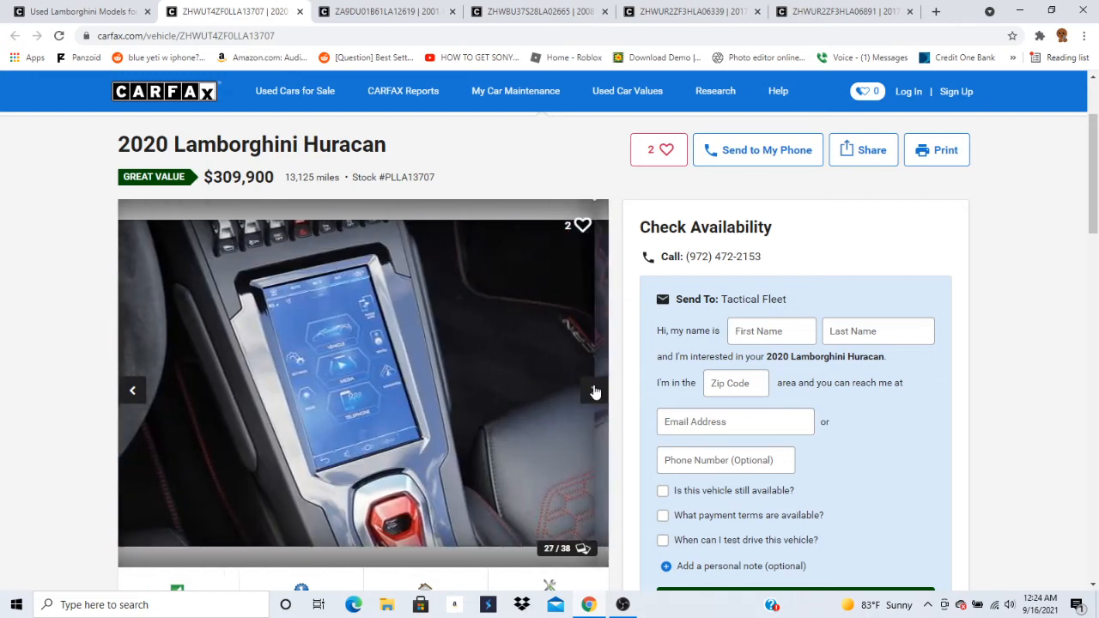
click(593, 392)
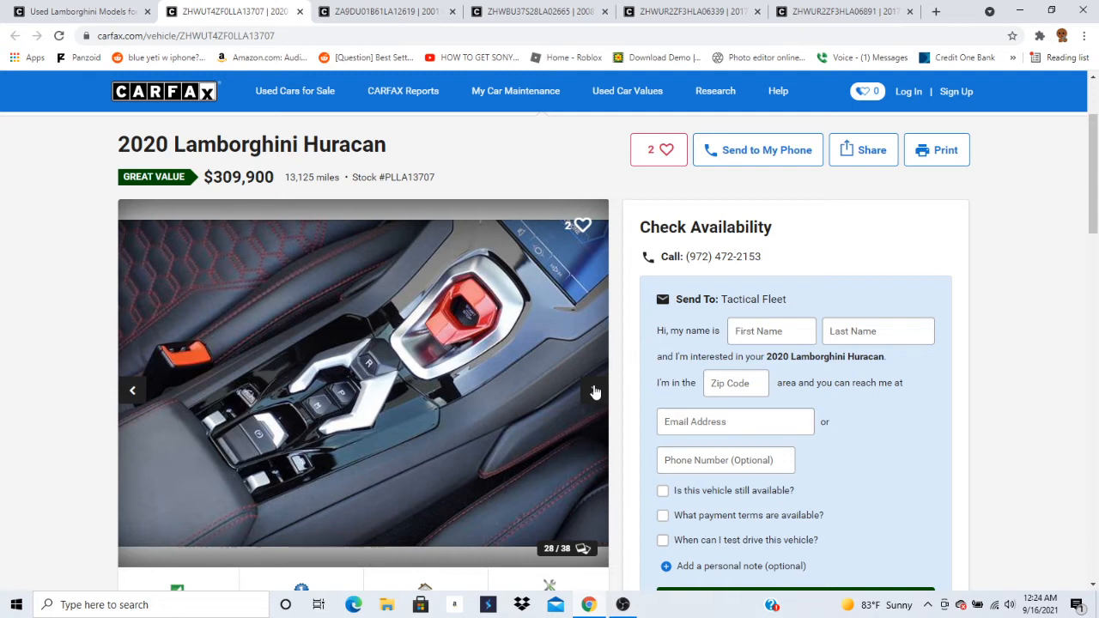
click(593, 391)
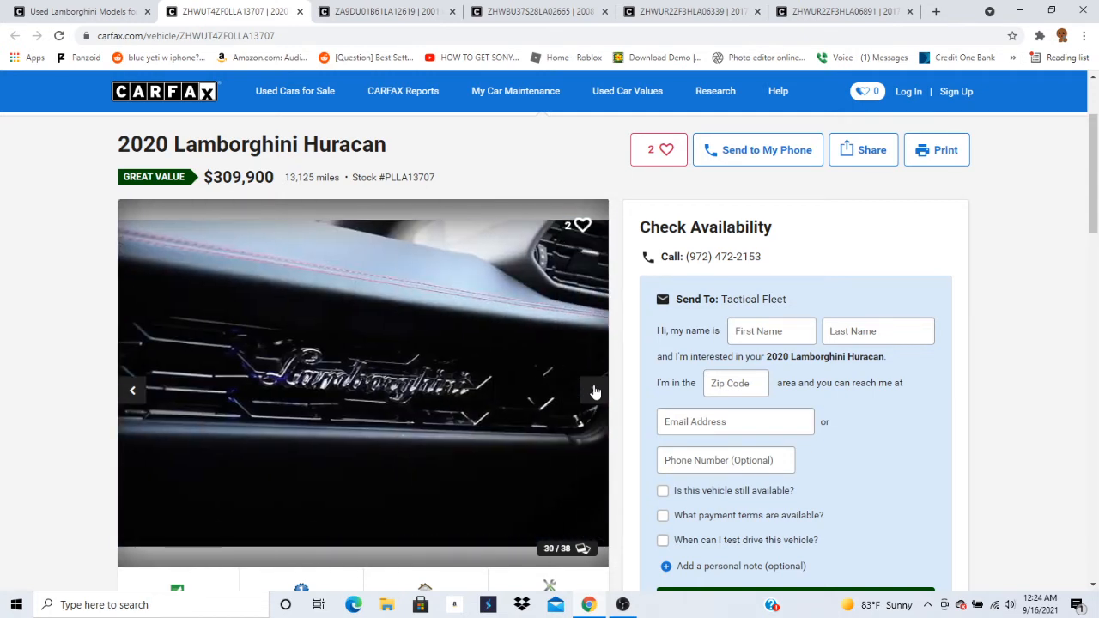
click(594, 392)
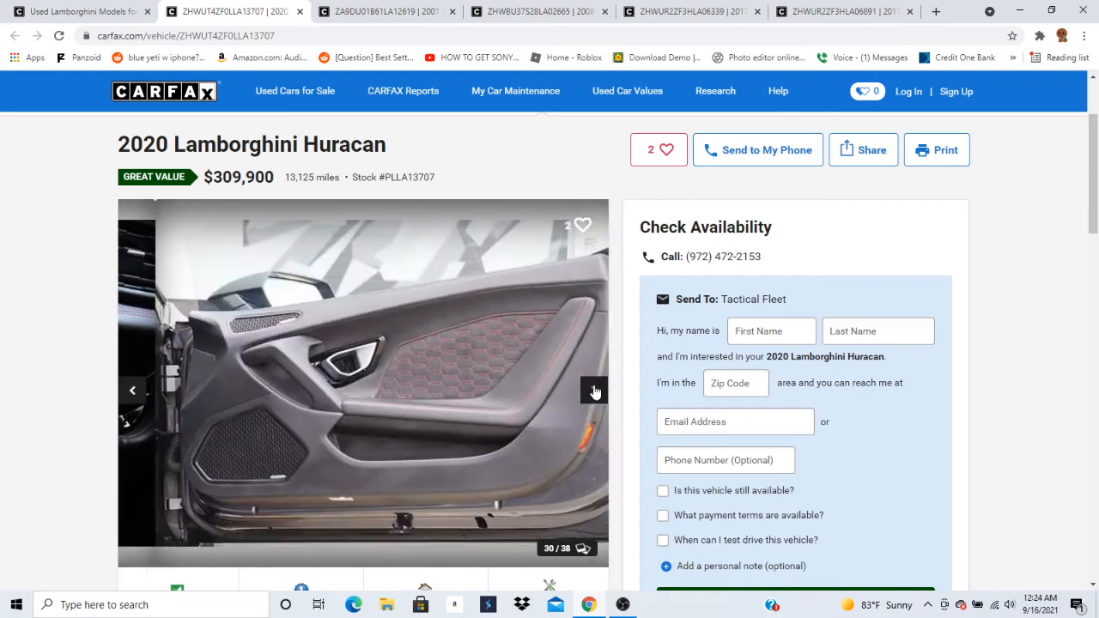
click(594, 391)
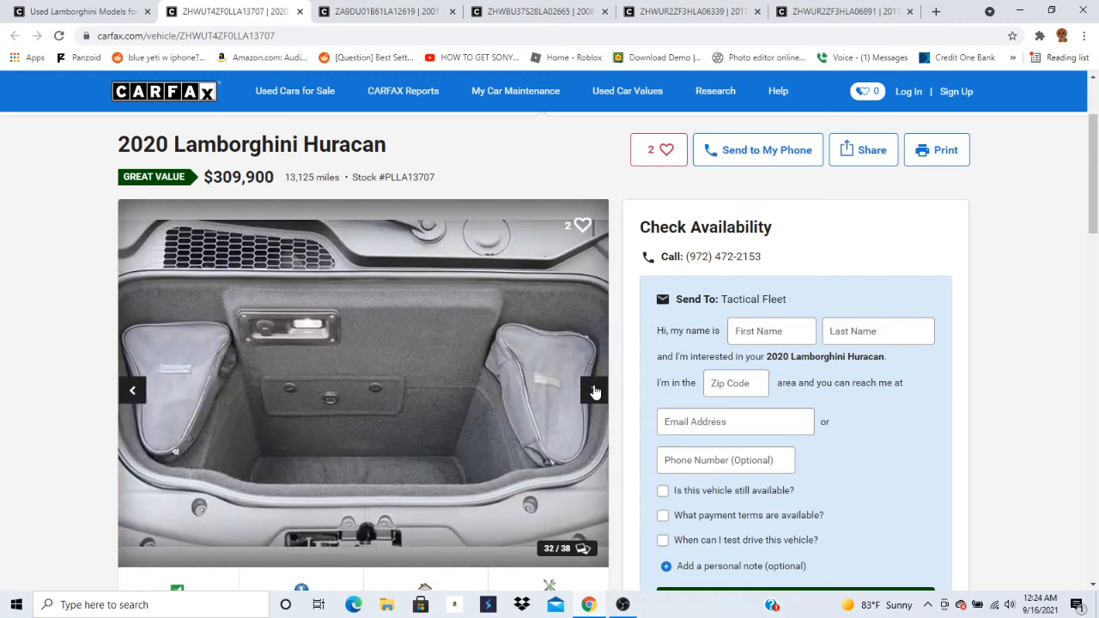
click(594, 390)
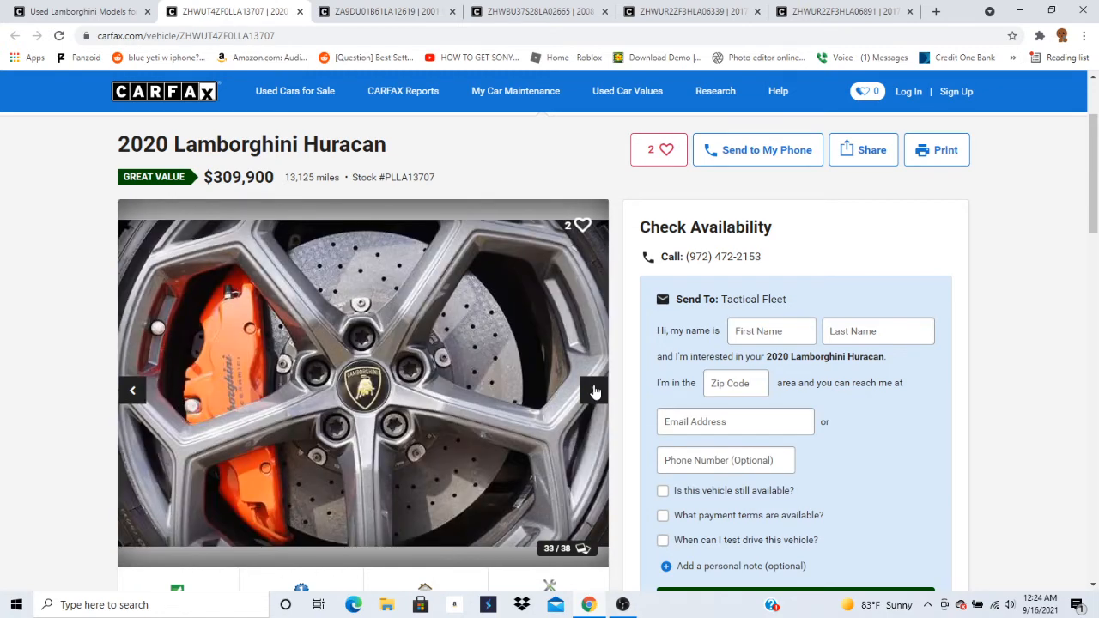
click(592, 390)
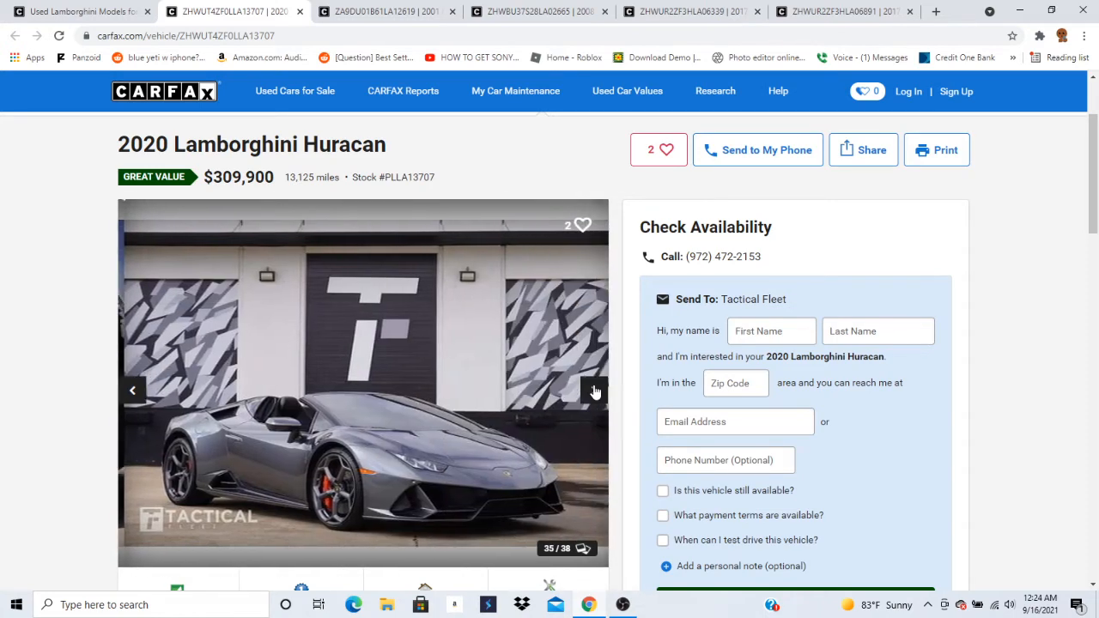
click(594, 389)
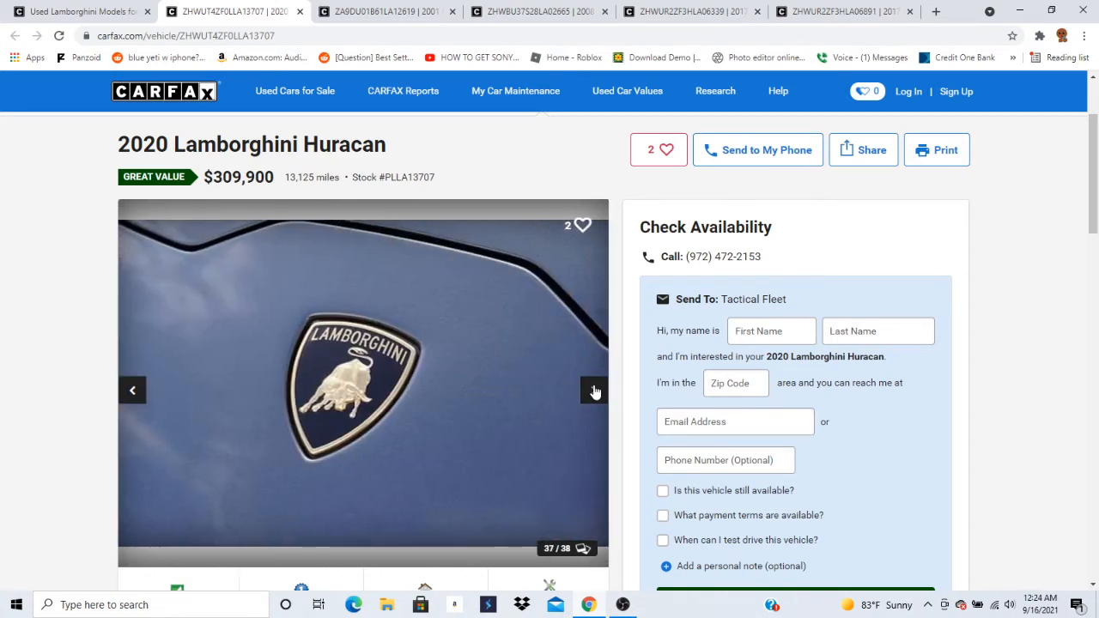
click(594, 390)
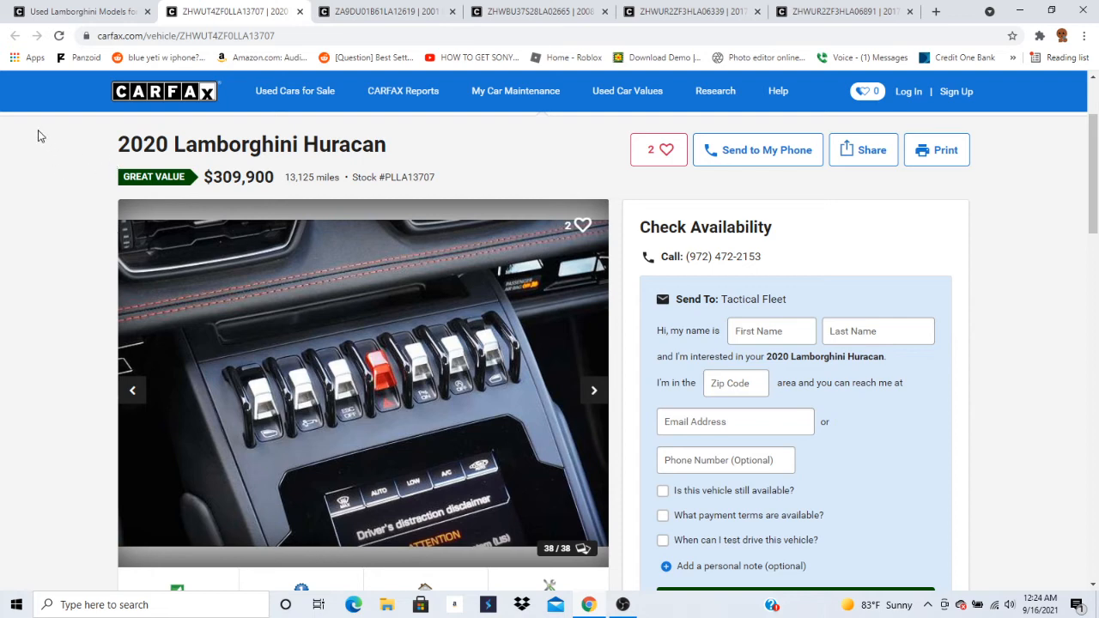
click(296, 91)
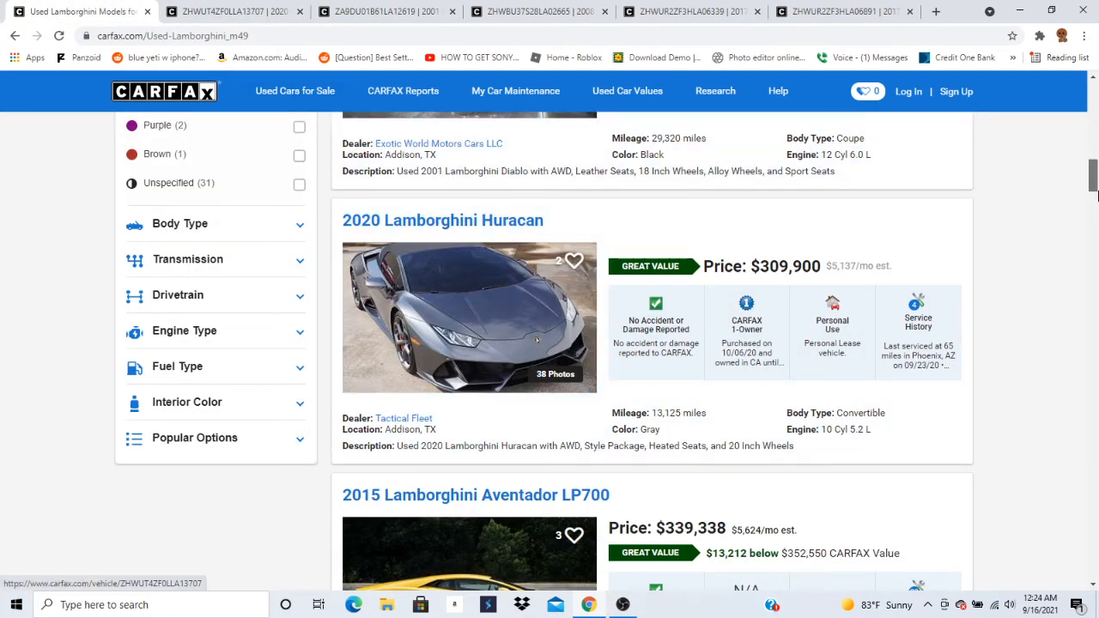
Scroll down the results and open the 2015 Lamborghini Aventador LP700 listing at $339,338 from Lamborghini Sarasota.
scroll(down, 3)
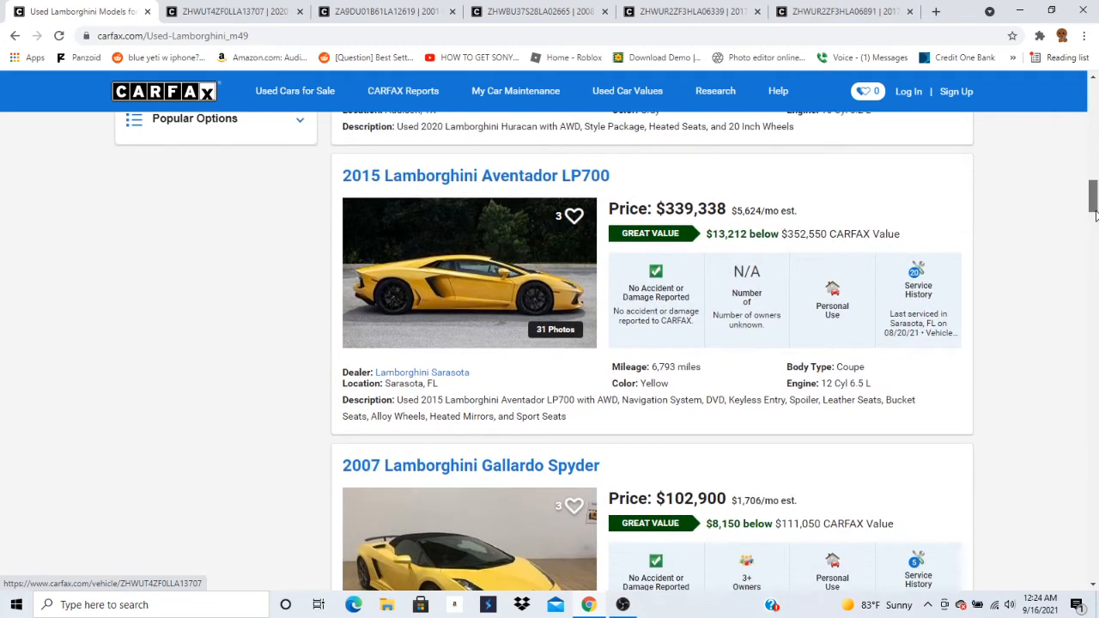
scroll(down, 3)
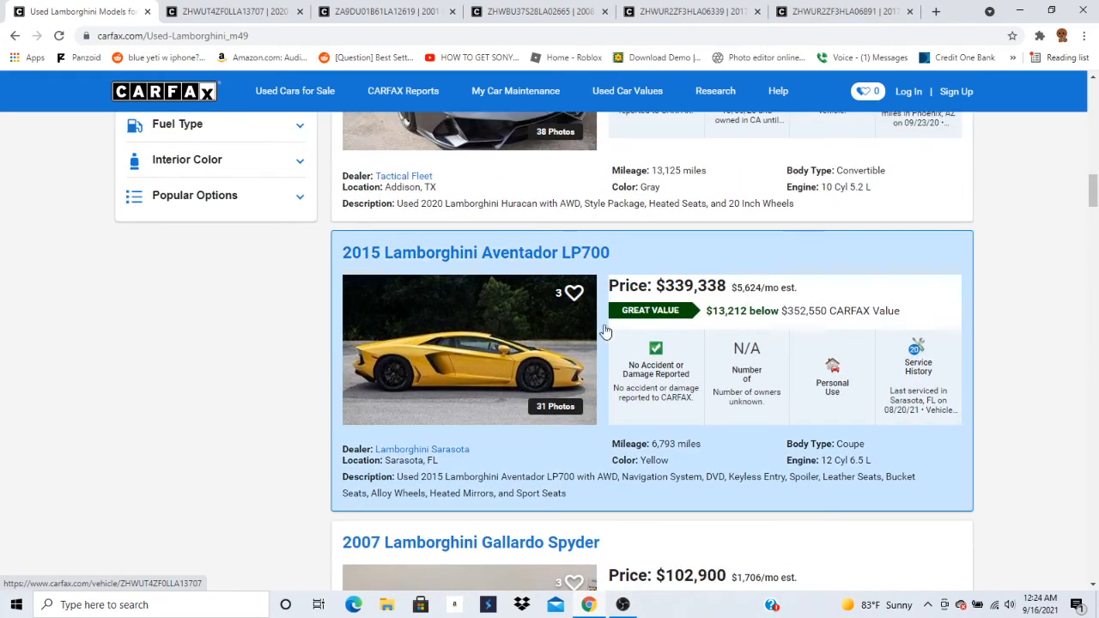
click(476, 253)
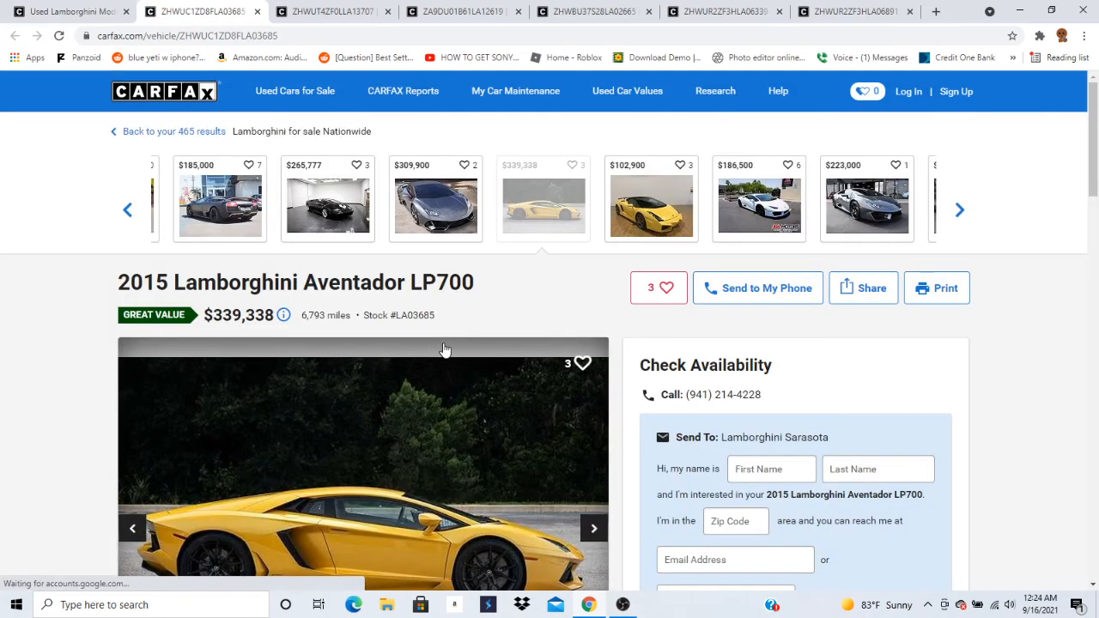
Scroll to the Aventador gallery and page forward from photo 16 through its exterior and wheel shots.
scroll(down, 3)
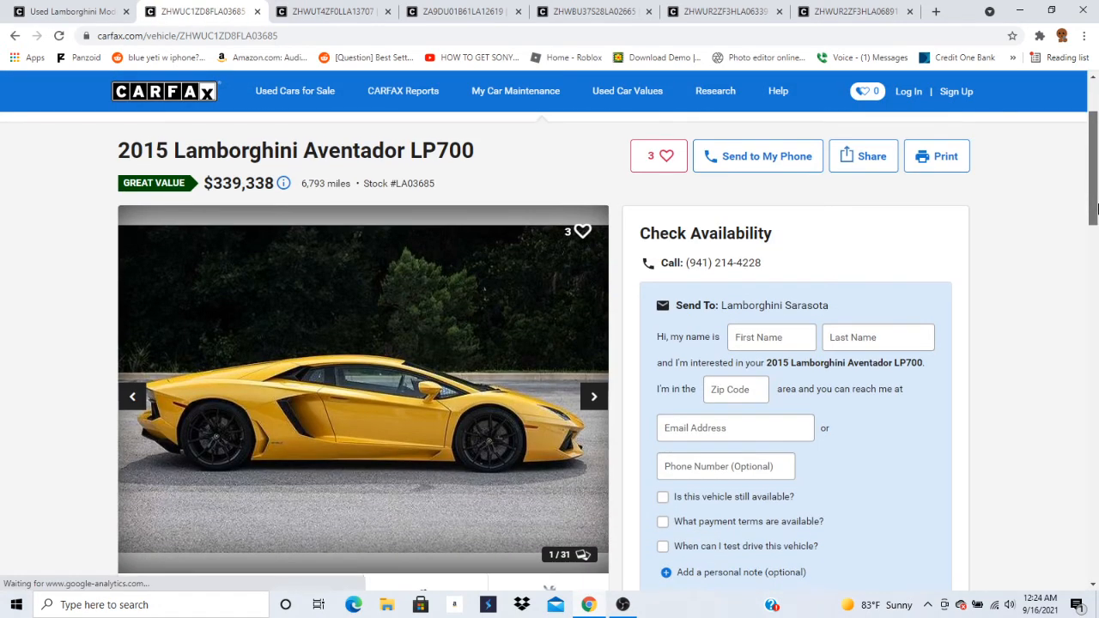
scroll(down, 3)
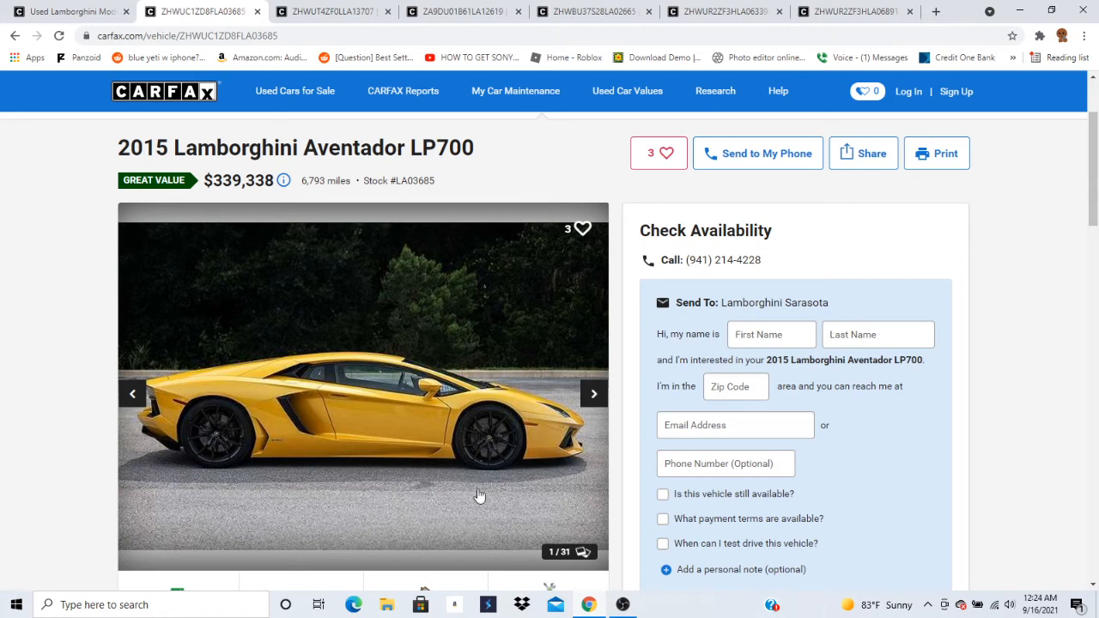
mouse_move(594, 404)
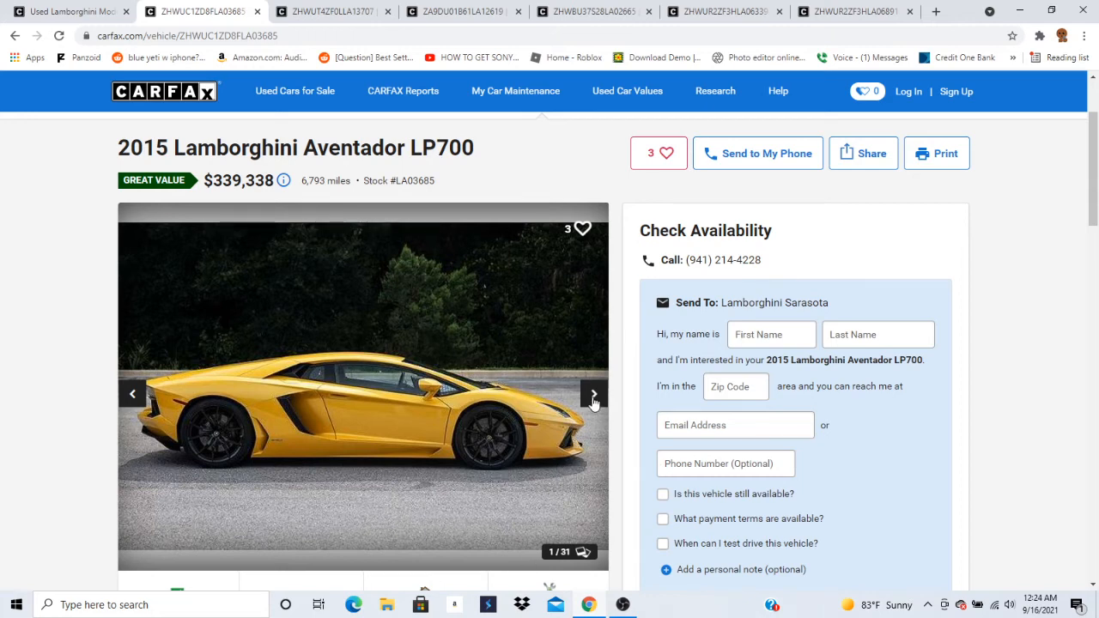
click(592, 393)
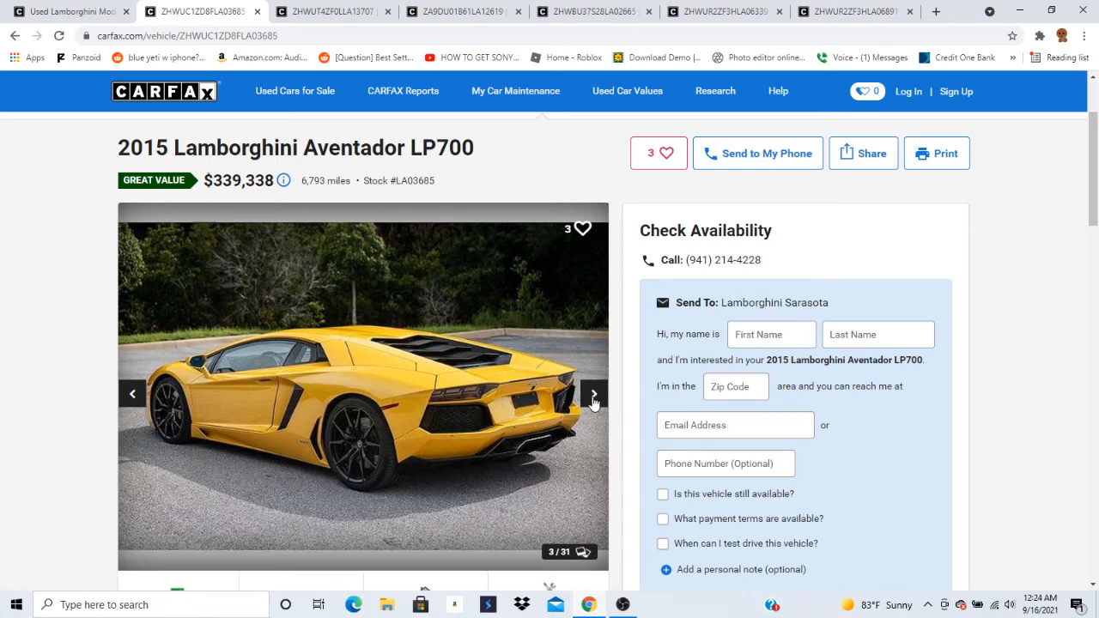
click(594, 393)
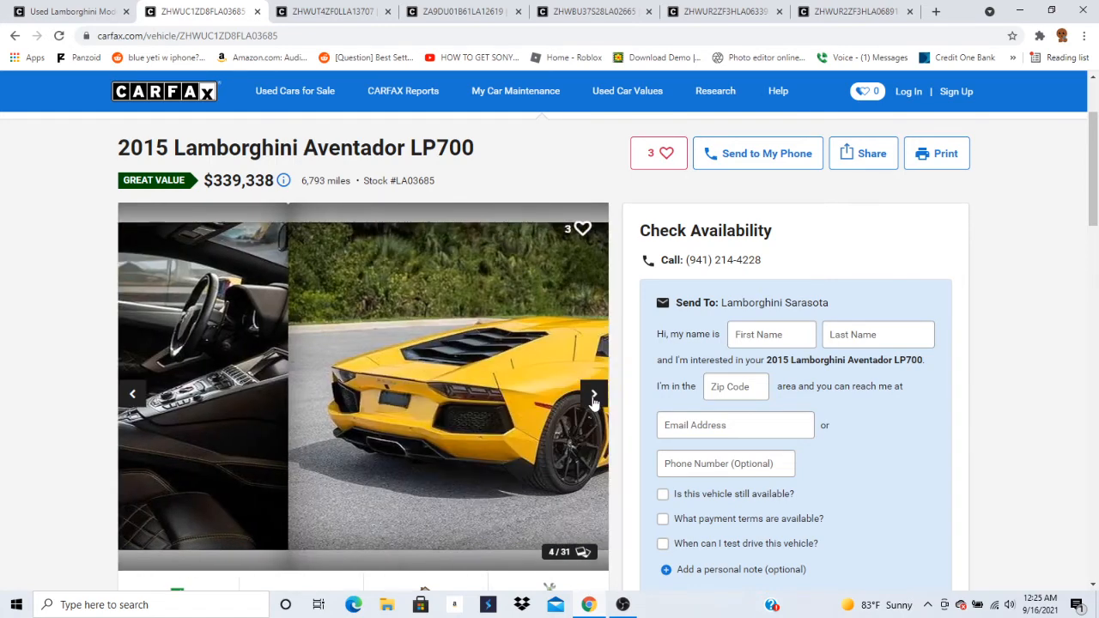
click(594, 394)
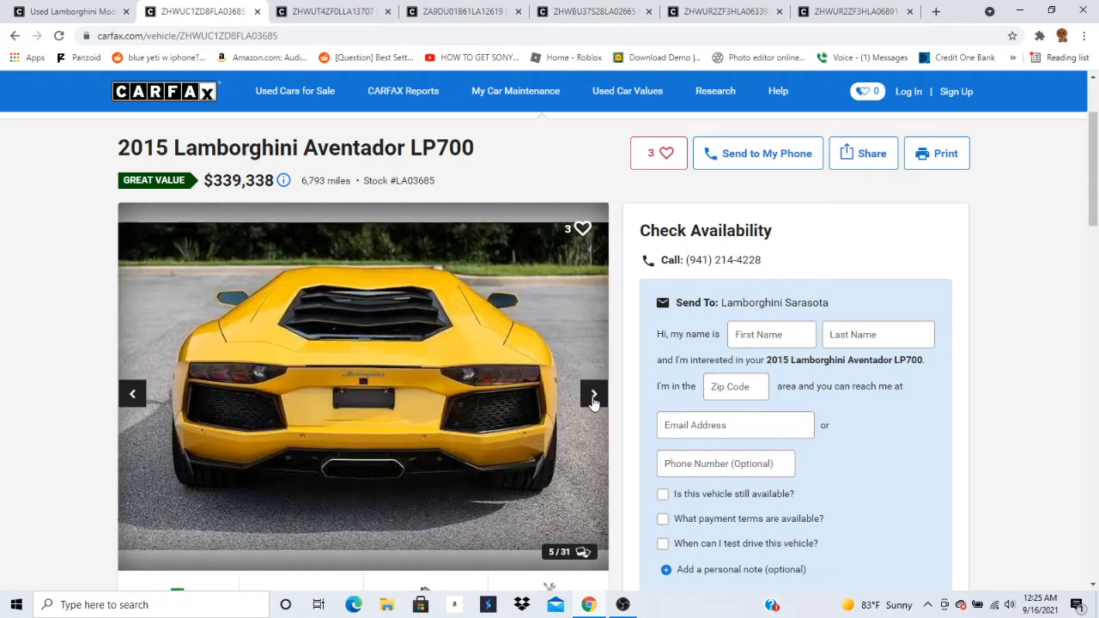
click(594, 393)
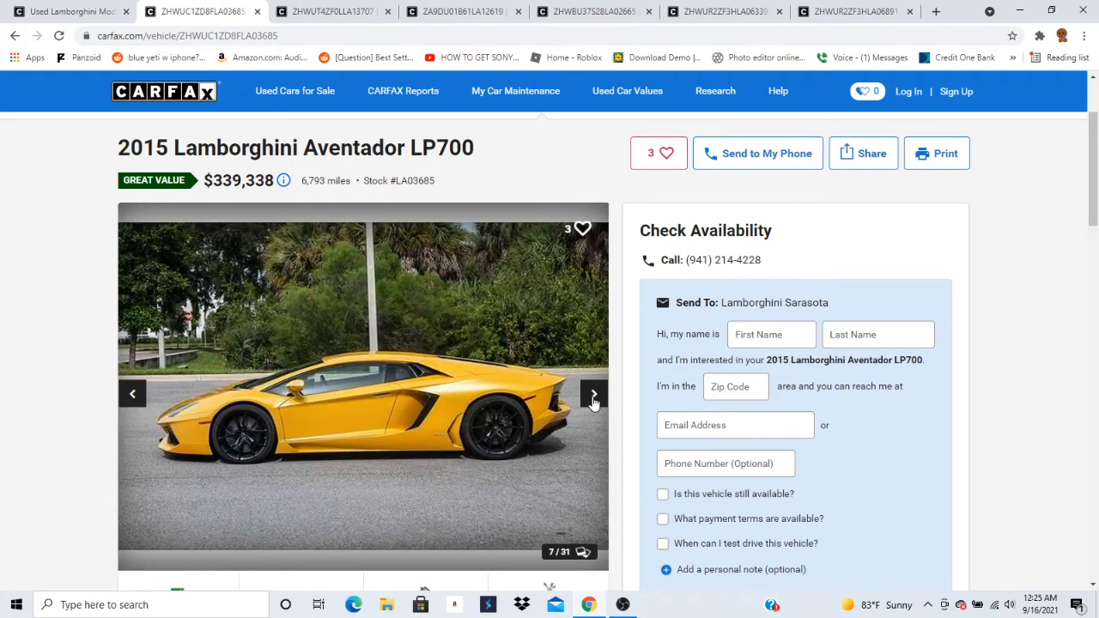
click(592, 393)
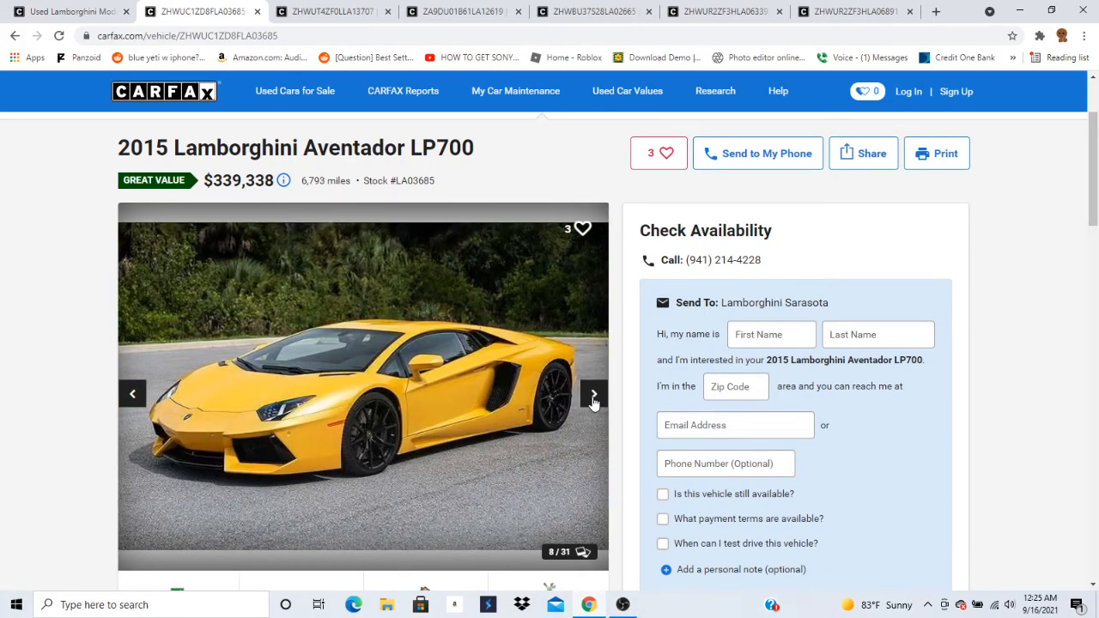
click(593, 393)
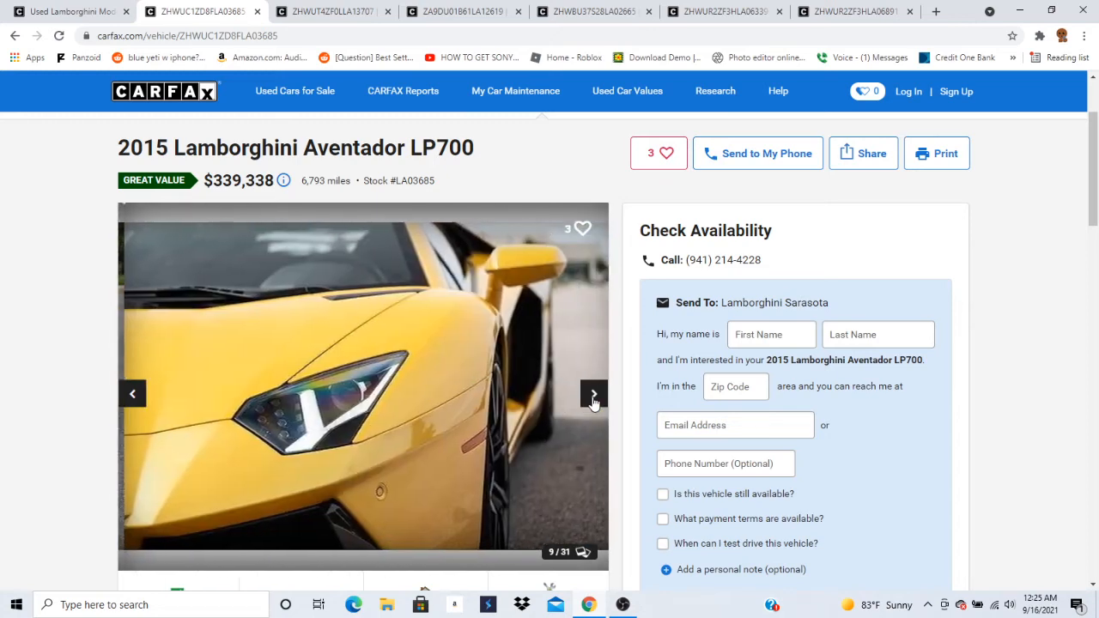
click(592, 393)
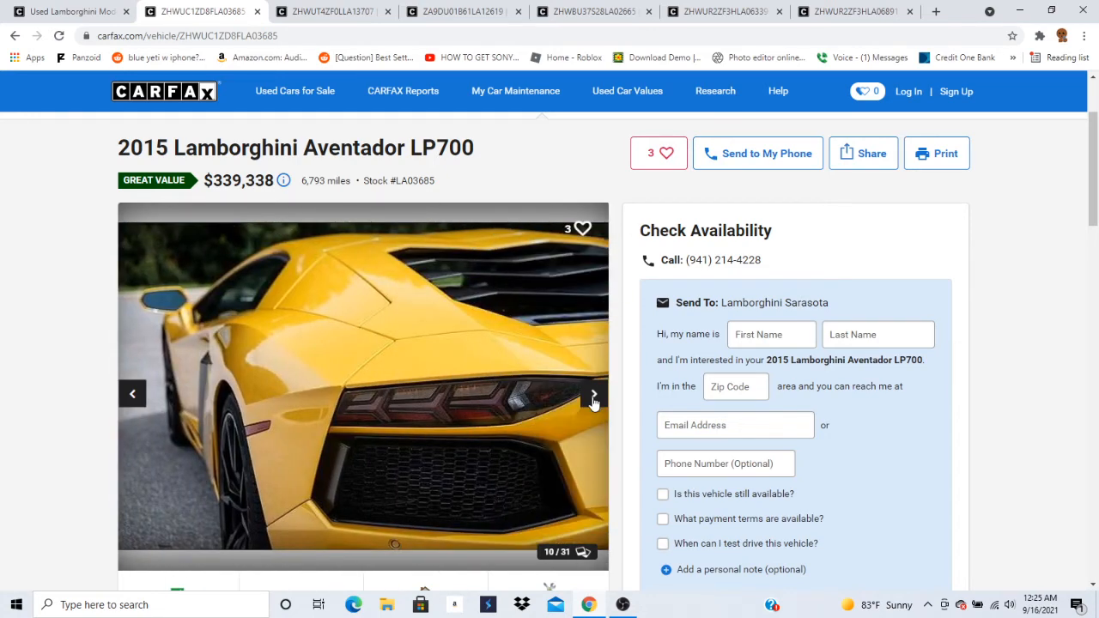
click(594, 393)
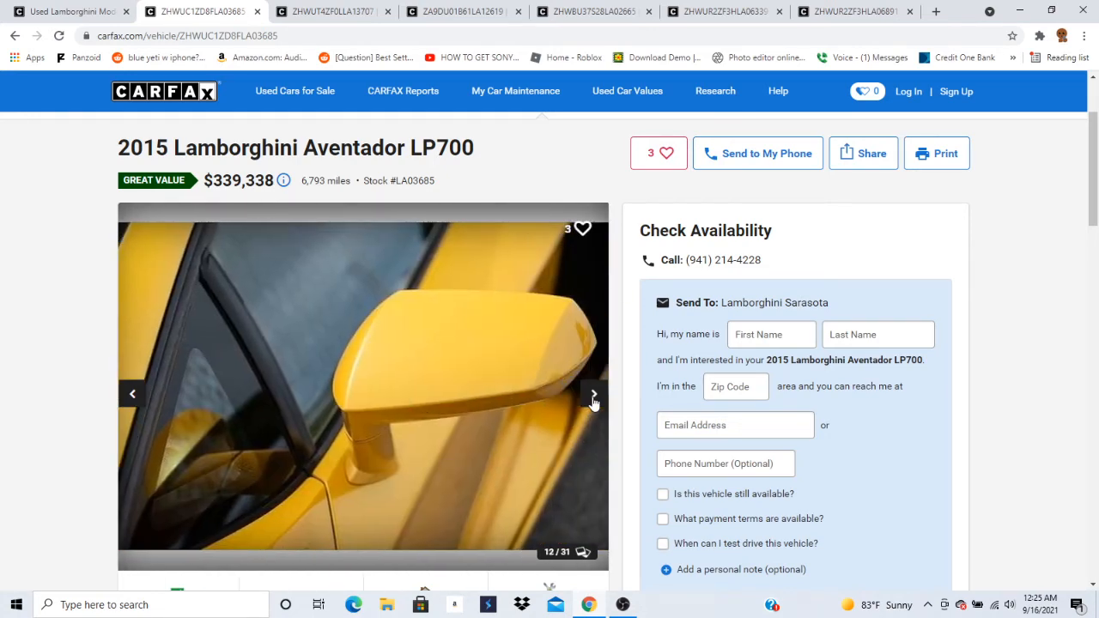
click(594, 393)
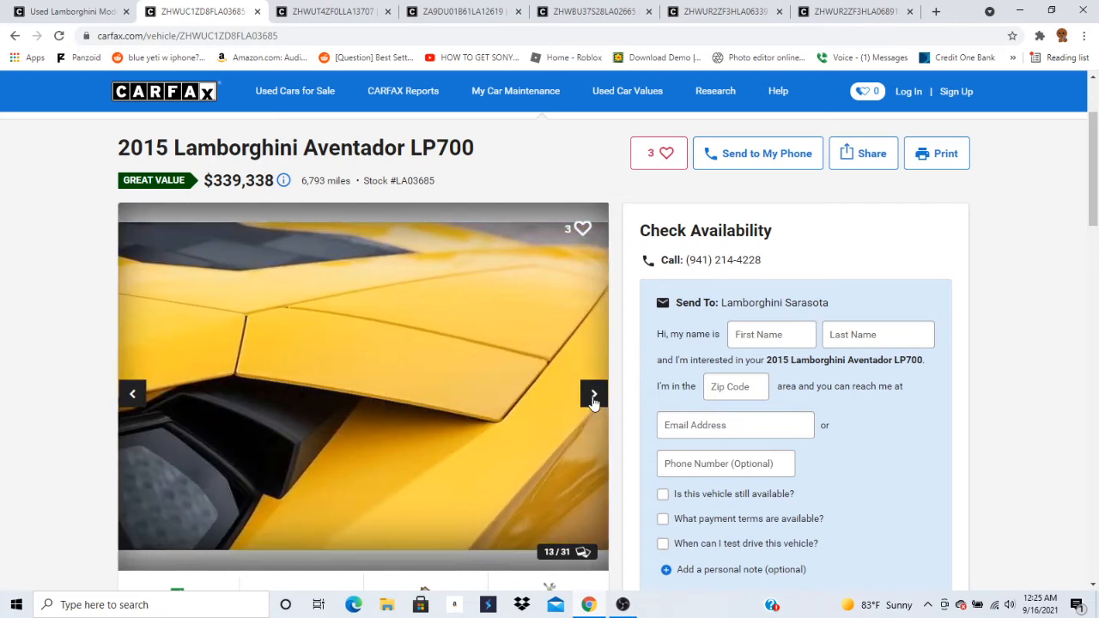
click(594, 393)
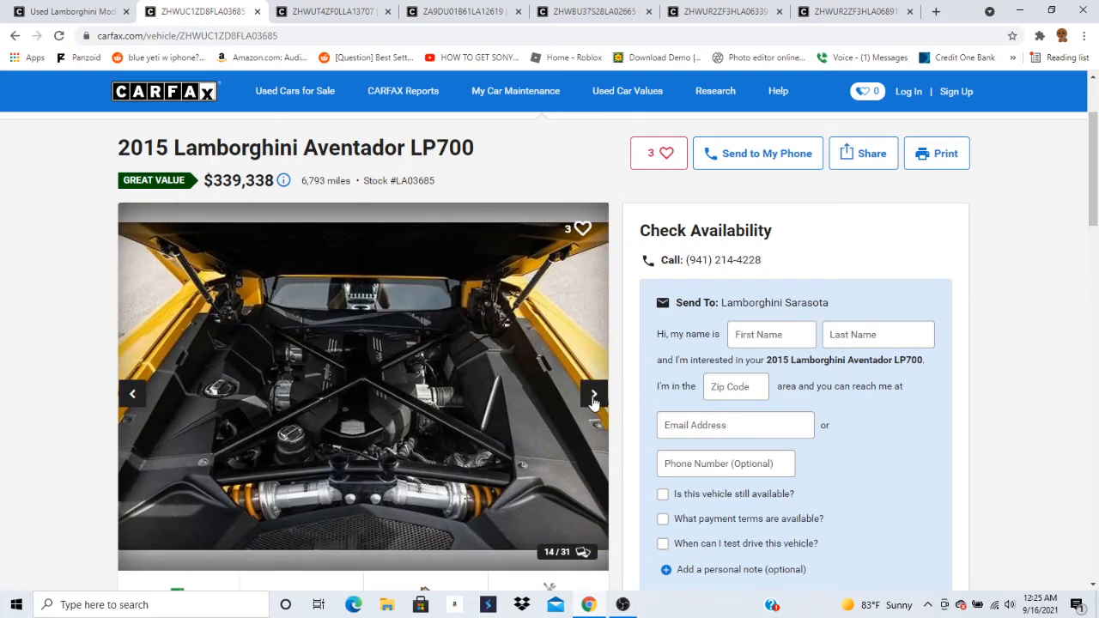
click(594, 393)
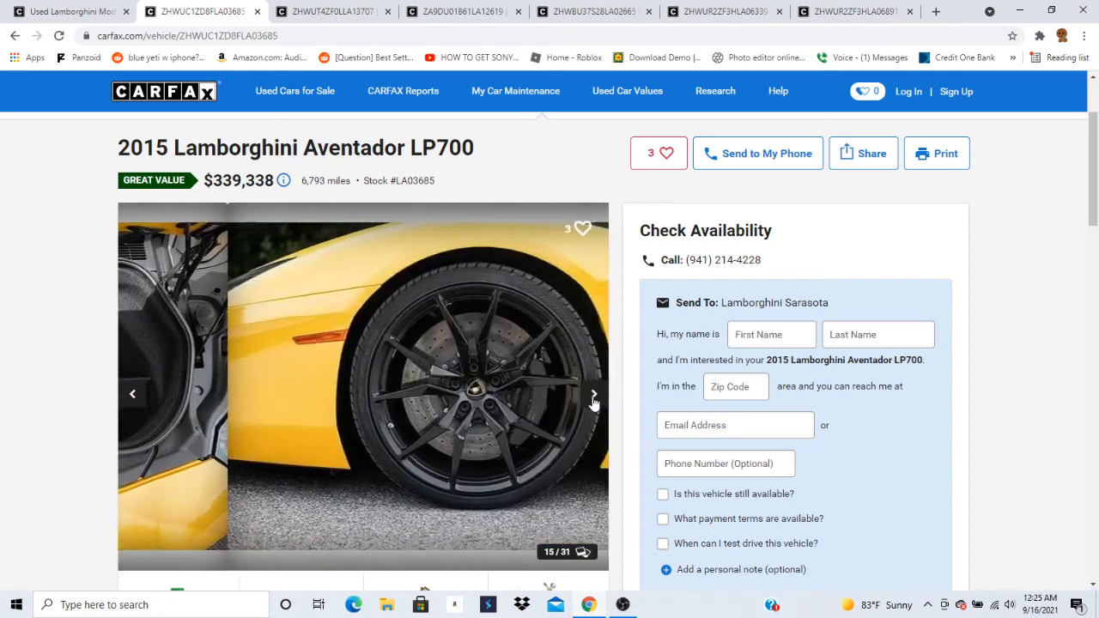
click(594, 393)
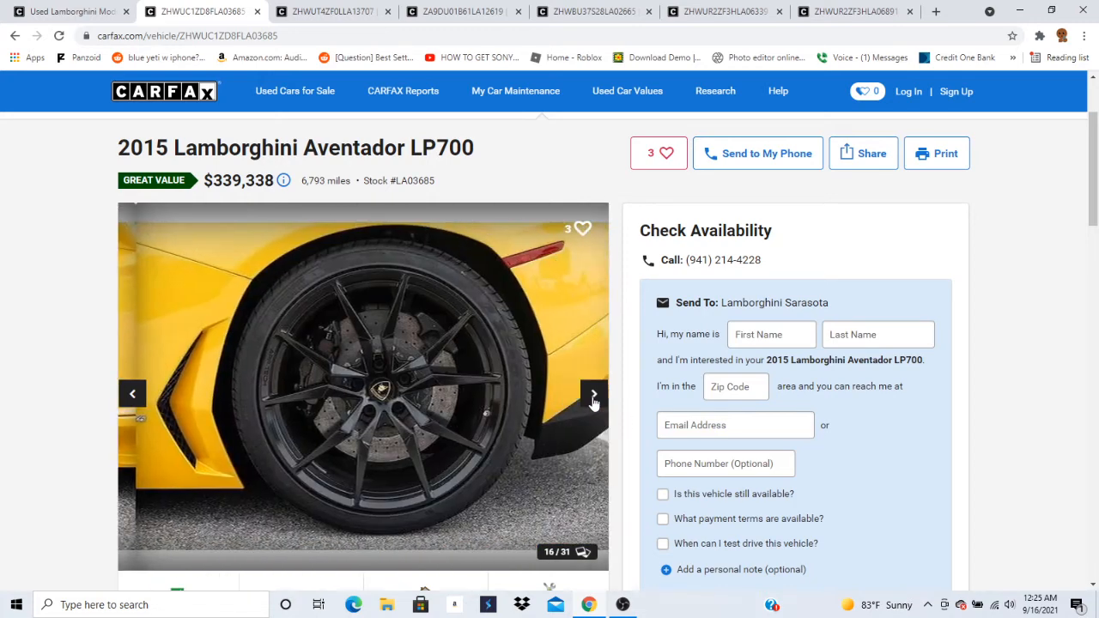
Continue through the interior and dashboard shots to the final console photo, 31 of 31.
click(594, 393)
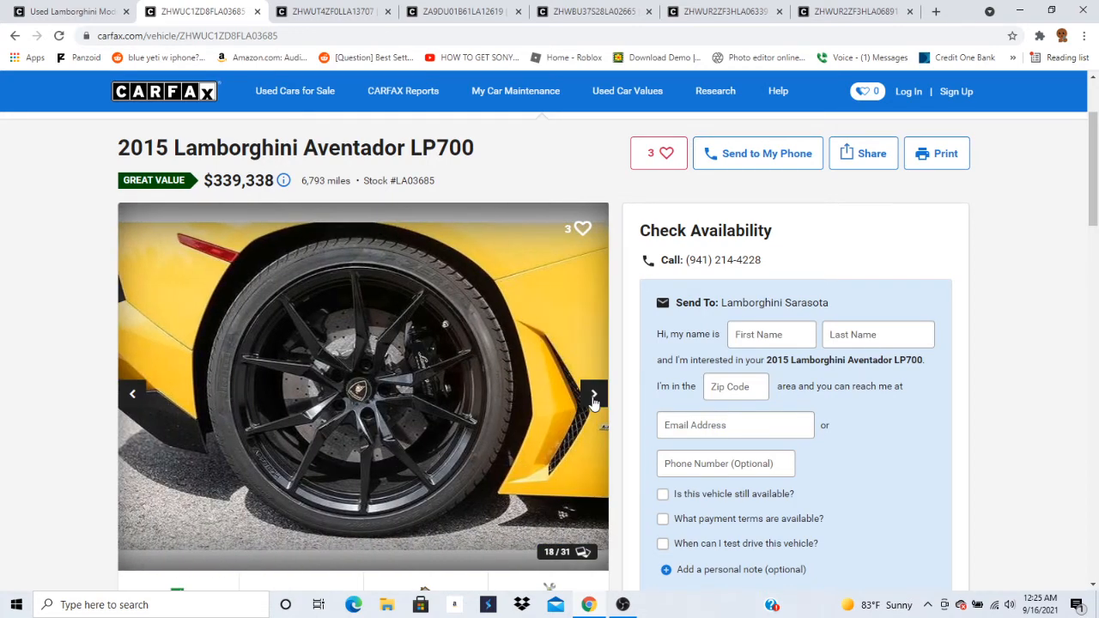
click(594, 393)
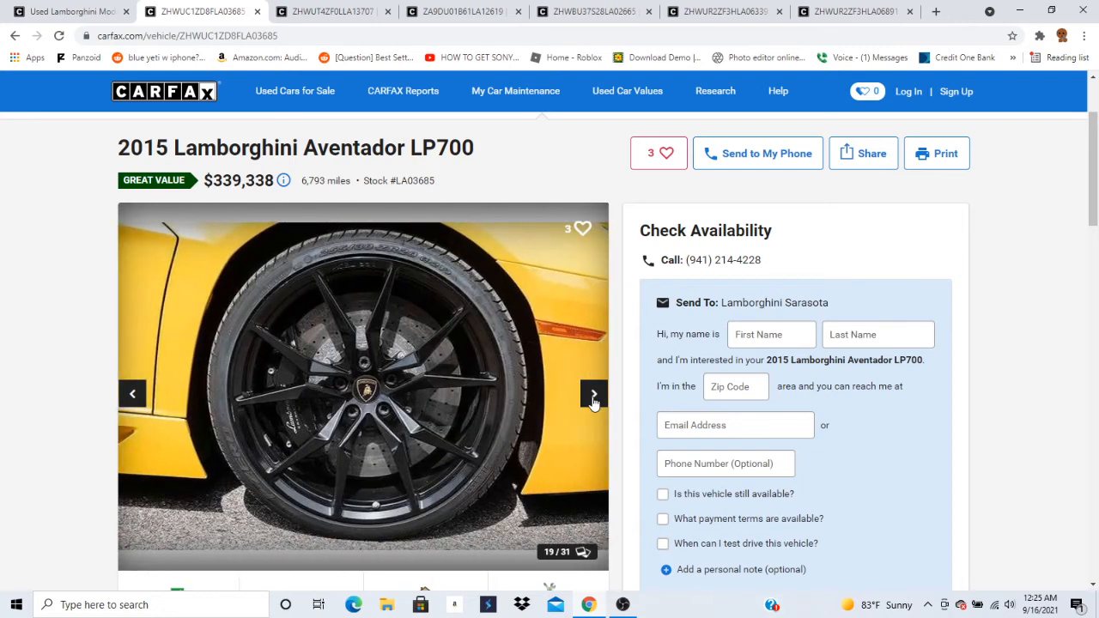
click(594, 393)
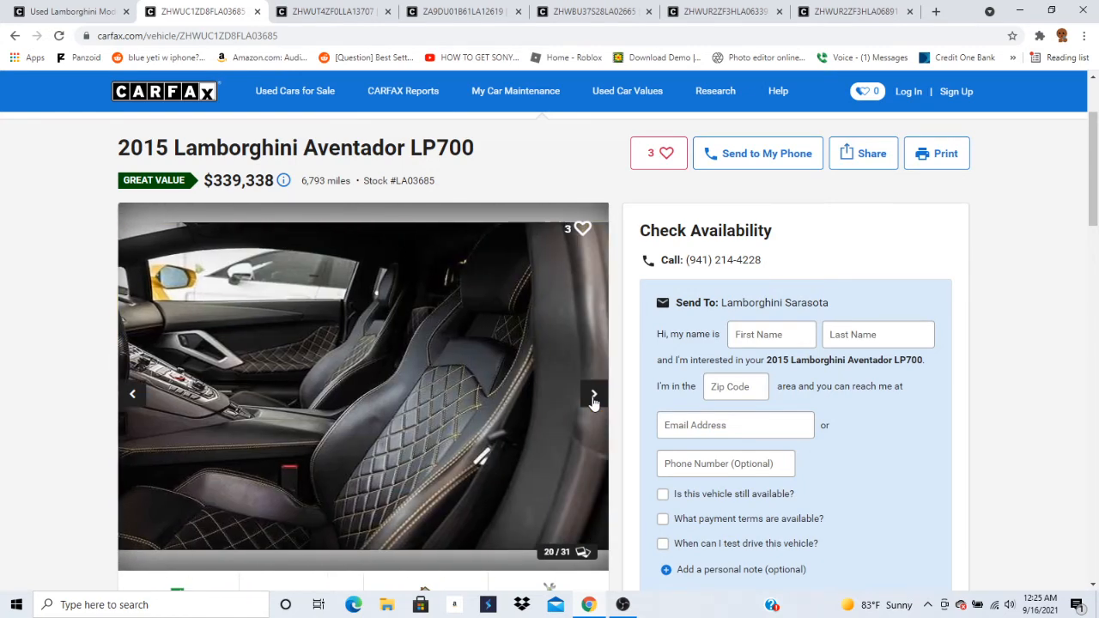
click(594, 393)
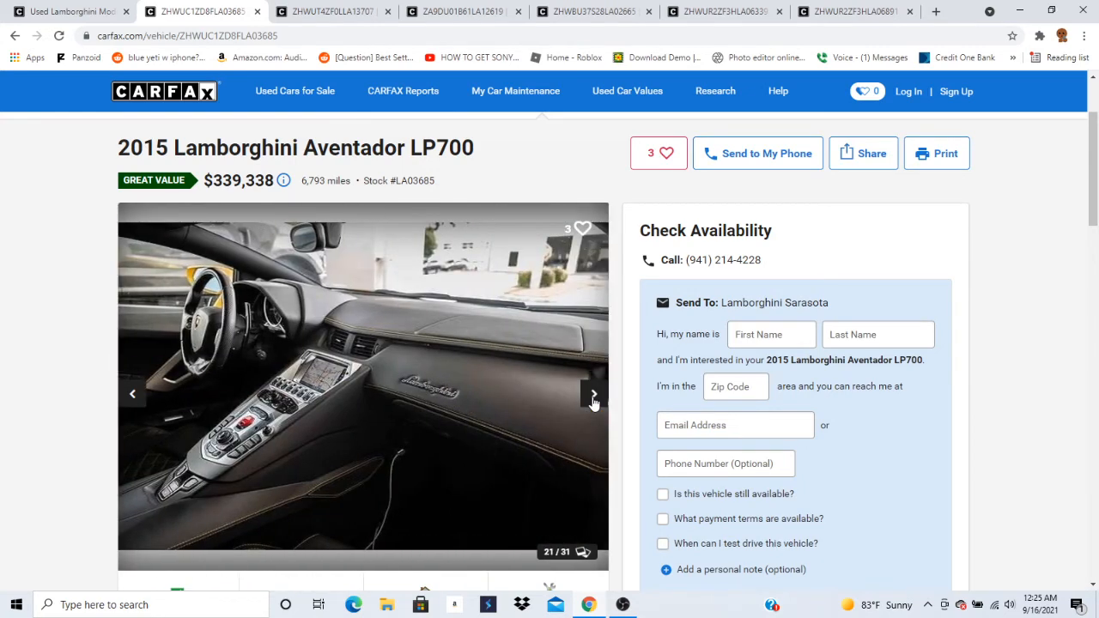
click(594, 394)
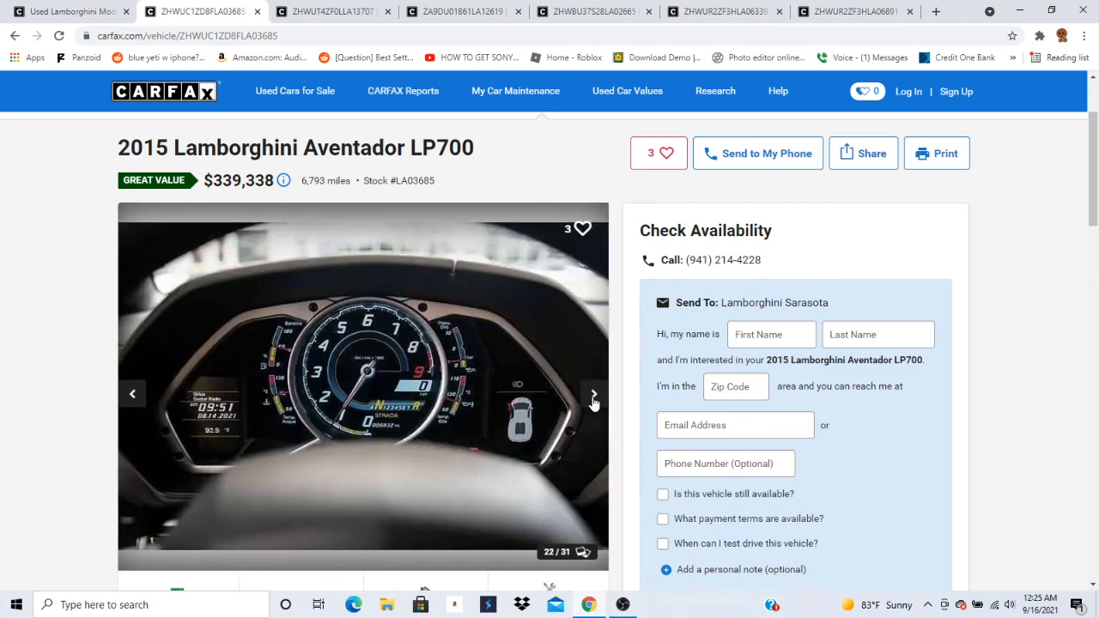
click(592, 393)
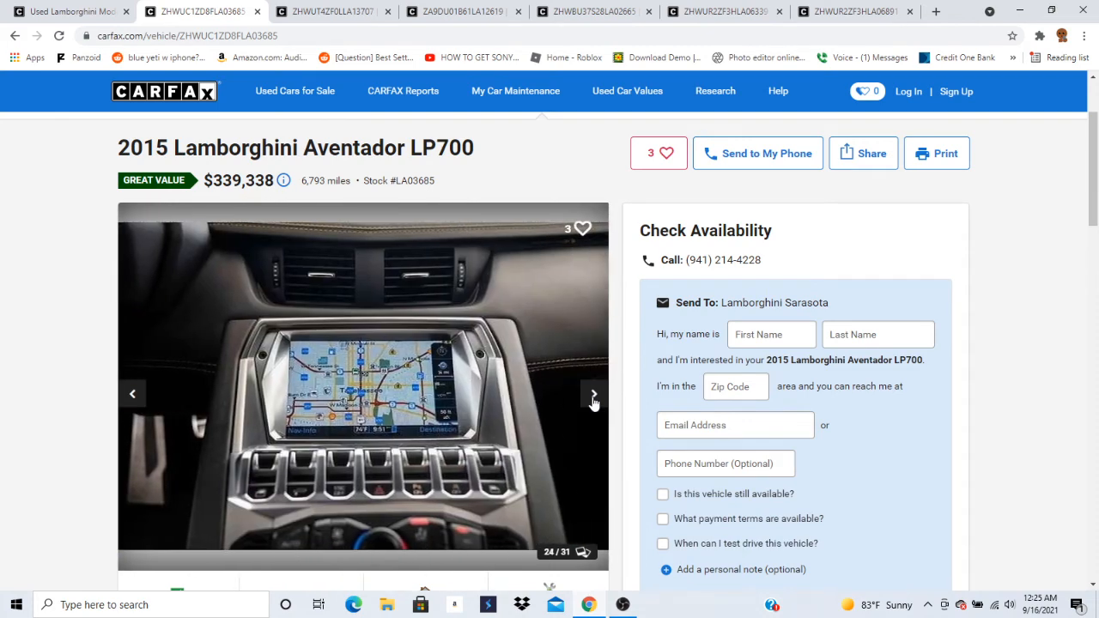
click(592, 393)
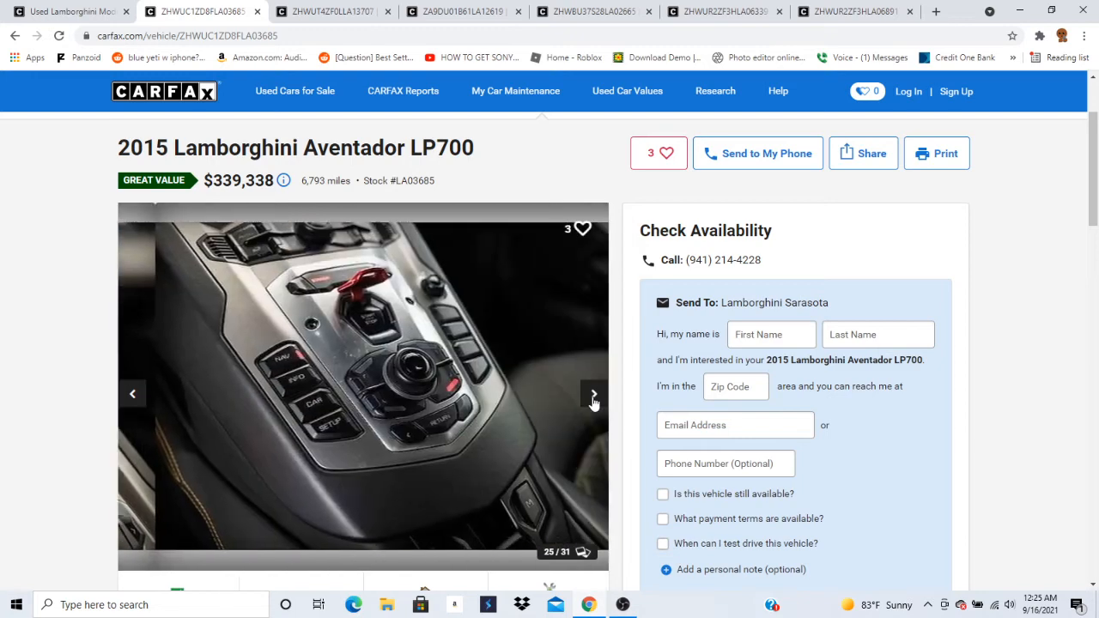
click(594, 394)
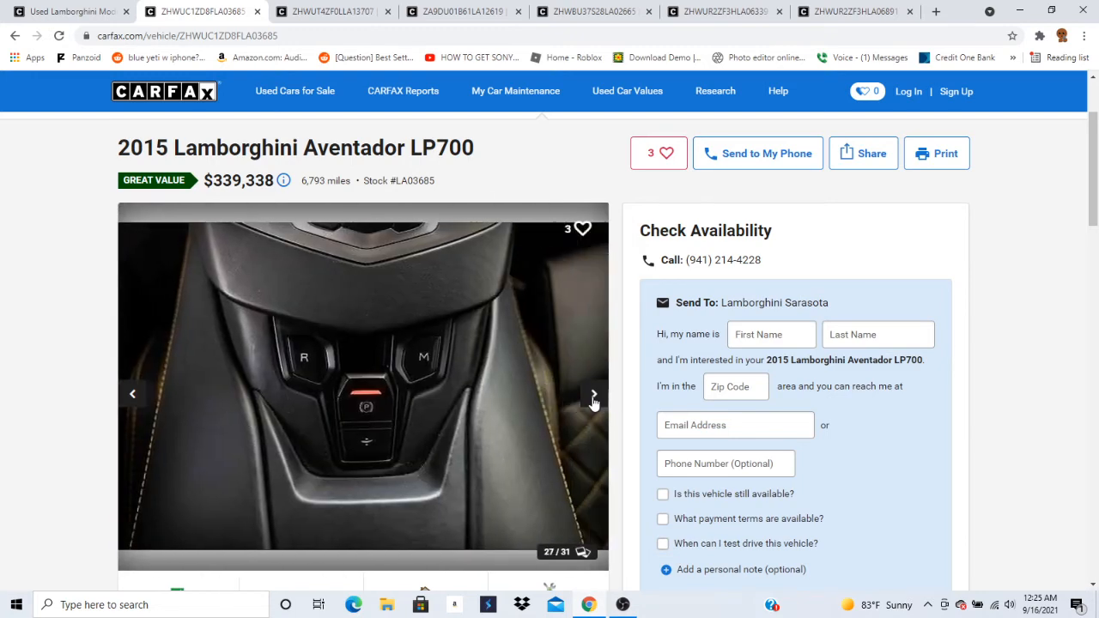
click(594, 393)
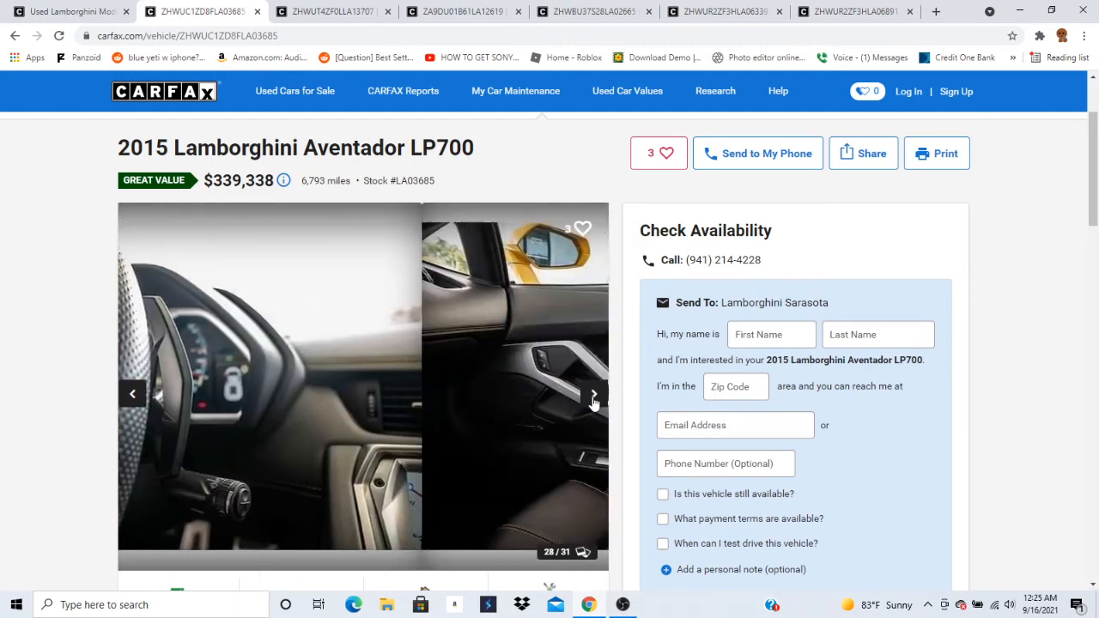
click(594, 393)
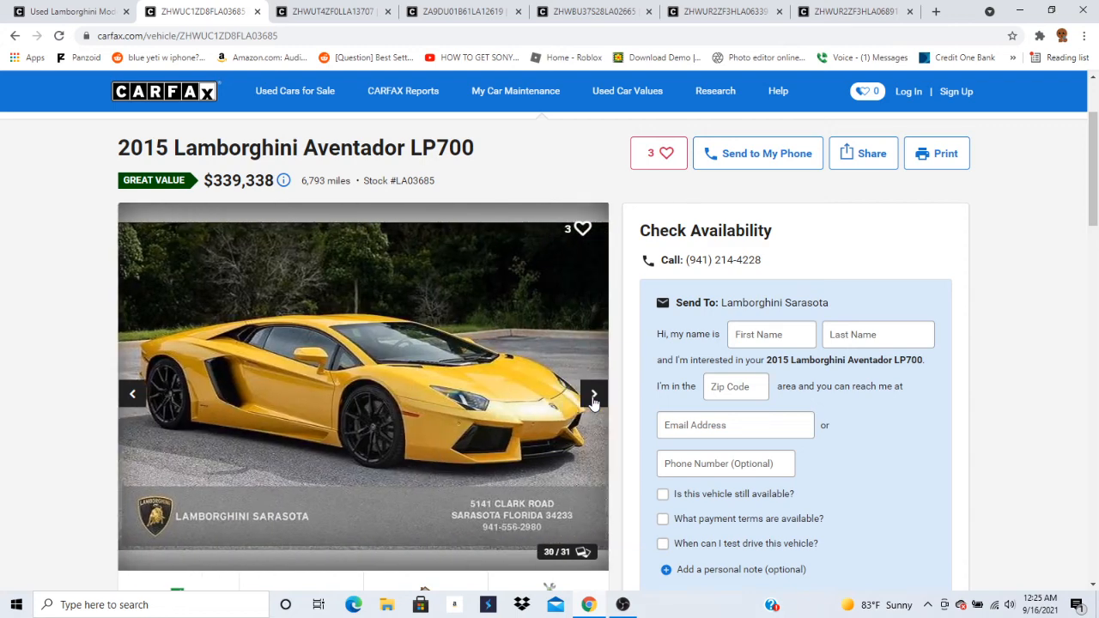
click(593, 393)
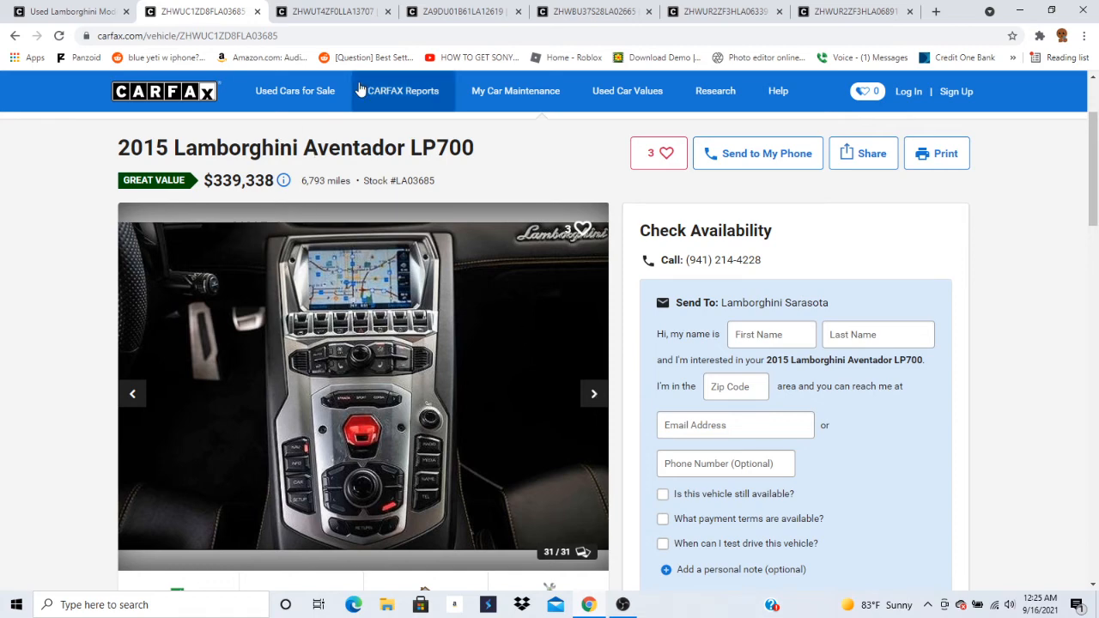
mouse_move(625, 7)
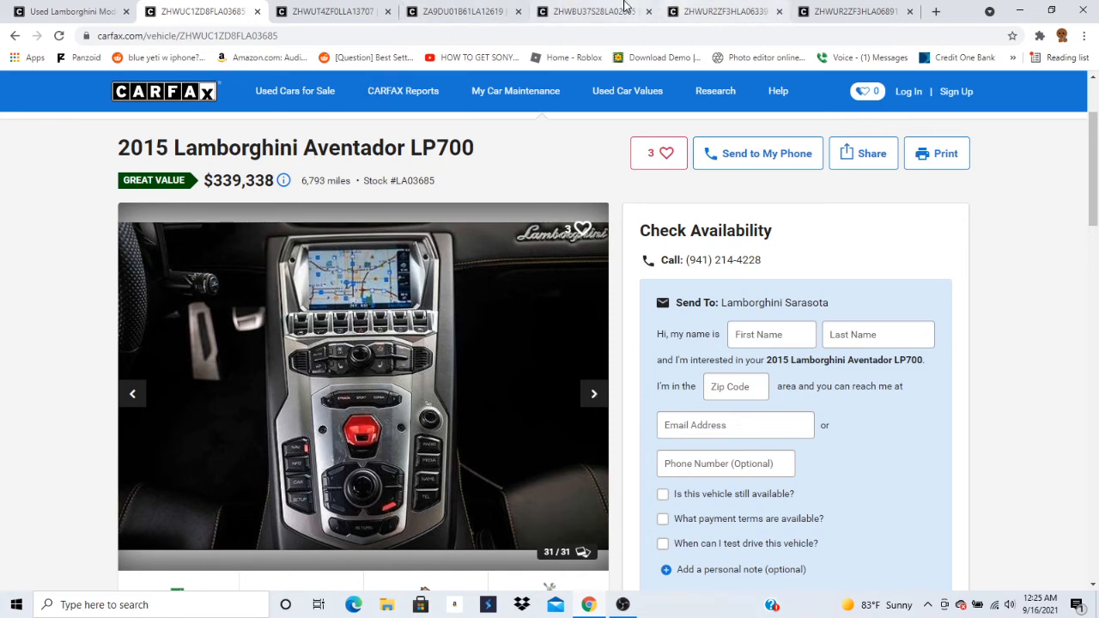
Switch to the 2008 Murcielago listing tab and step its gallery back one photo.
click(464, 10)
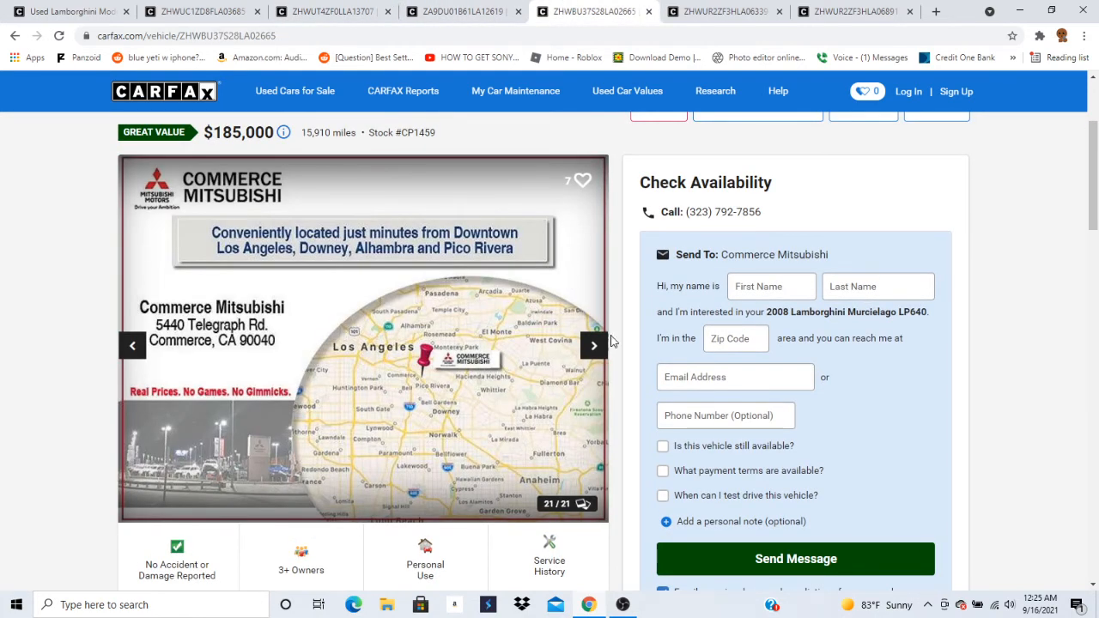
mouse_move(594, 345)
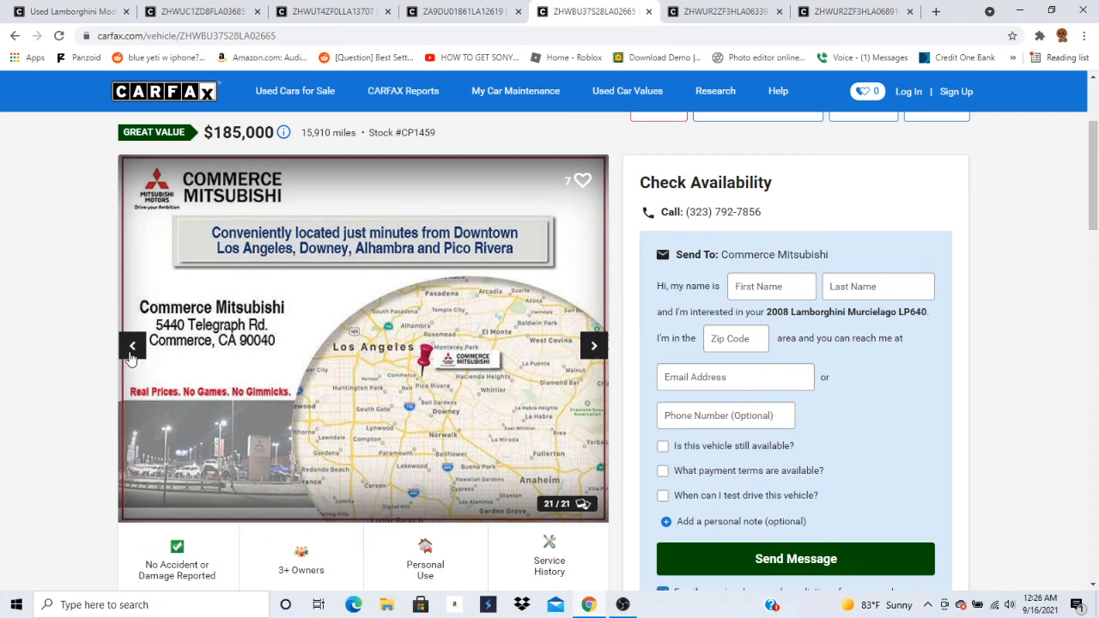
click(132, 345)
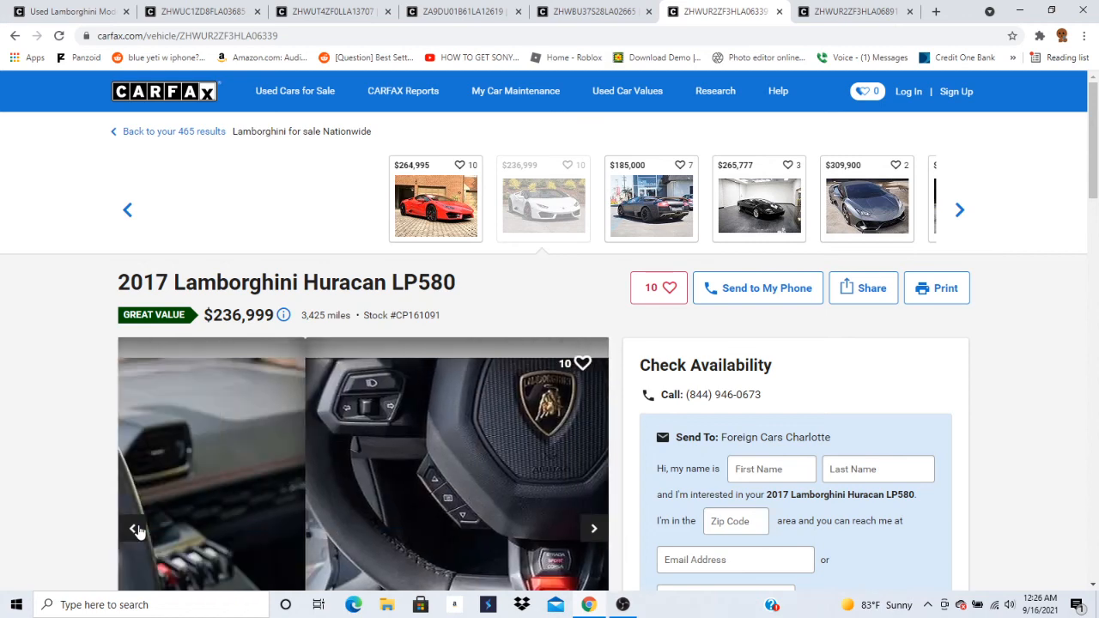
Switch to the 2001 Diablo listing and step its gallery backward to the gauge cluster shot, photo 48 of 74.
click(450, 10)
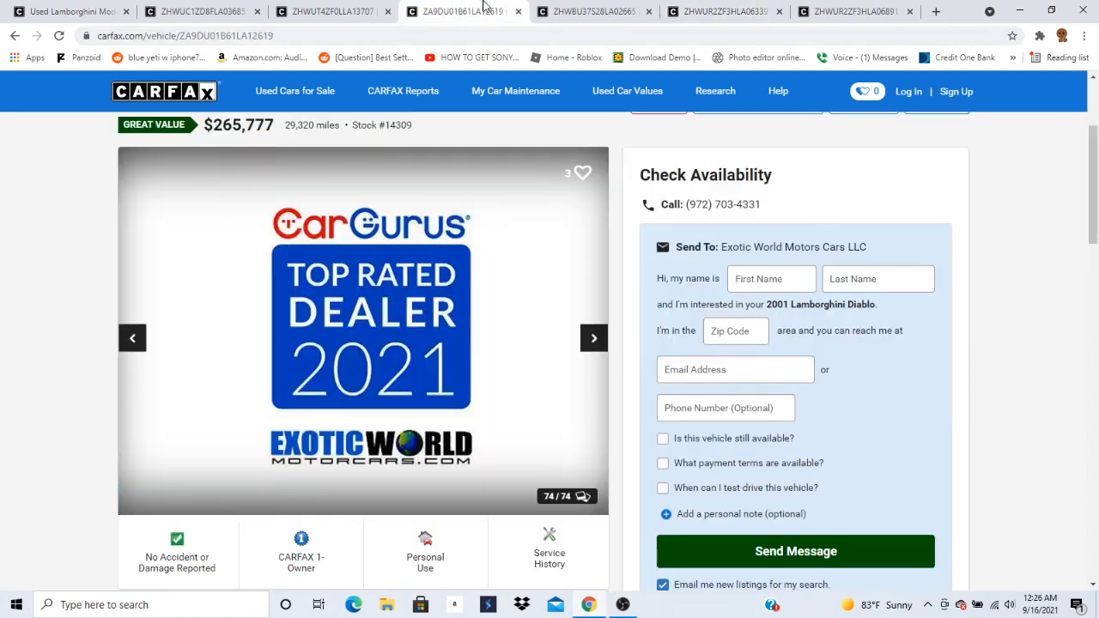
scroll(up, 3)
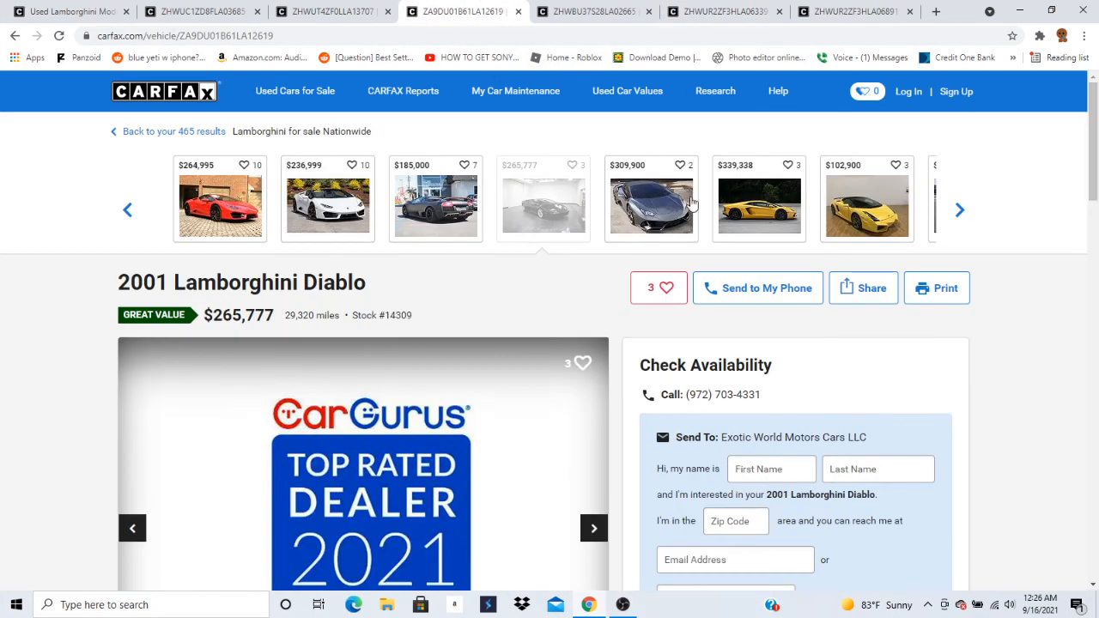
scroll(down, 3)
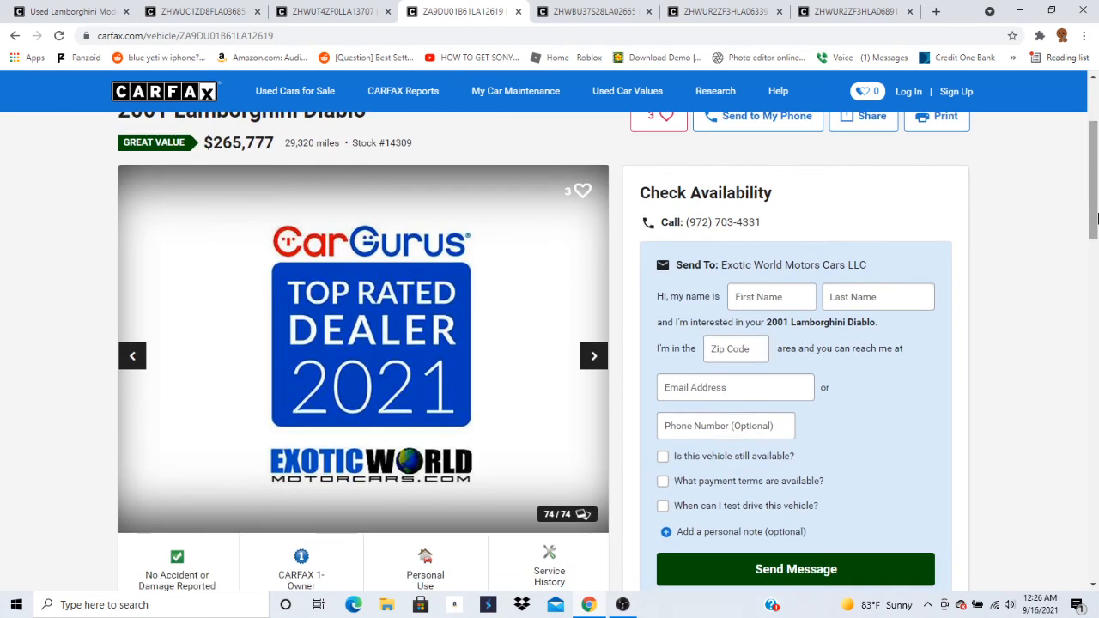
mouse_move(594, 356)
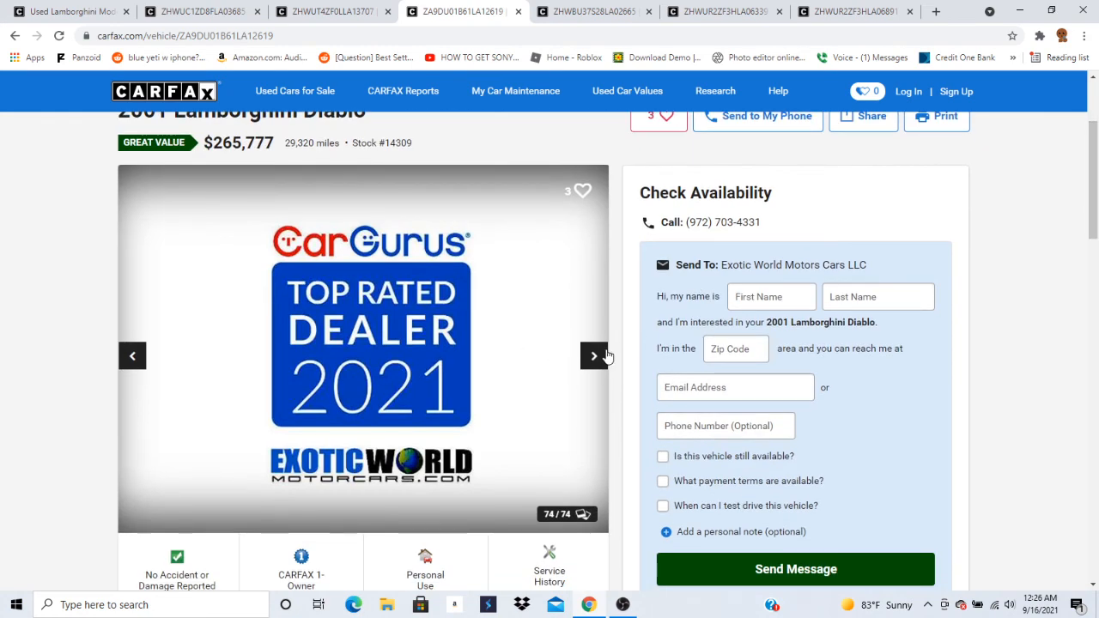
mouse_move(178, 374)
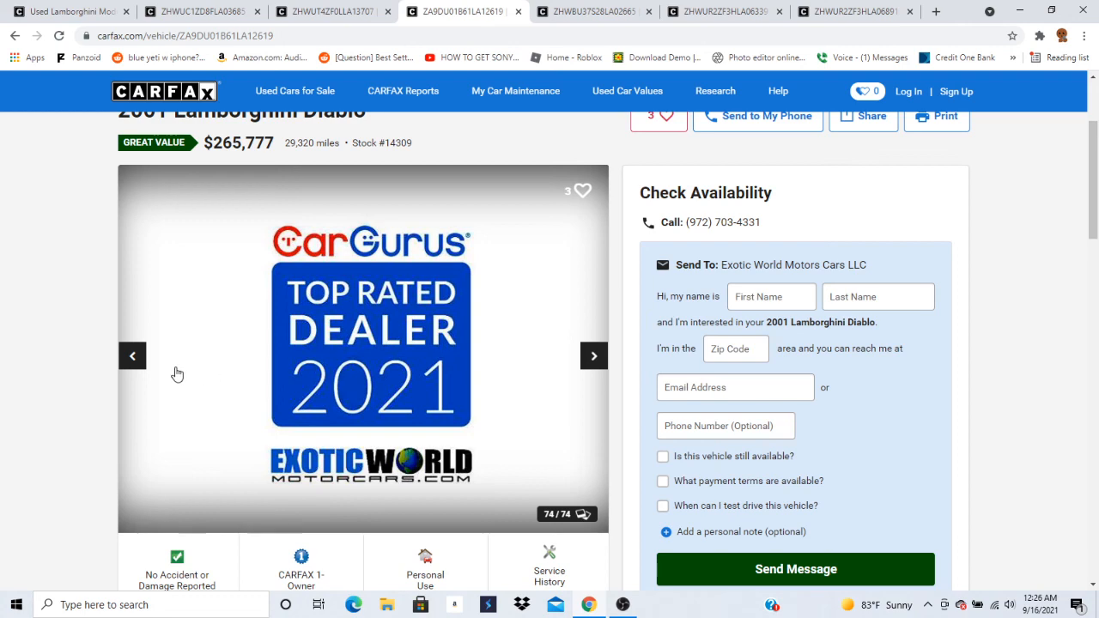
click(134, 355)
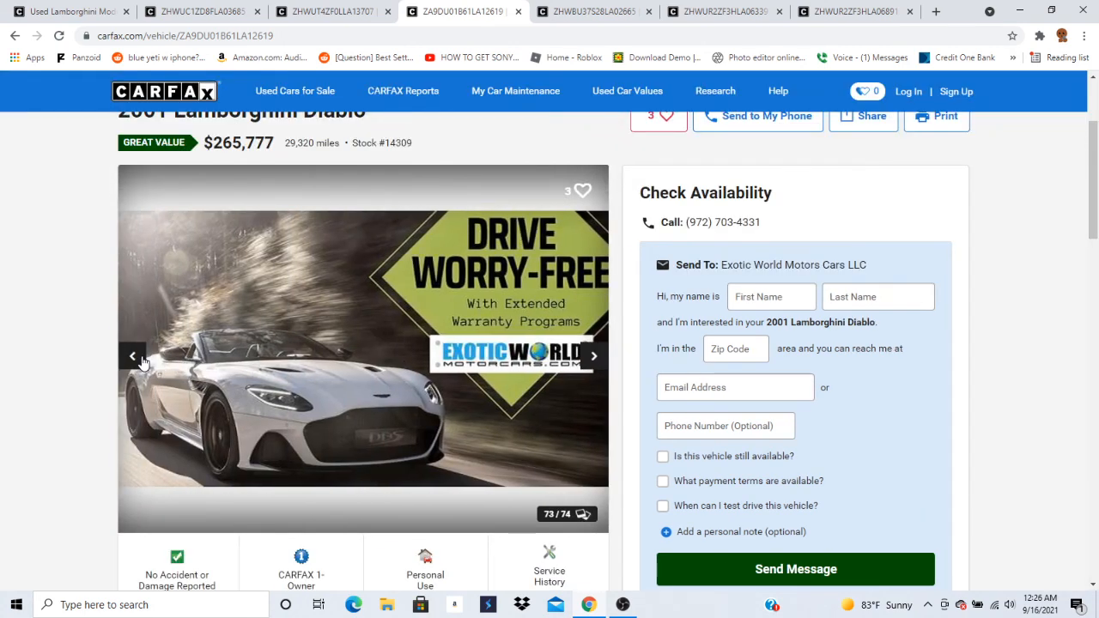
click(134, 355)
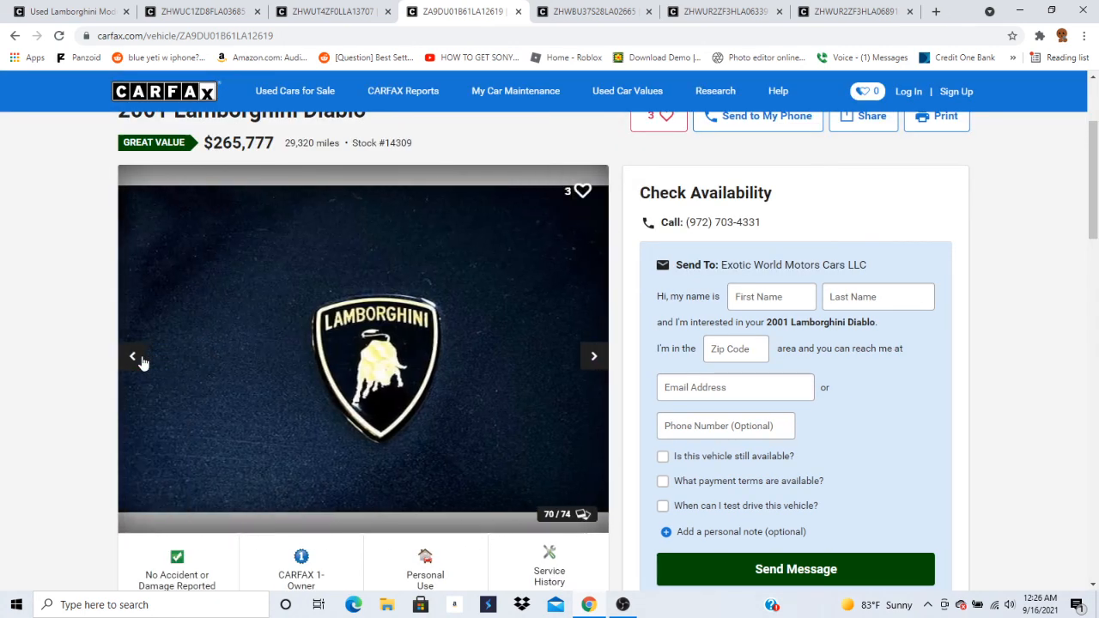
click(134, 356)
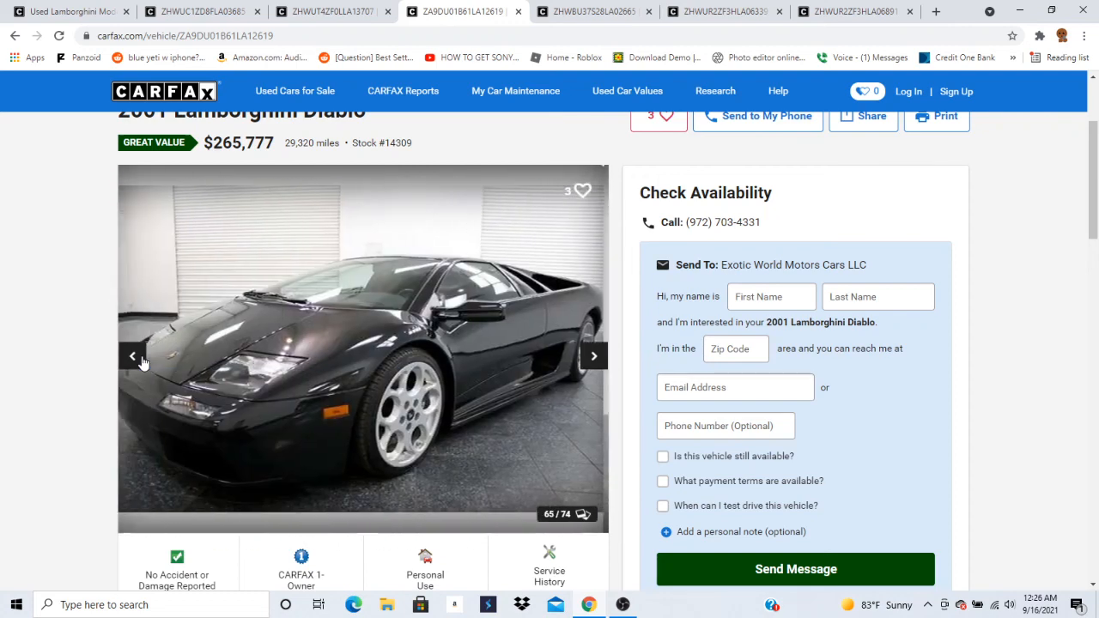
click(134, 355)
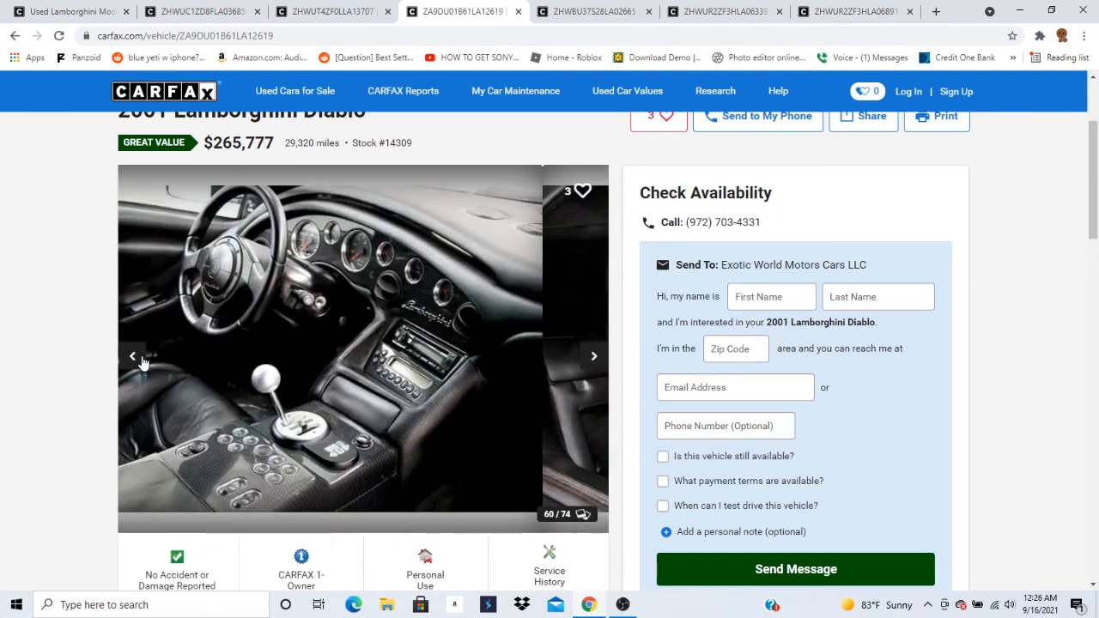
click(134, 355)
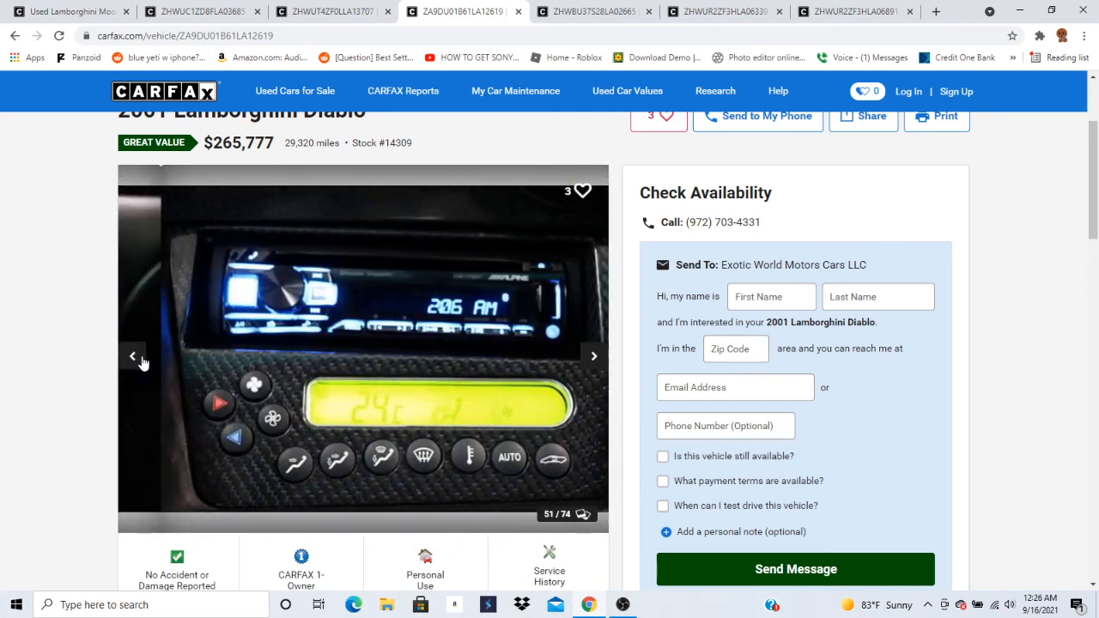
click(134, 355)
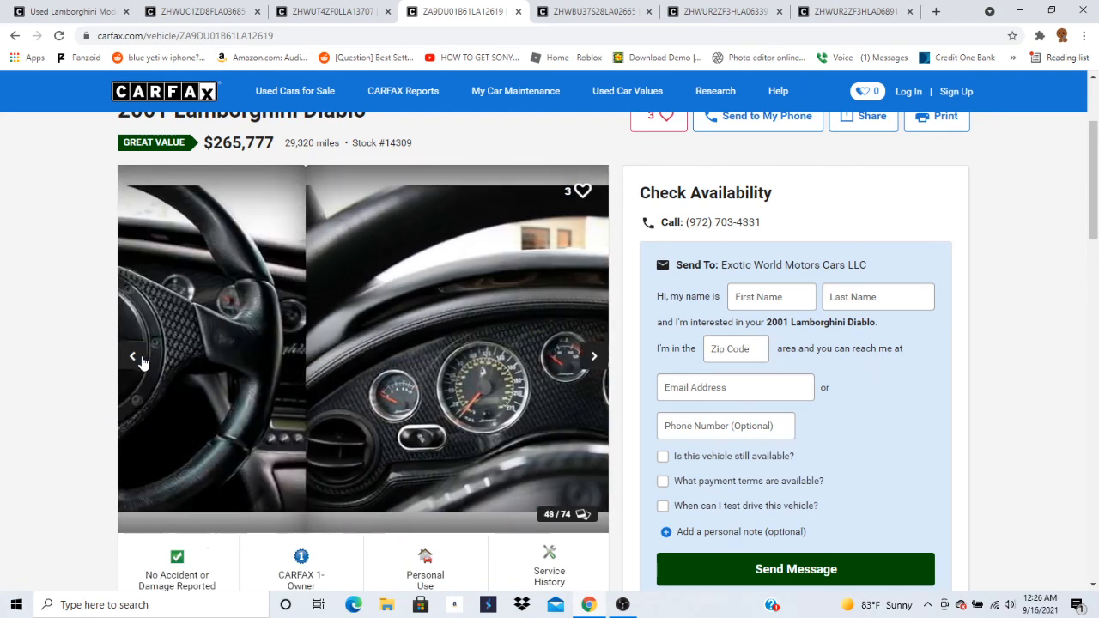